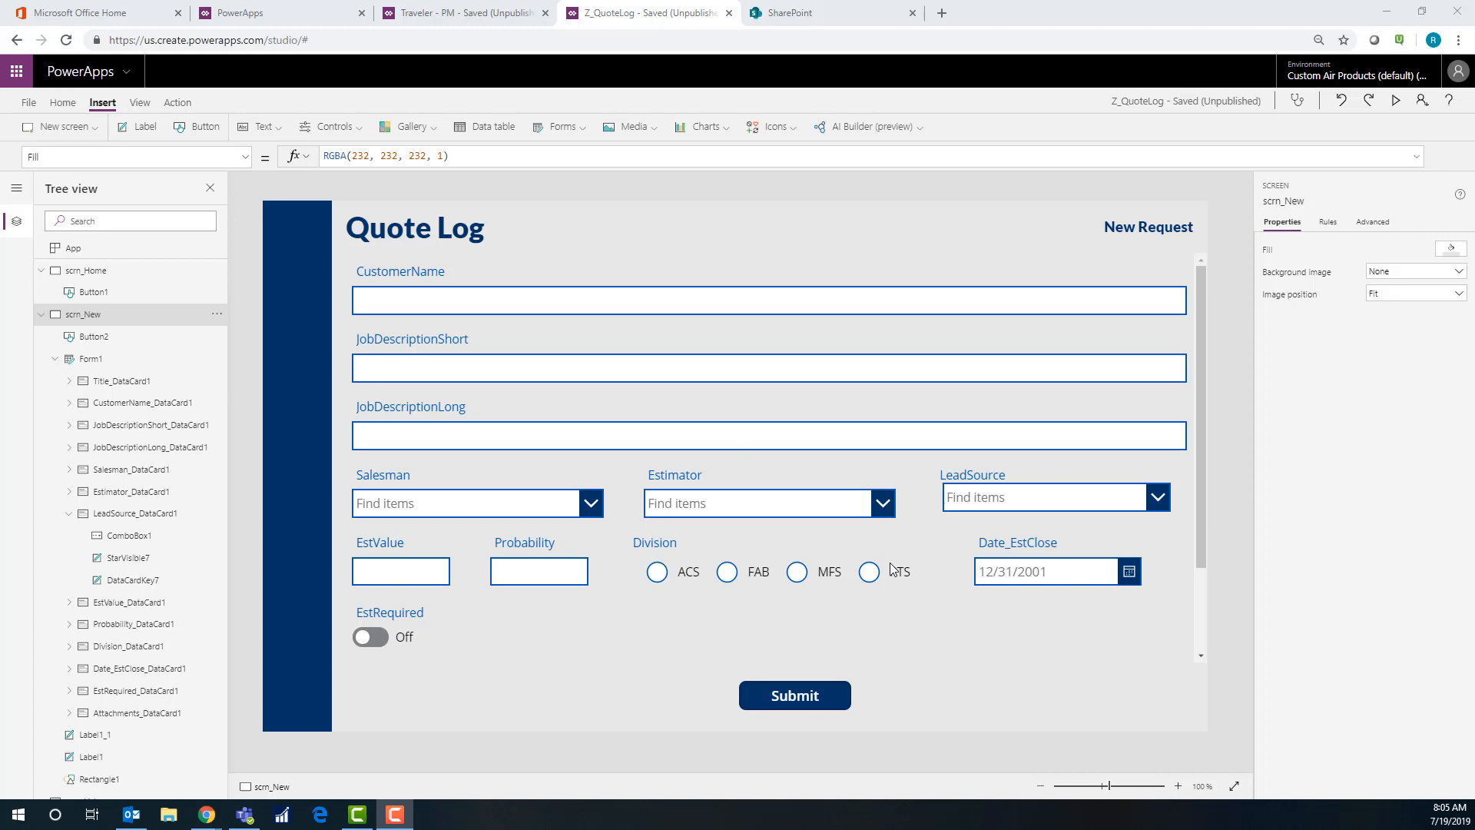
pyautogui.moveTo(795, 695)
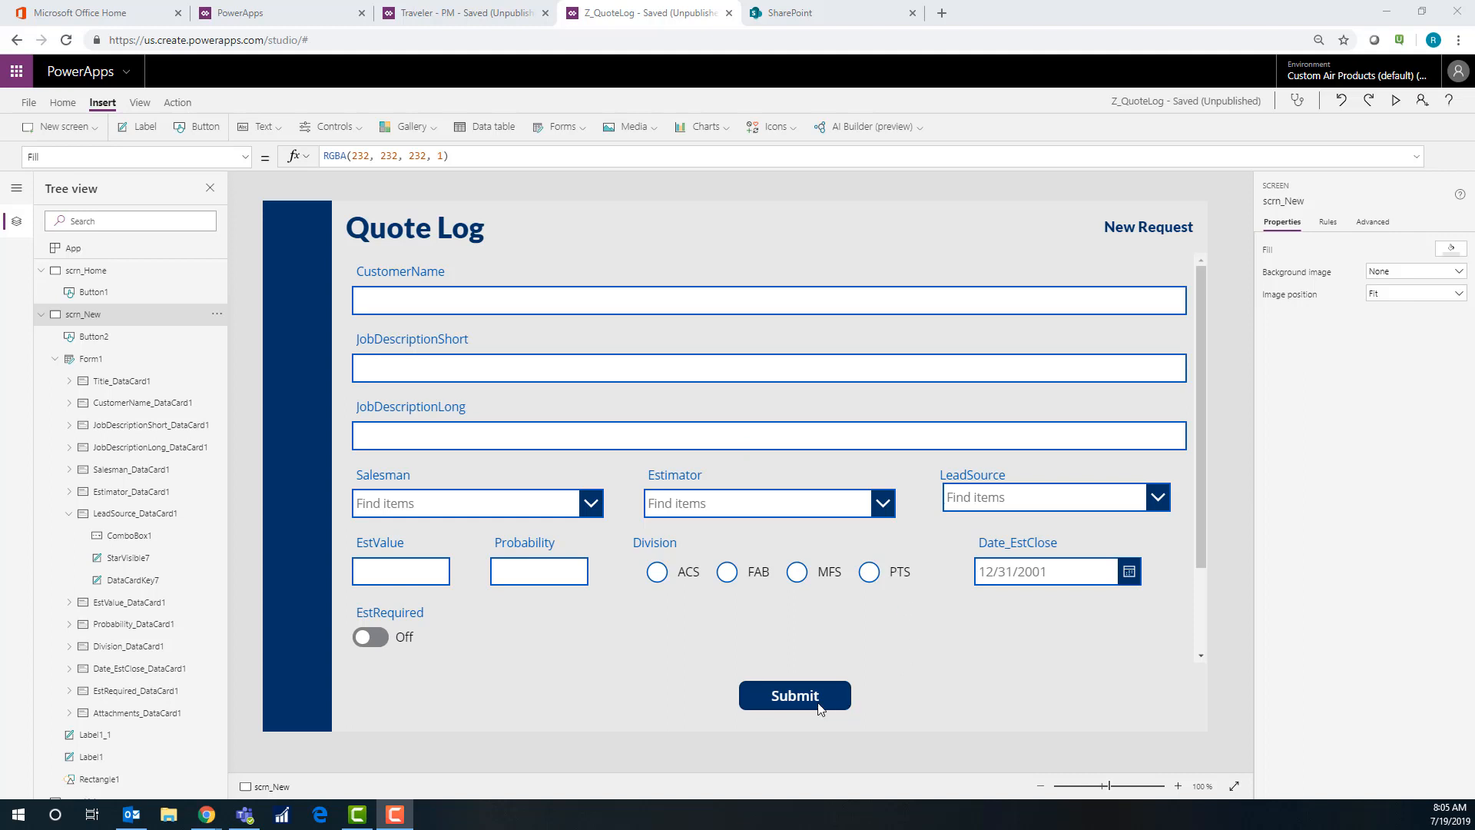
# Insert a Timer control on the Quote Log screen and set its Duration to 3000 ms
pyautogui.click(795, 694)
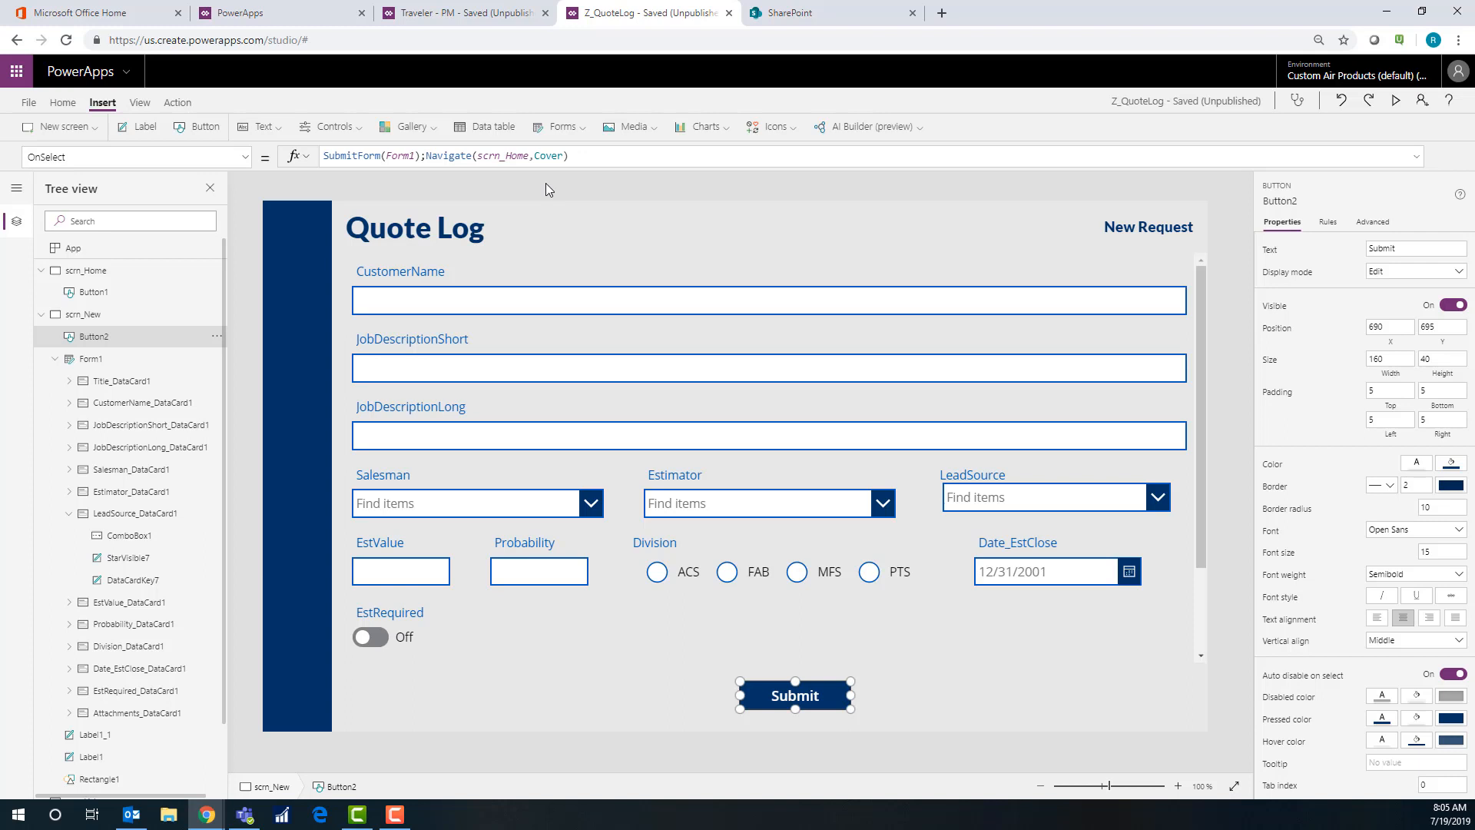
pyautogui.moveTo(1010, 455)
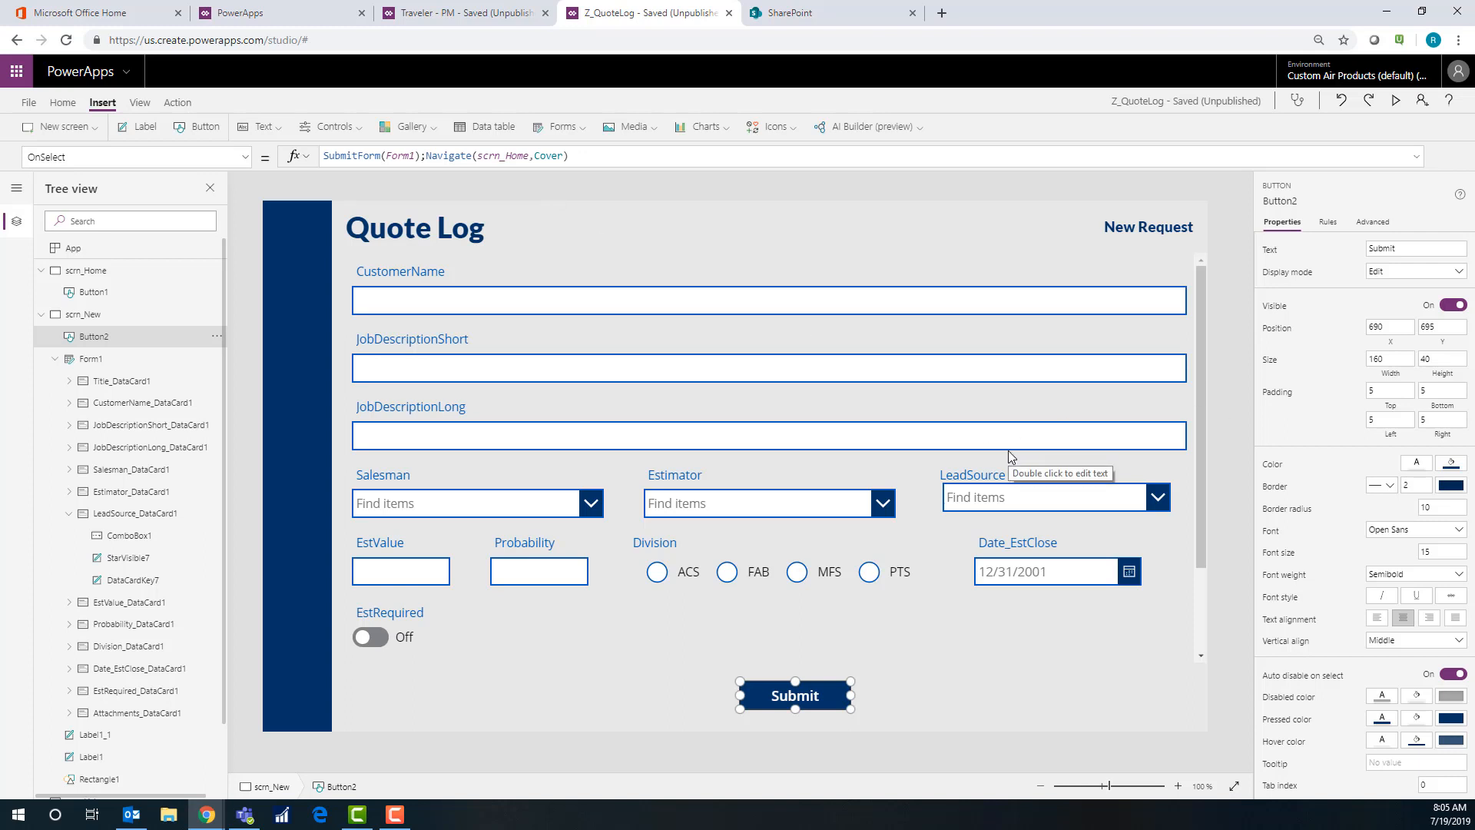
pyautogui.moveTo(1193, 501)
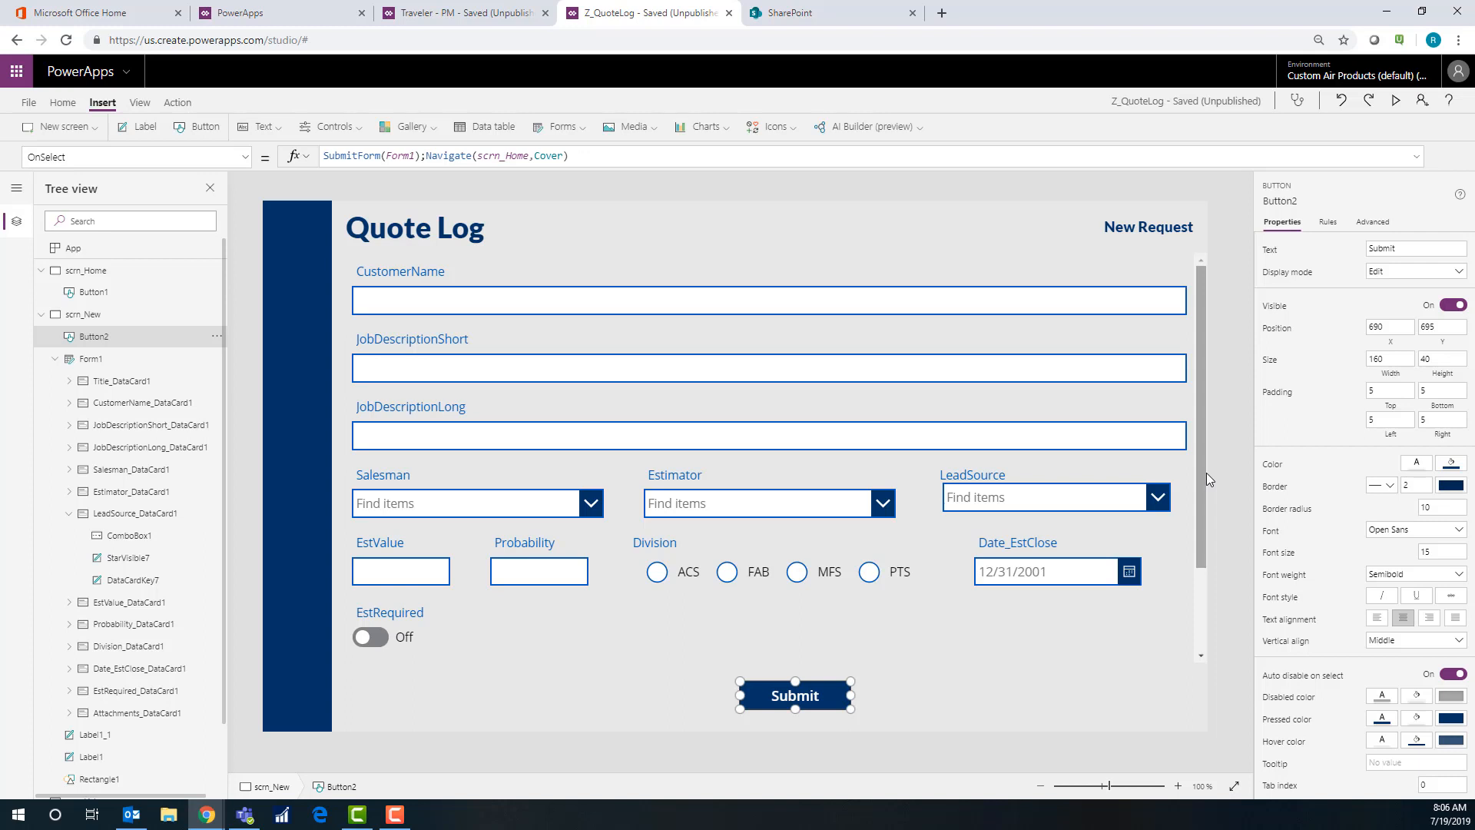
pyautogui.moveTo(1225, 429)
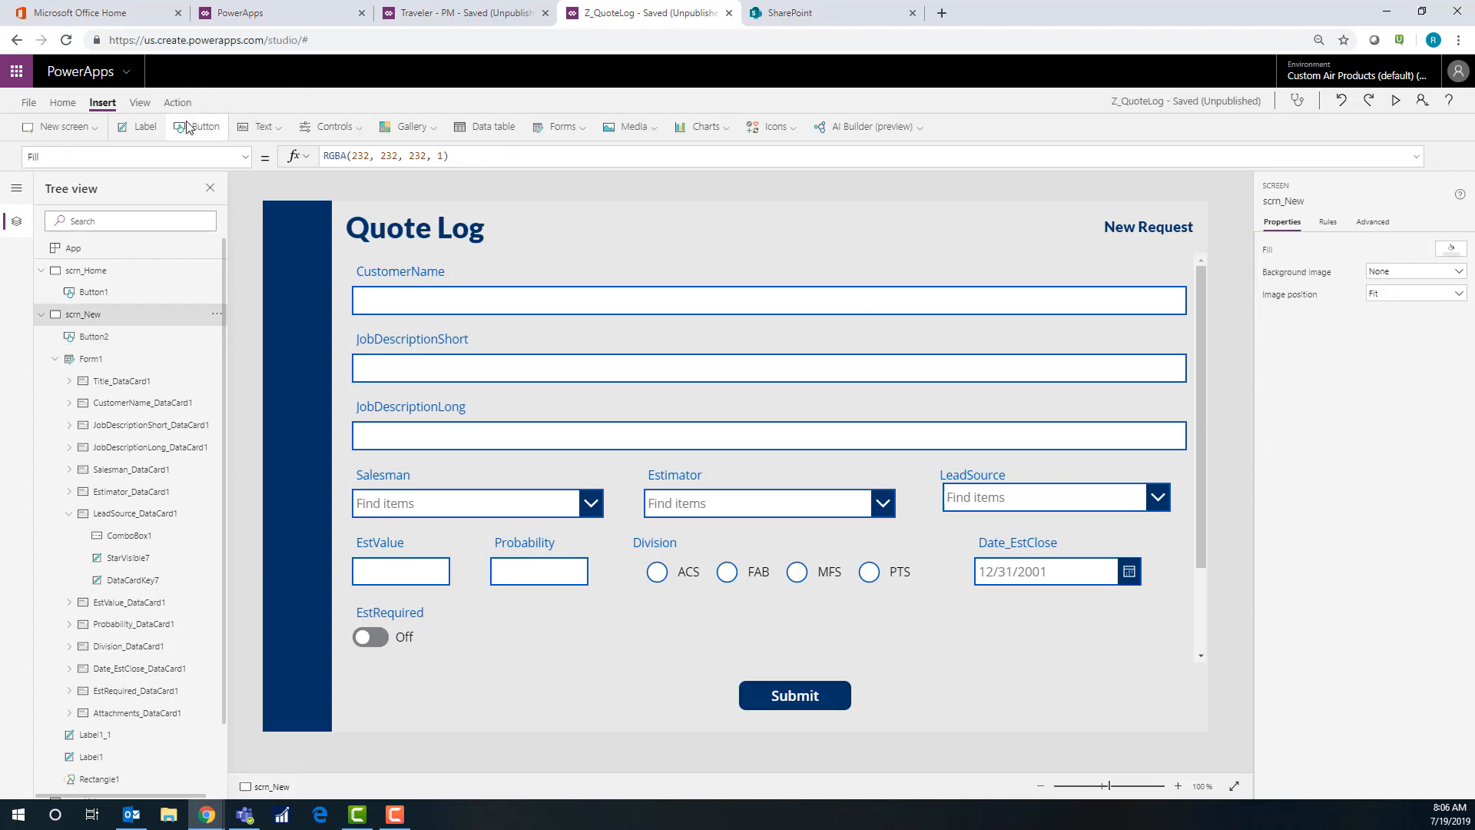
pyautogui.click(326, 127)
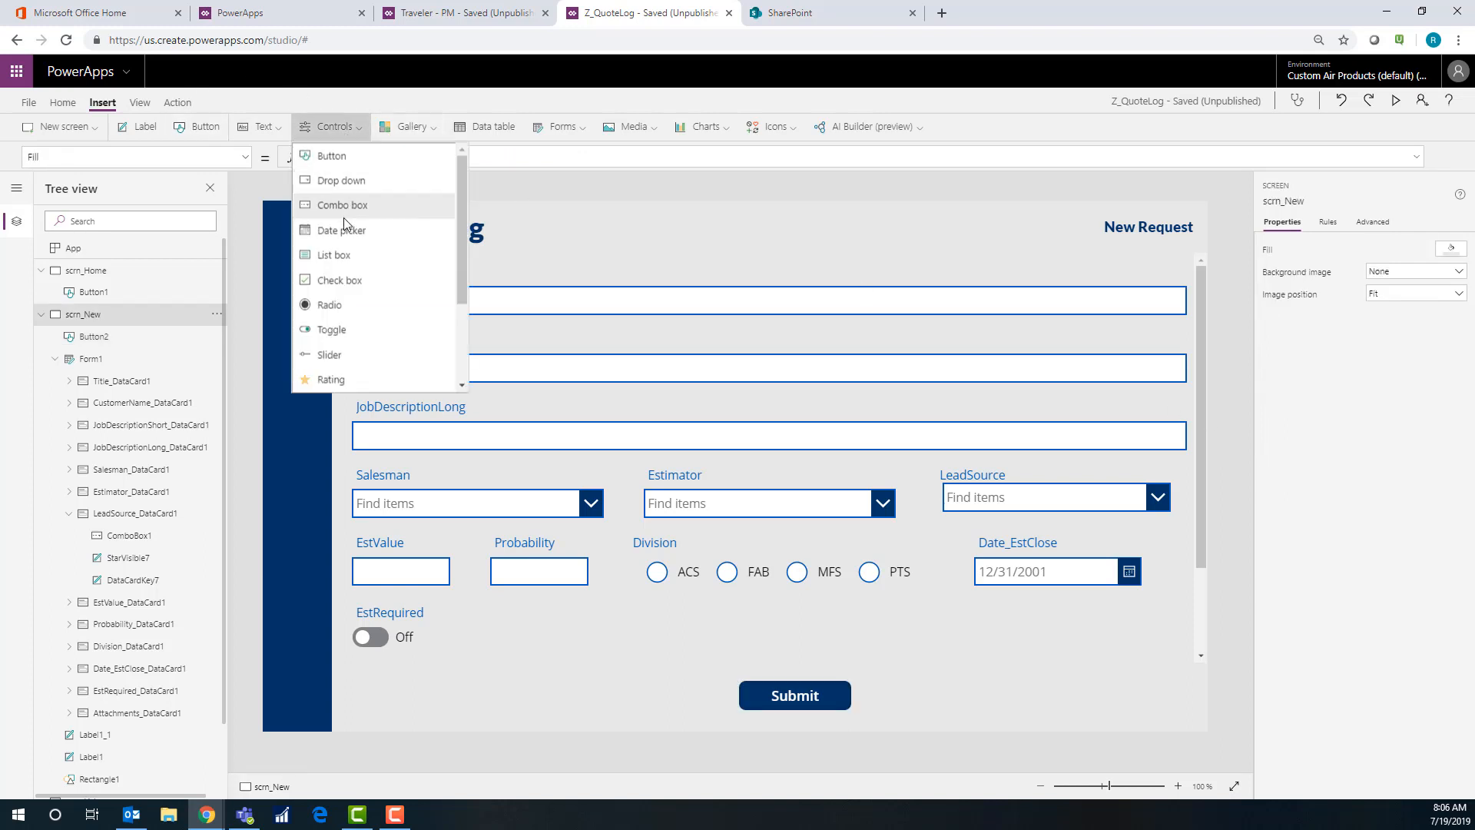
pyautogui.scroll(-3)
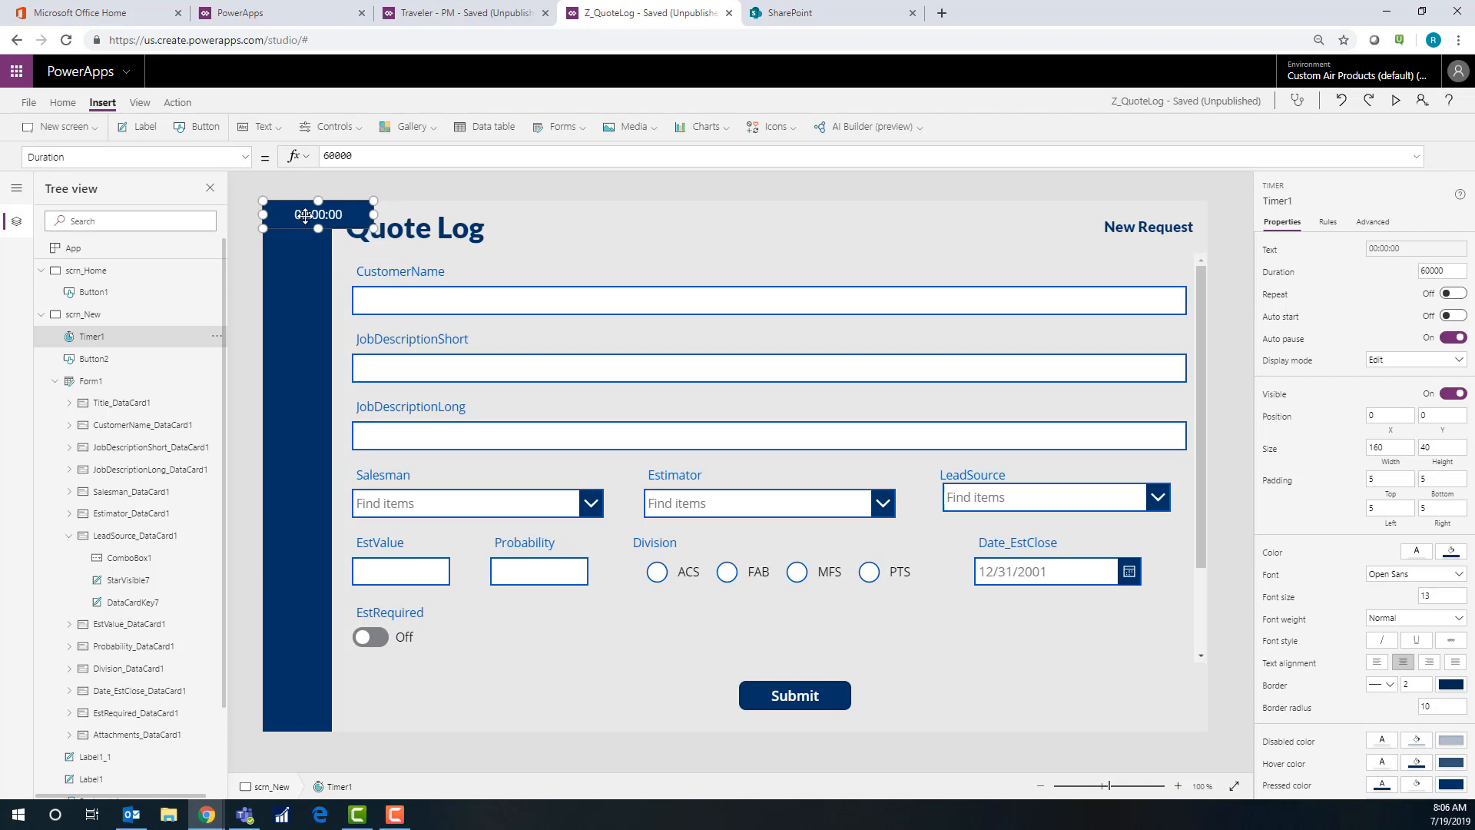
pyautogui.moveTo(1427, 272)
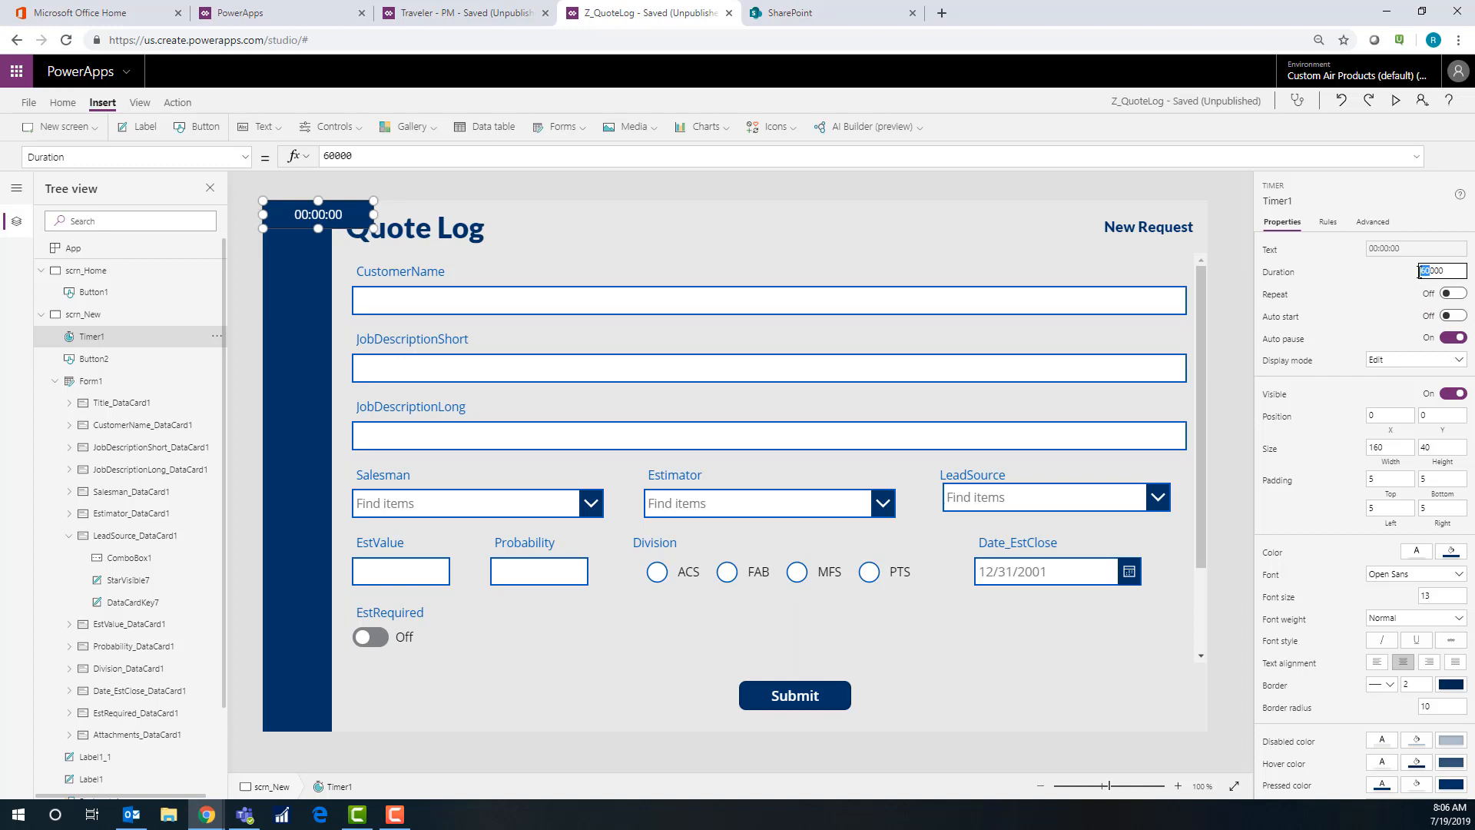
pyautogui.write('3000')
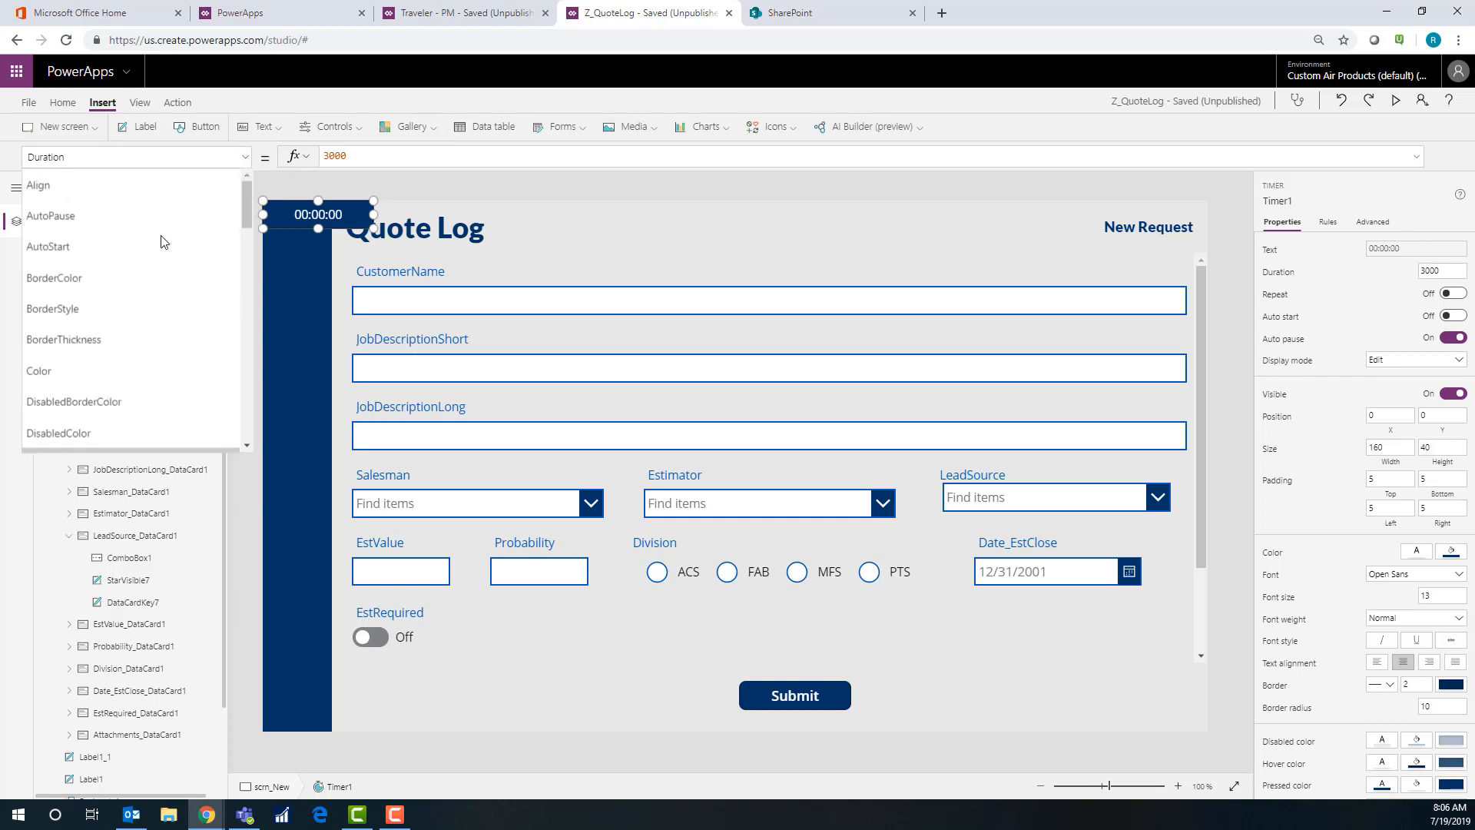
pyautogui.moveTo(48, 246)
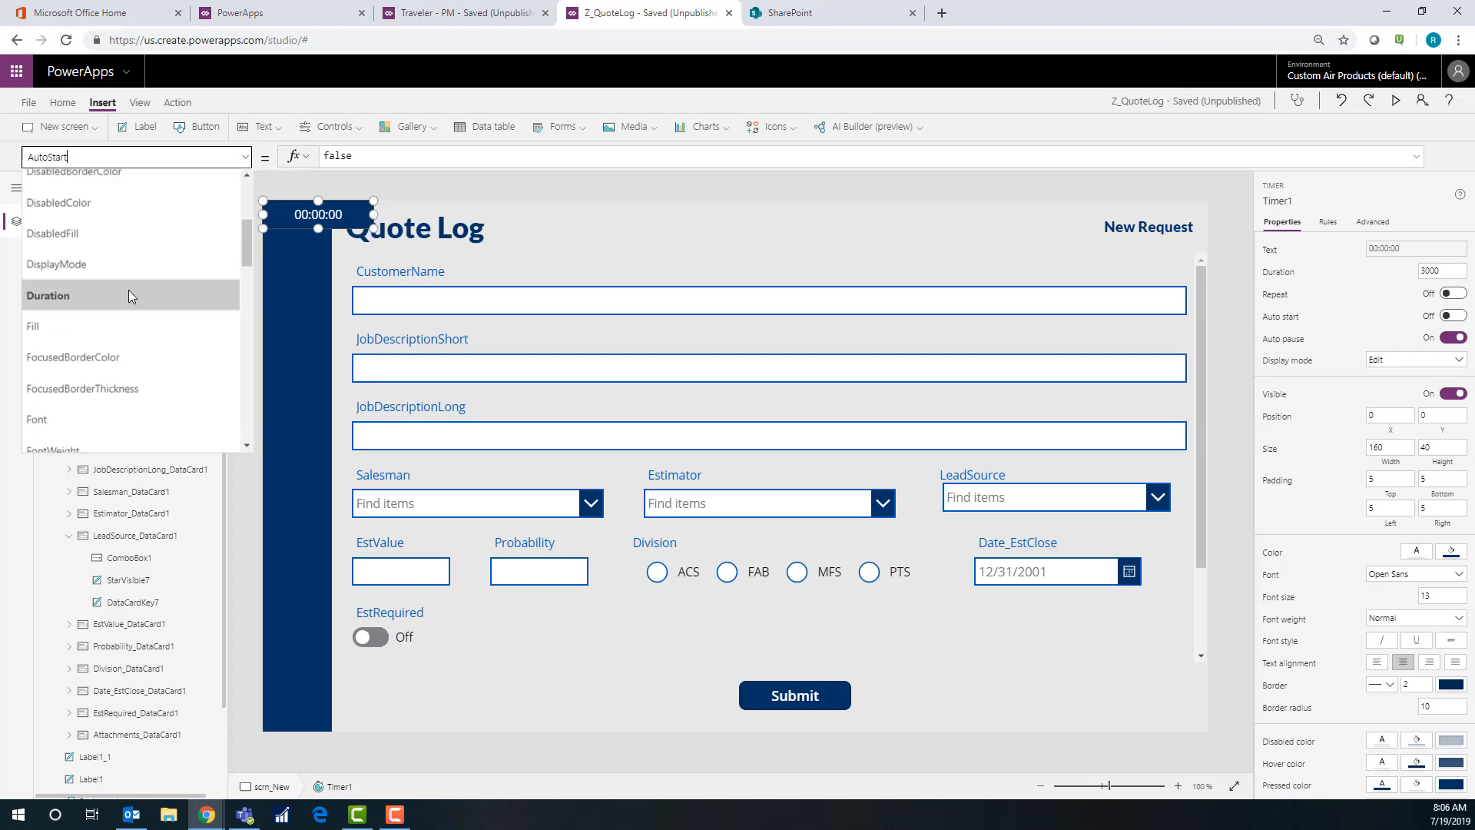
pyautogui.scroll(-3)
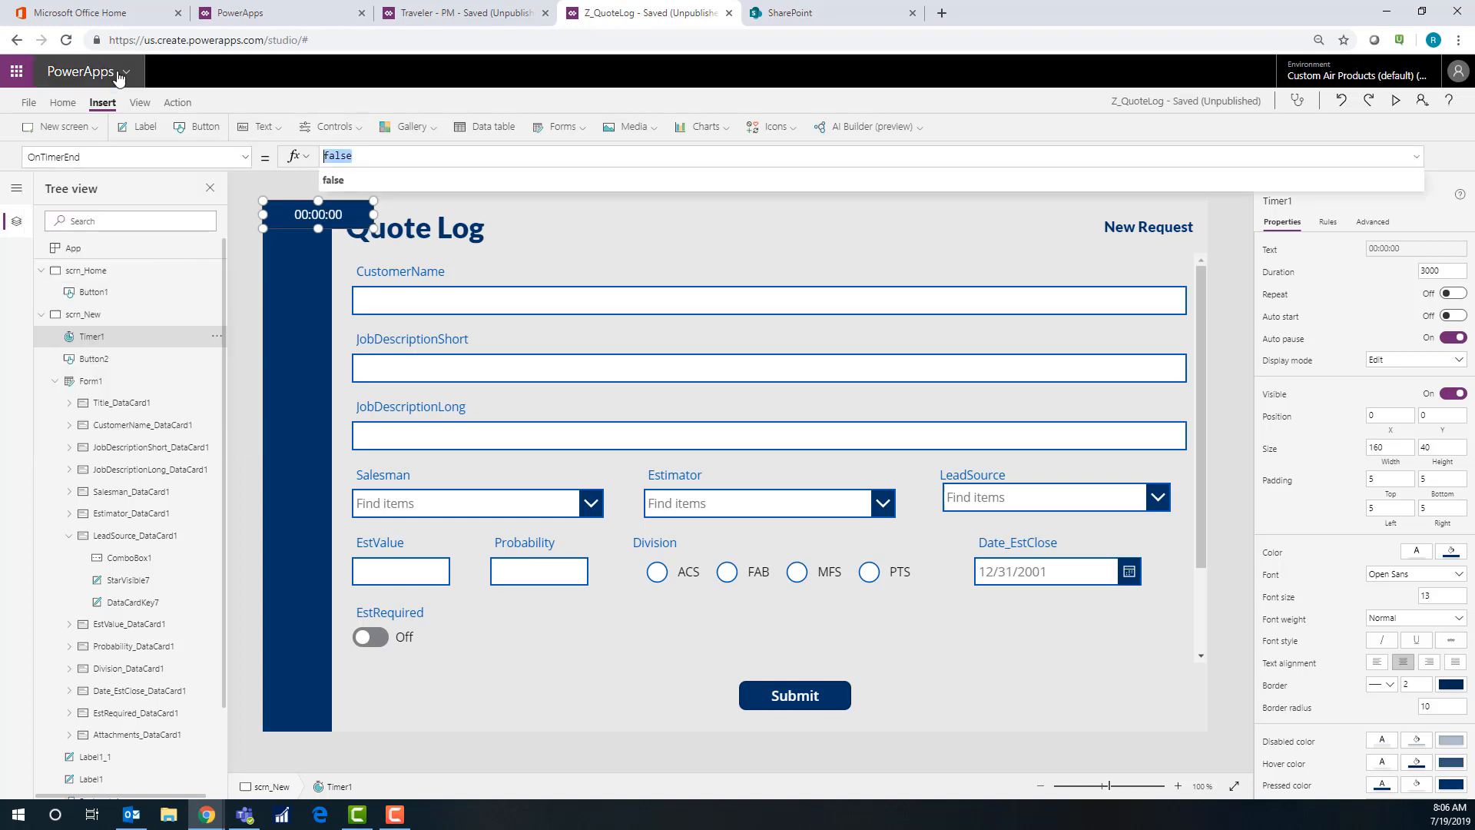
# Set the timer's OnTimerEnd to Navigate(scrn_Home, Cover)
pyautogui.write('Navigate(')
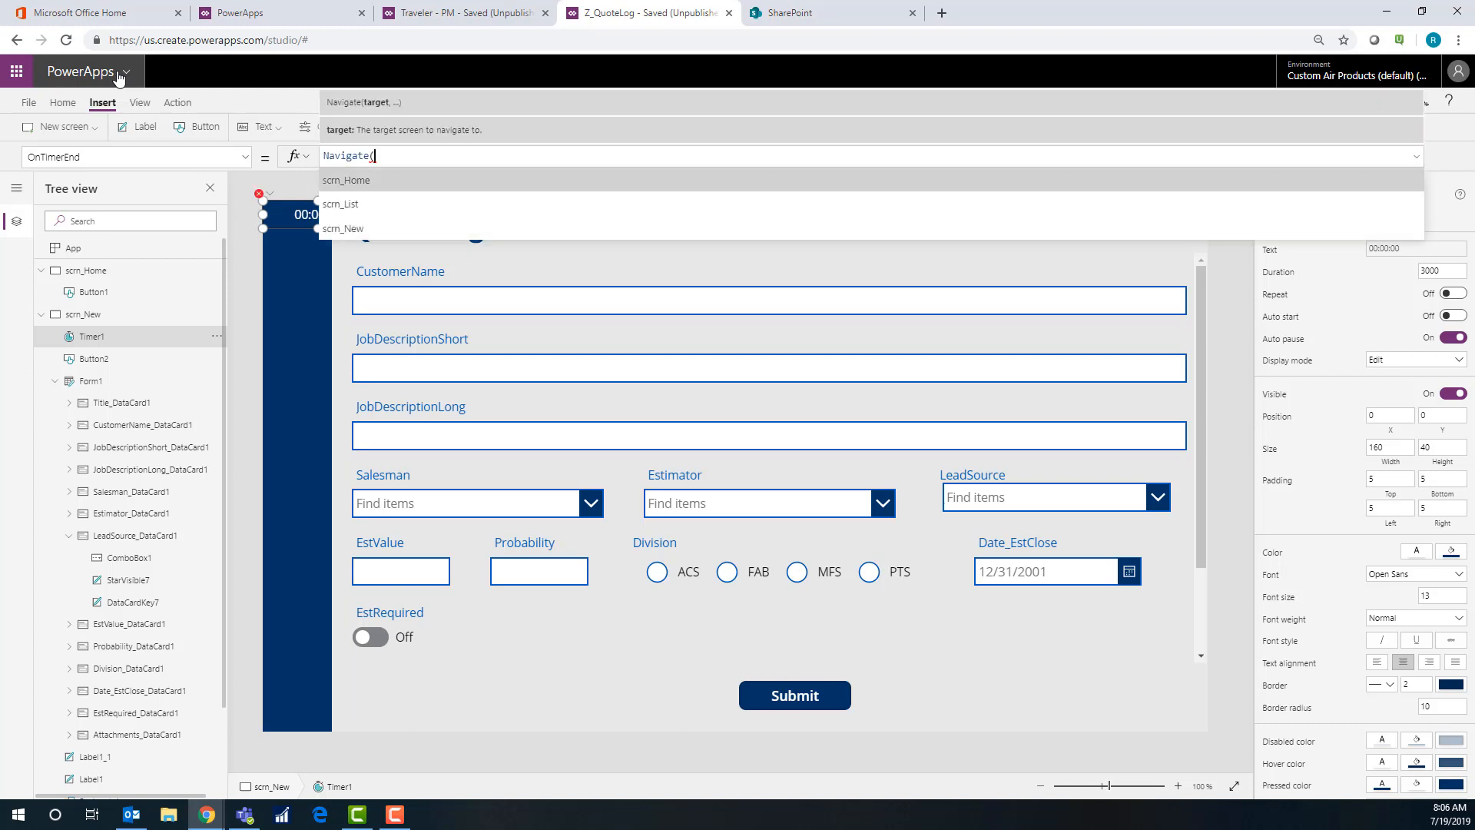
pyautogui.write('scrn_Home, Cov')
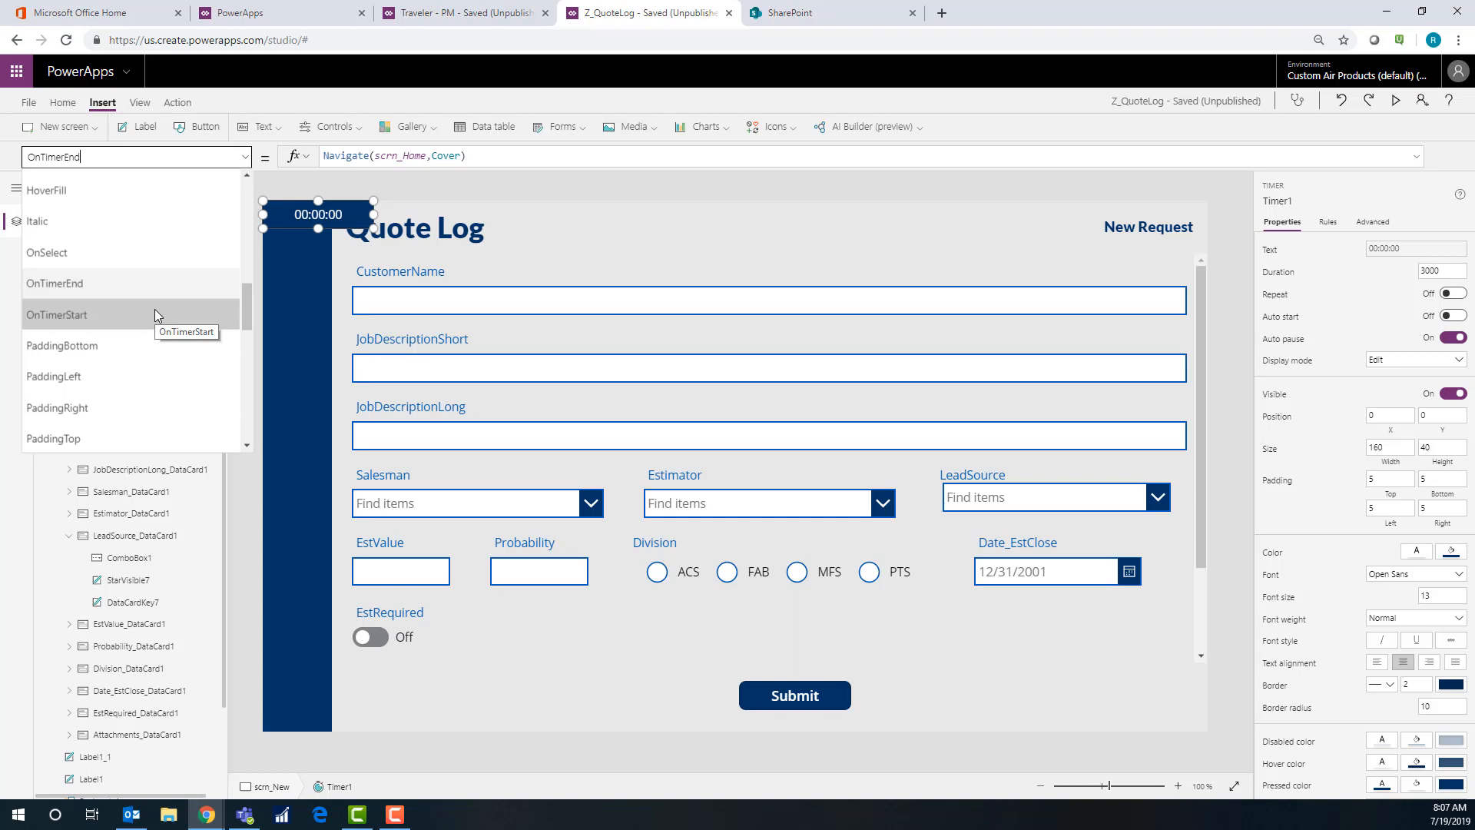
pyautogui.moveTo(157, 322)
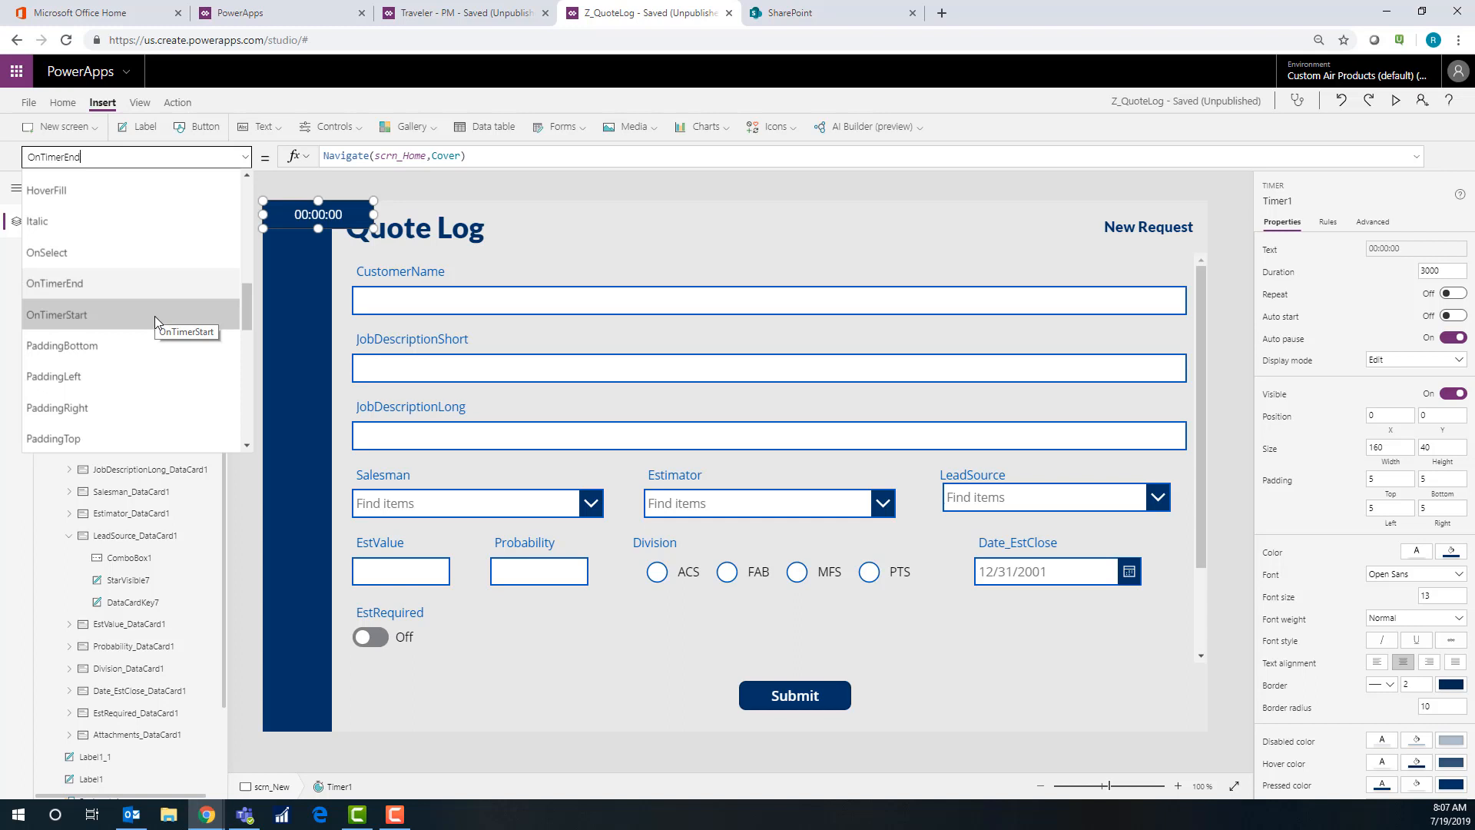
pyautogui.scroll(-3)
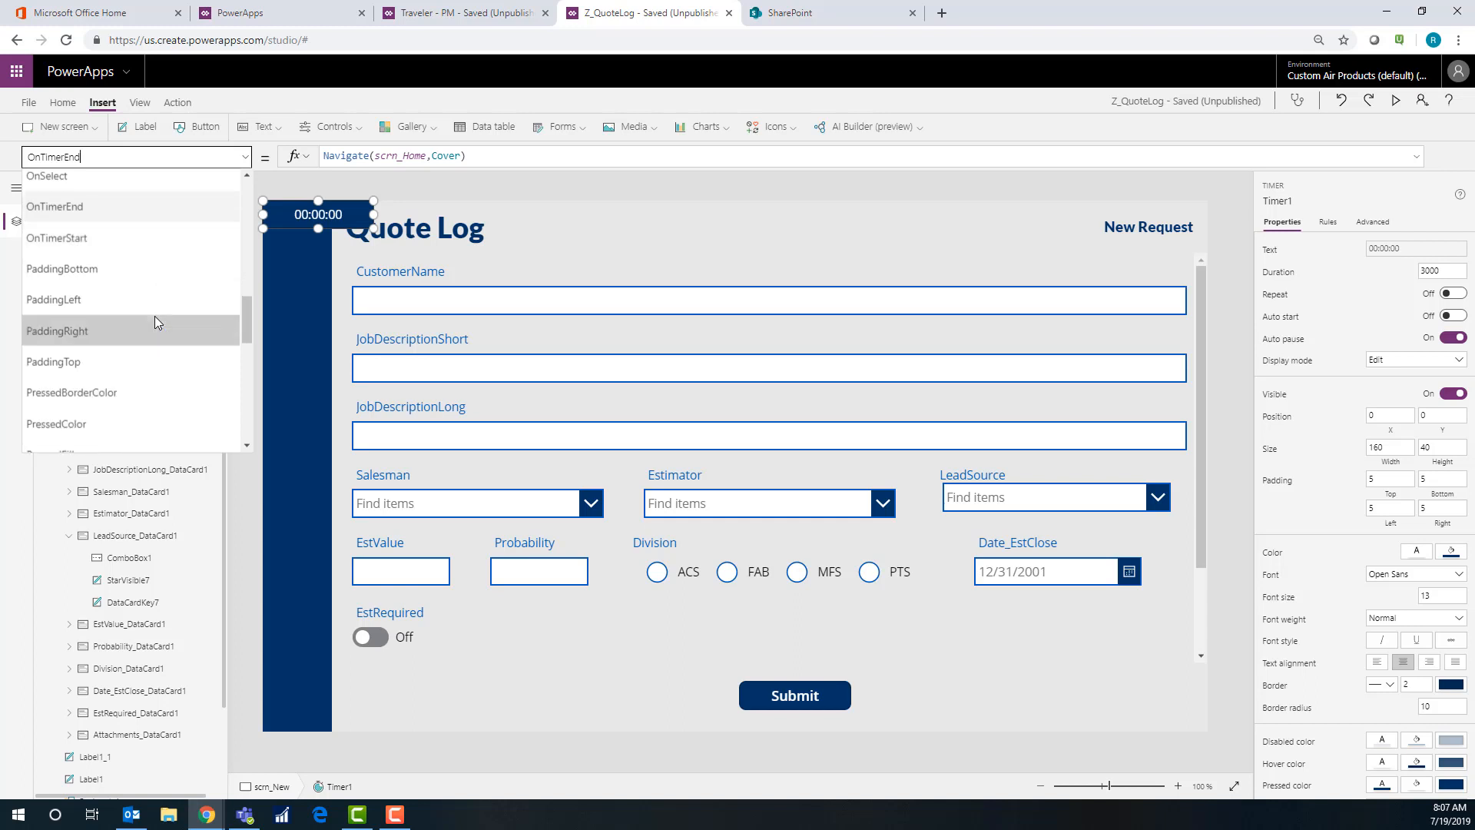
pyautogui.moveTo(98, 239)
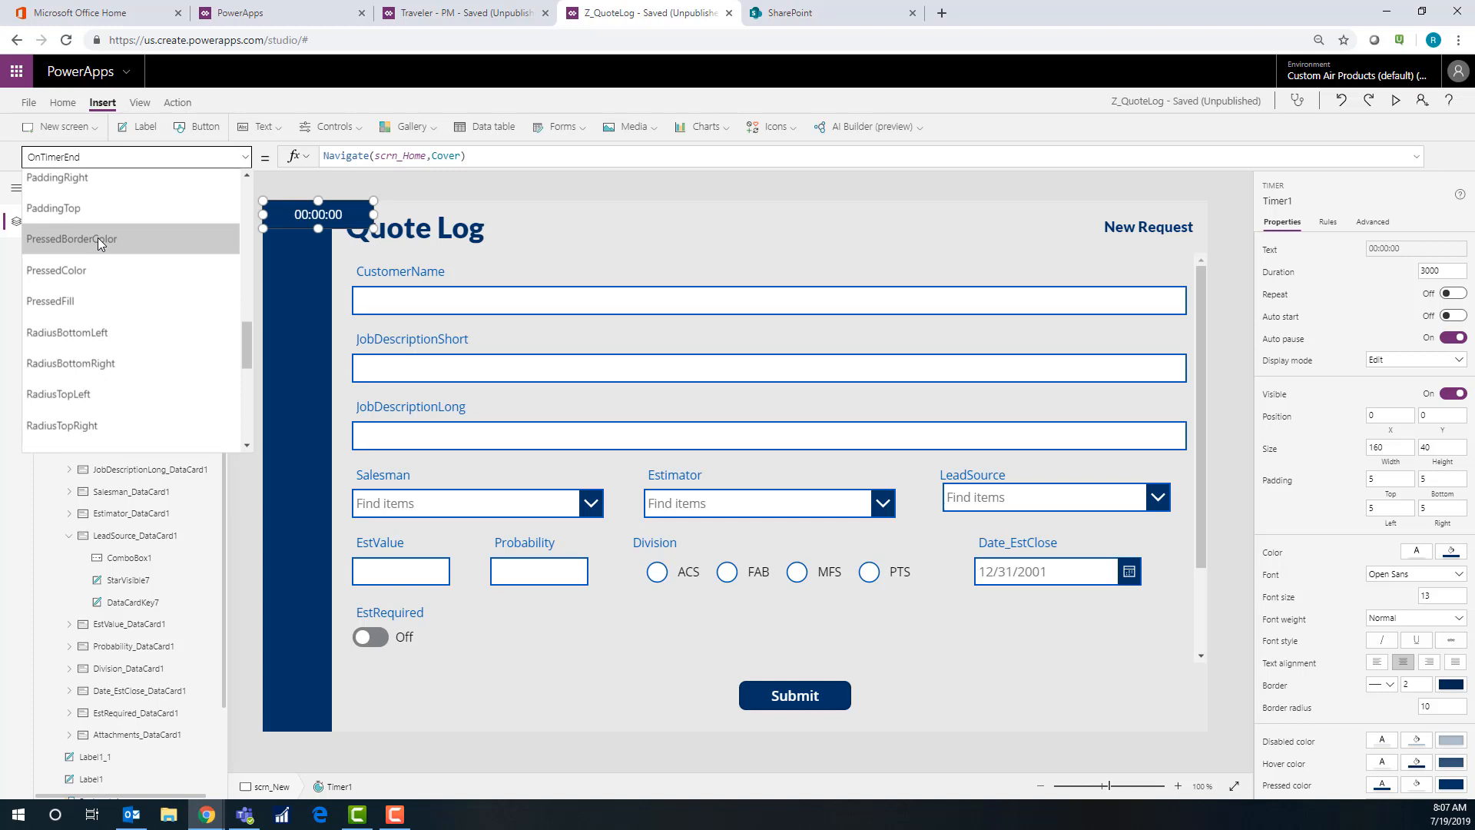
pyautogui.scroll(-3)
pyautogui.write('true')
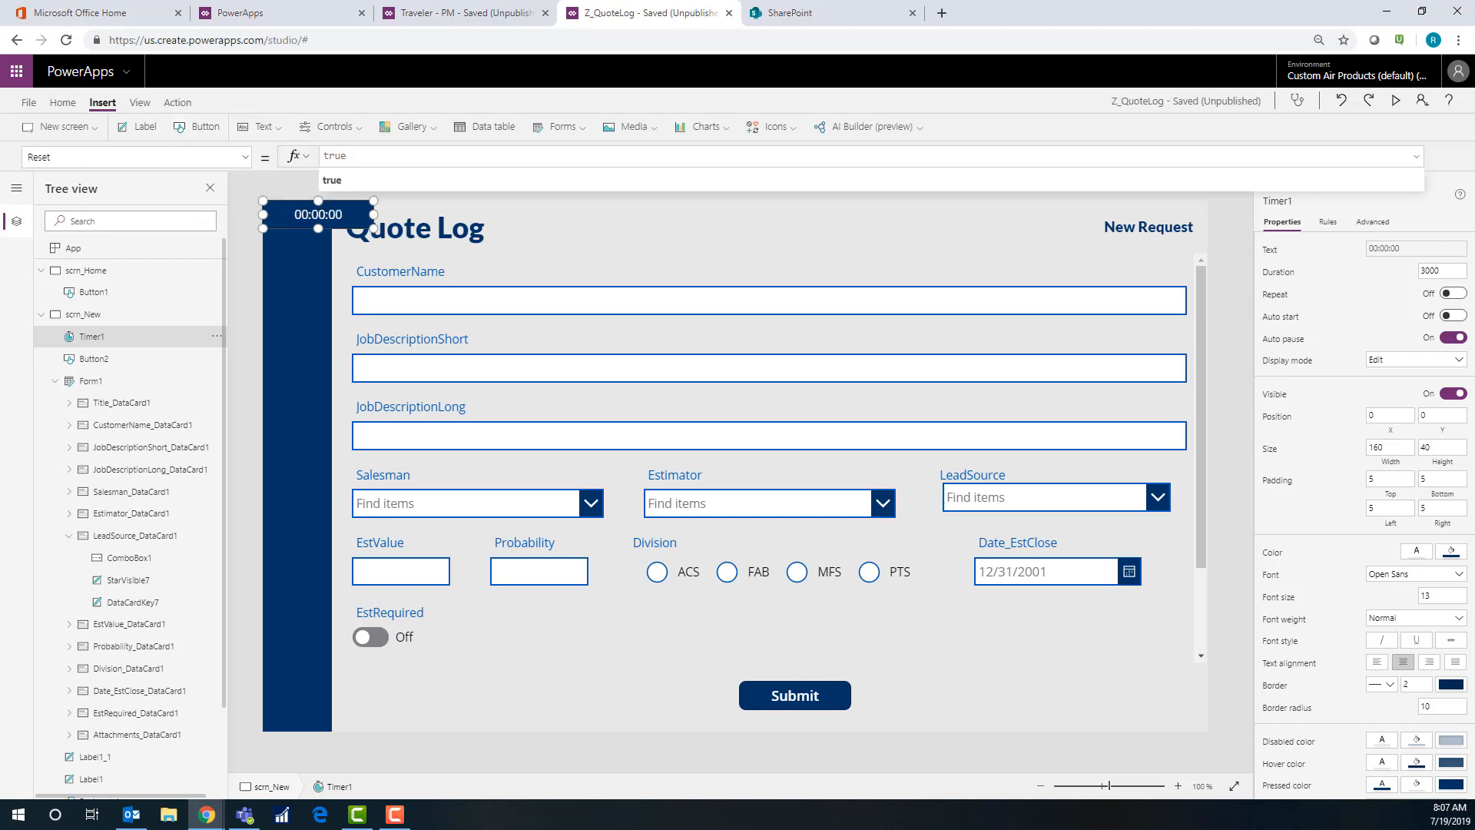
pyautogui.click(242, 157)
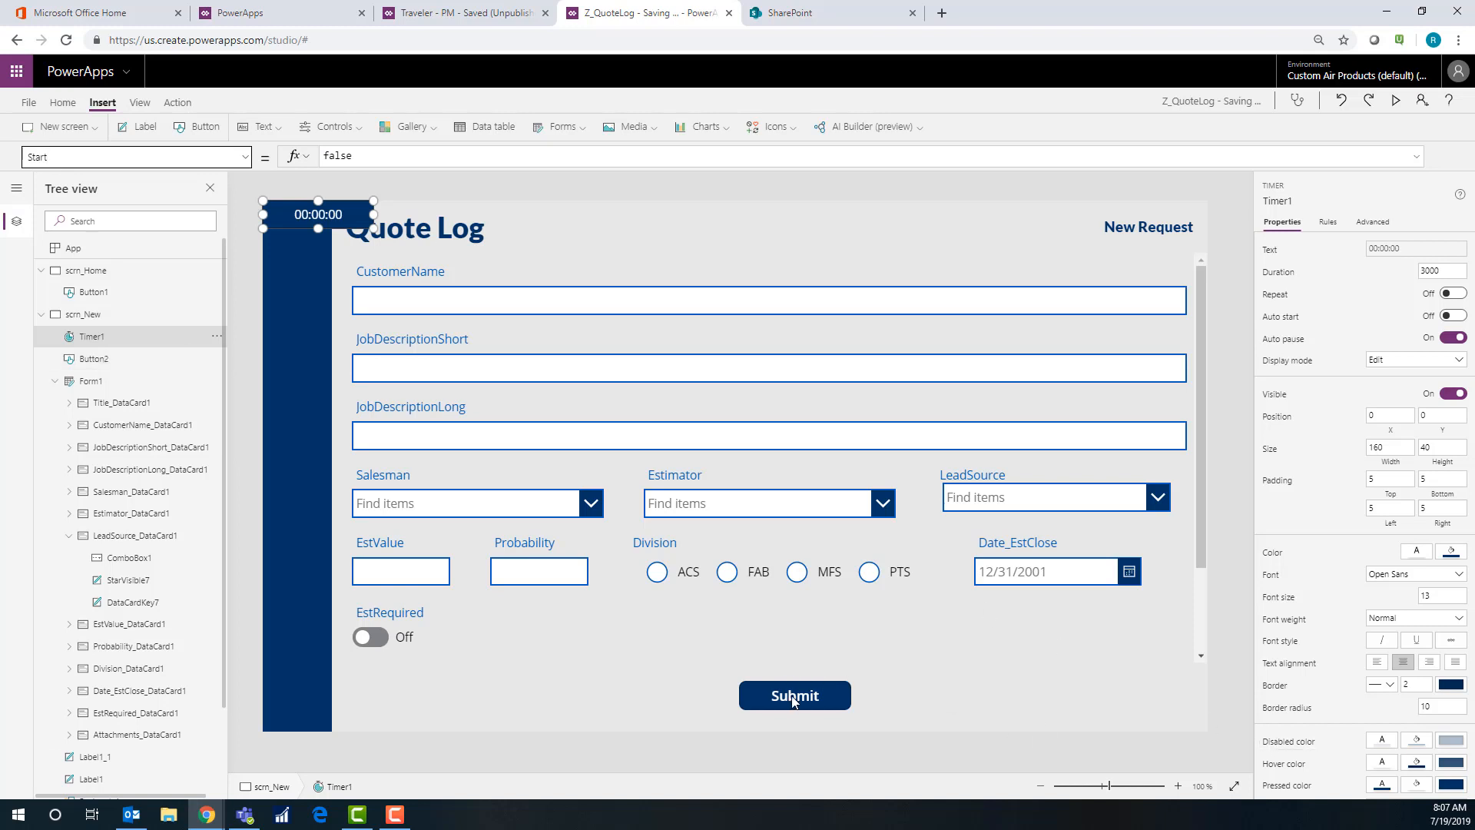
# Make Submit's OnSelect submit the form and UpdateContext({StartTimer…}), and bind Timer1's Start to StartTimer
pyautogui.click(793, 695)
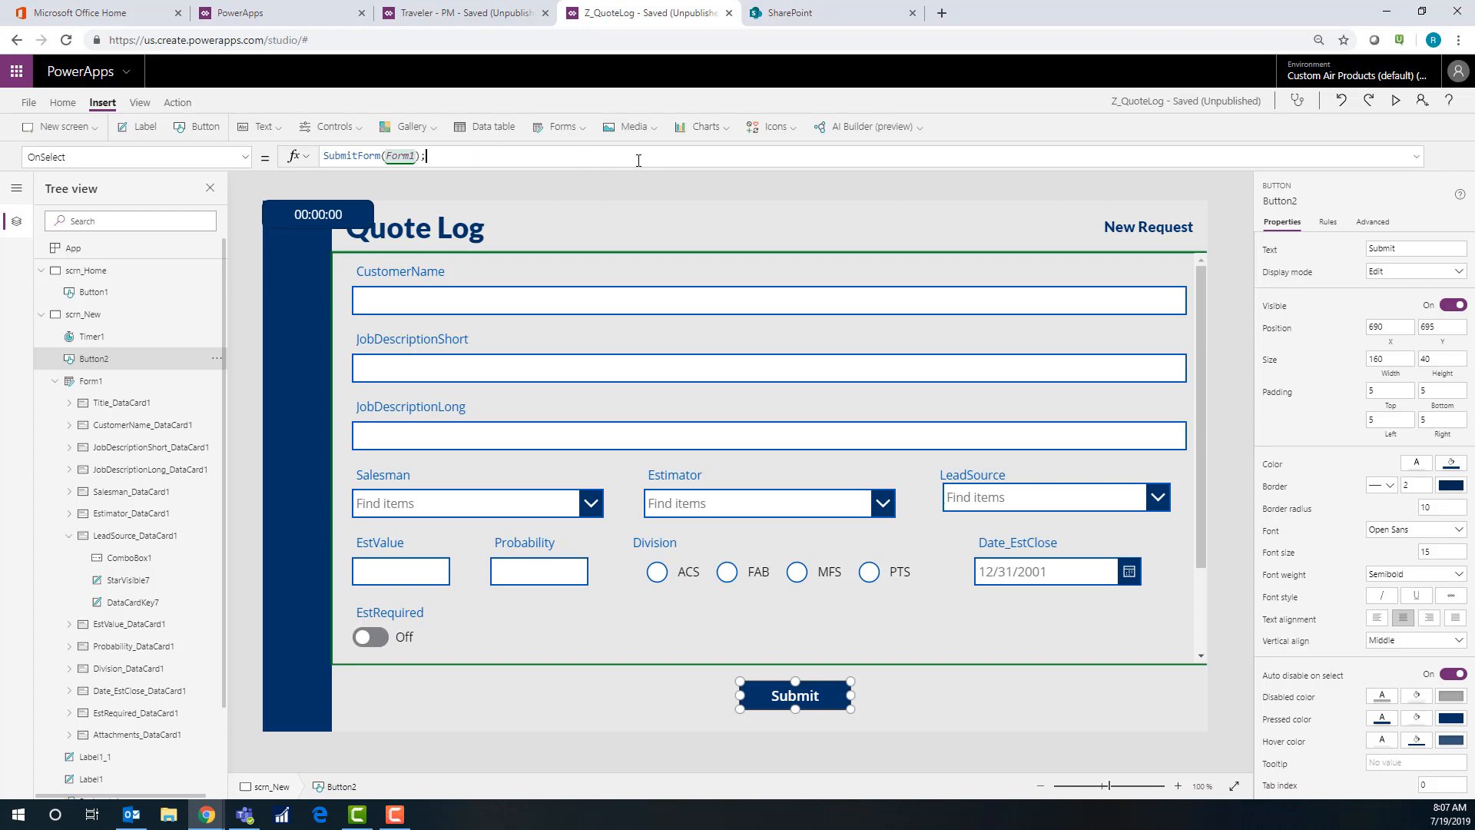
pyautogui.write('UpdateContext(')
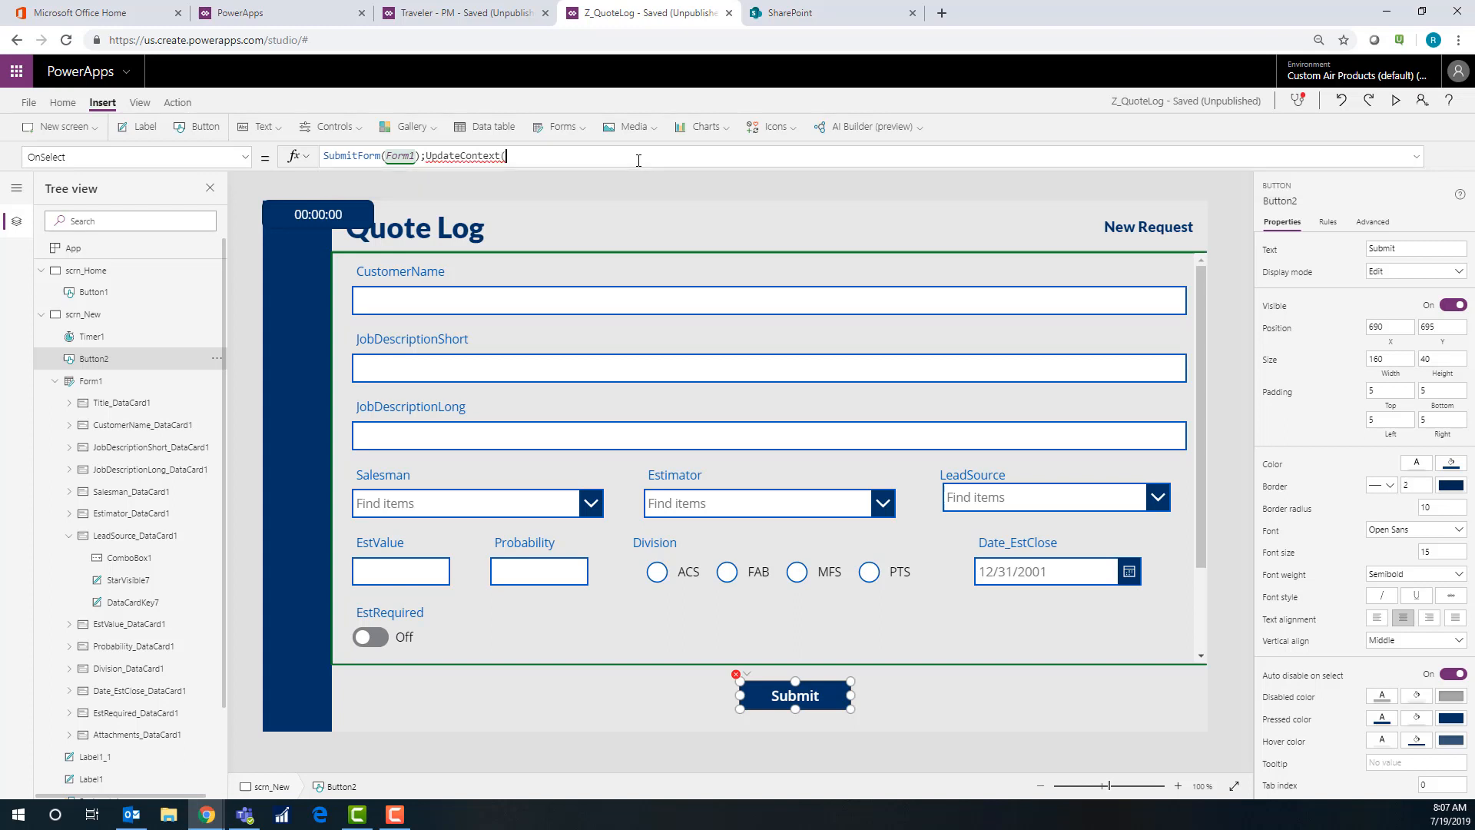
pyautogui.write('{')
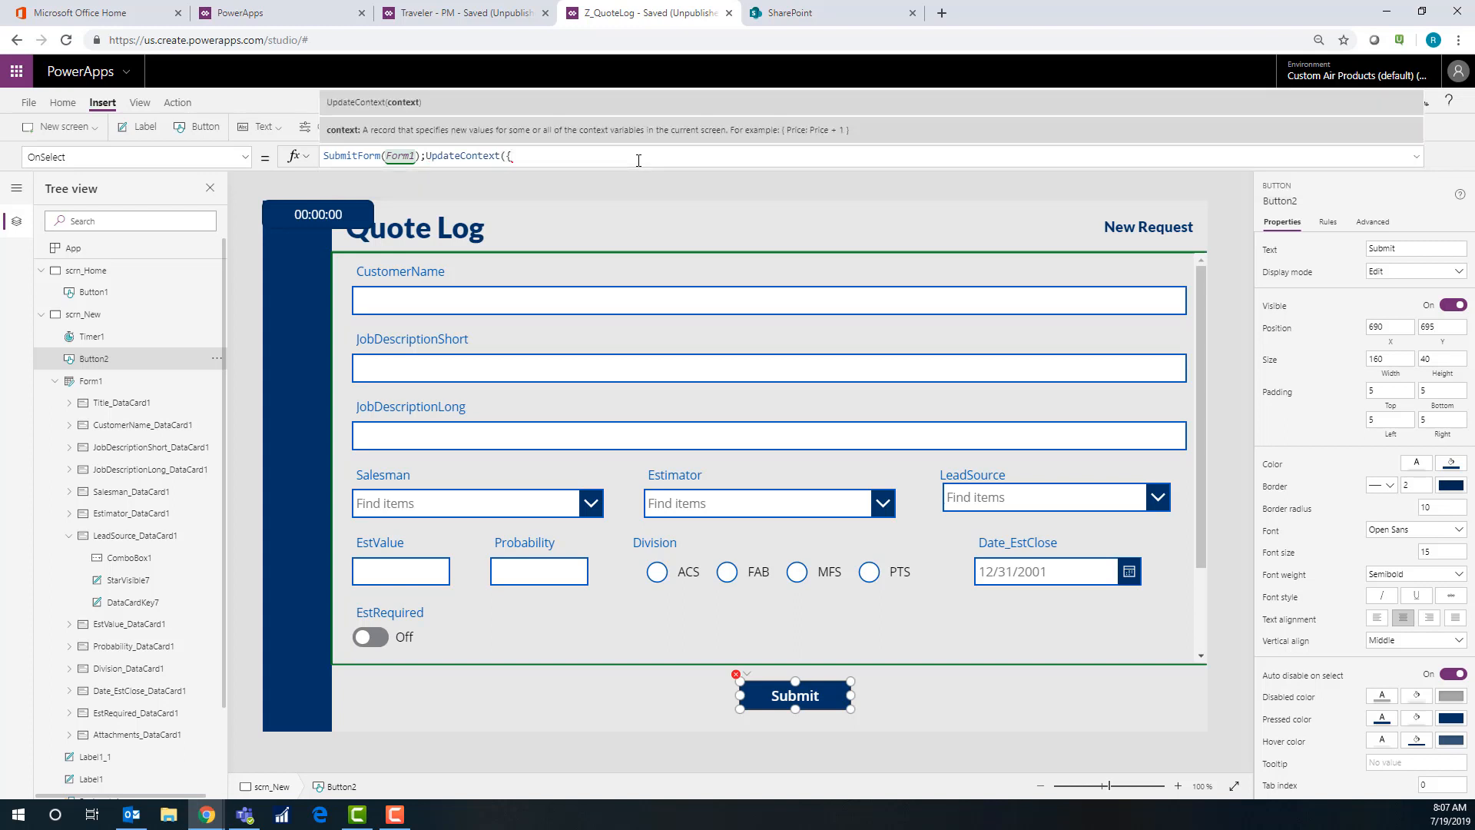
pyautogui.write('StartTimer:false')
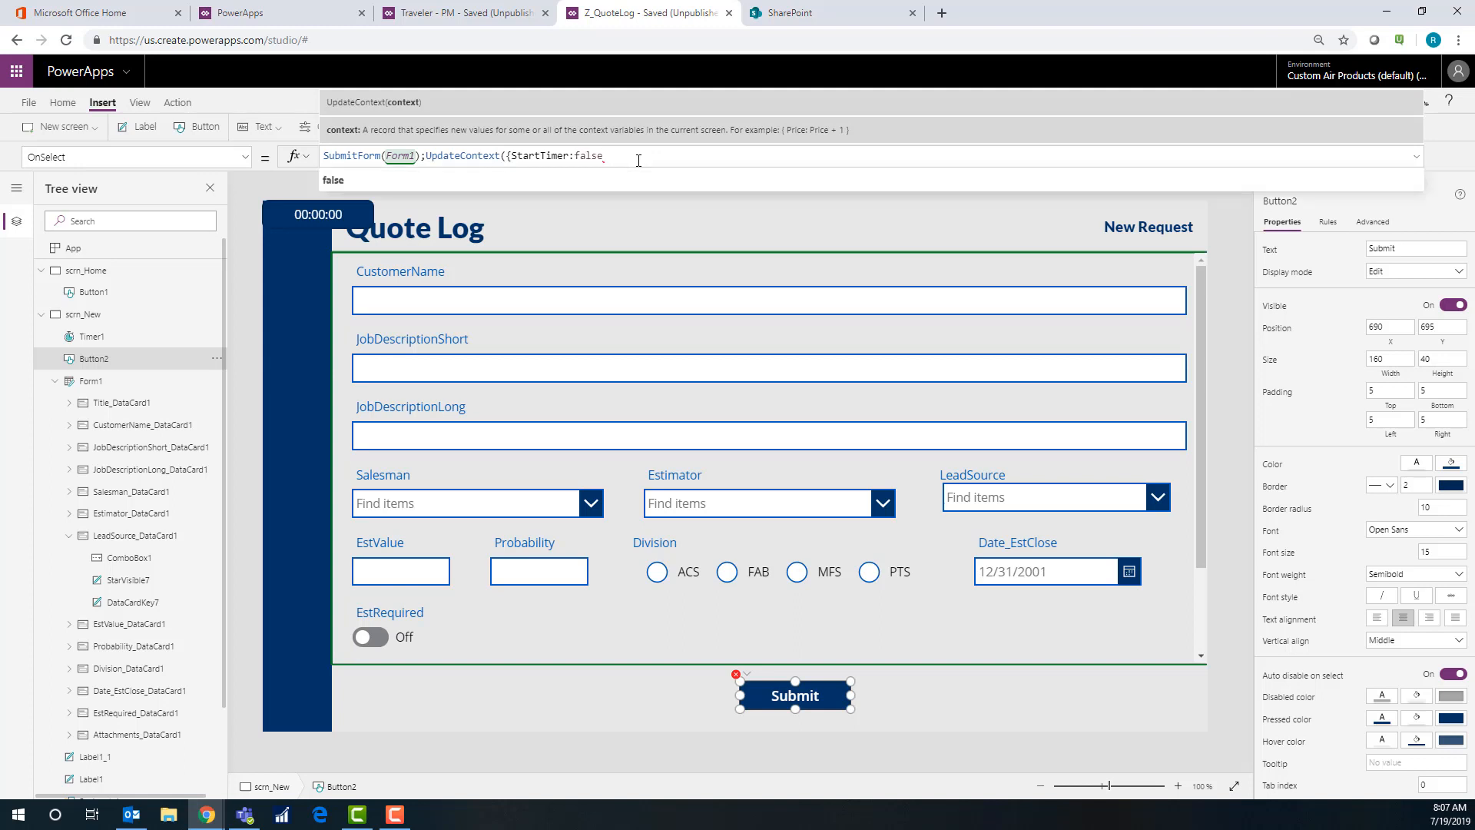
pyautogui.write('});')
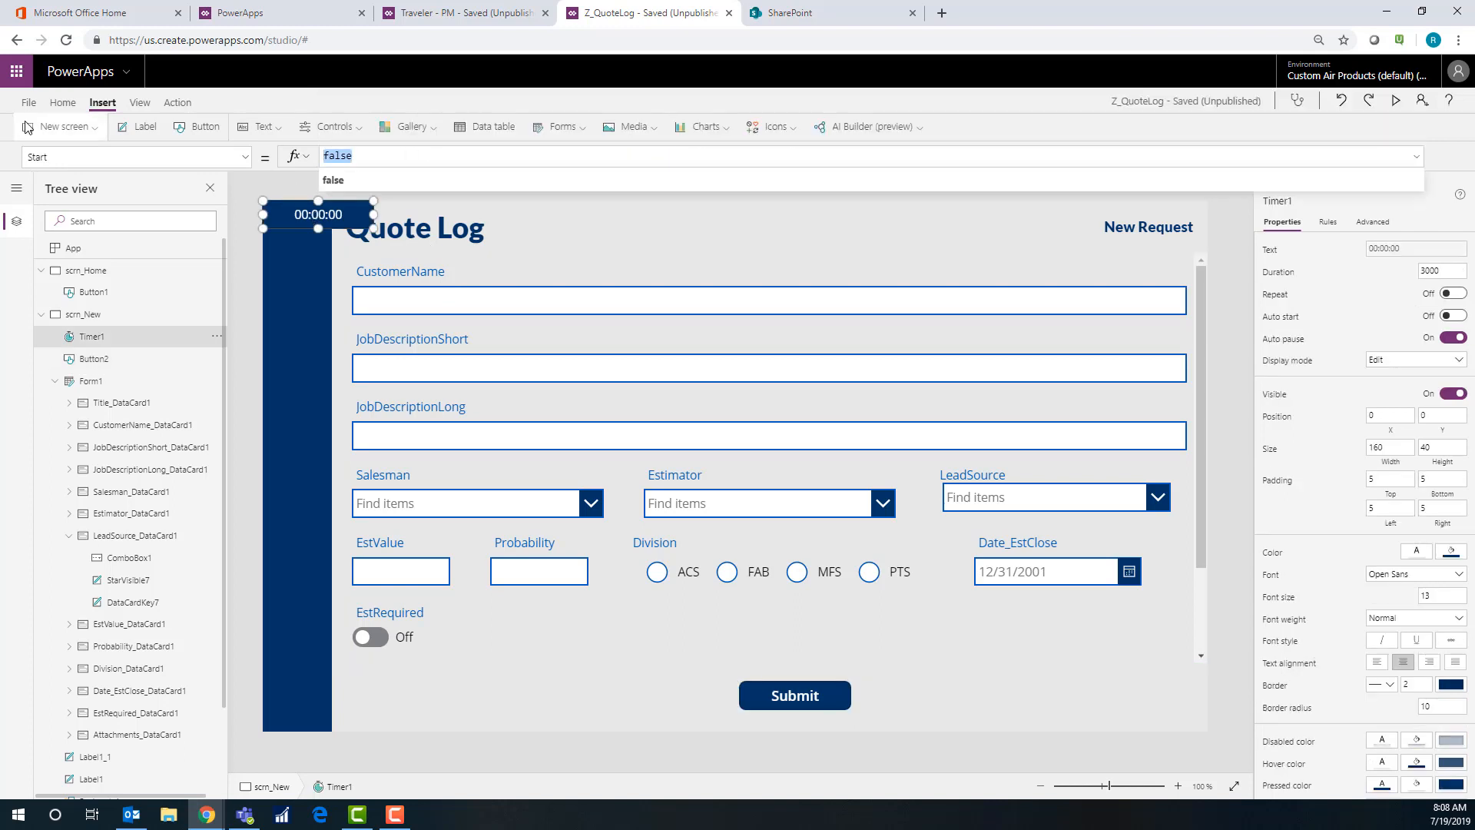
pyautogui.write('St')
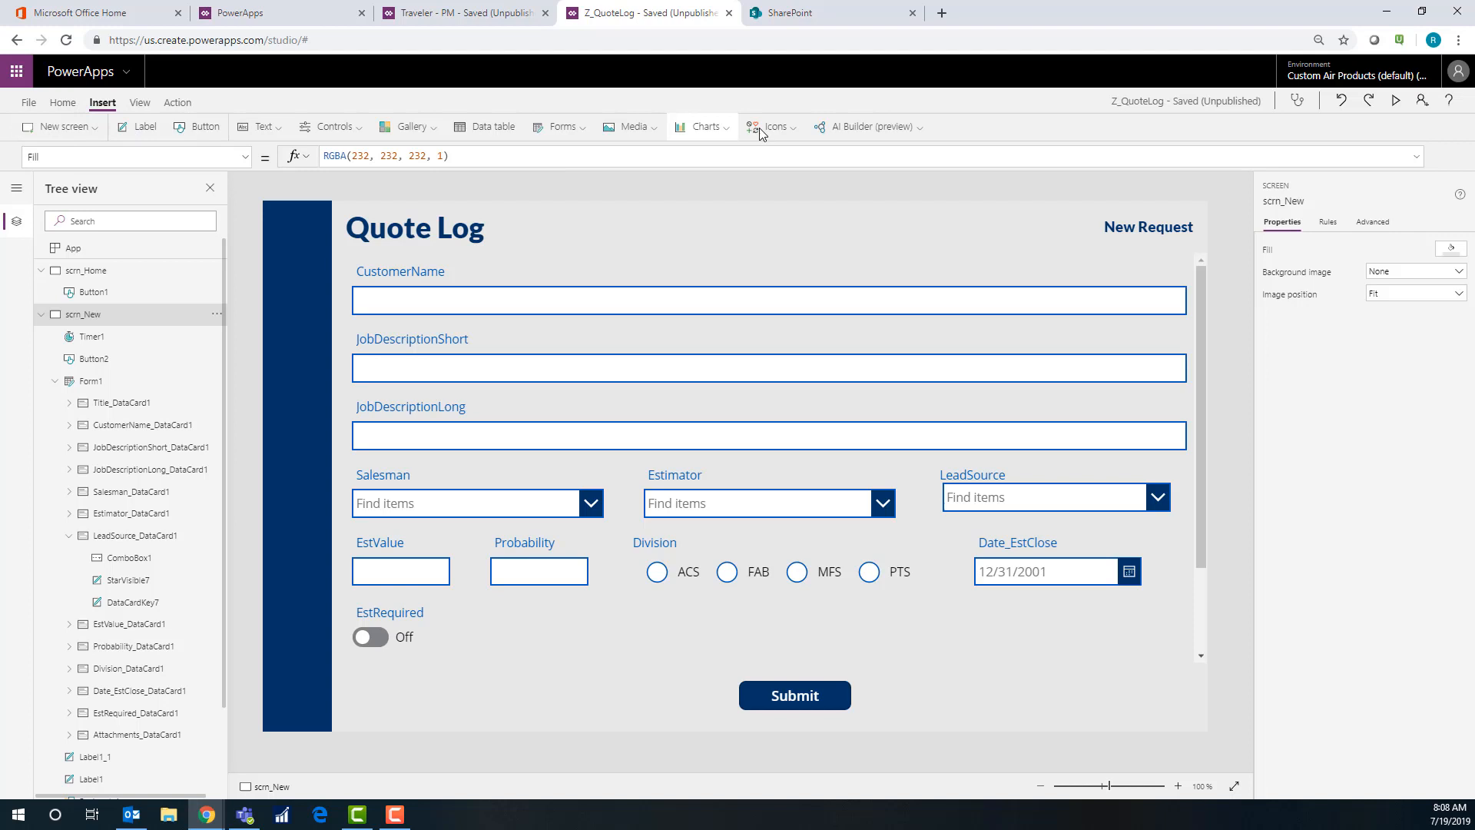
# Add a full-screen rectangle with Fill RGBA(255, 255, 255, .75) as a translucent white overlay
pyautogui.click(772, 128)
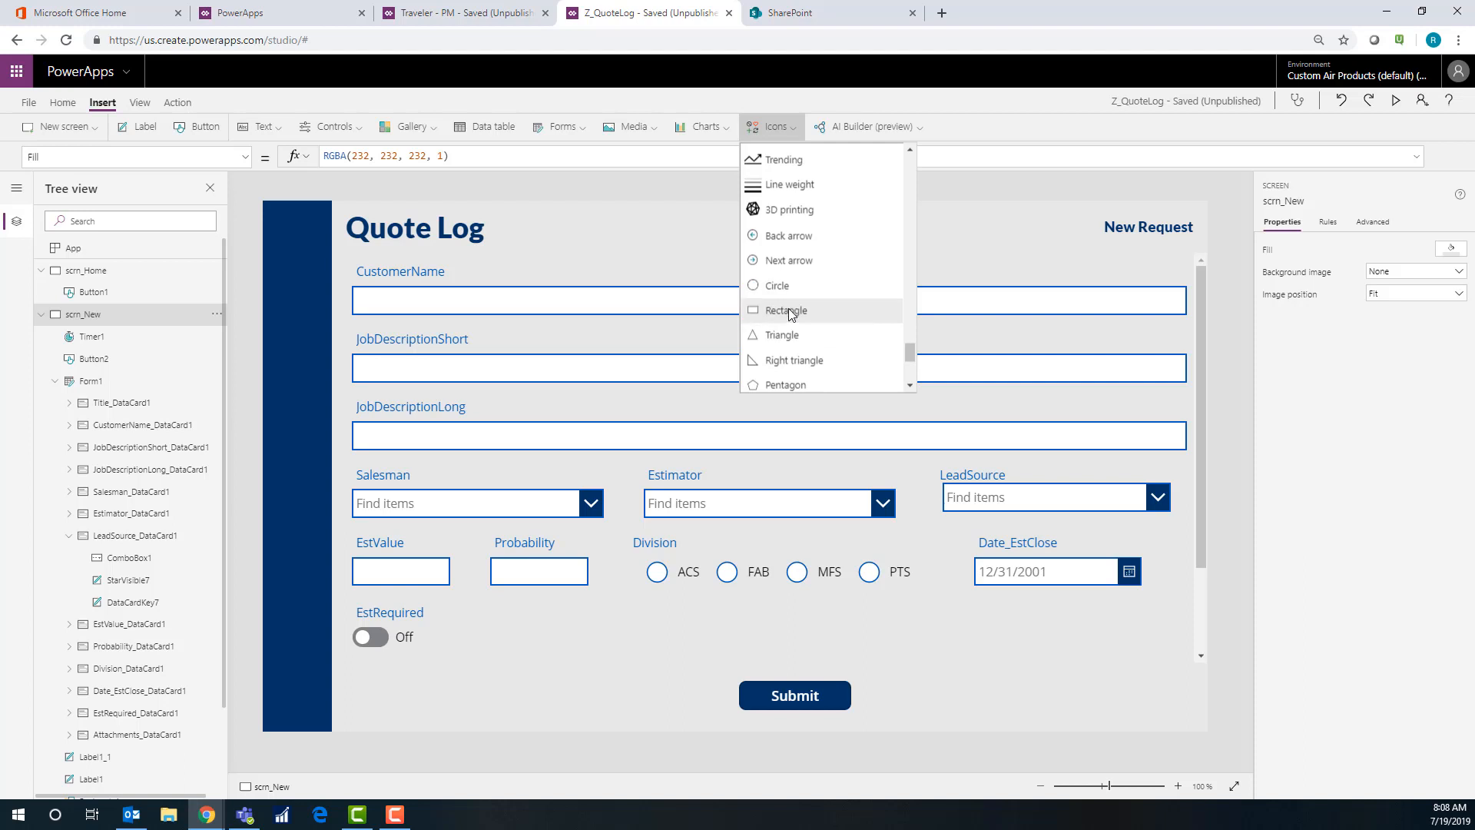
pyautogui.click(788, 309)
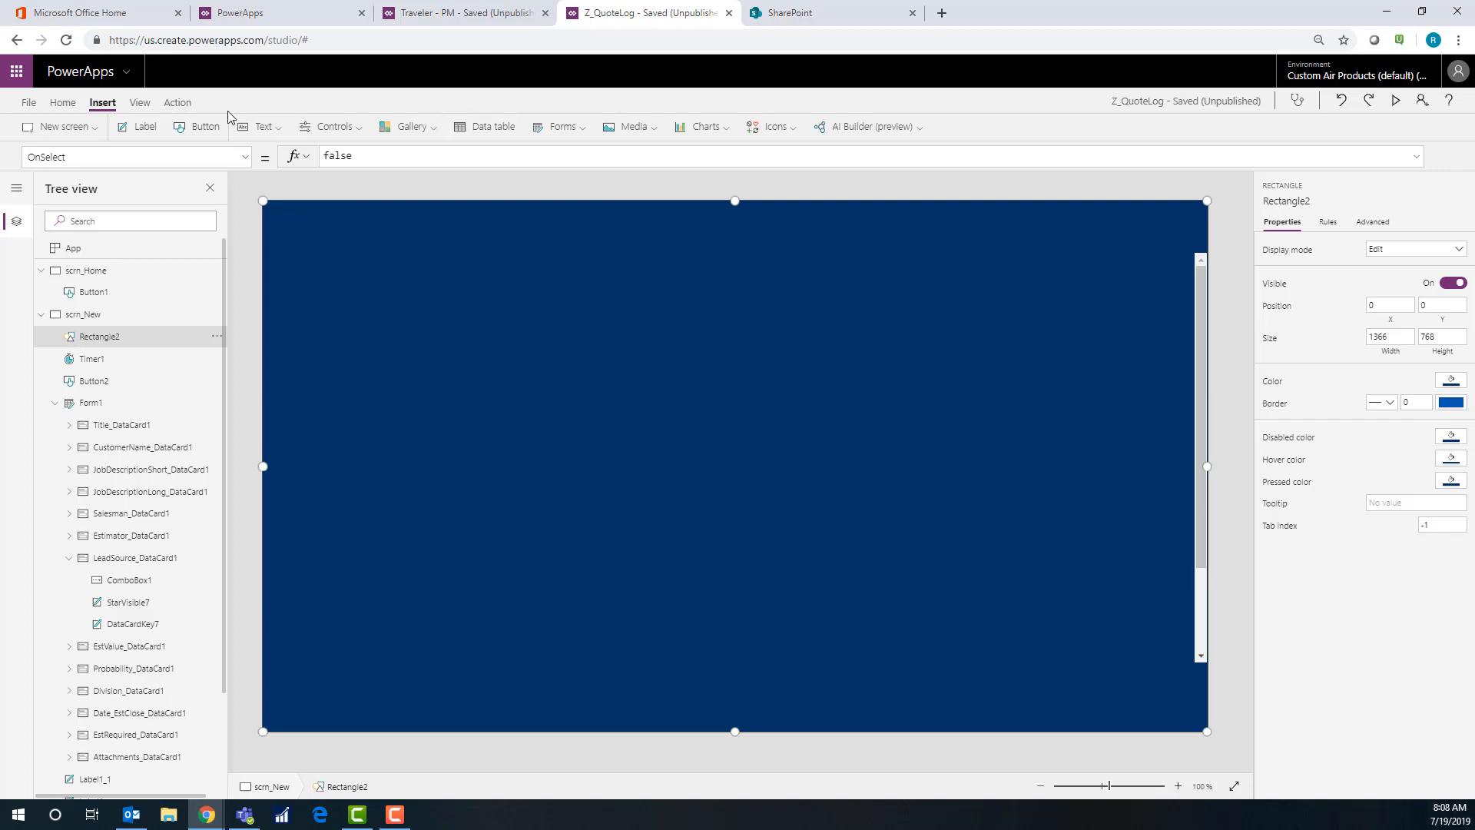
pyautogui.click(61, 103)
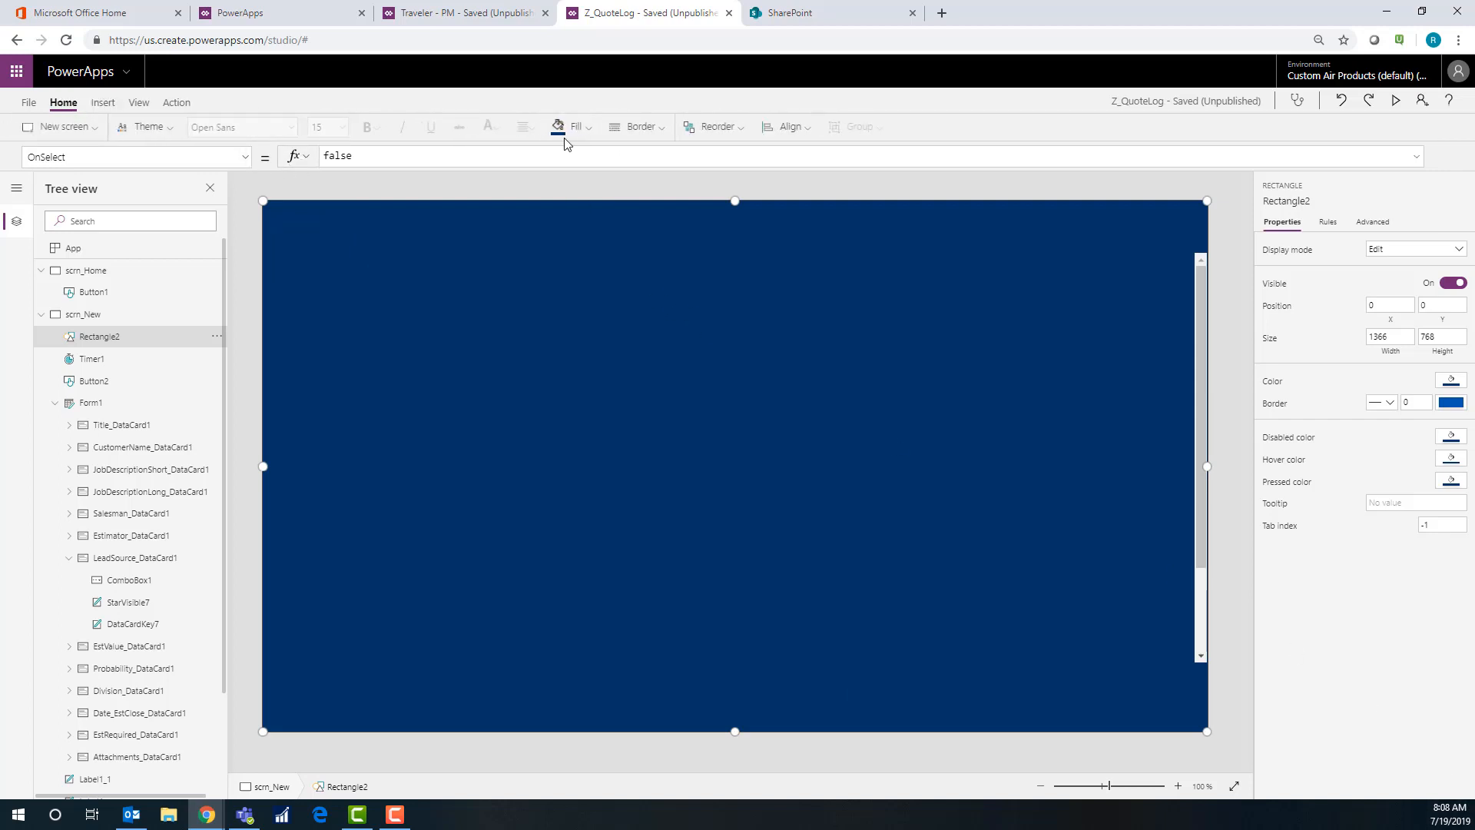
pyautogui.click(569, 127)
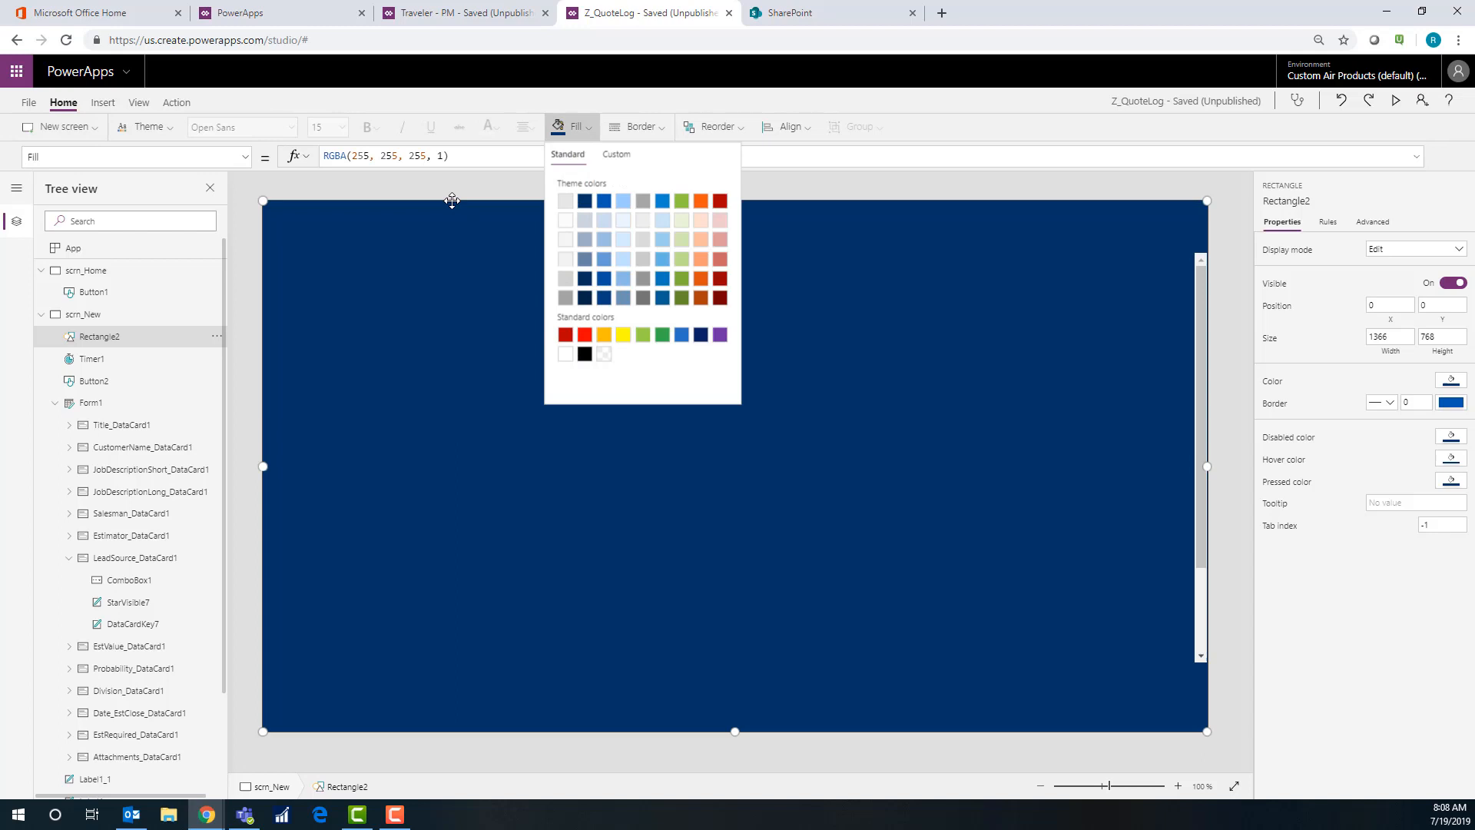
pyautogui.click(565, 200)
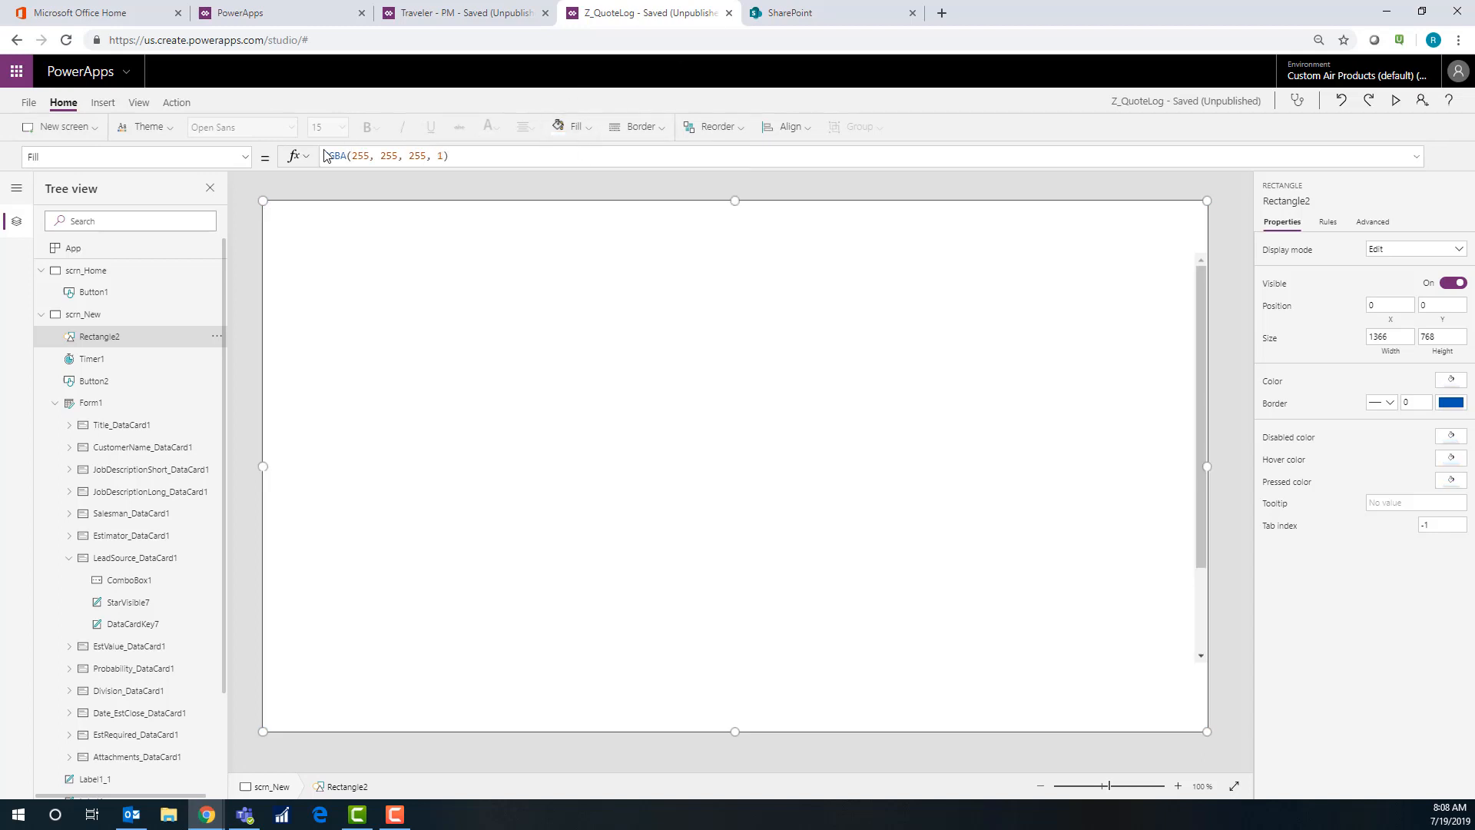
pyautogui.click(452, 155)
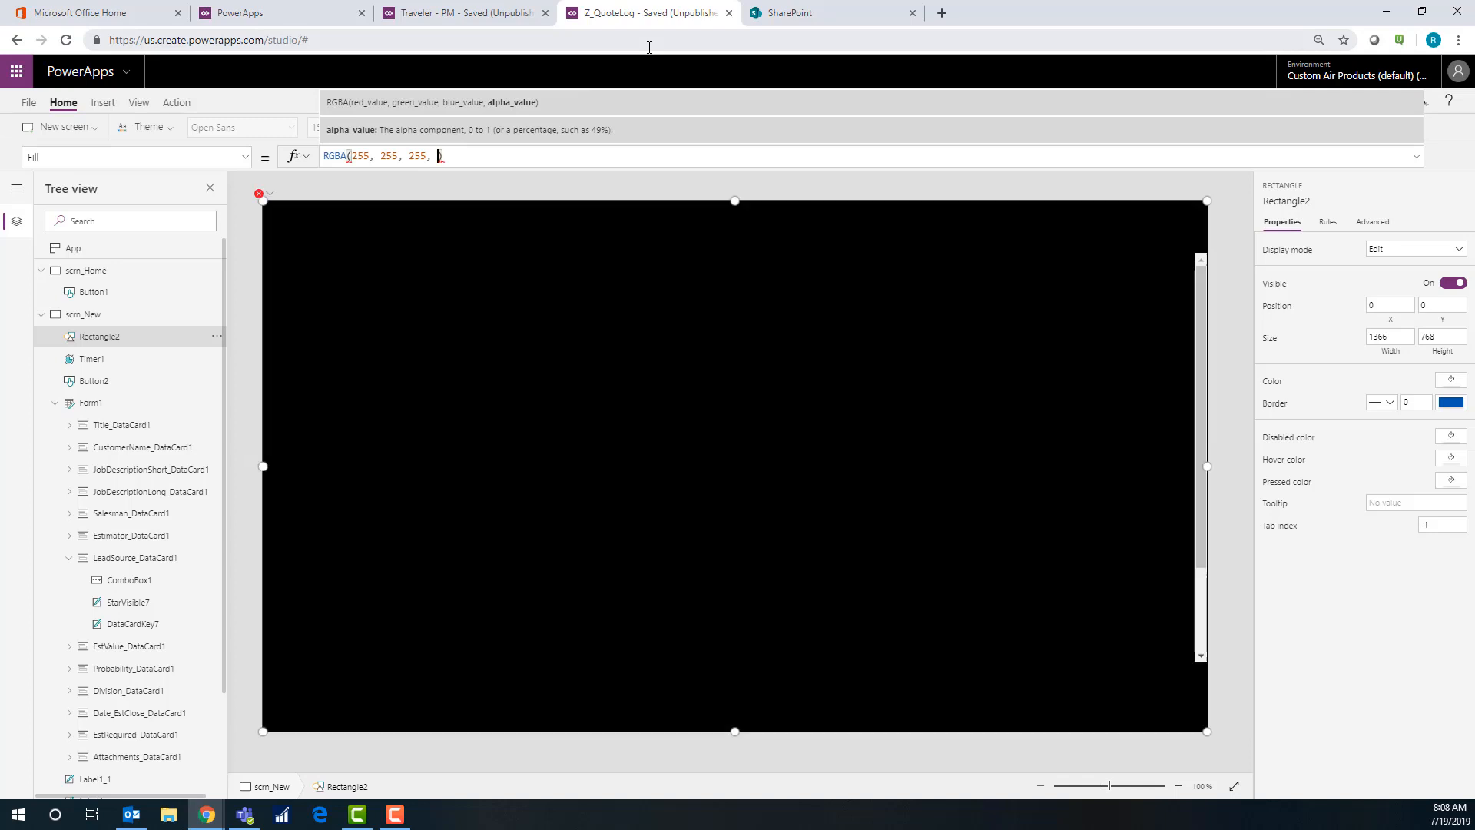
pyautogui.write('.75')
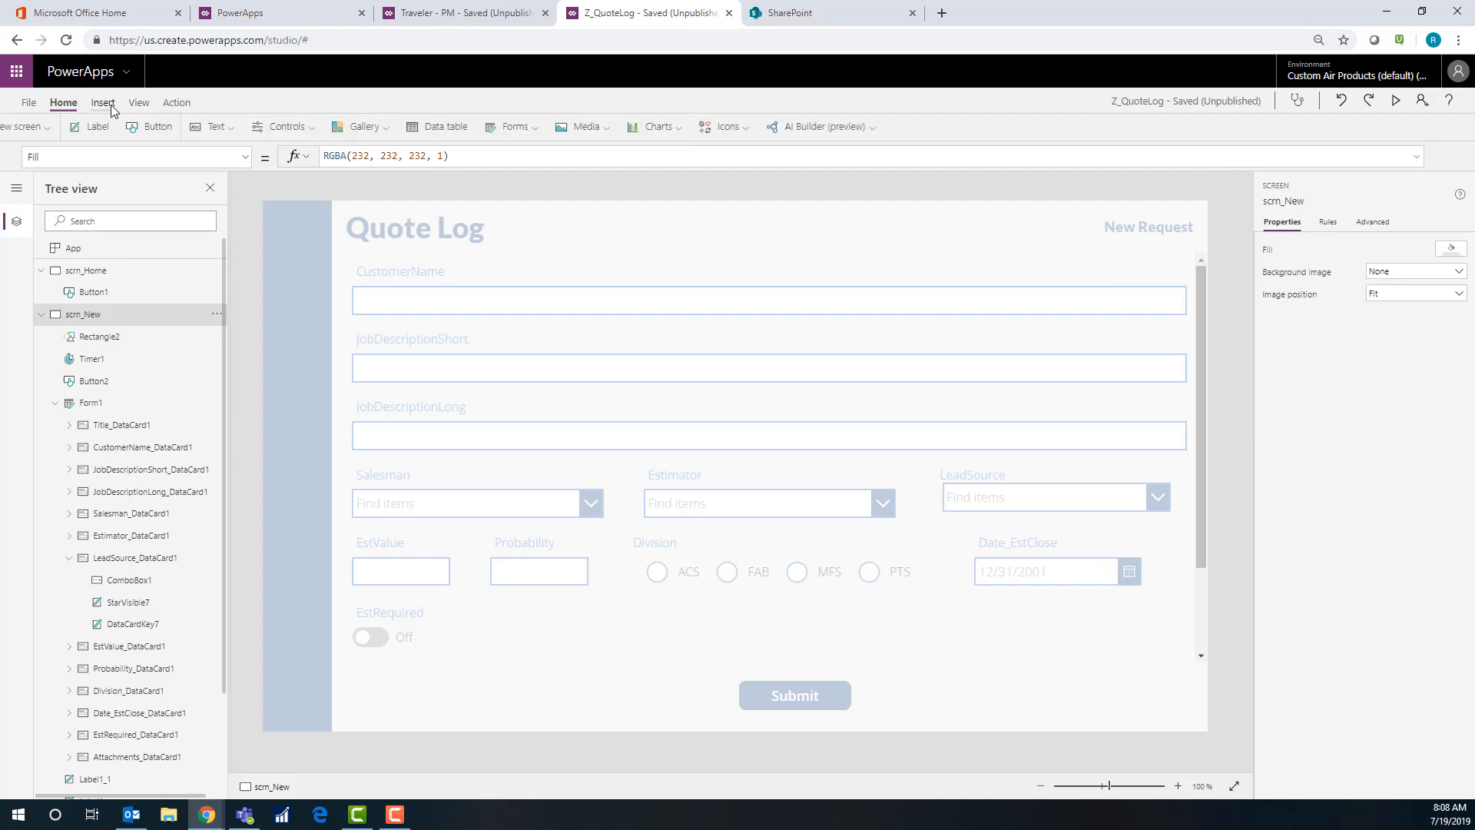
# Add a label reading 'Your request has been successfully submited.'
pyautogui.click(103, 103)
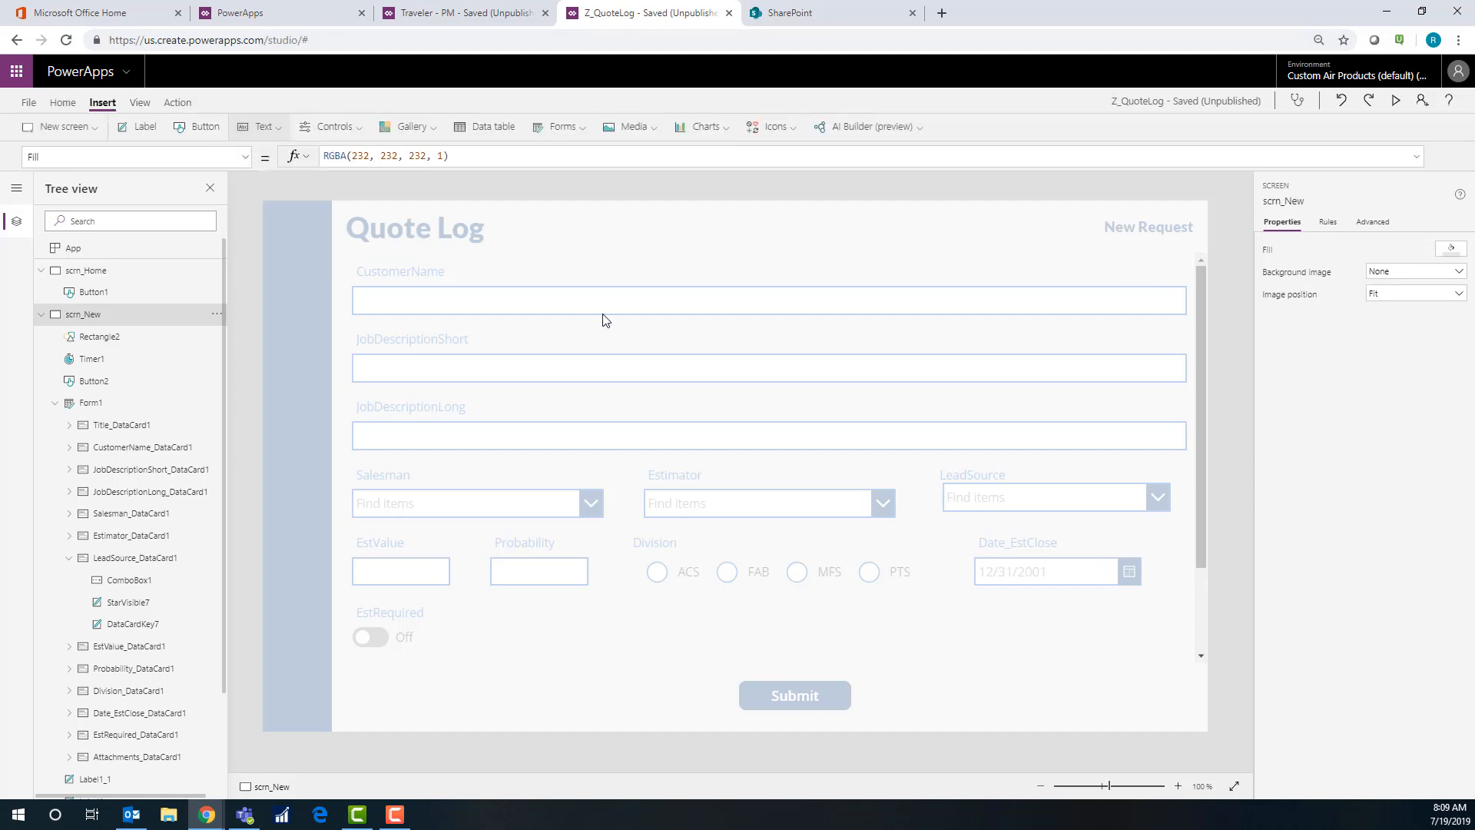
pyautogui.click(143, 128)
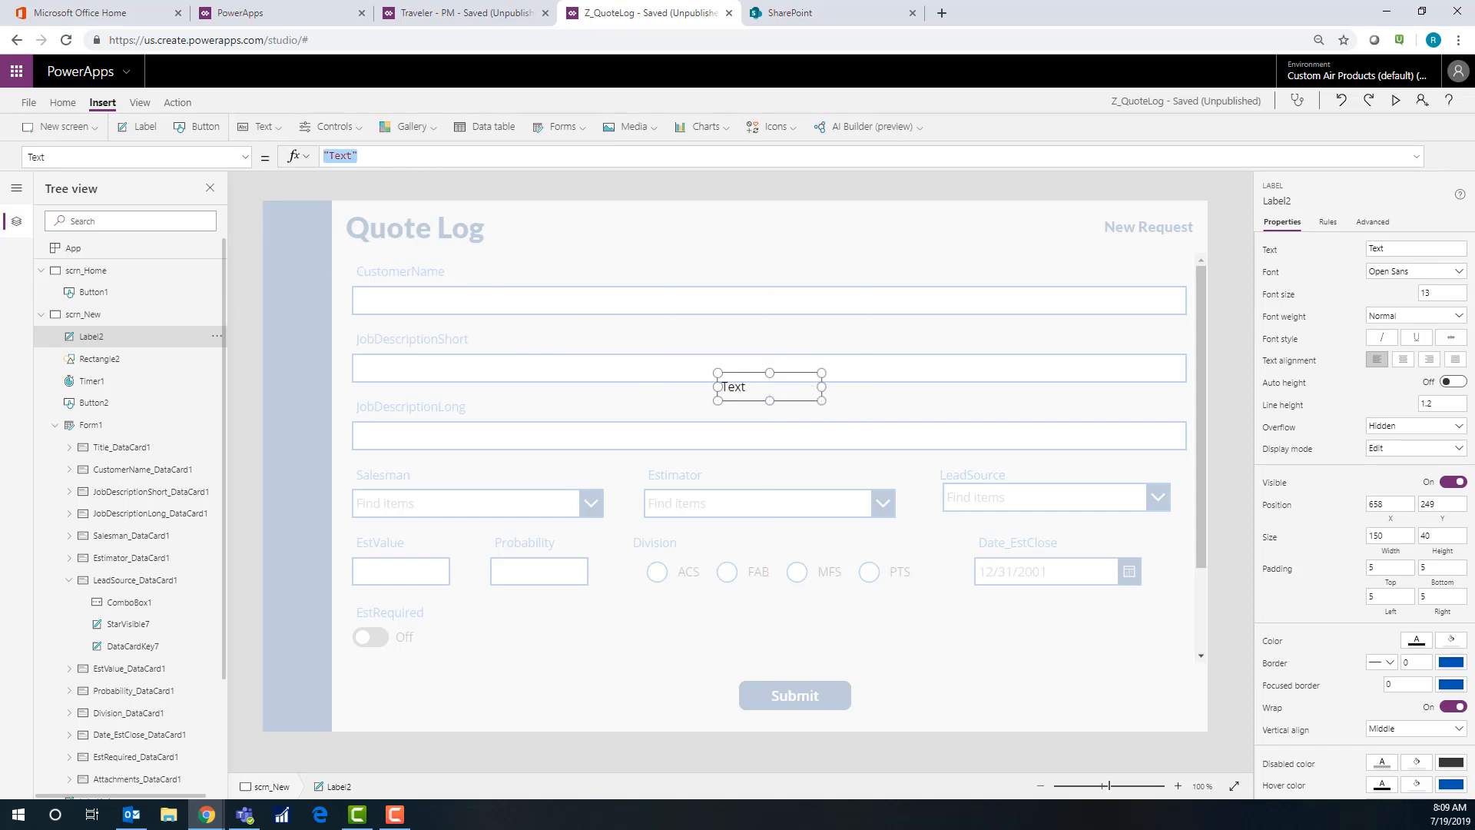
pyautogui.write('Your request has been su')
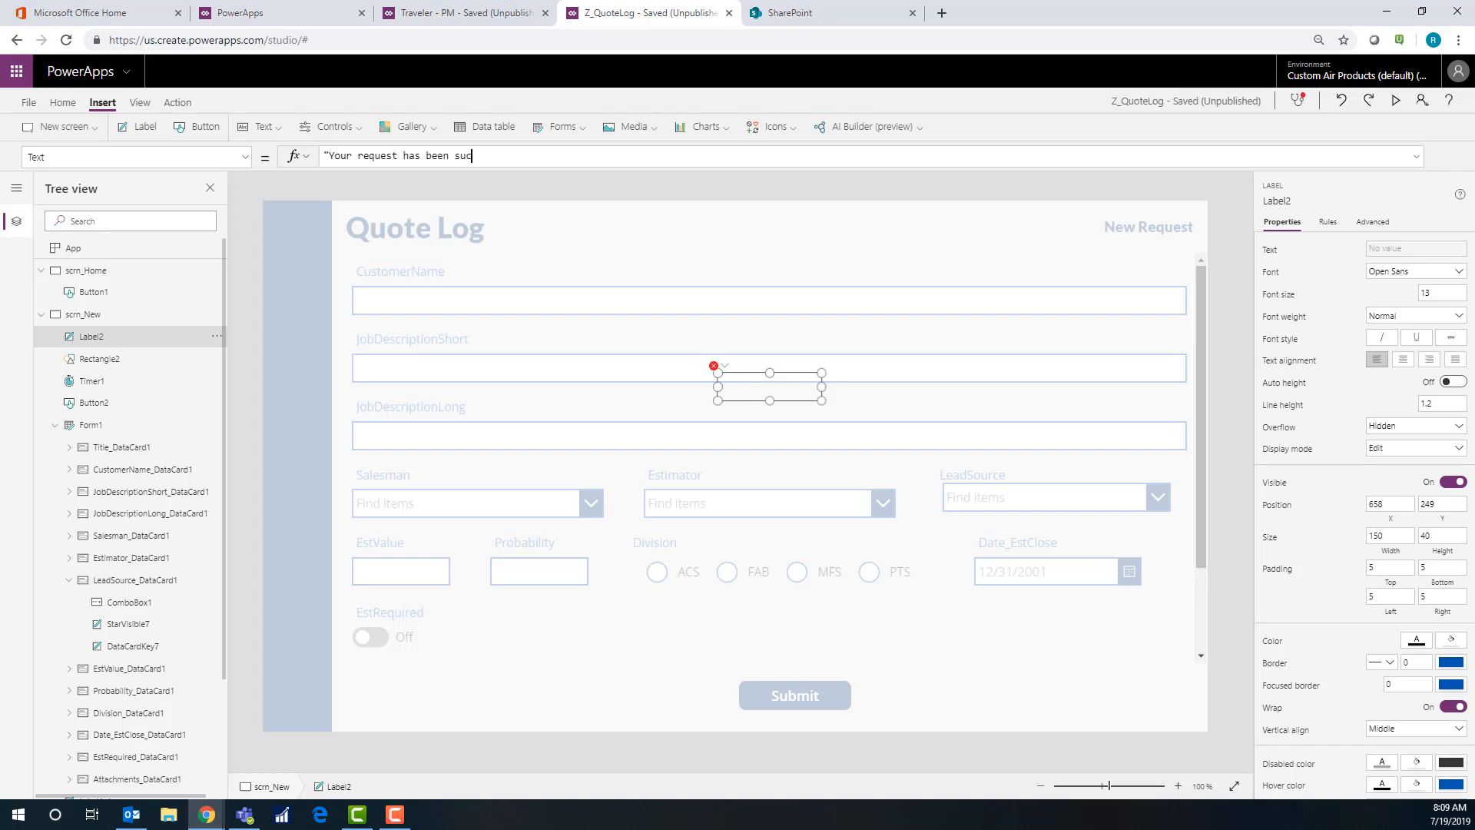
pyautogui.write('cessfull')
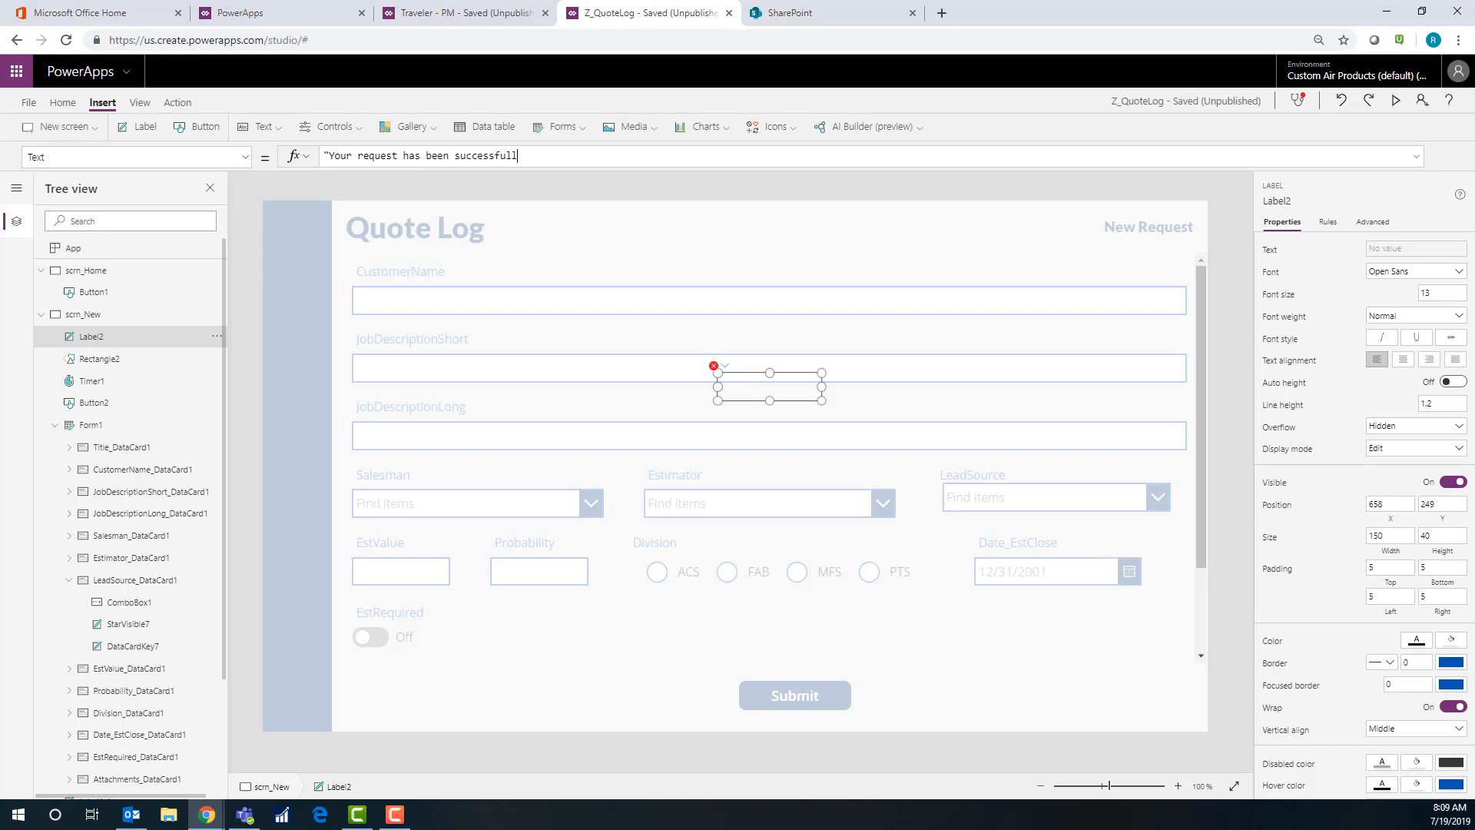
pyautogui.write('y submited."')
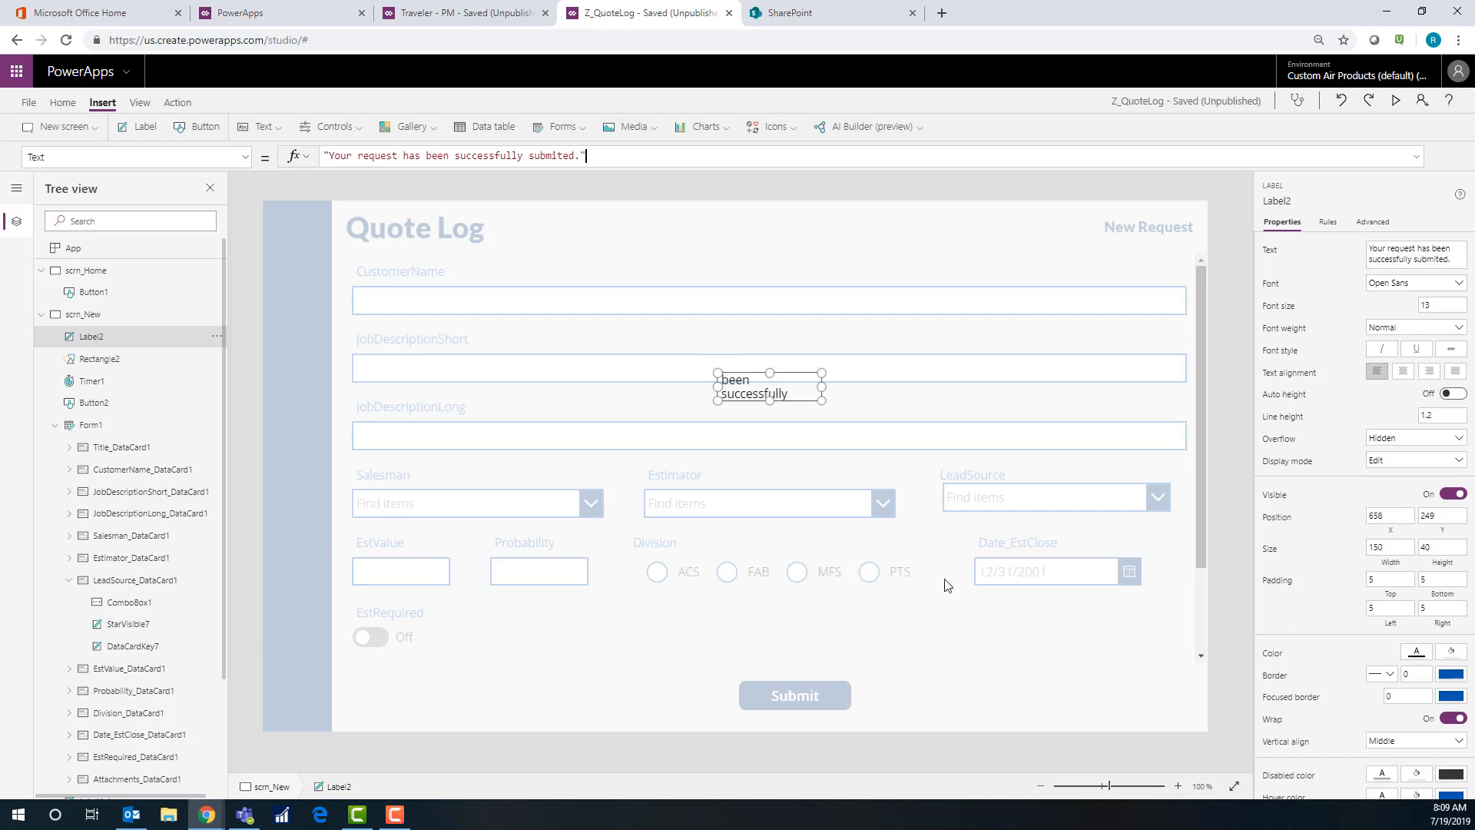
# Enlarge and recentre the message label, fill it white and set font size 16
pyautogui.moveTo(769, 404); pyautogui.dragTo(768, 518)
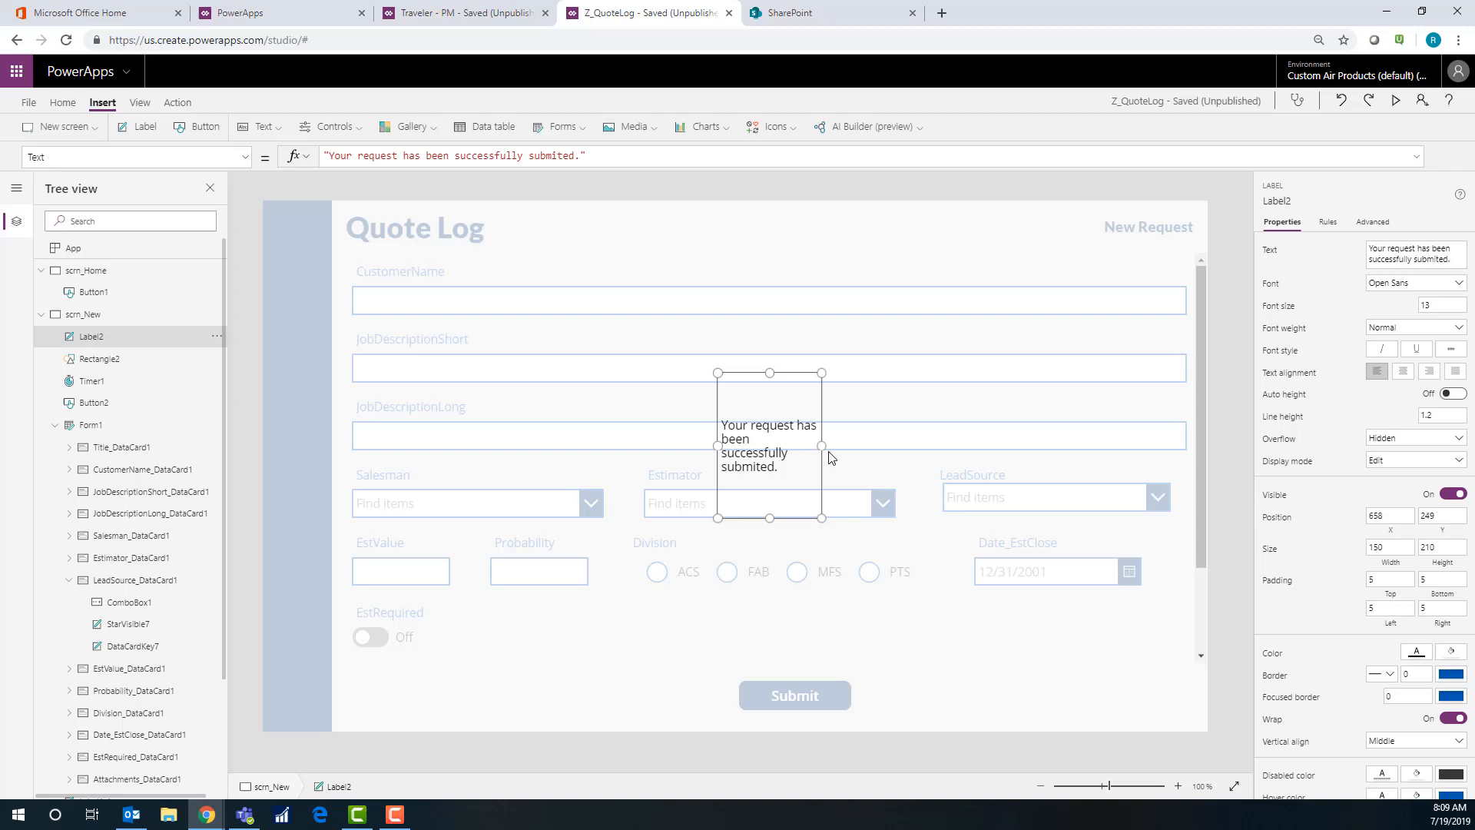
pyautogui.moveTo(821, 444); pyautogui.dragTo(885, 444)
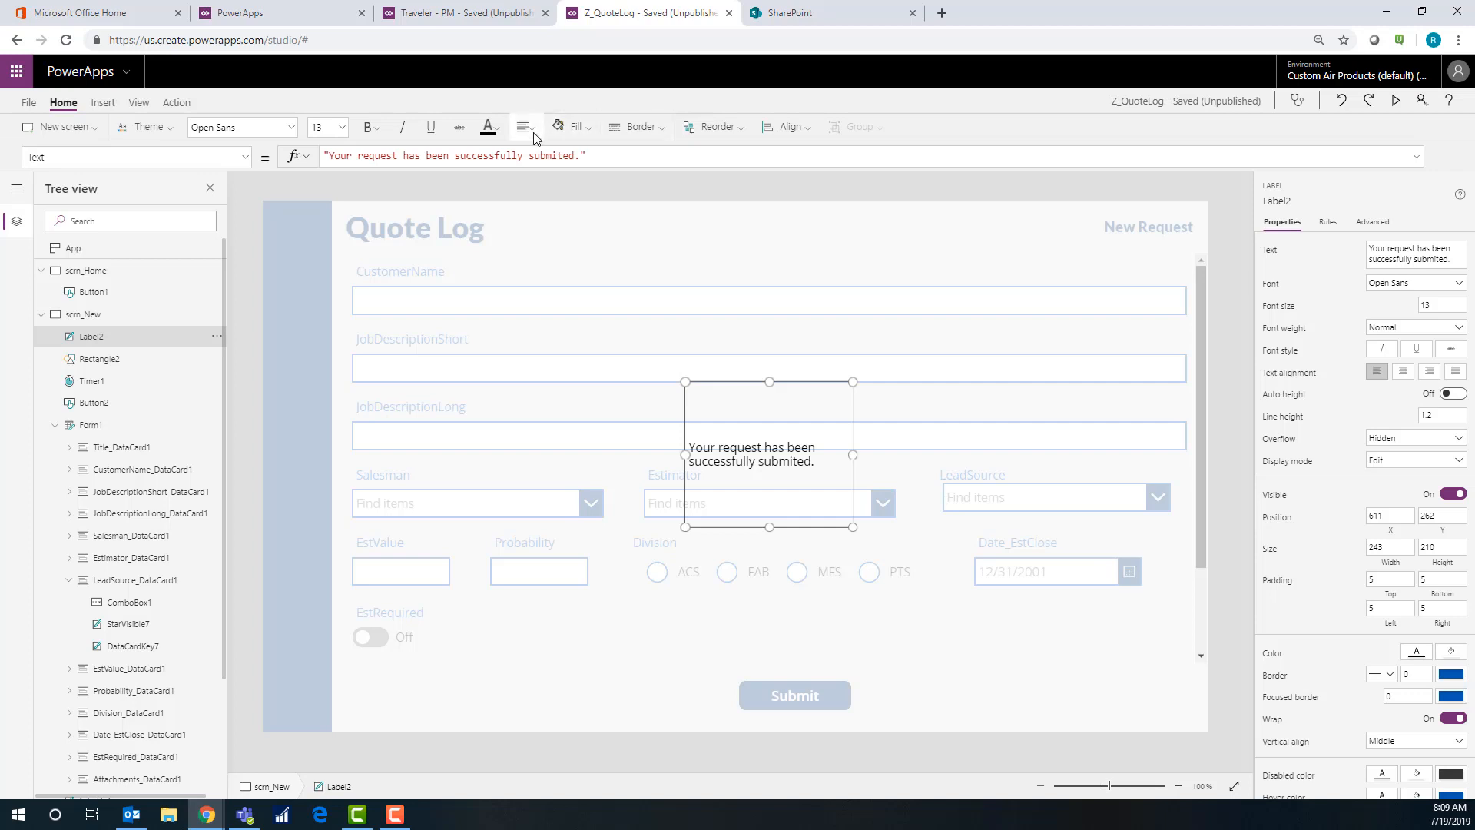
pyautogui.moveTo(589, 126)
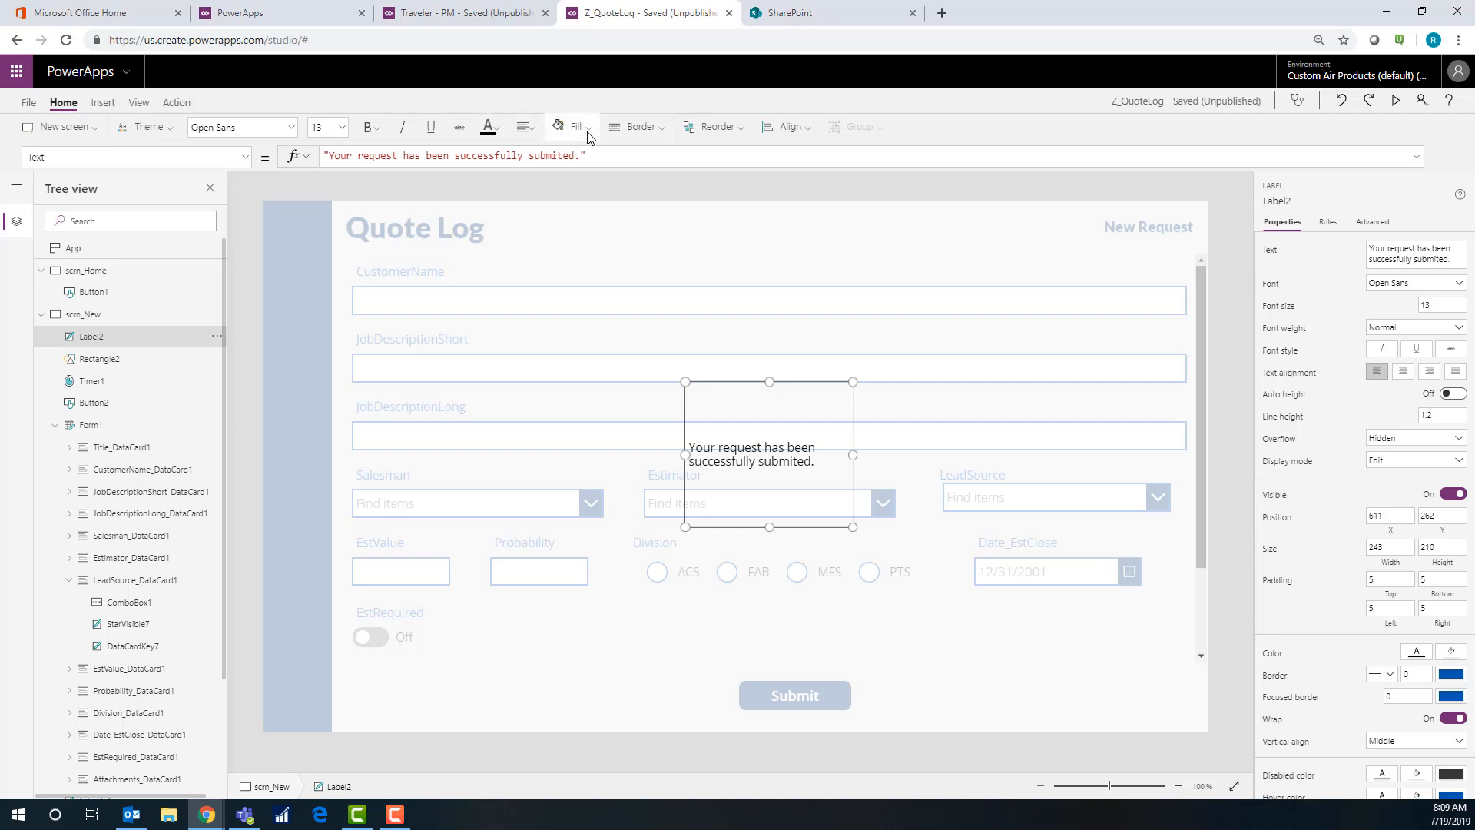
pyautogui.click(575, 126)
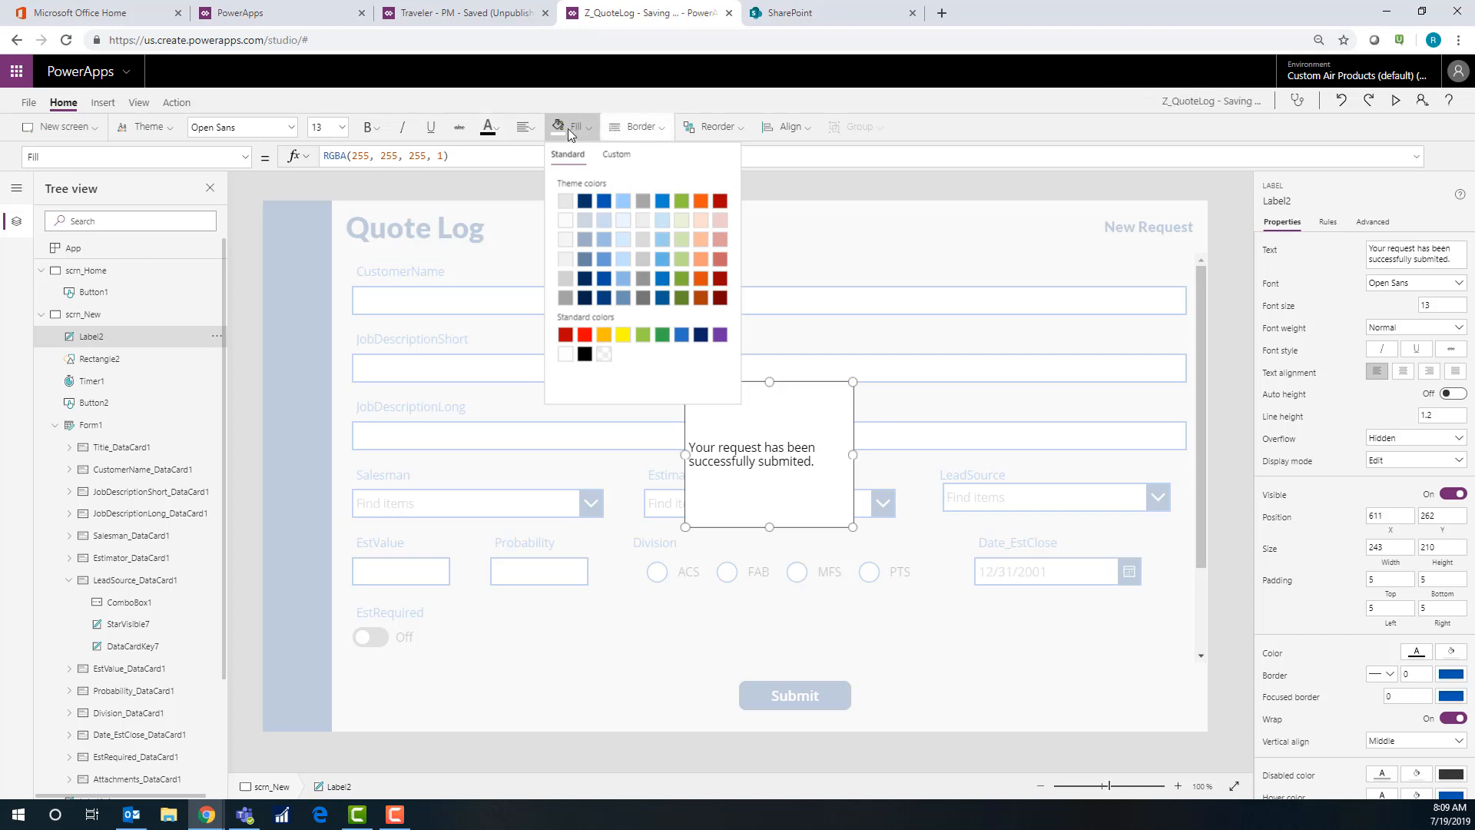
pyautogui.click(523, 126)
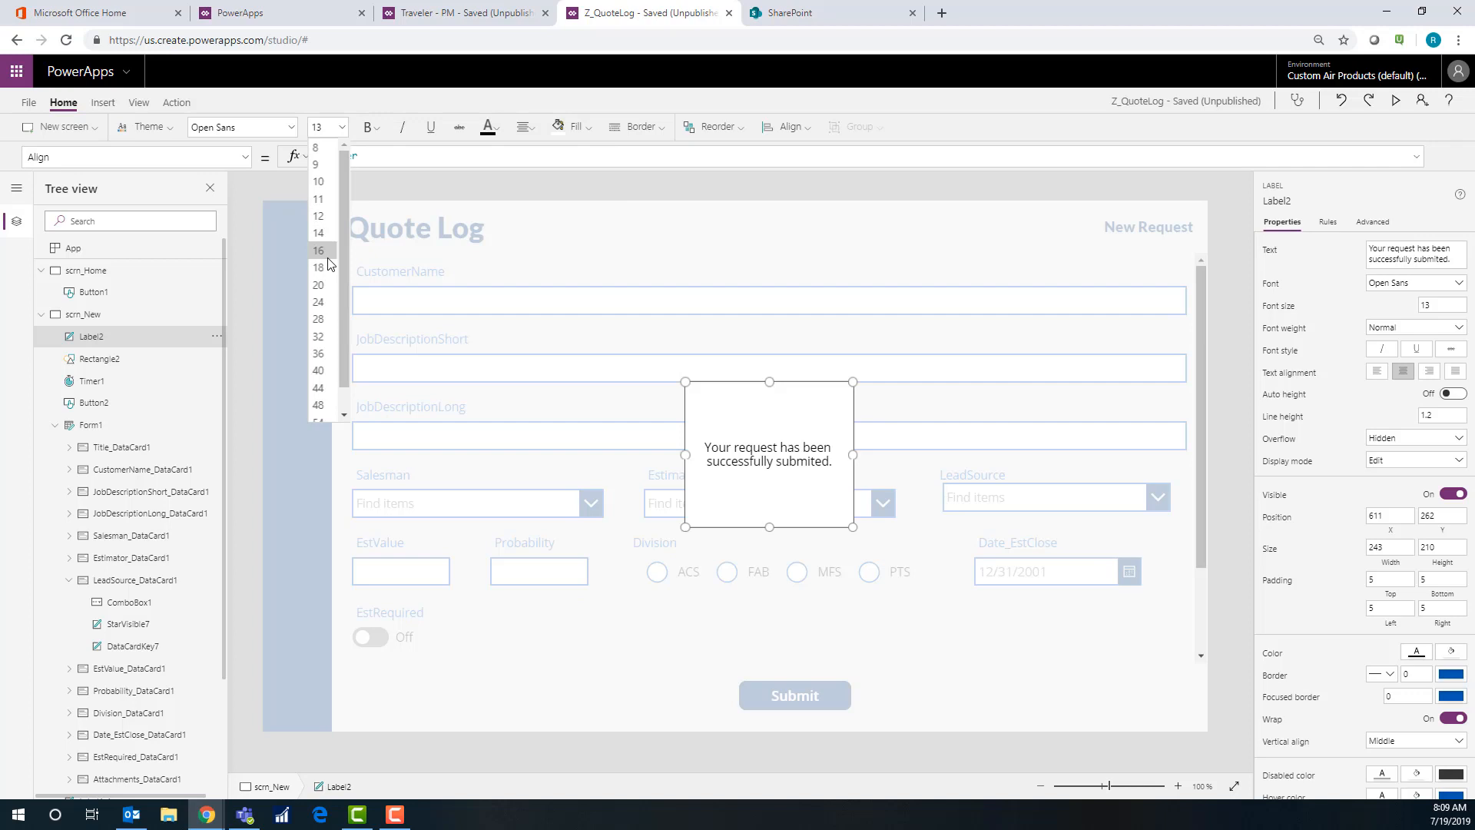
pyautogui.click(318, 251)
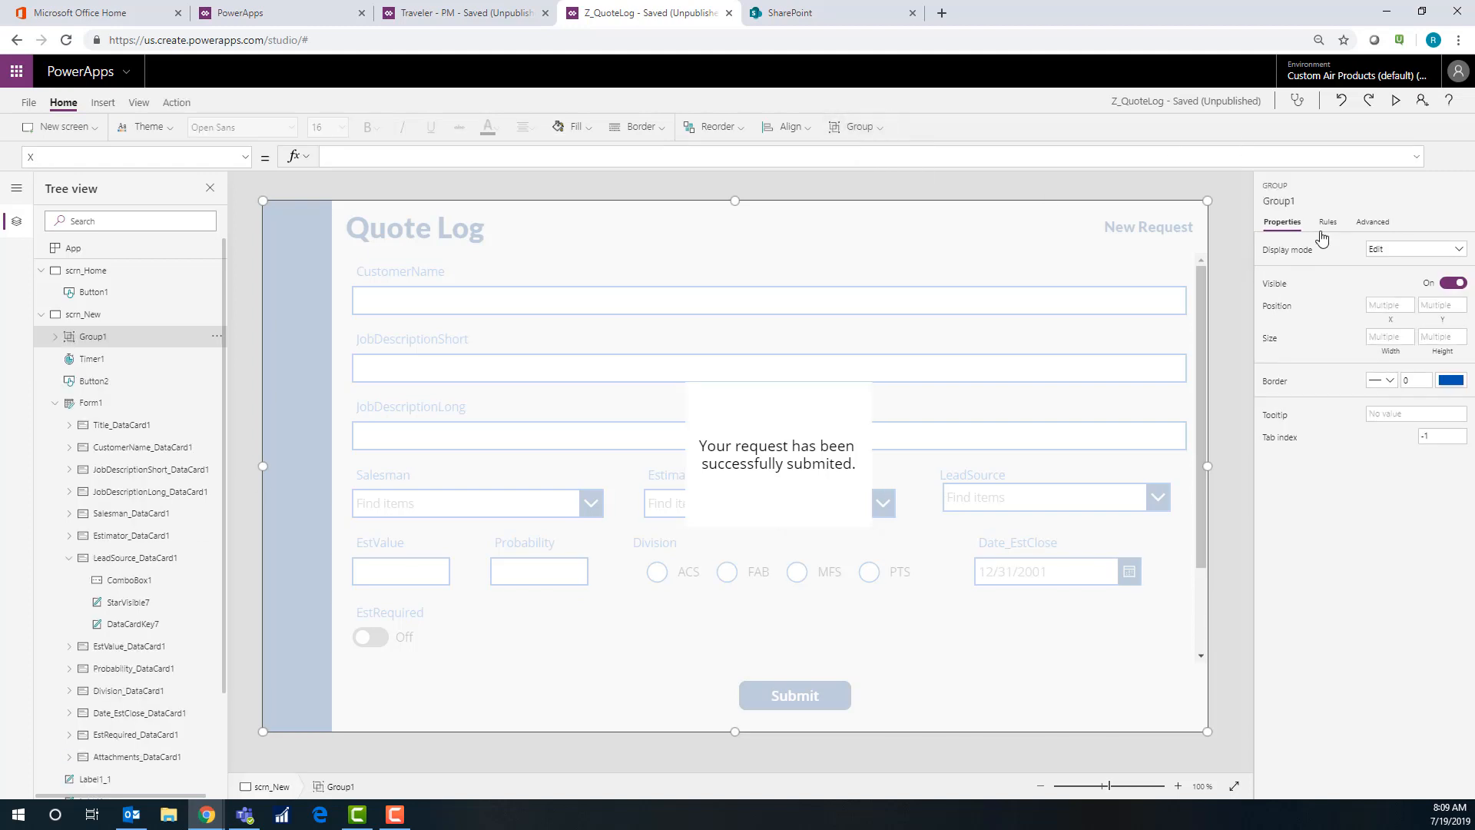
# Rename the overlay group to grp_ConfMsg
pyautogui.doubleClick(1317, 198)
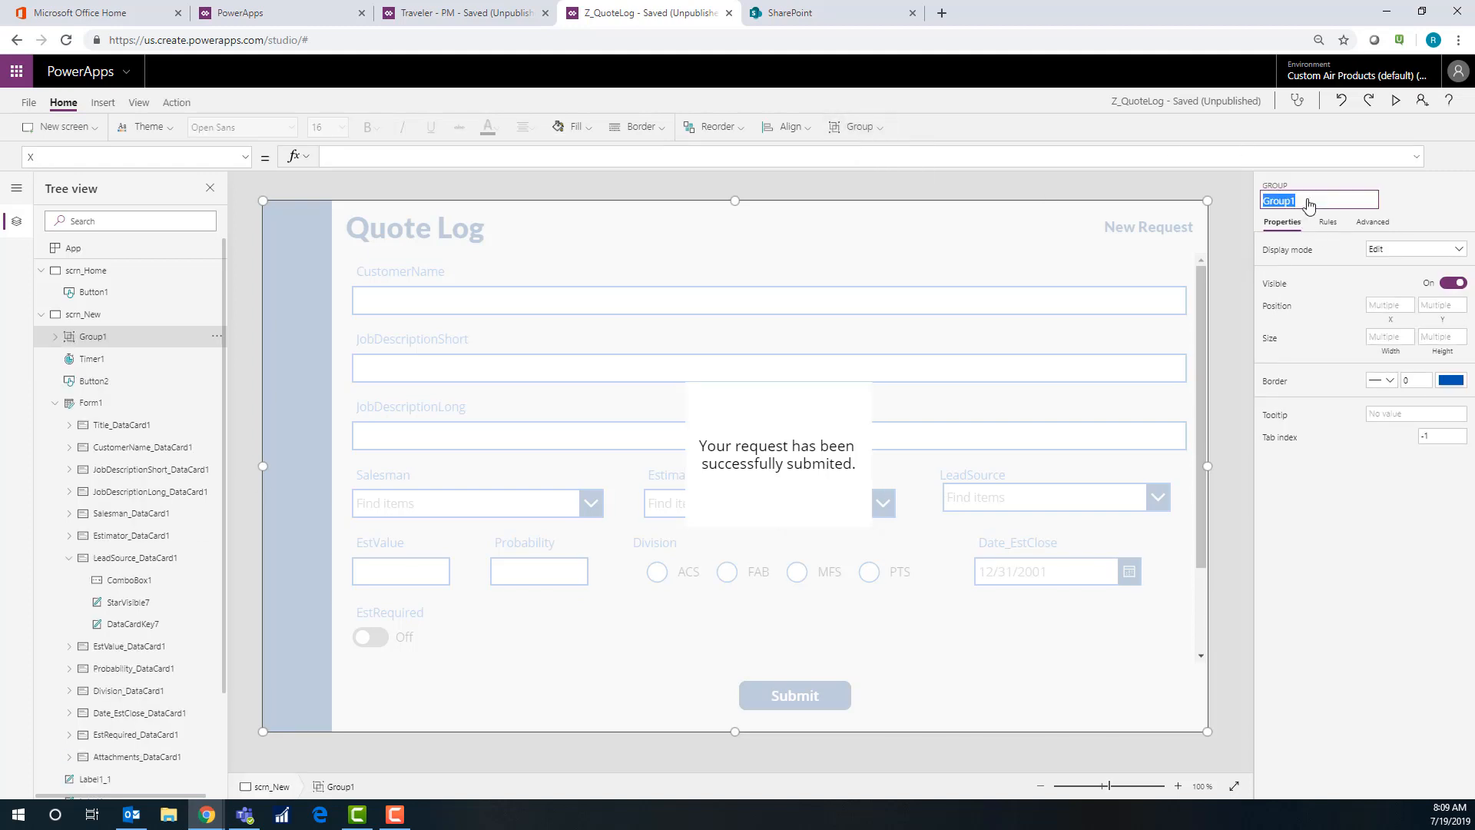
pyautogui.write('grp_ConfMsg')
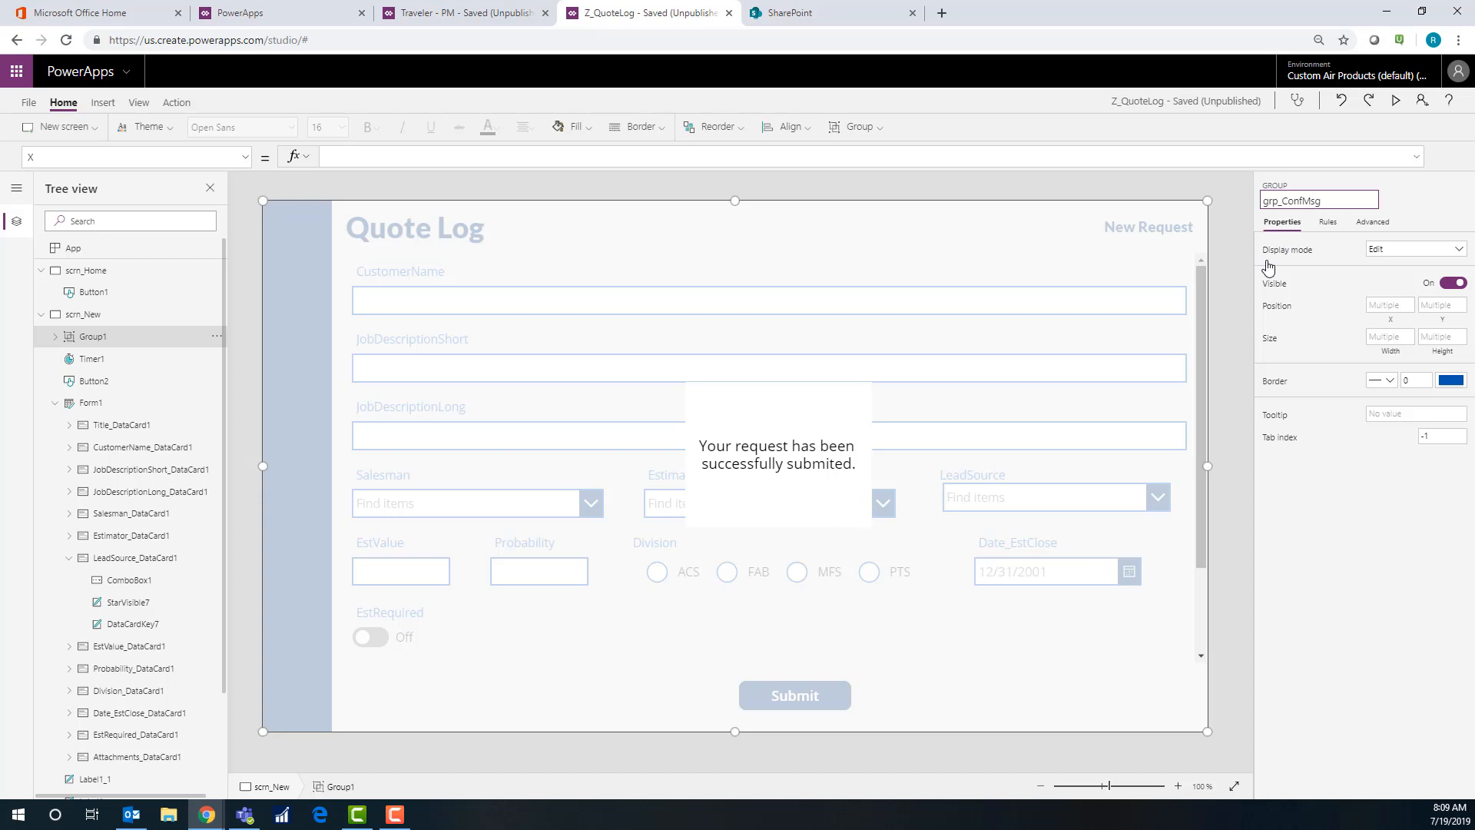
pyautogui.click(776, 453)
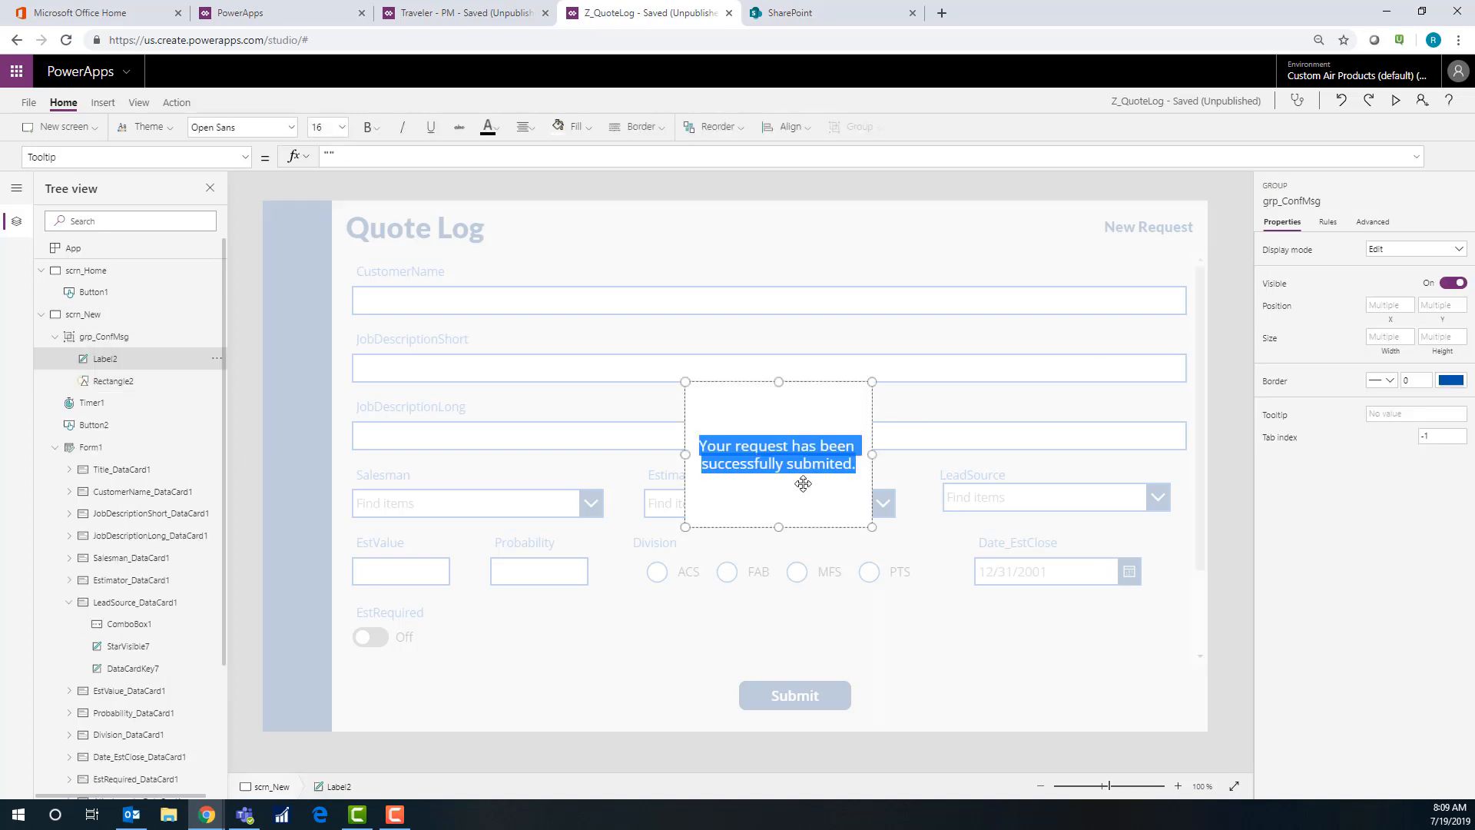
# Give the message label a dark blue solid border of thickness 2
pyautogui.click(636, 126)
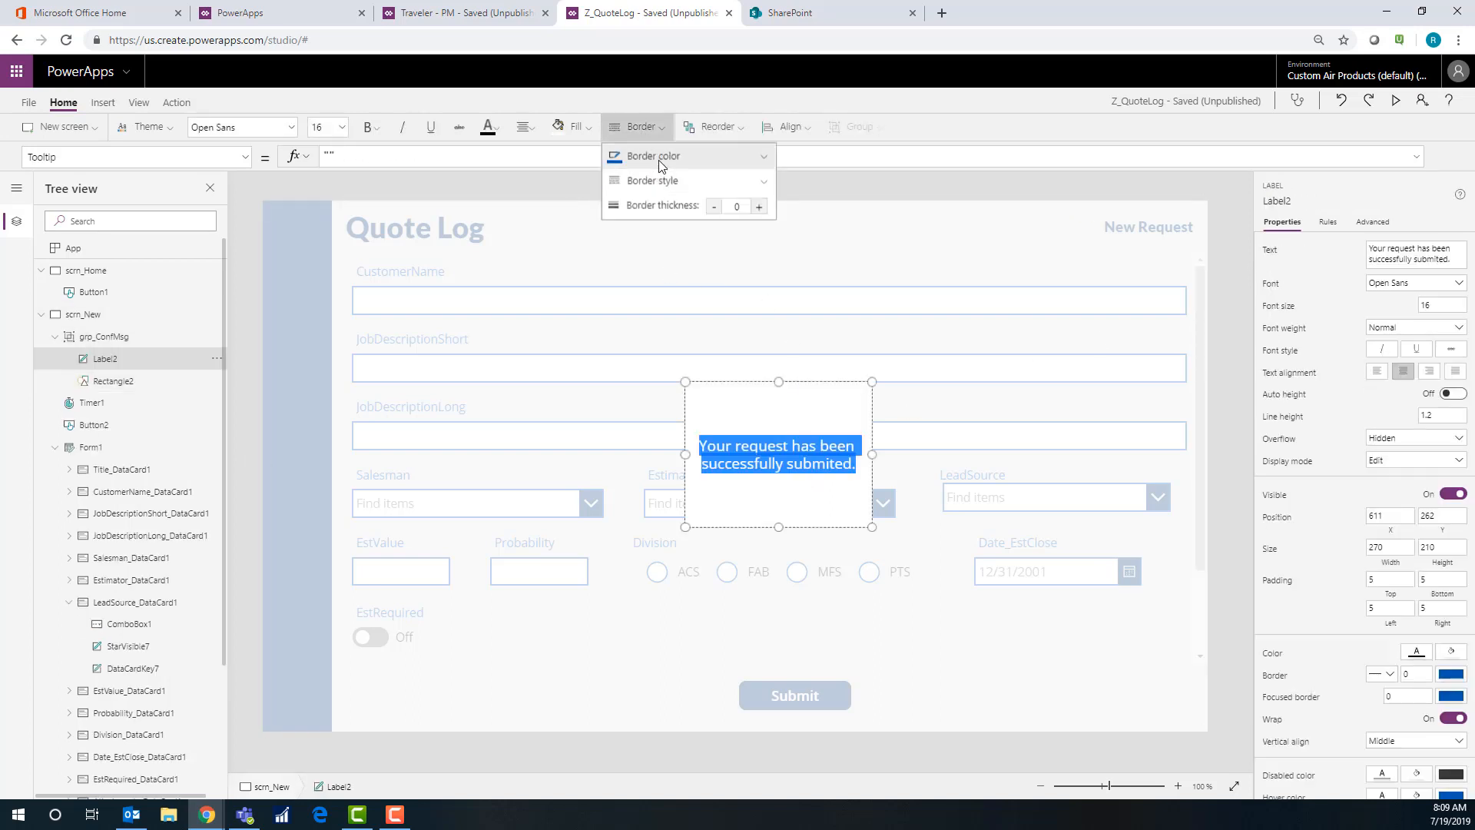
pyautogui.click(654, 157)
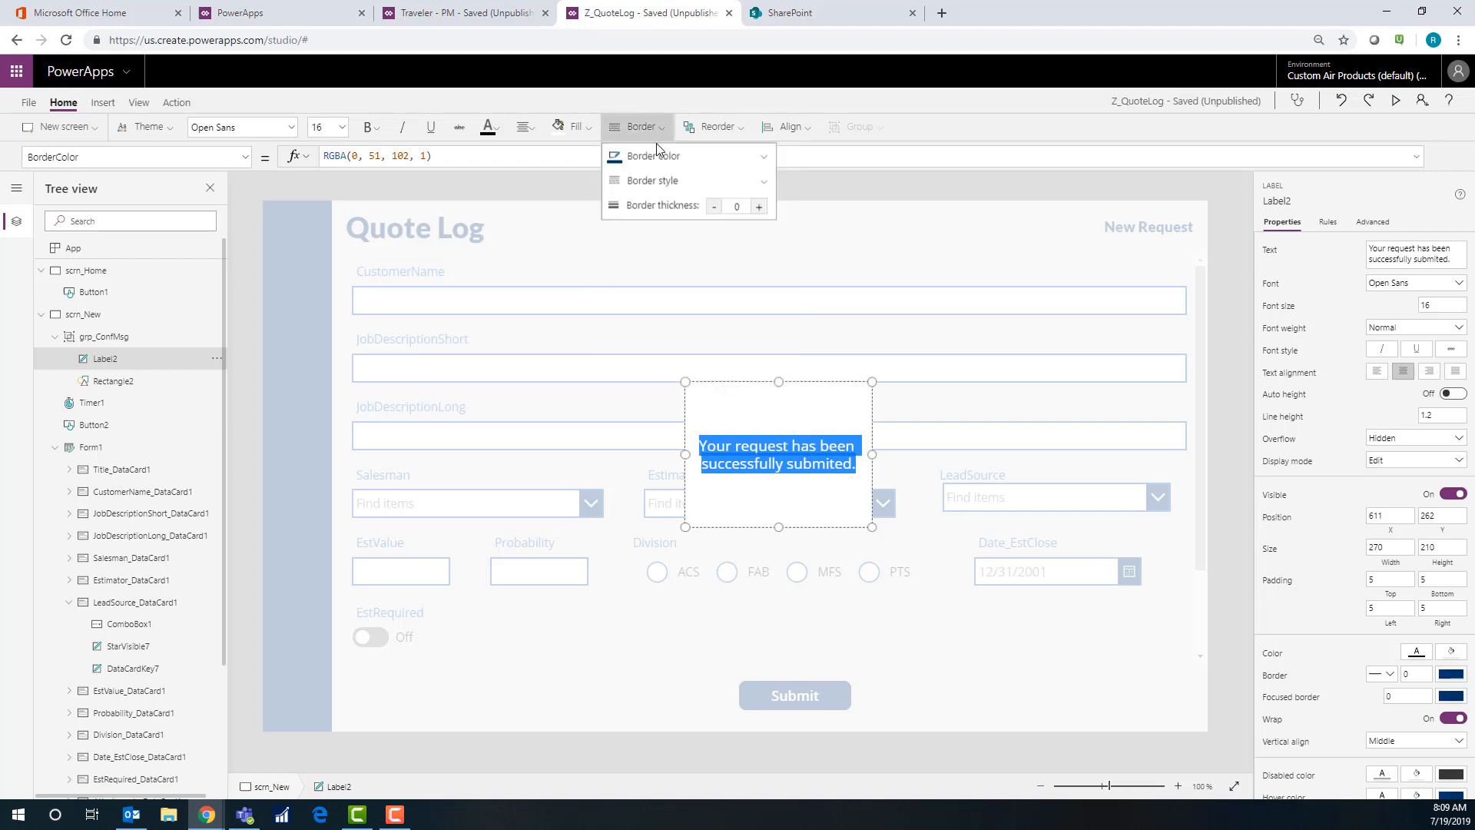
pyautogui.click(759, 206)
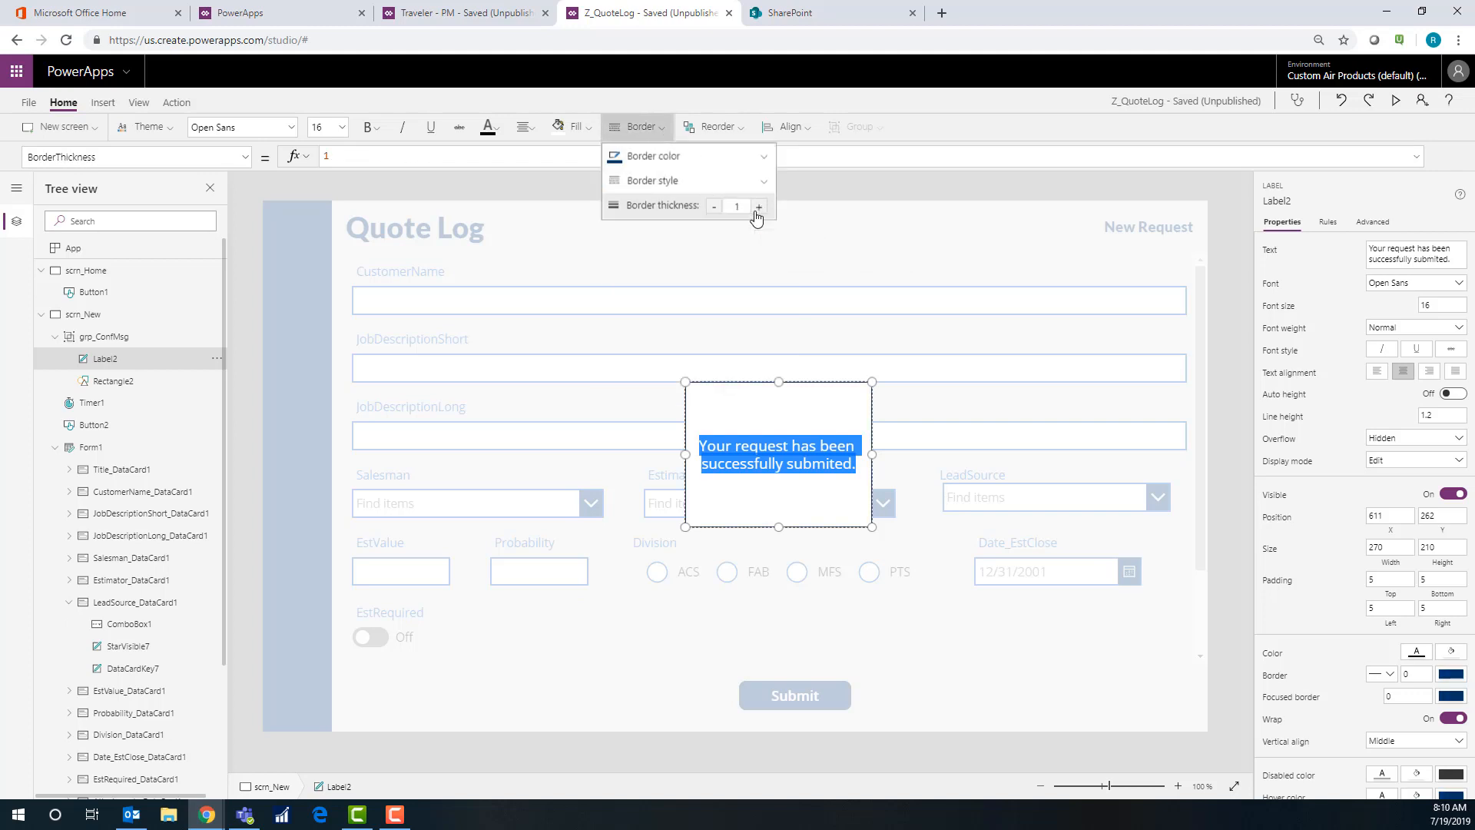
pyautogui.click(652, 180)
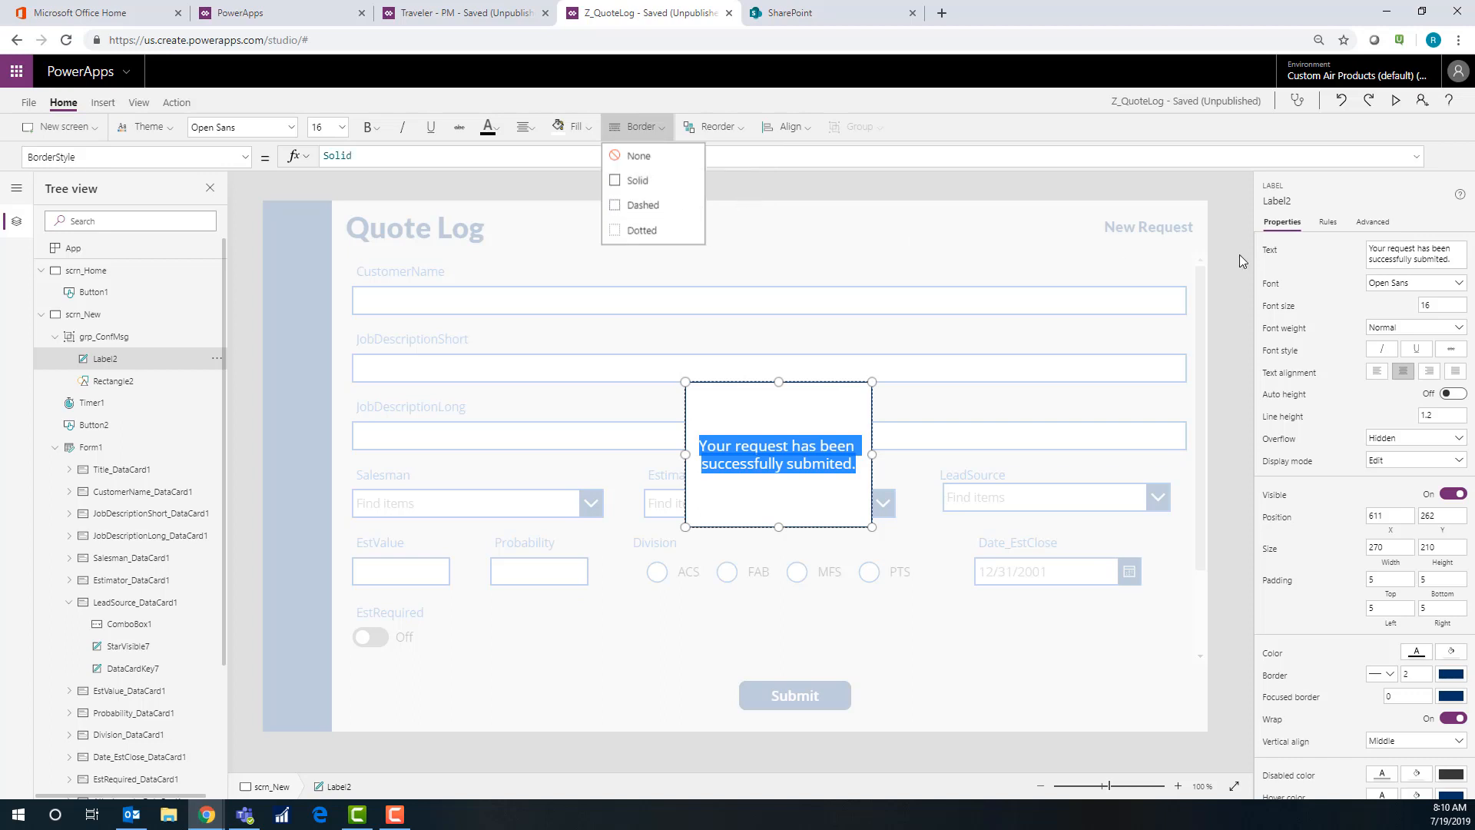
pyautogui.click(83, 314)
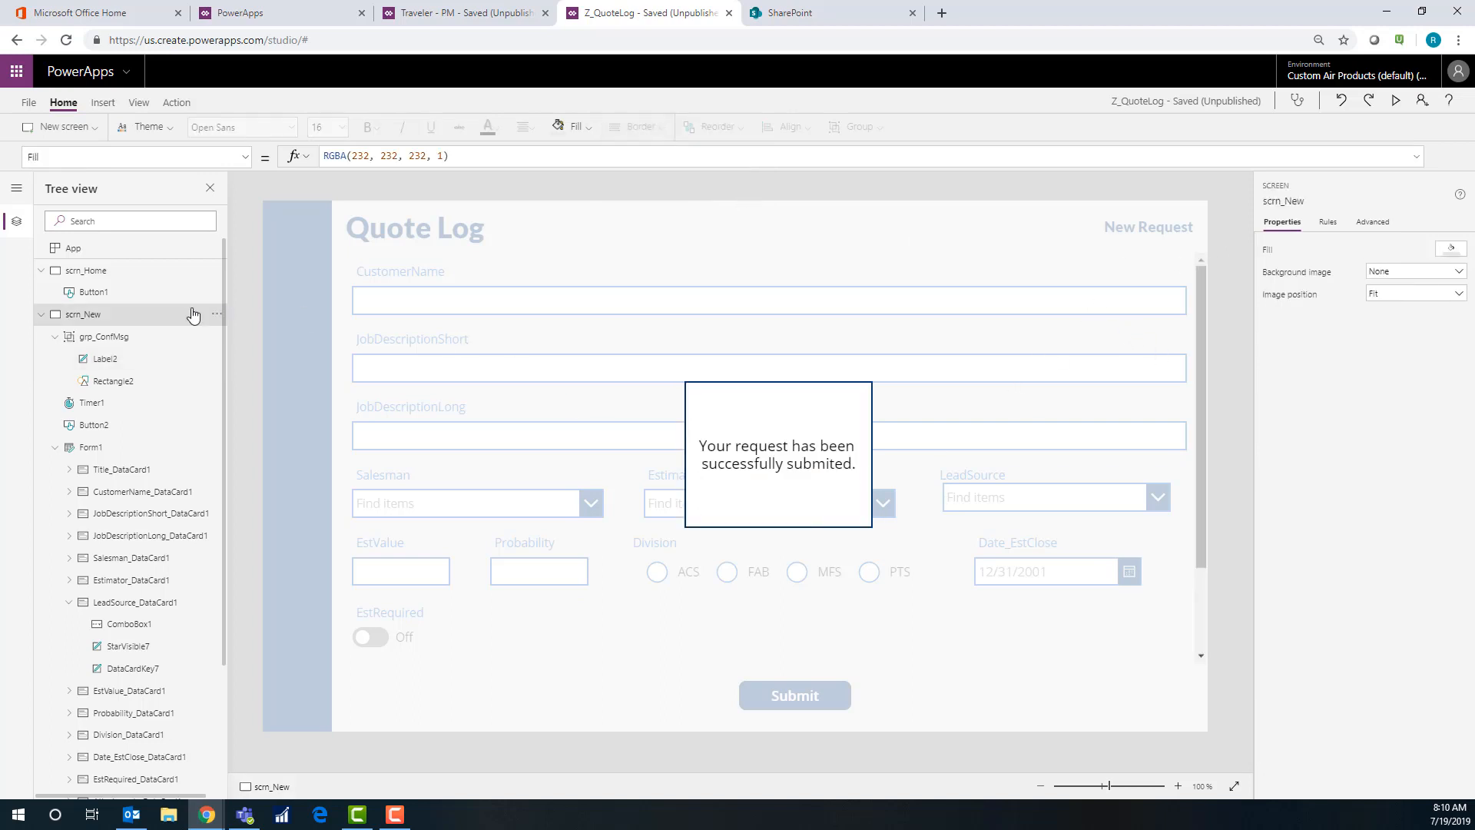
# Set grp_ConfMsg's Visible to If(Timer1.Value>0, true, false) and start the app preview
pyautogui.click(103, 337)
pyautogui.write('If(')
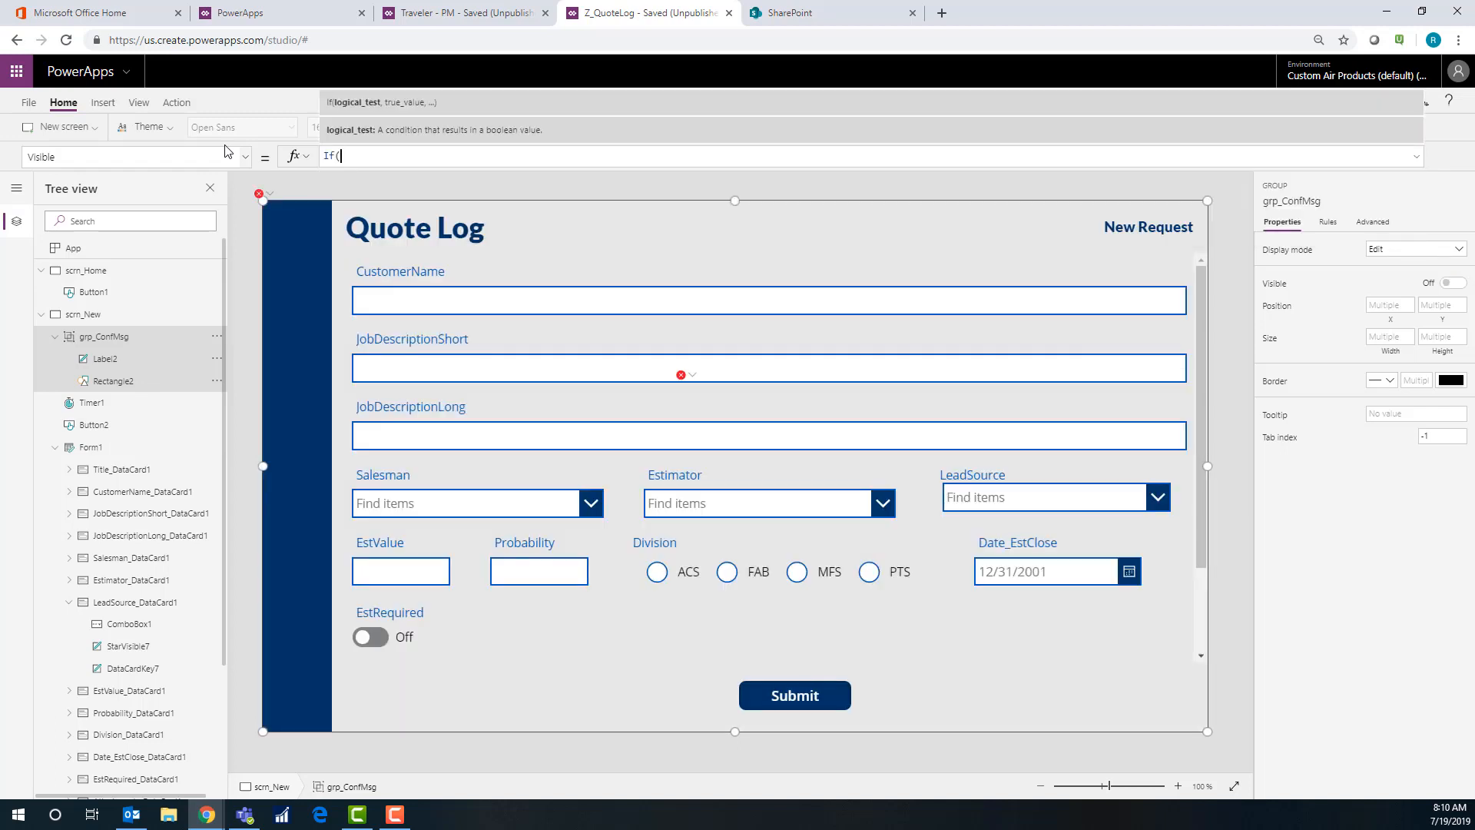
pyautogui.write('Timer1')
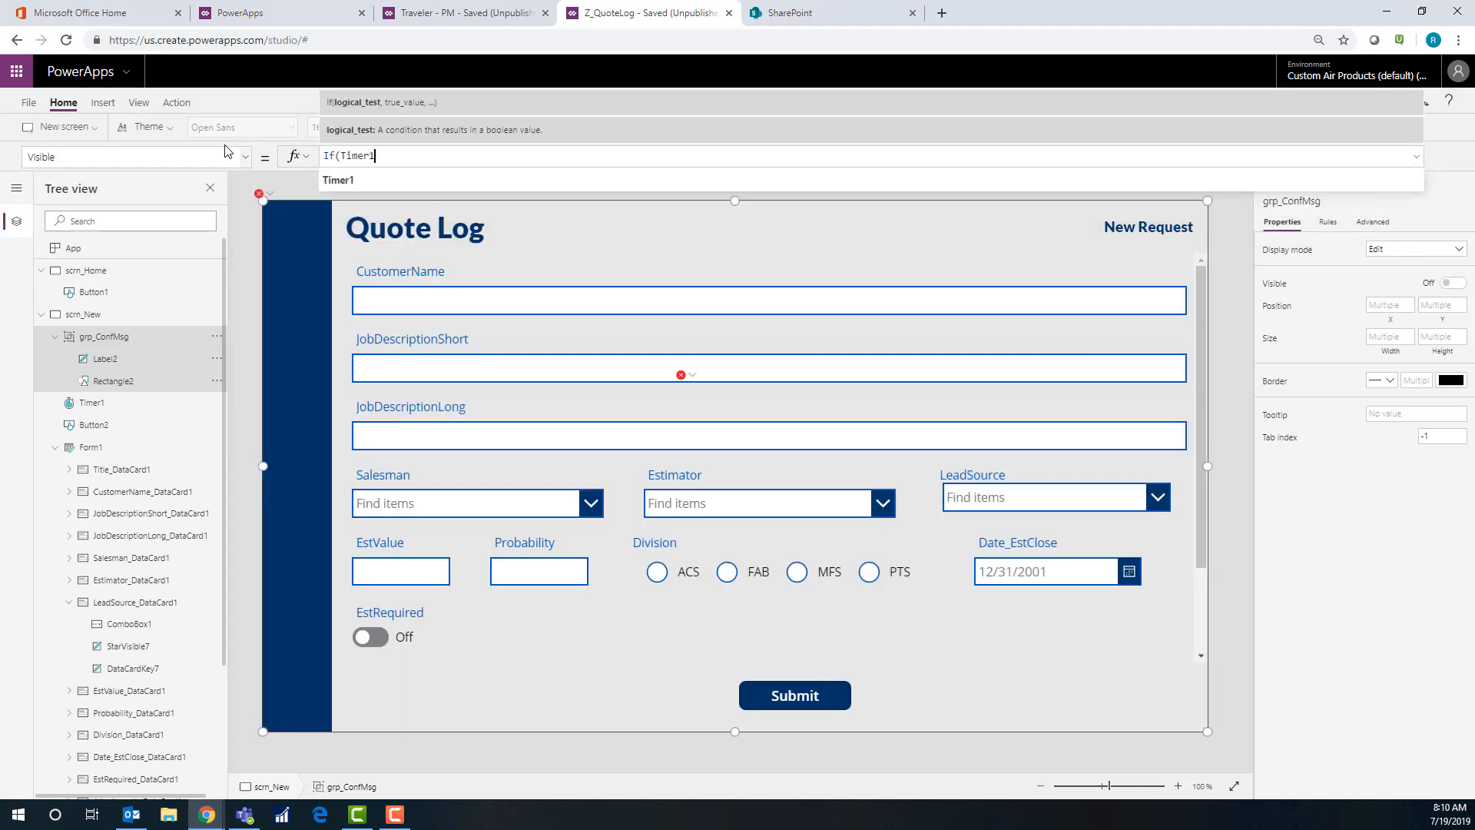
pyautogui.write('.Value>0')
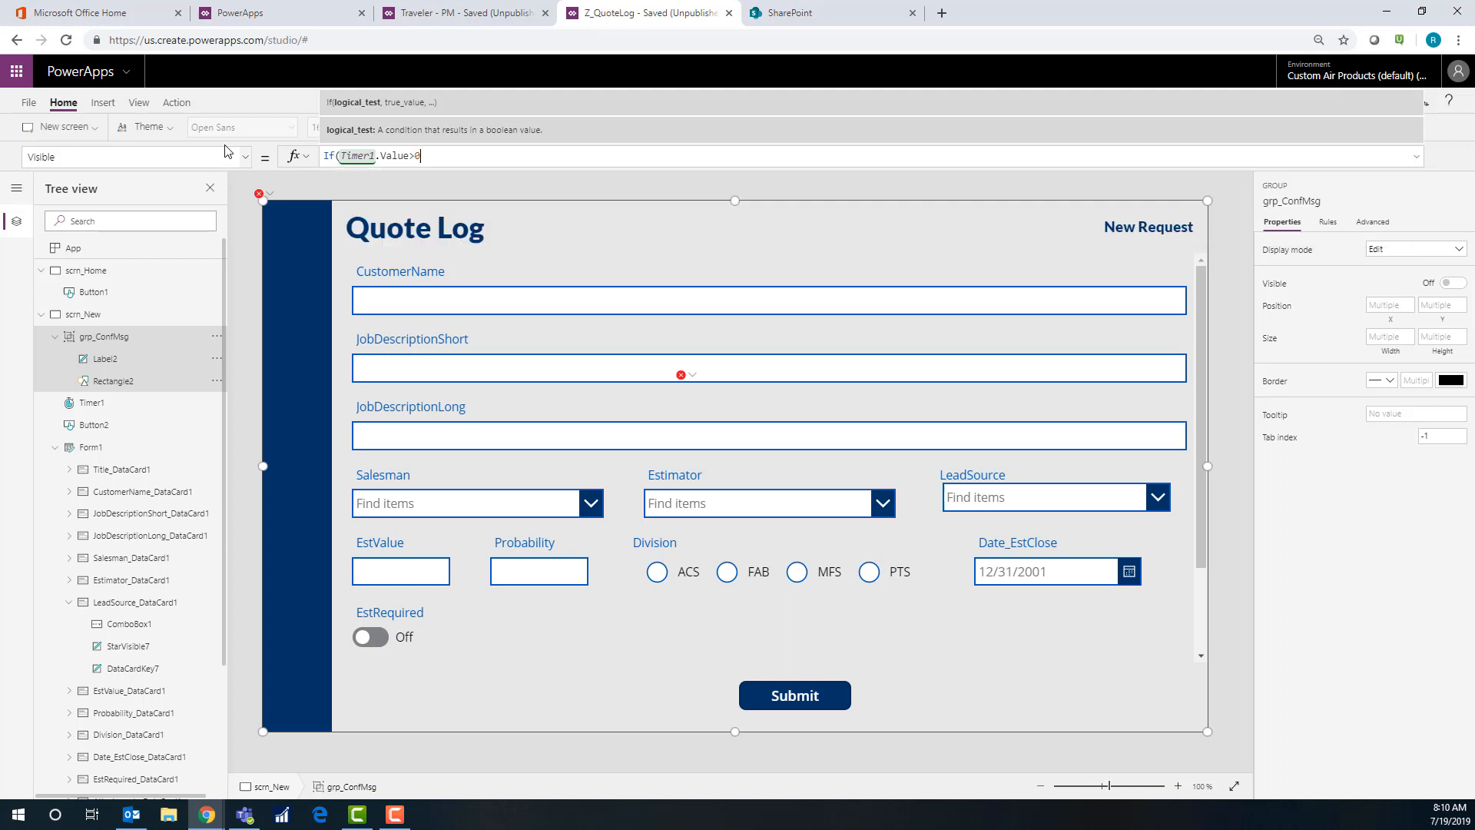
pyautogui.write(', true,')
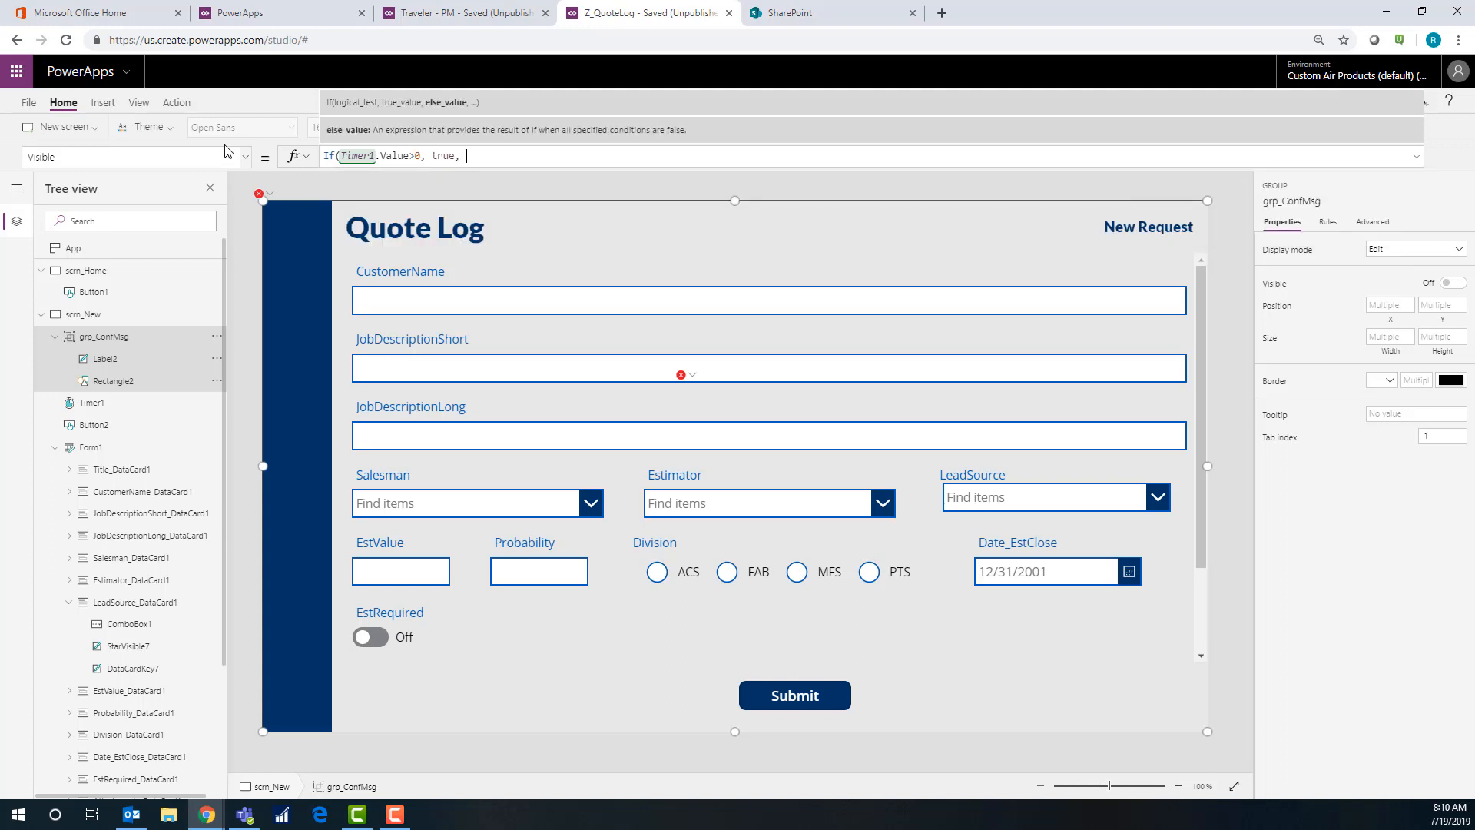
pyautogui.write('false)')
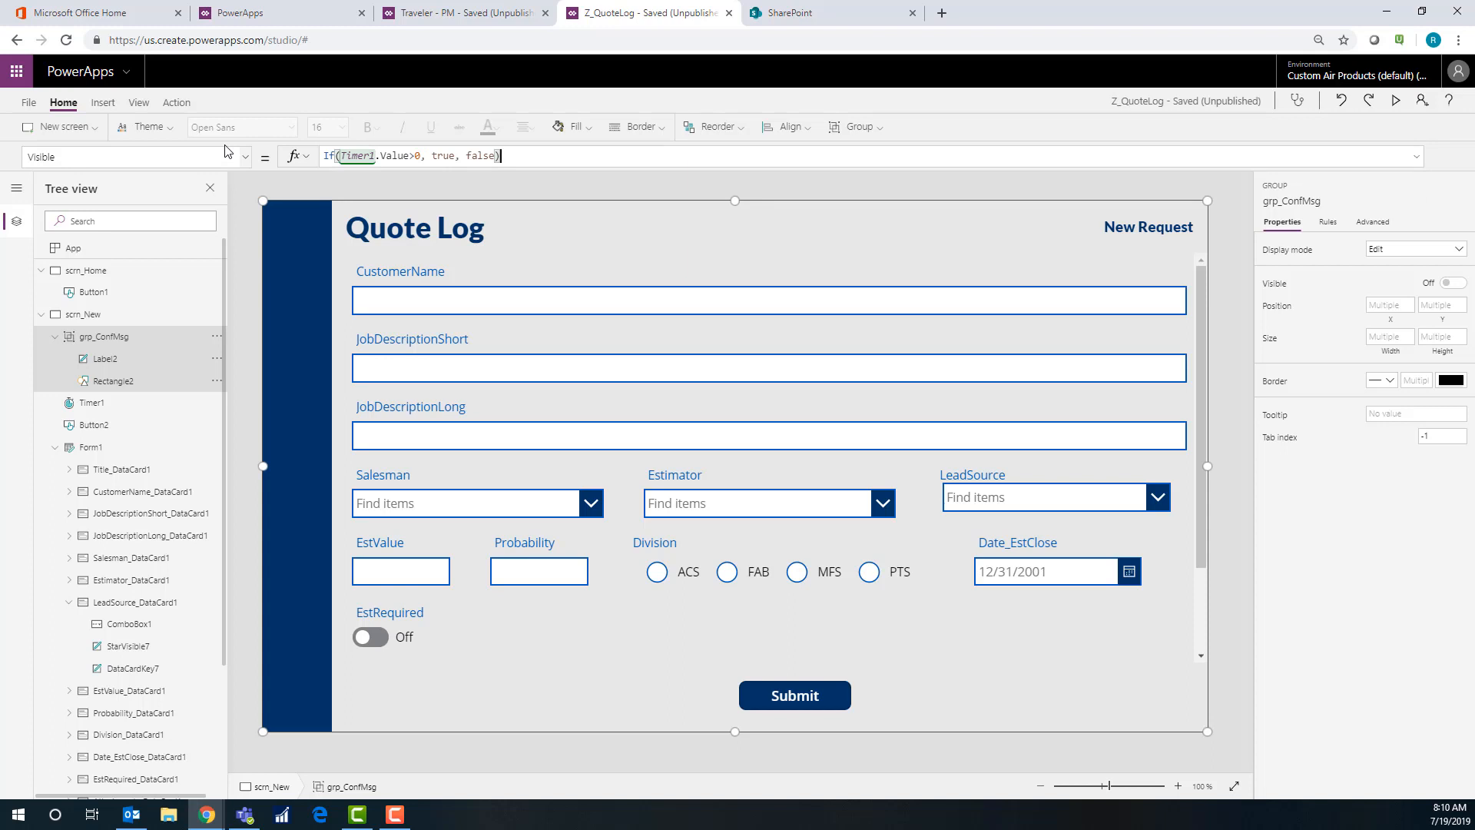
pyautogui.moveTo(1235, 215)
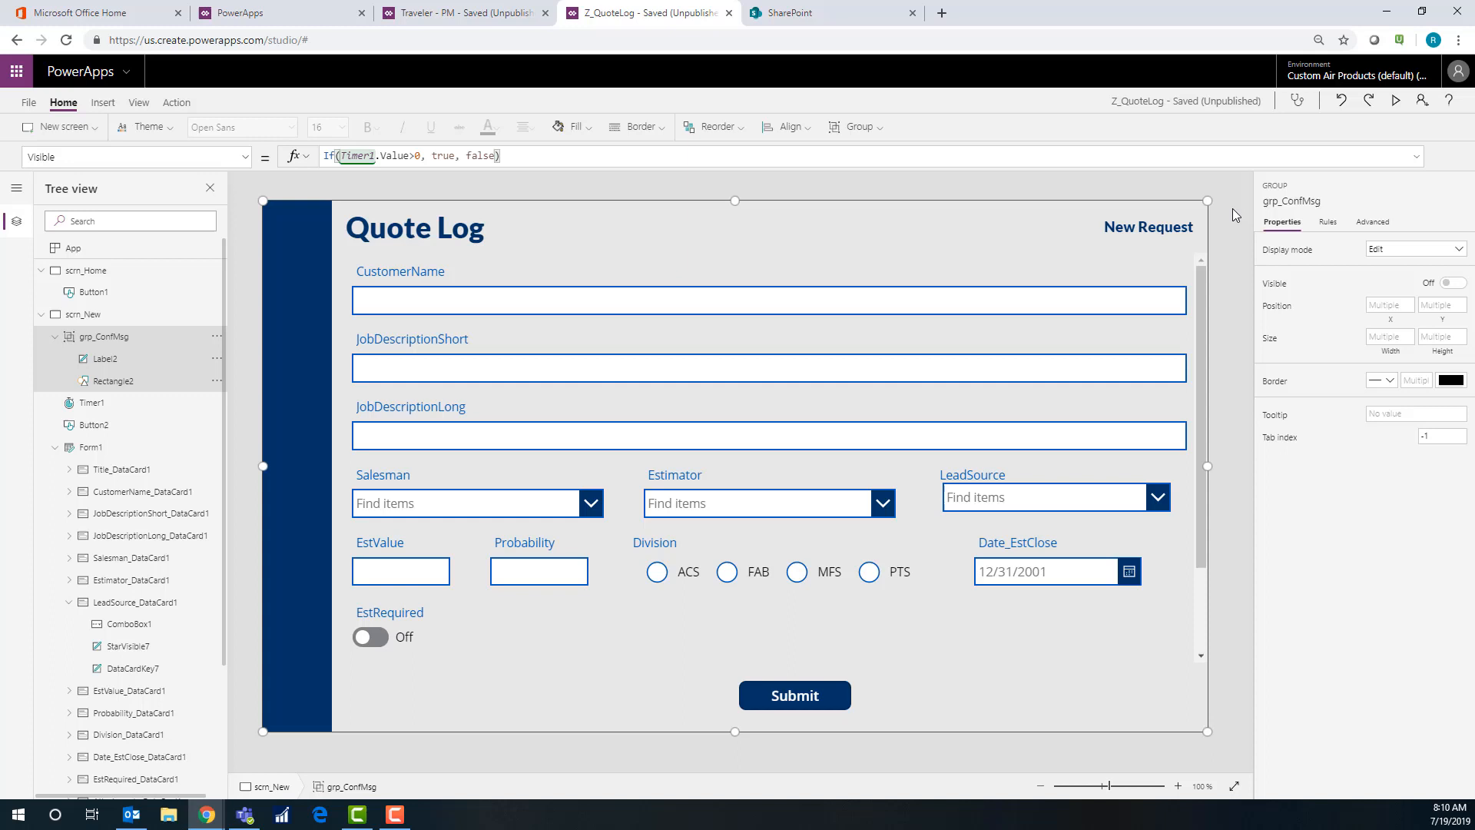
pyautogui.click(1399, 101)
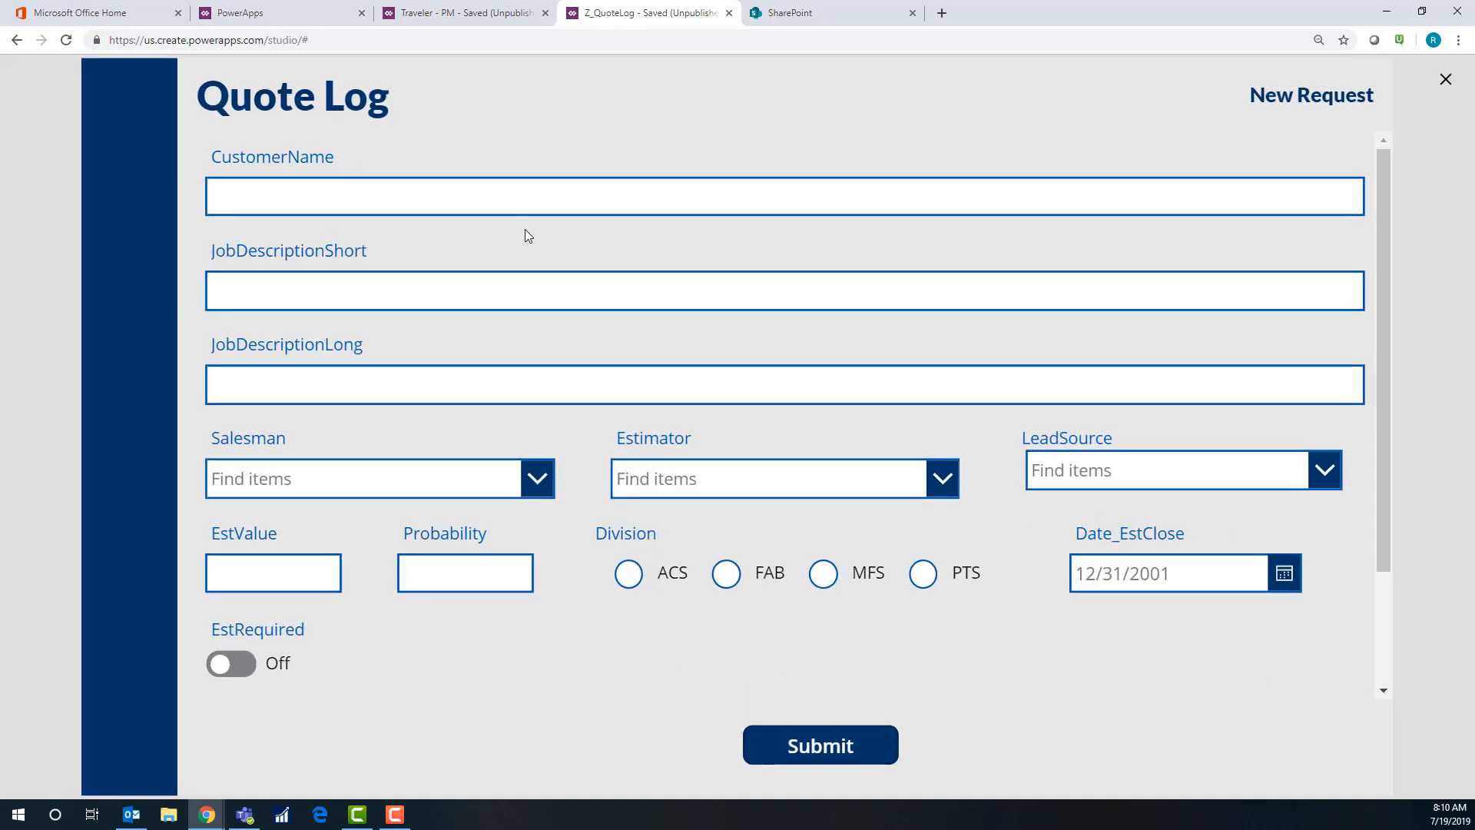
# Fill CustomerName and JobDescriptionShort with sample text, submit to see the confirmation, then close preview
pyautogui.write('Cust')
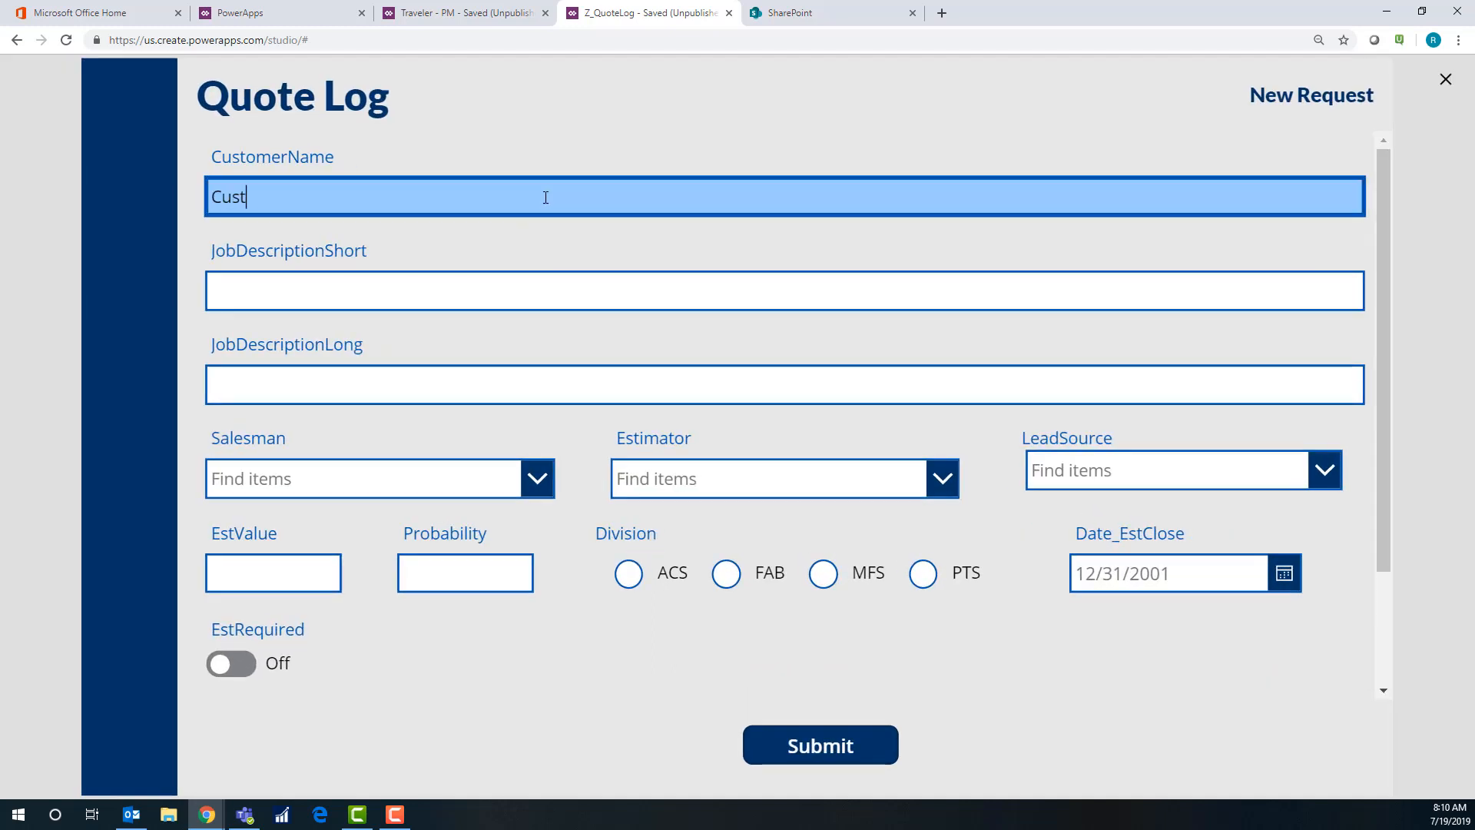
pyautogui.click(784, 291)
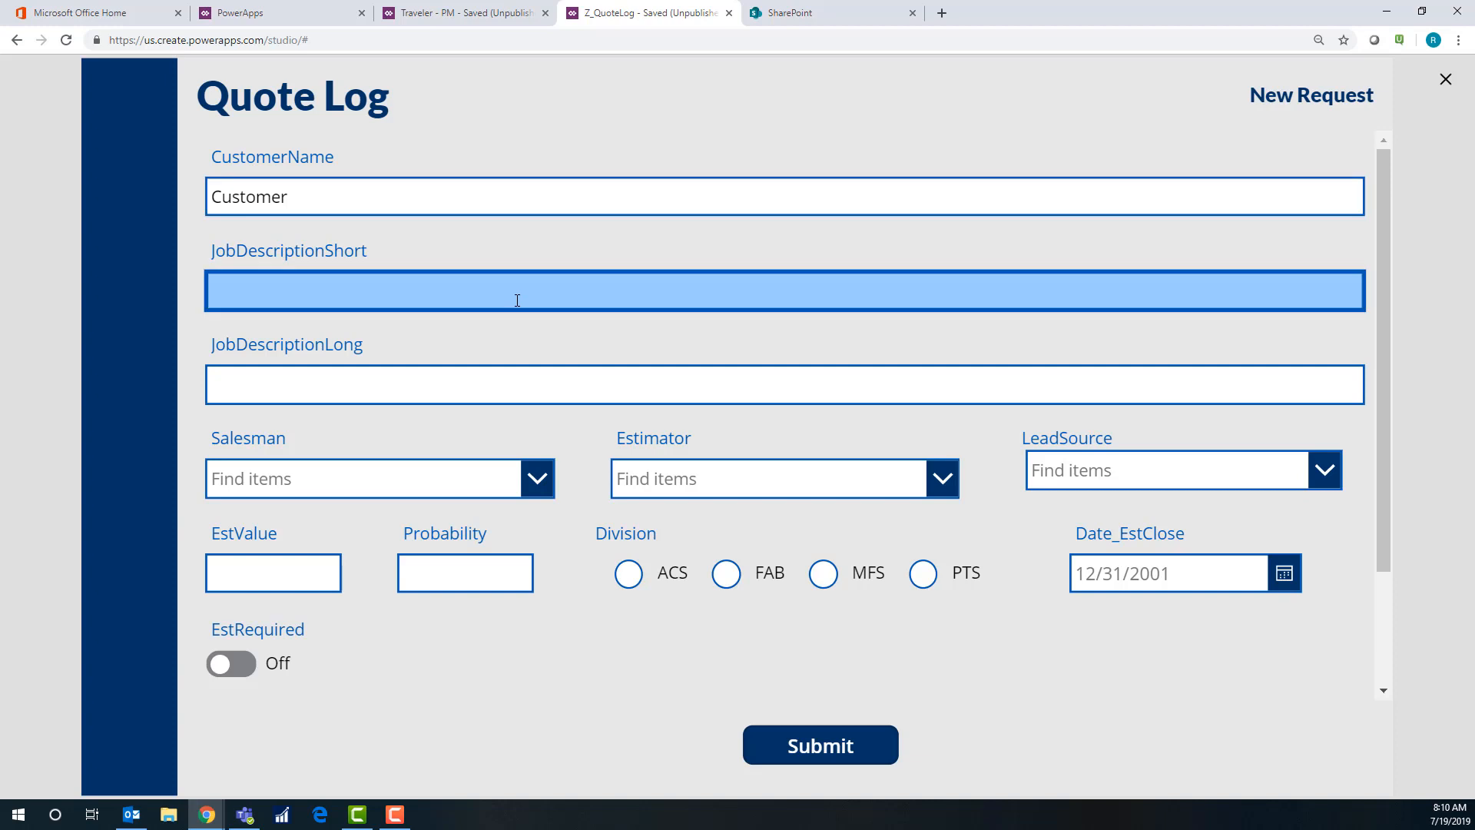
pyautogui.write('Short')
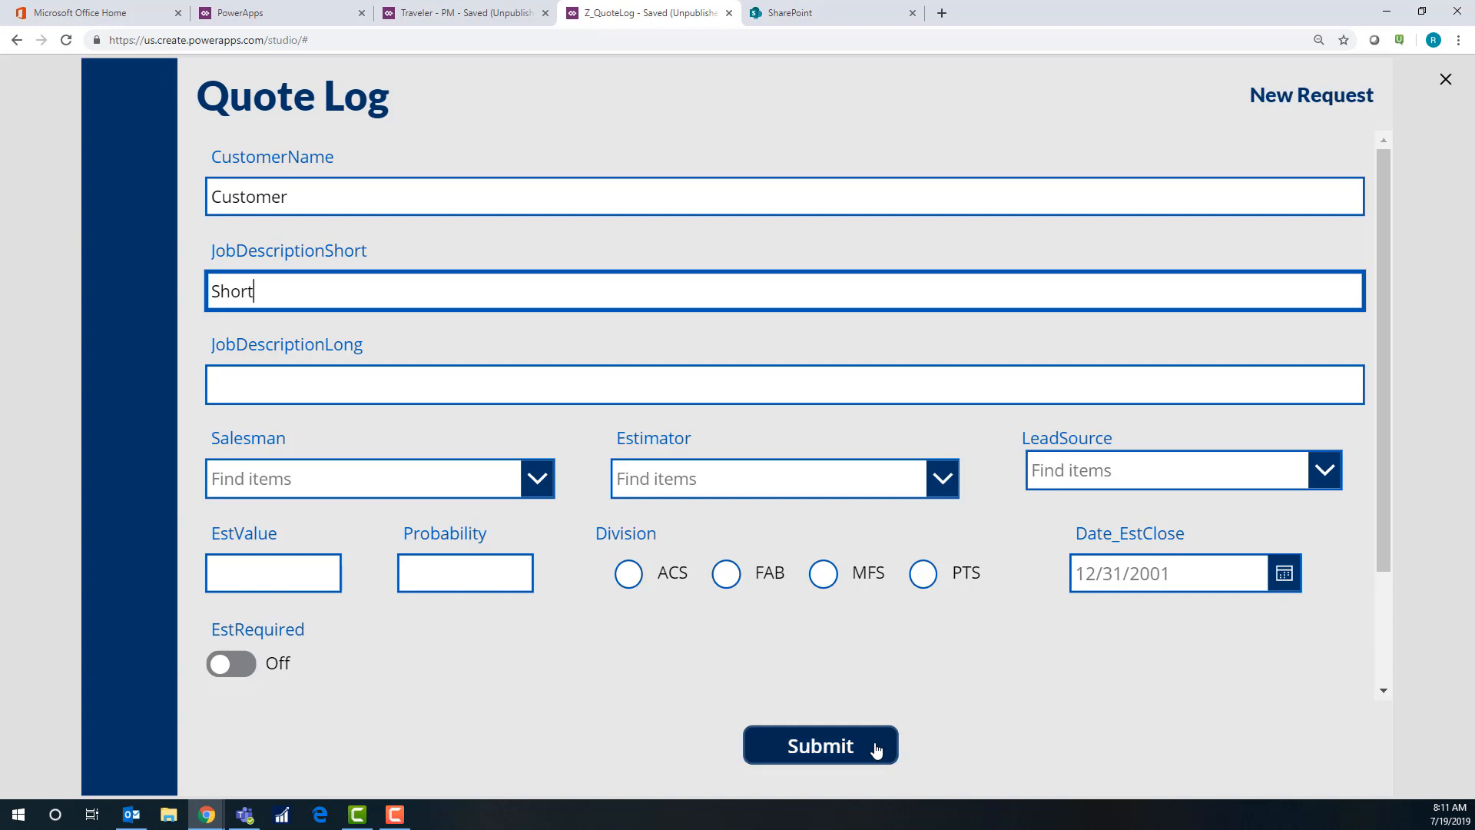
pyautogui.click(818, 746)
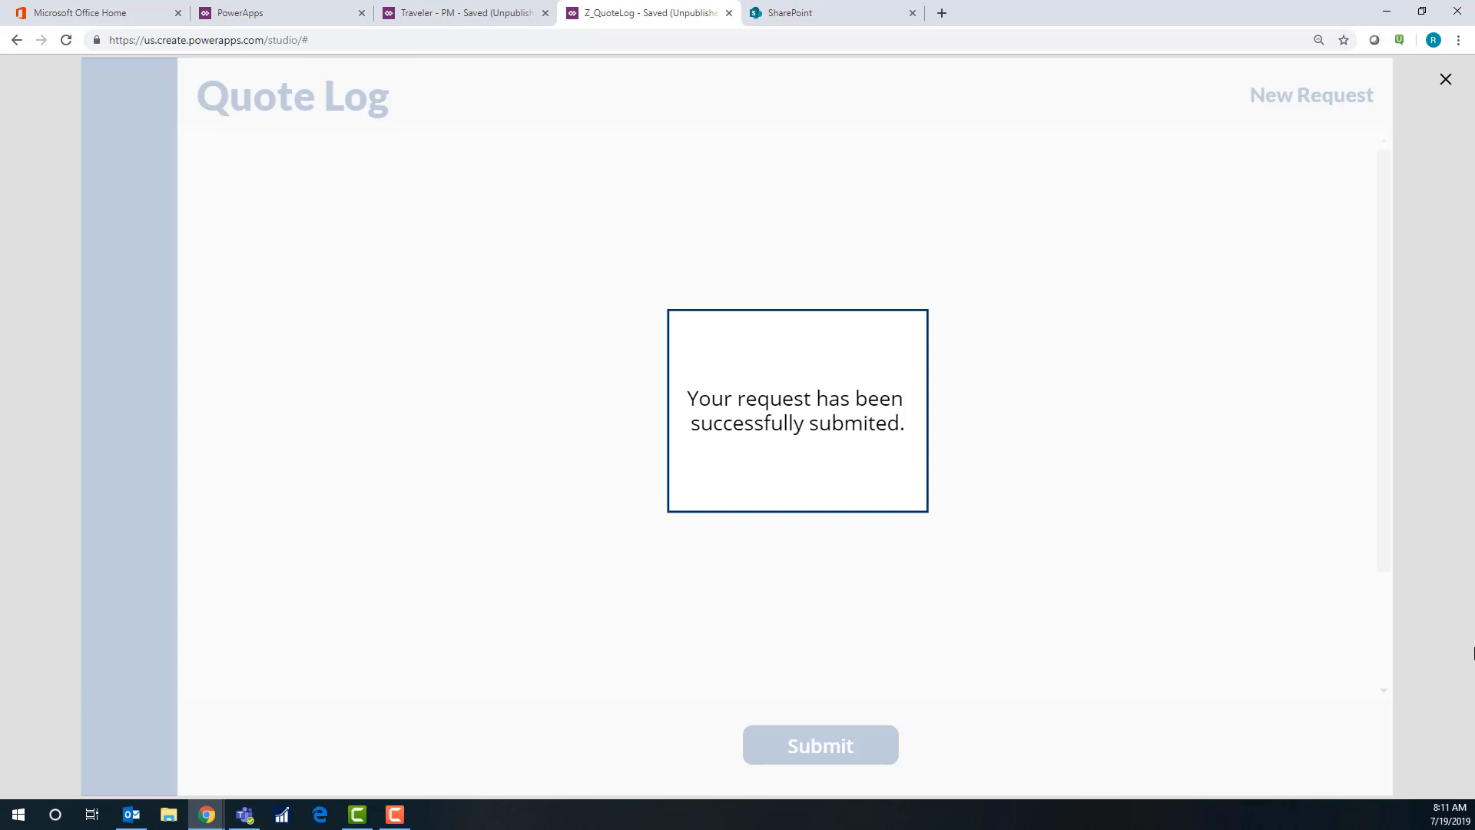
pyautogui.click(1447, 78)
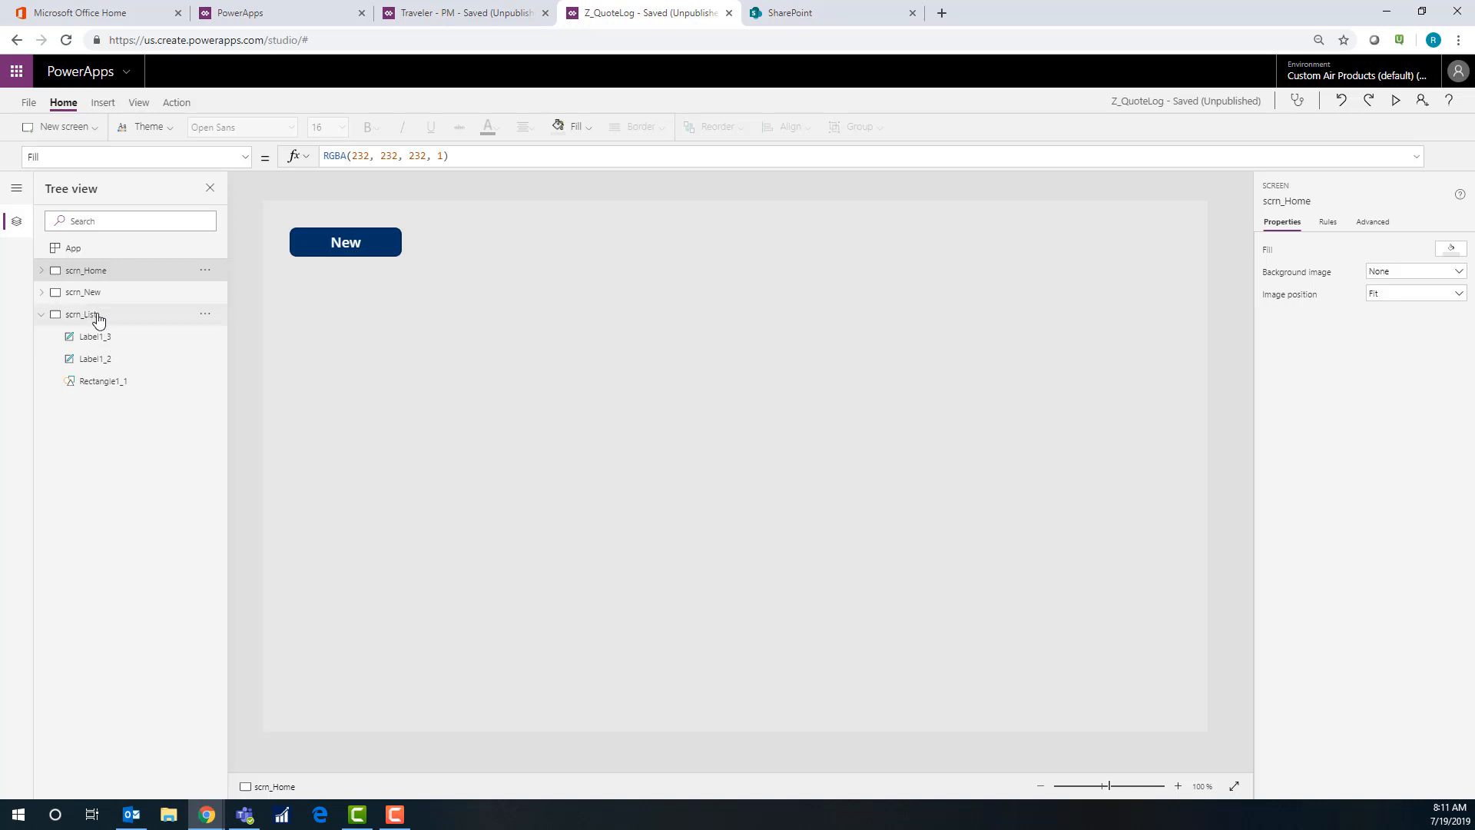
# Add a vertical gallery on scrn_List bound to QuoteLog with Title and subtitle layout
pyautogui.click(83, 313)
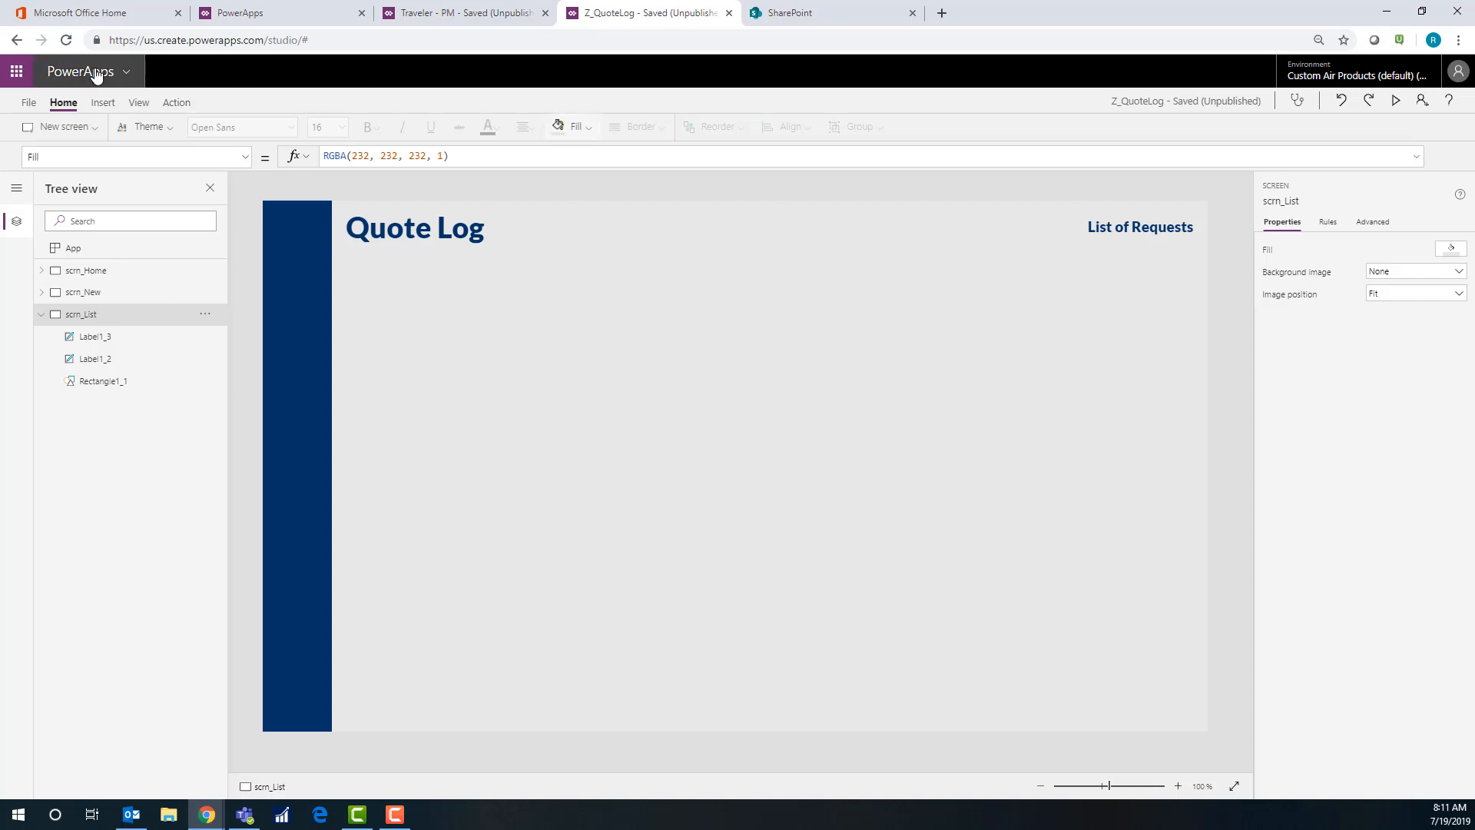
pyautogui.click(101, 103)
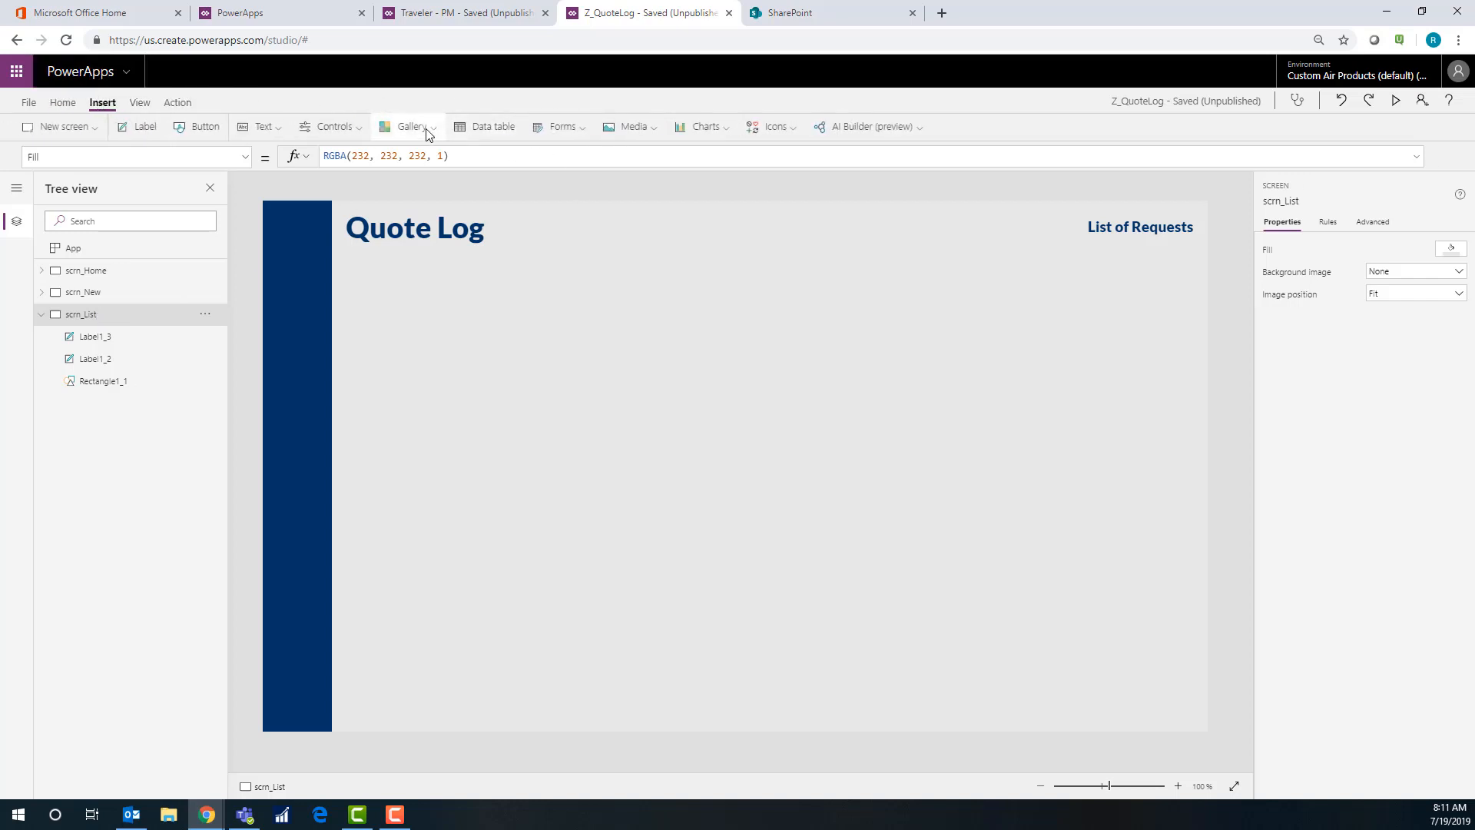
pyautogui.click(406, 126)
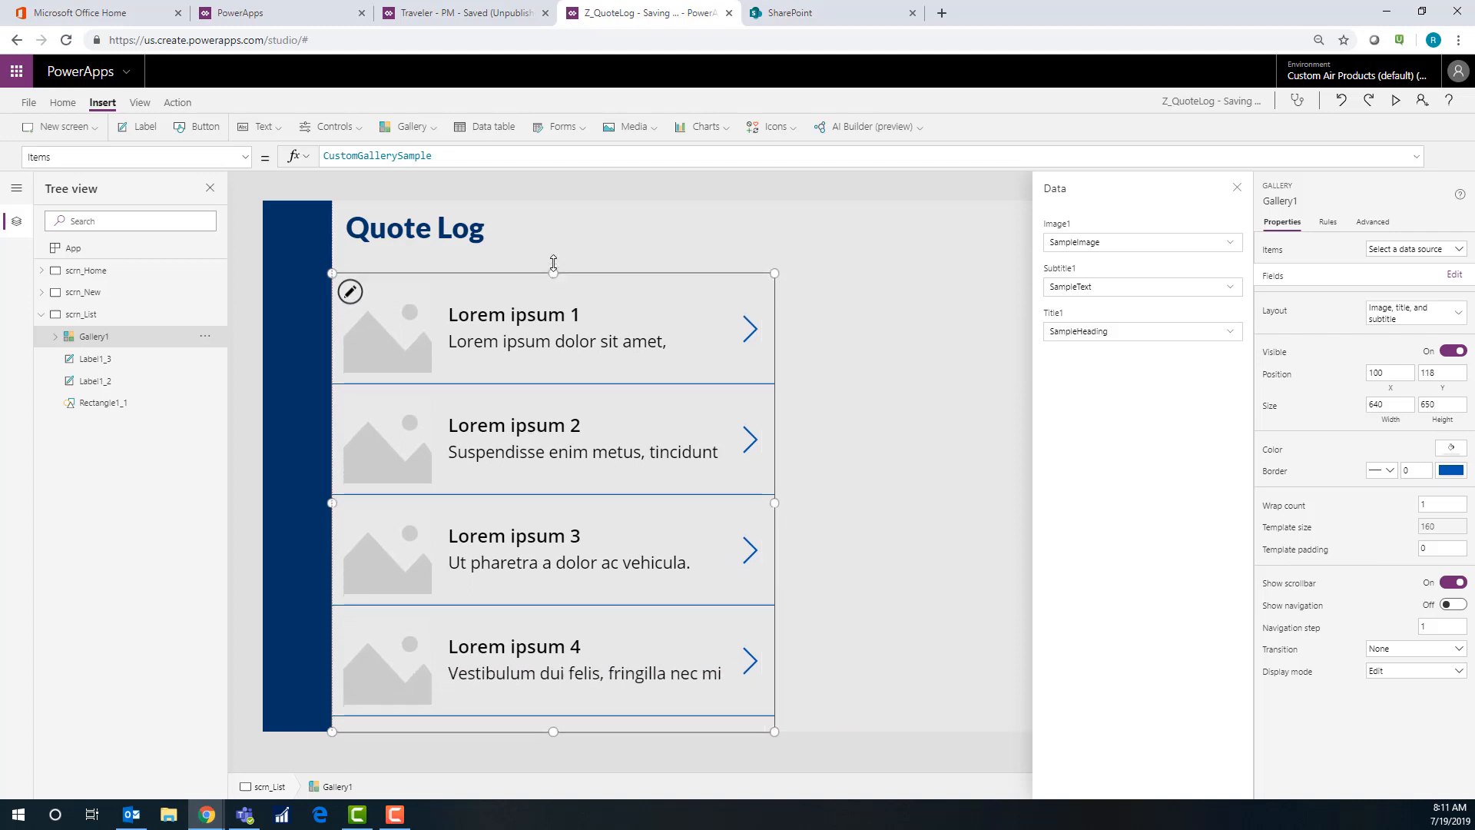
pyautogui.click(1414, 249)
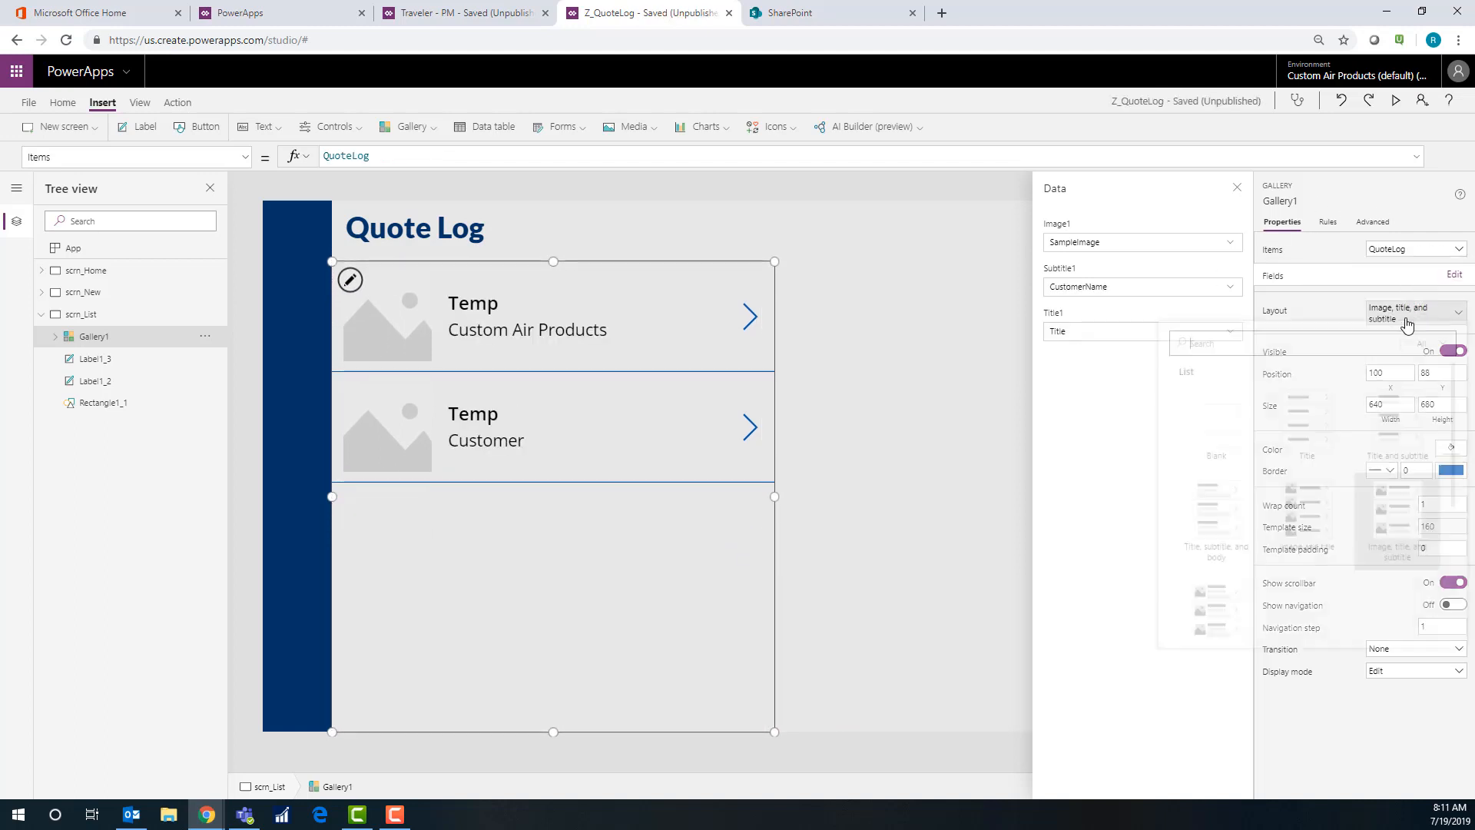
pyautogui.click(1415, 314)
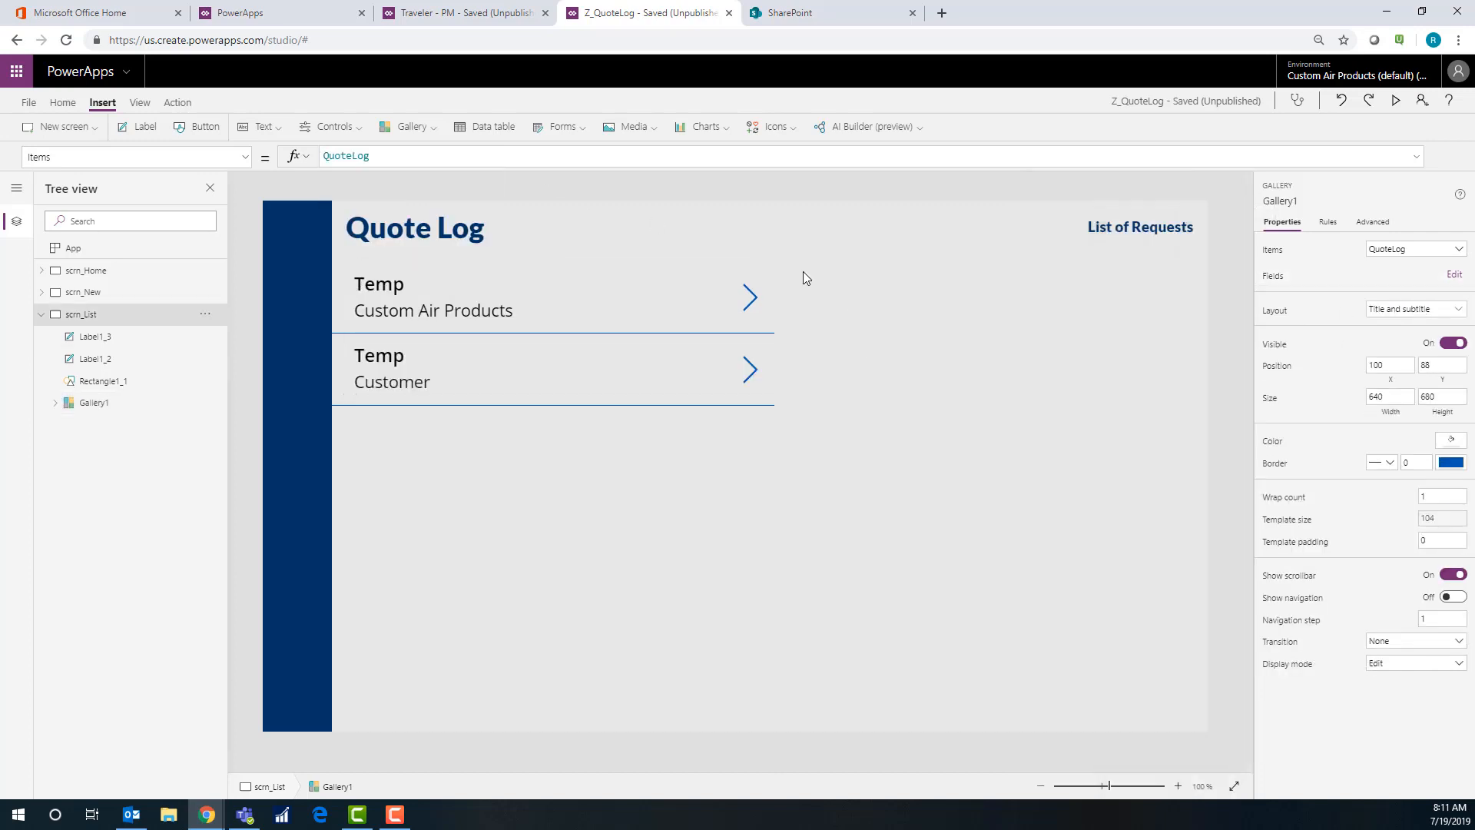
pyautogui.click(559, 126)
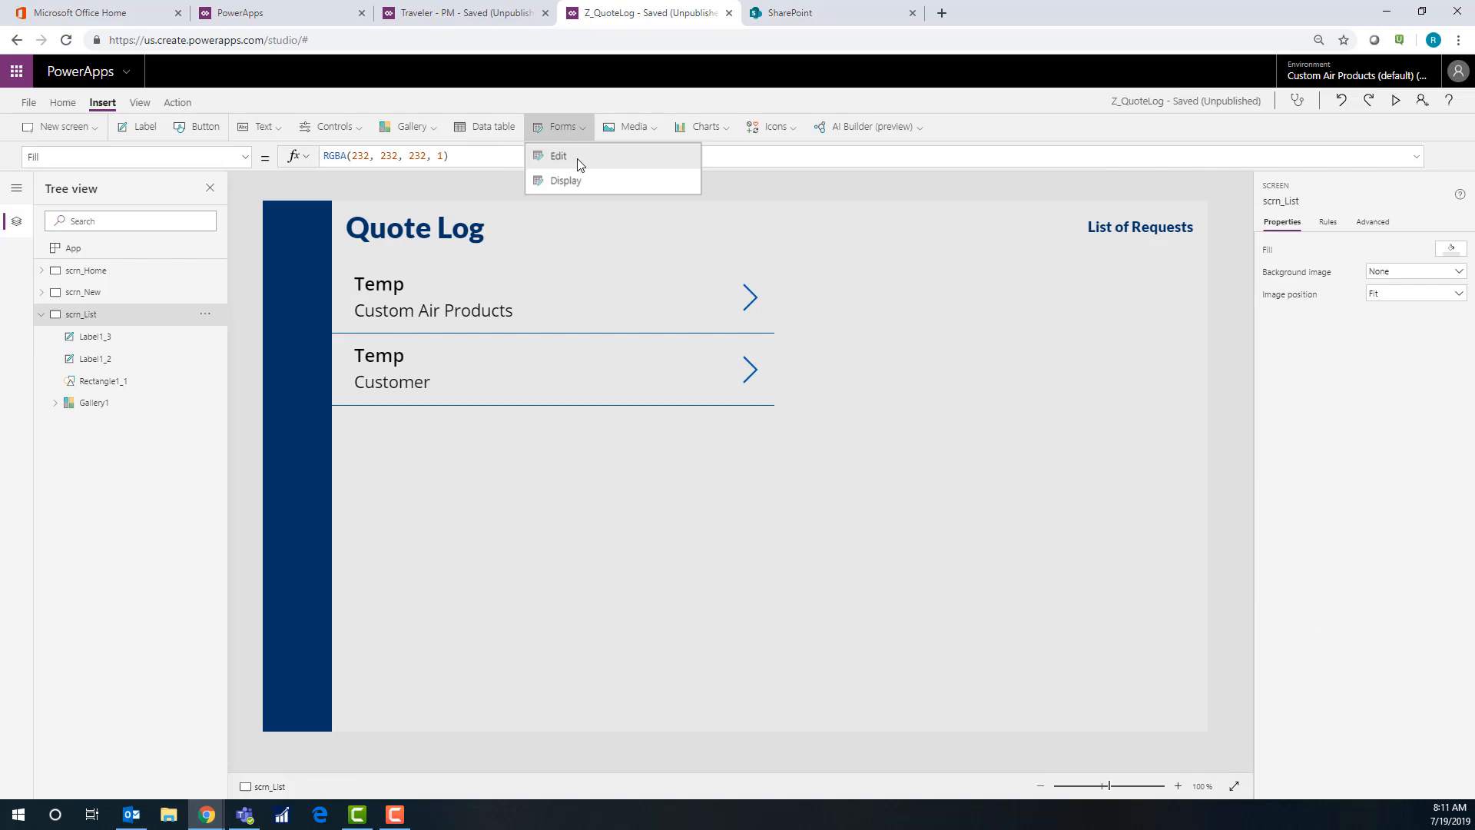
# Insert an edit form right of the gallery, sized up to the title, connected to QuoteLog
pyautogui.click(558, 155)
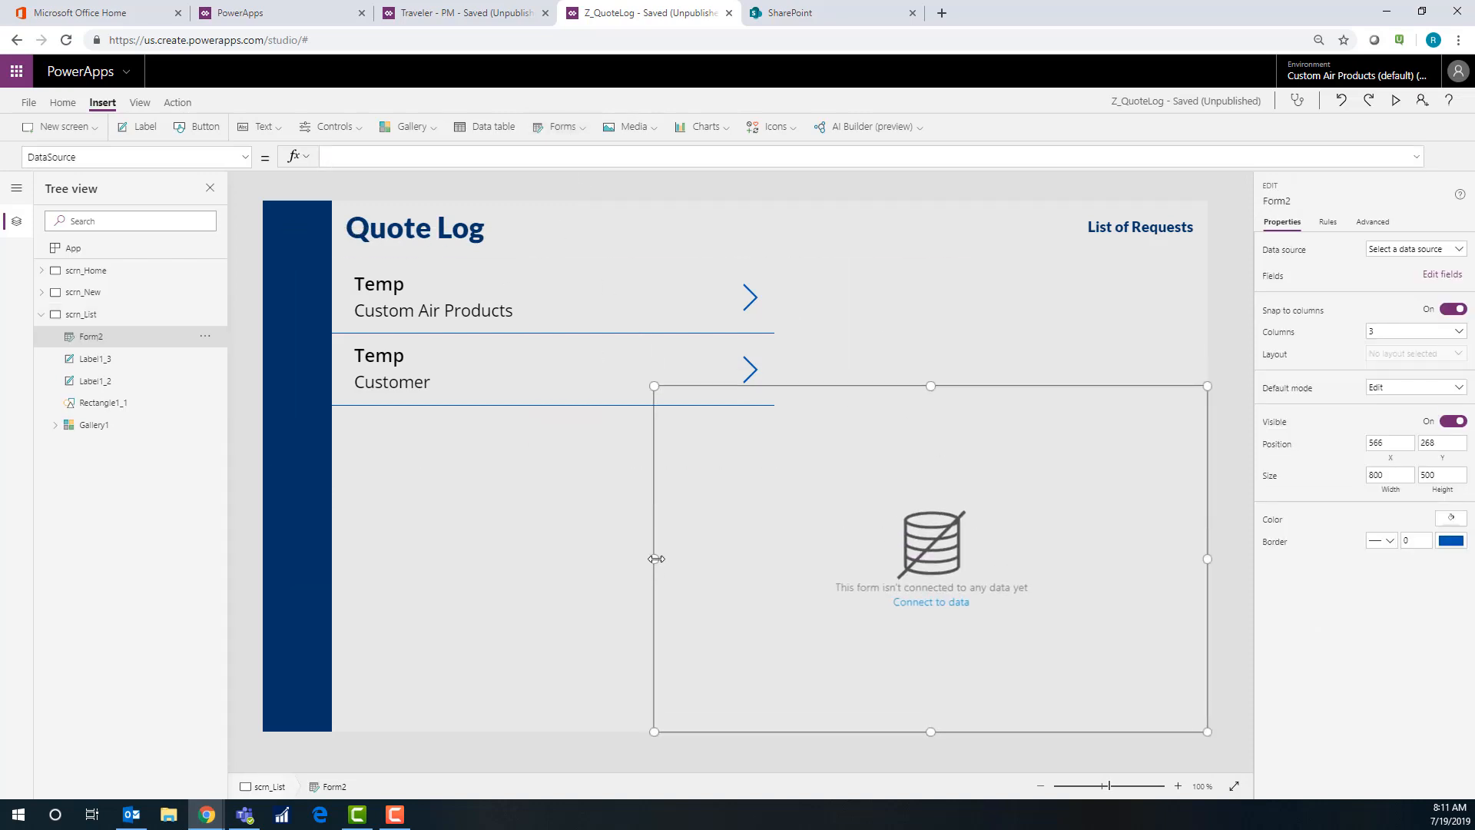
pyautogui.moveTo(654, 560); pyautogui.dragTo(775, 559)
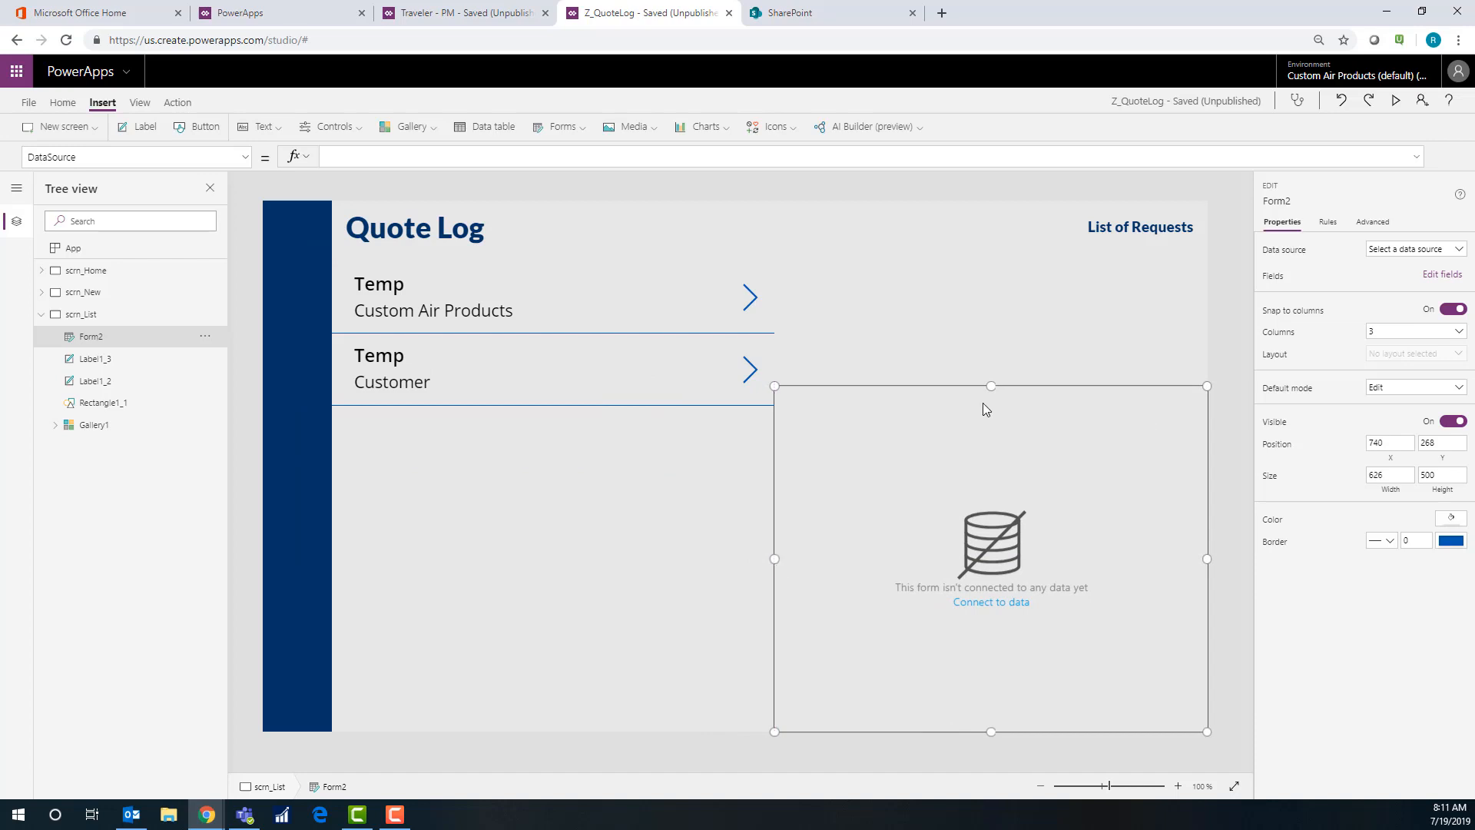
pyautogui.moveTo(990, 386); pyautogui.dragTo(990, 279)
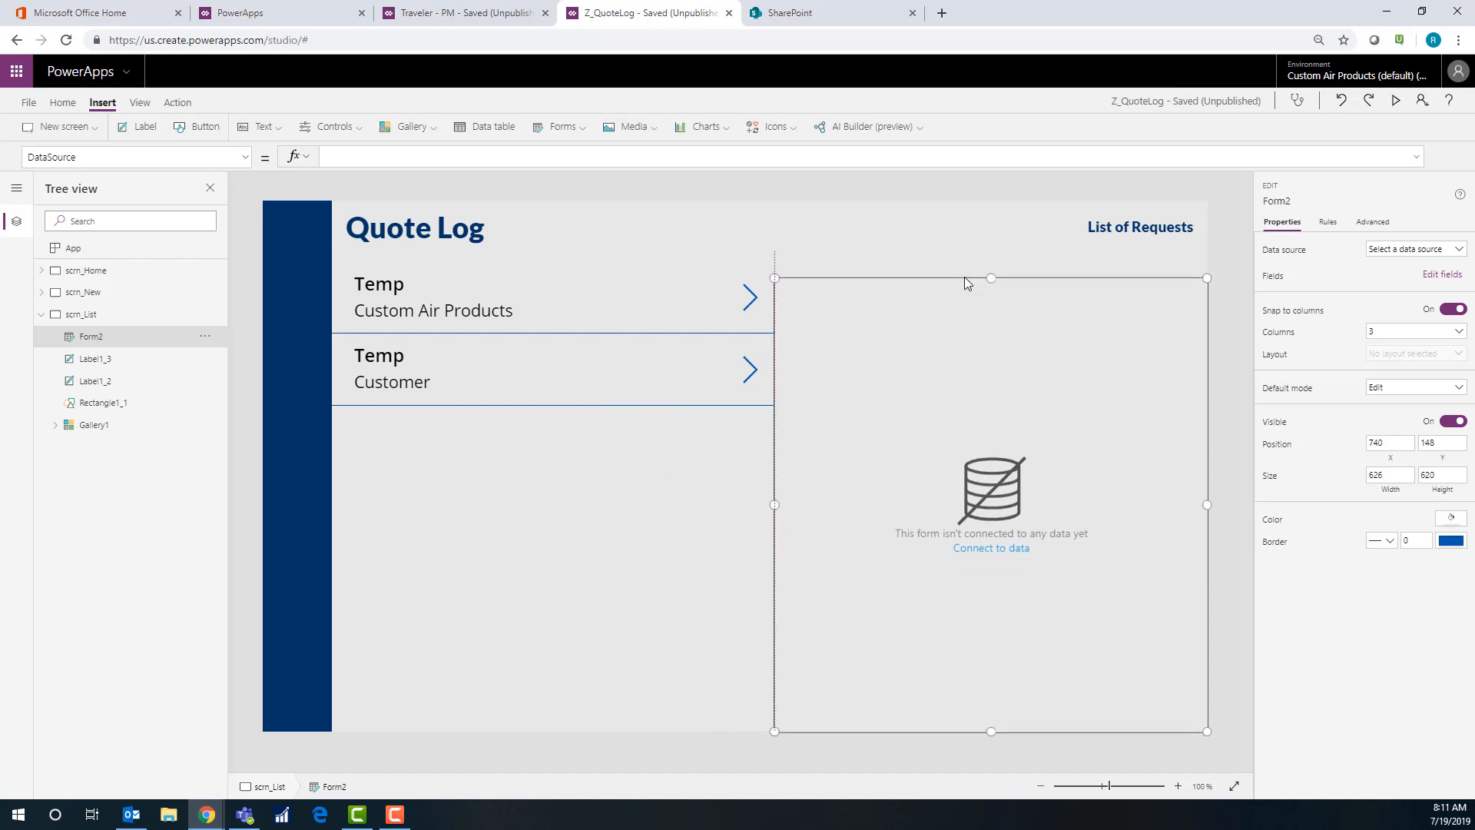
pyautogui.click(1414, 249)
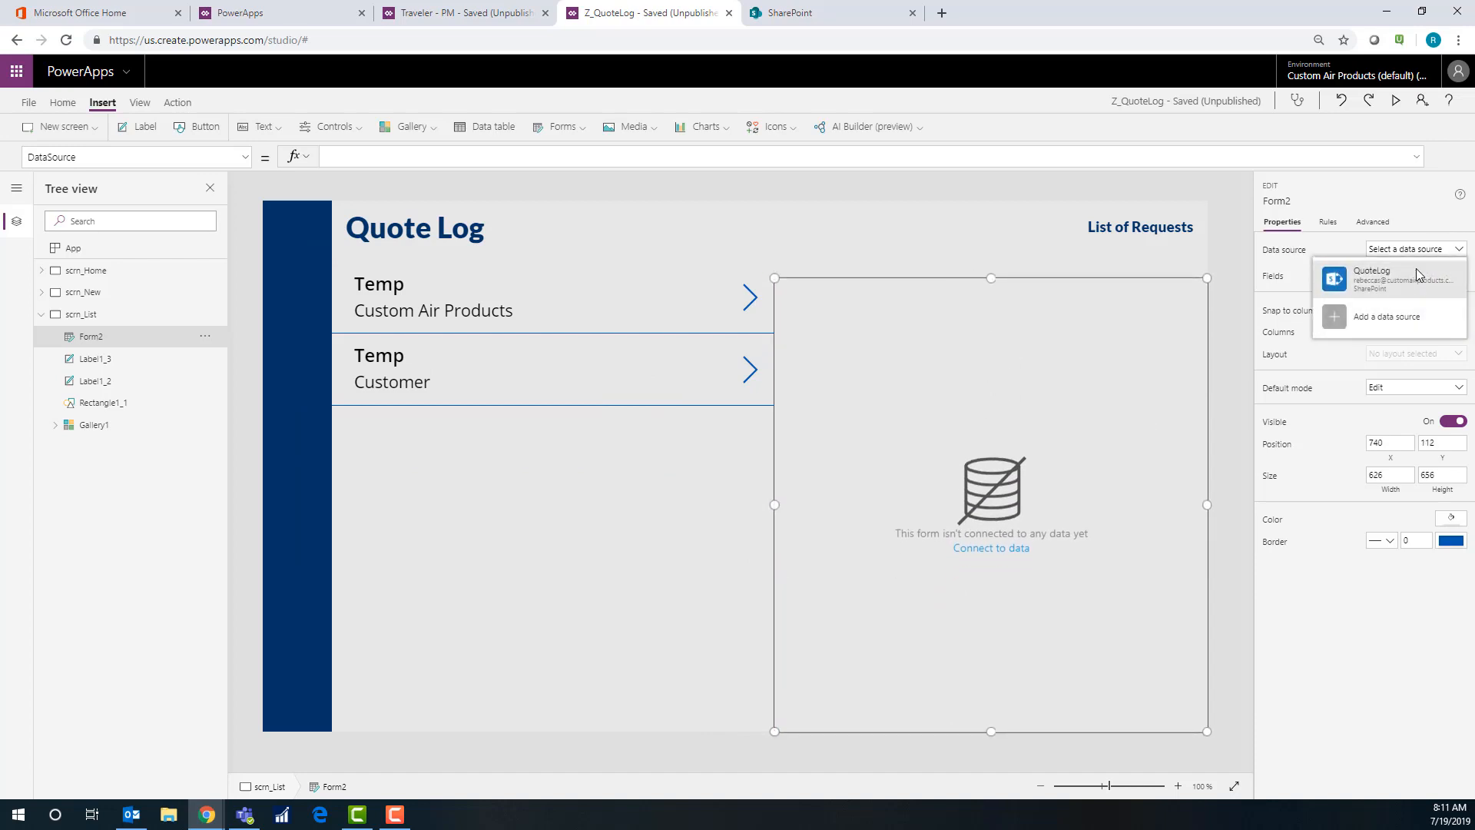
pyautogui.click(1373, 275)
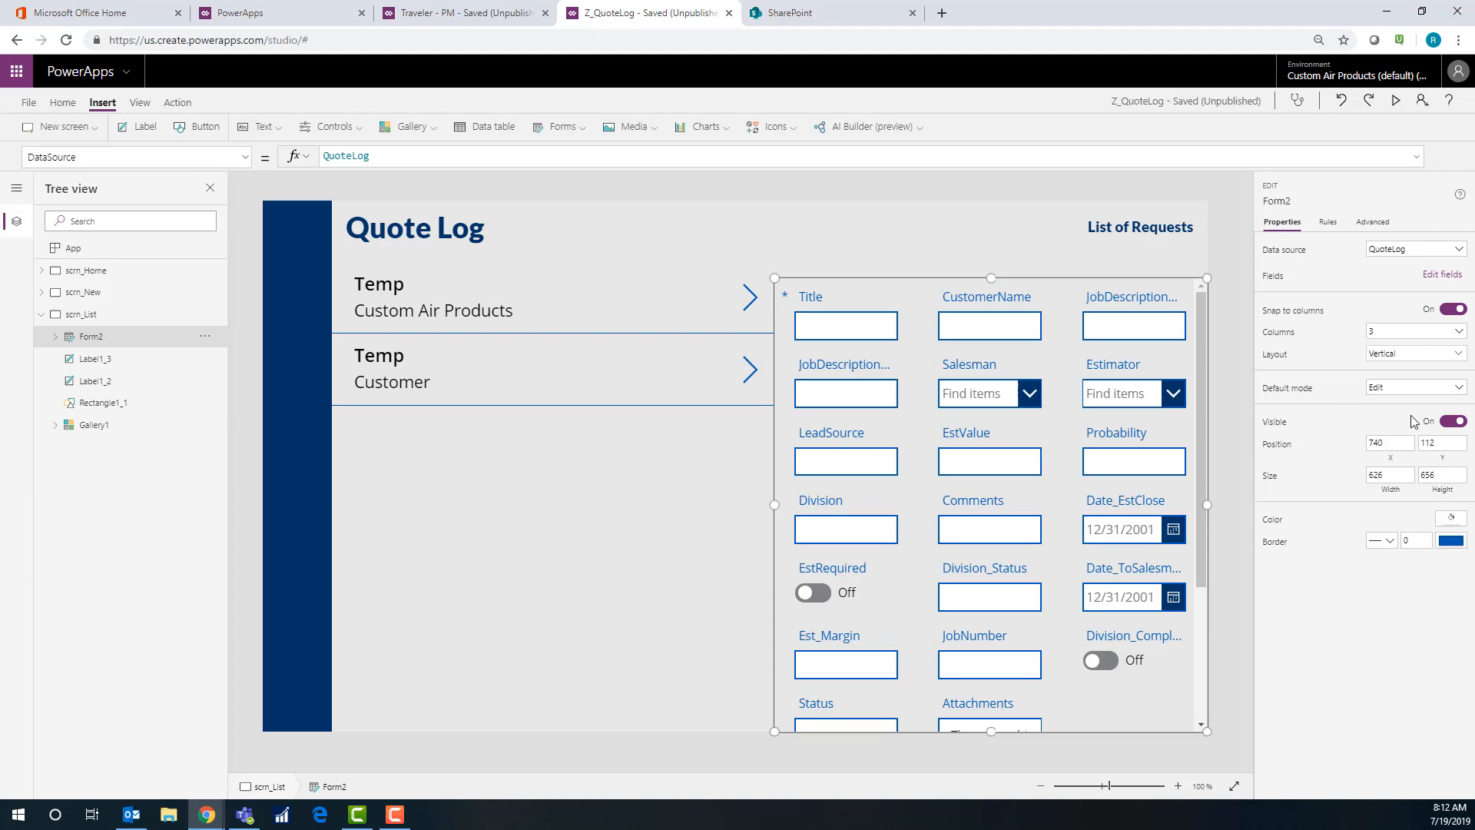
# Set the form's Item to Gallery1.Selected and its Columns to 1
pyautogui.click(132, 157)
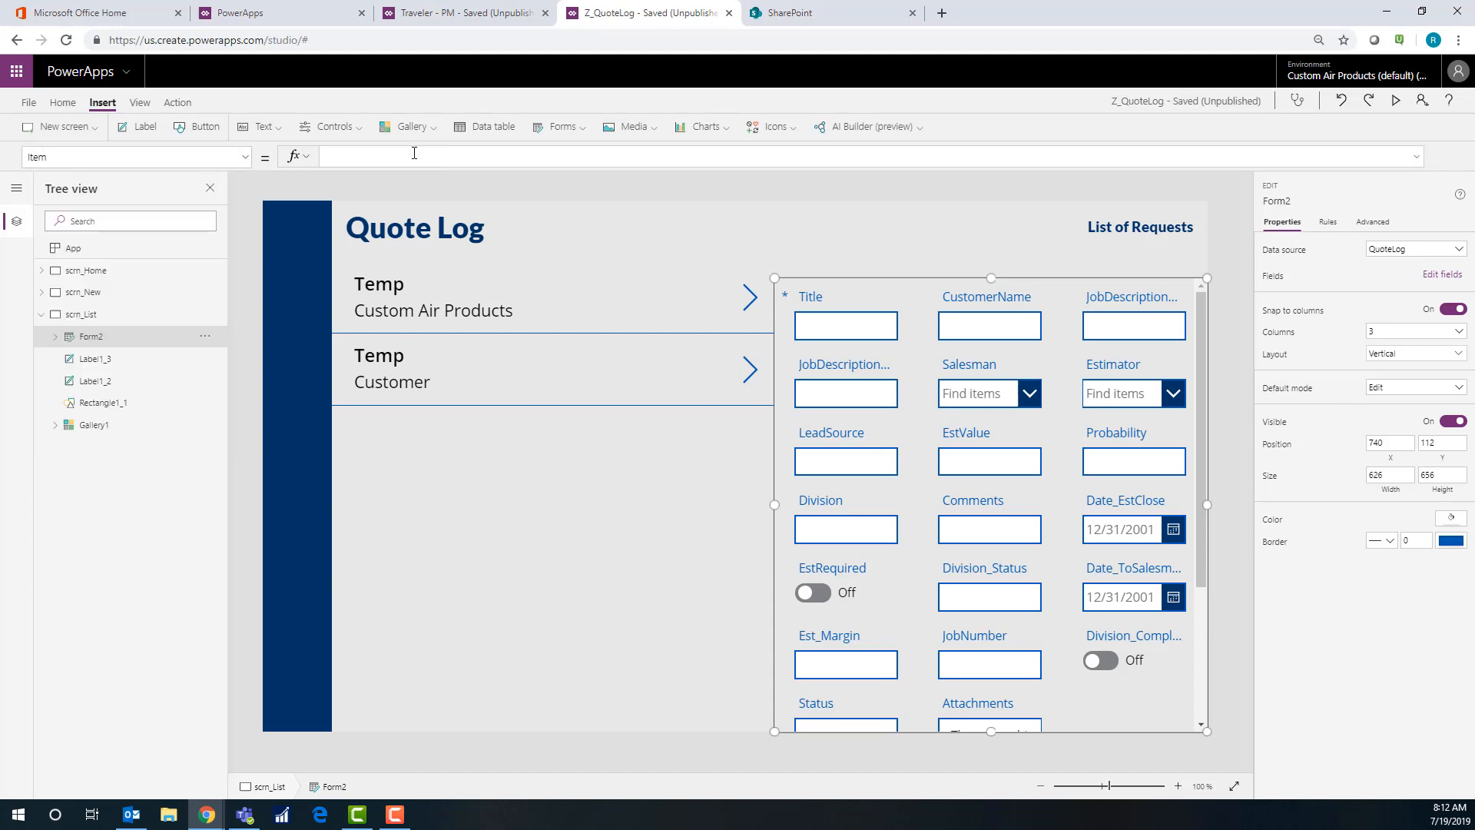
pyautogui.write('Gallery1.Selected')
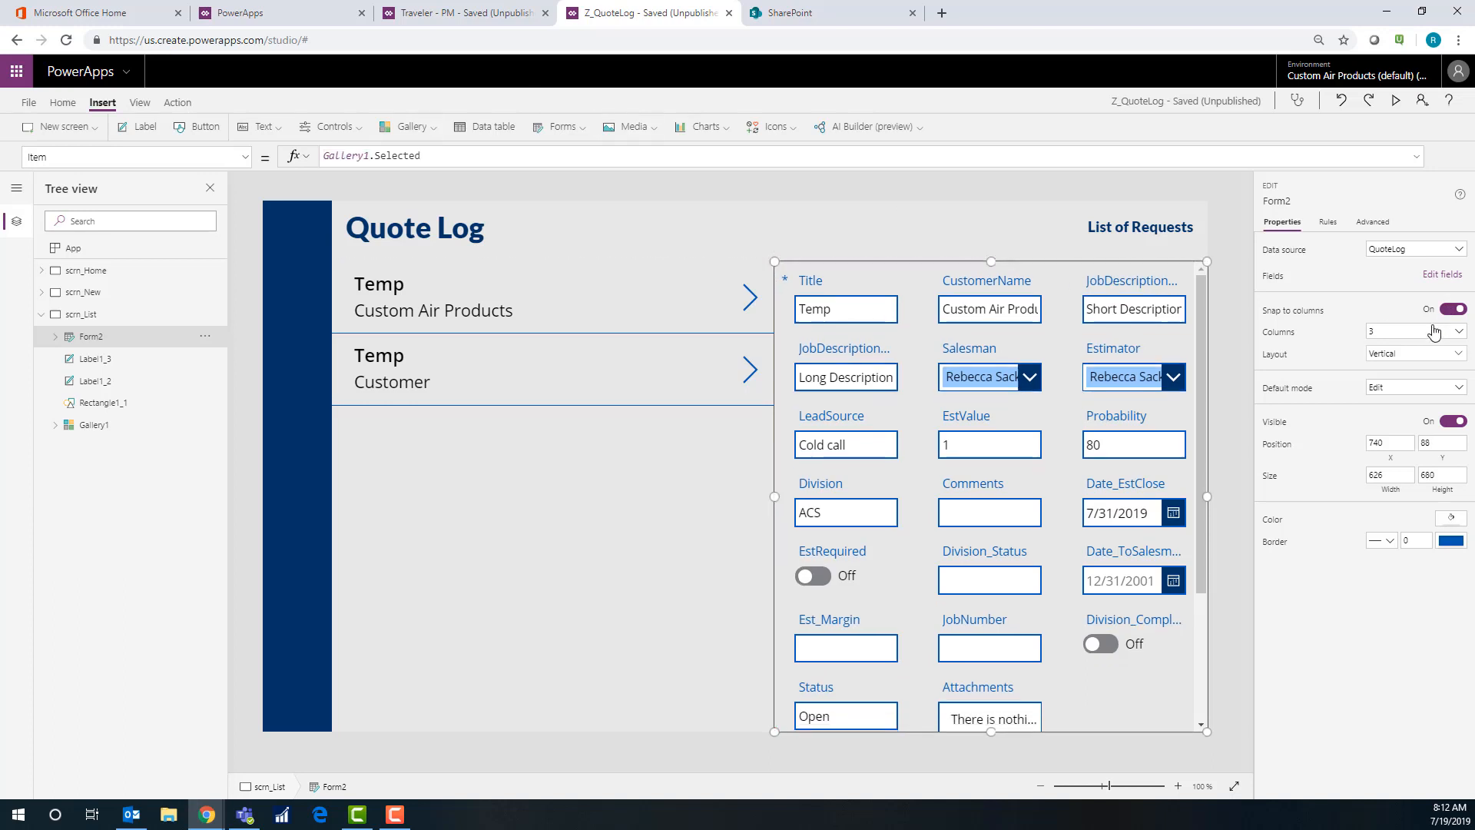
pyautogui.click(1448, 332)
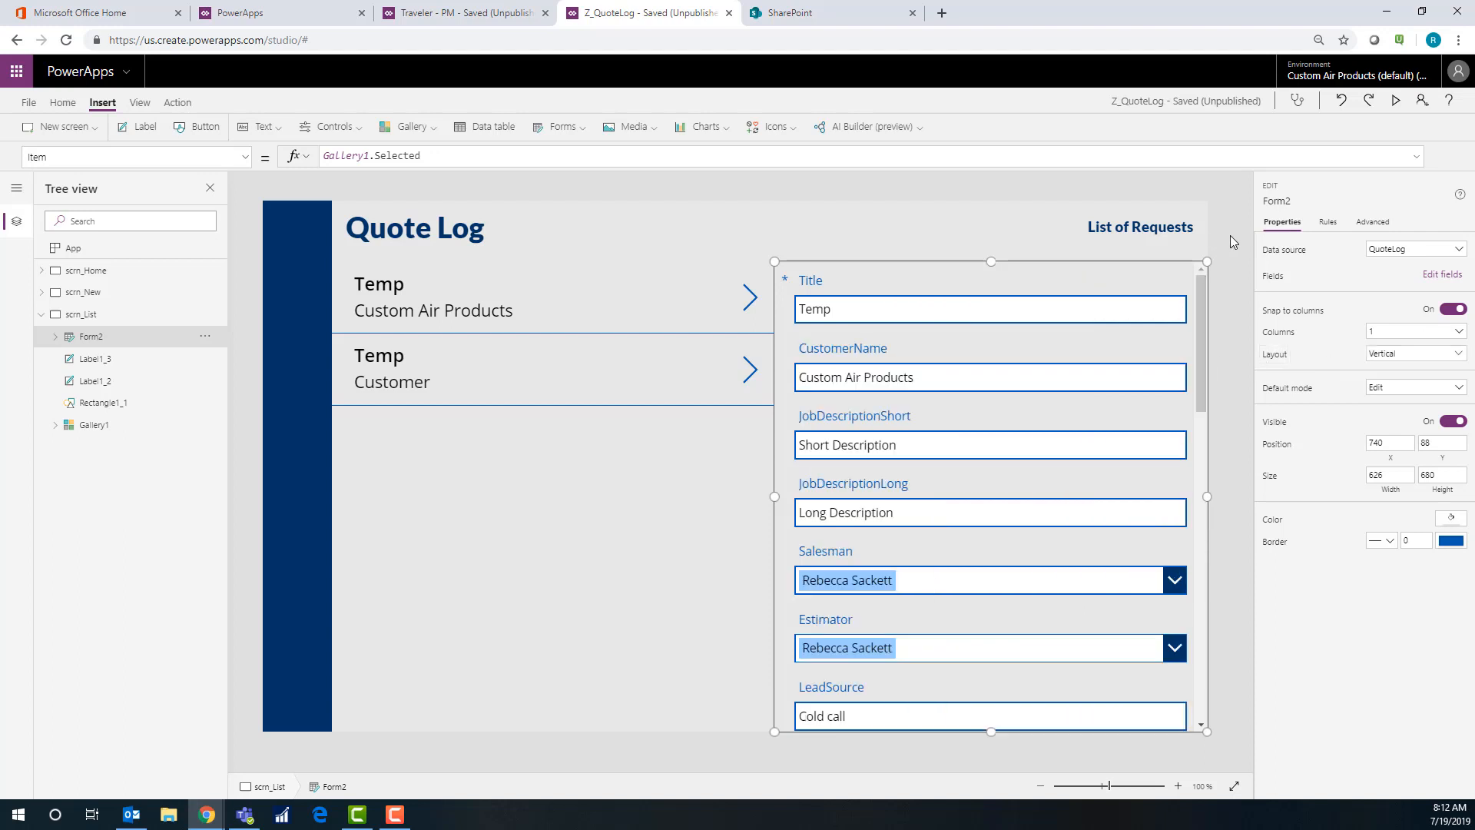
pyautogui.click(81, 313)
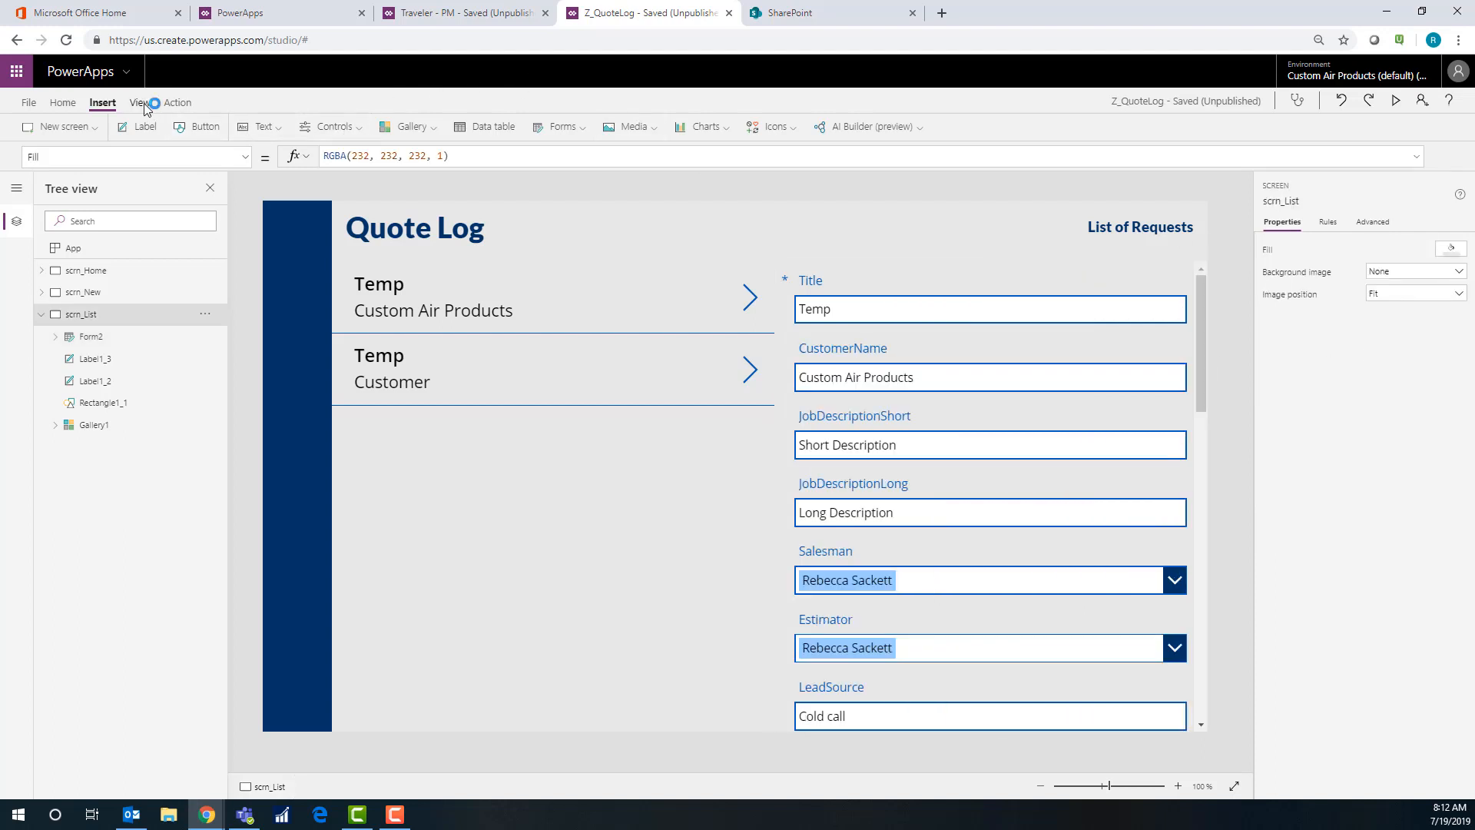
# Insert a Save icon and place it beside the Quote Log title
pyautogui.click(768, 126)
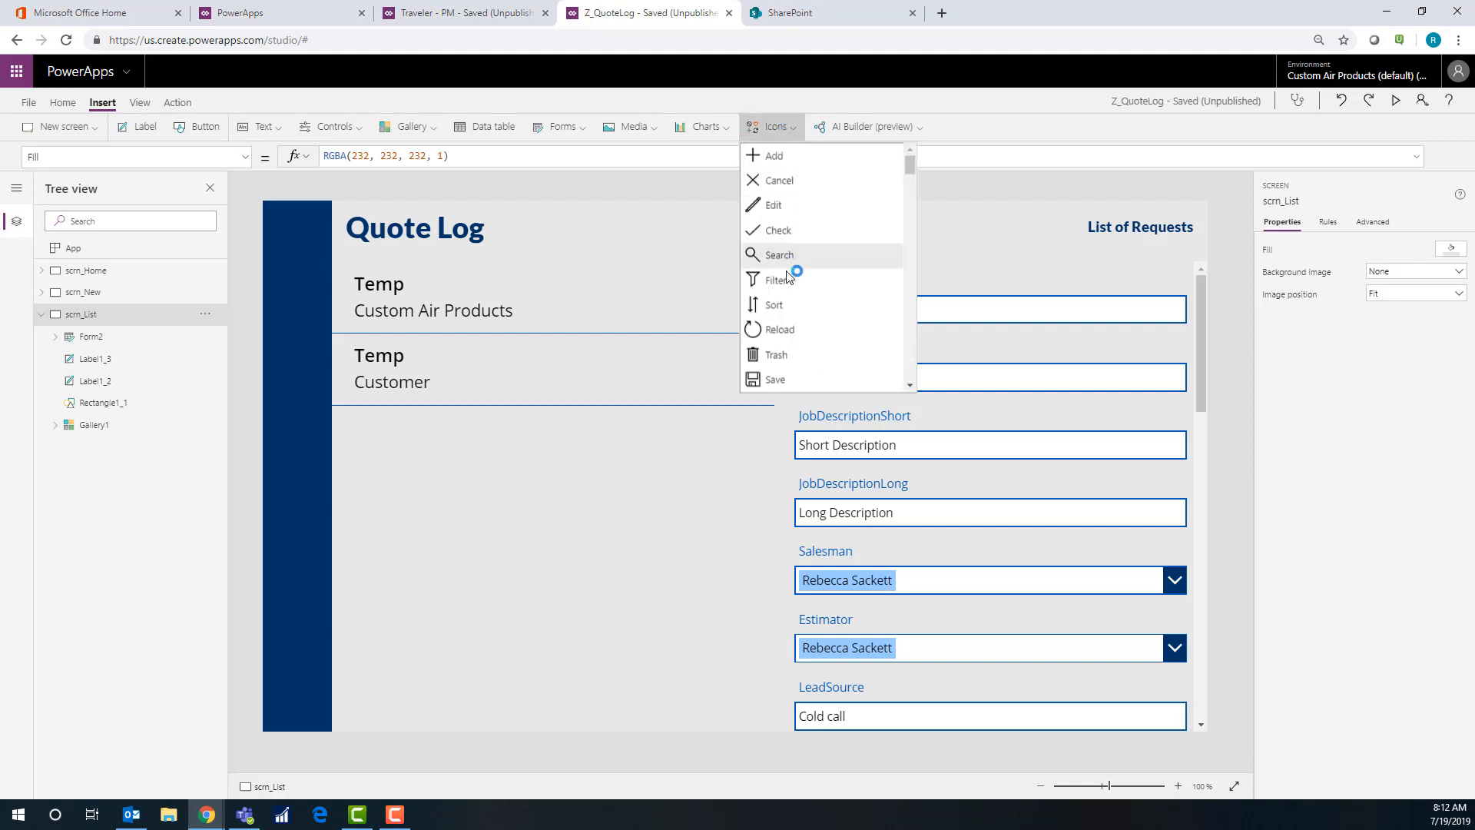
pyautogui.click(774, 380)
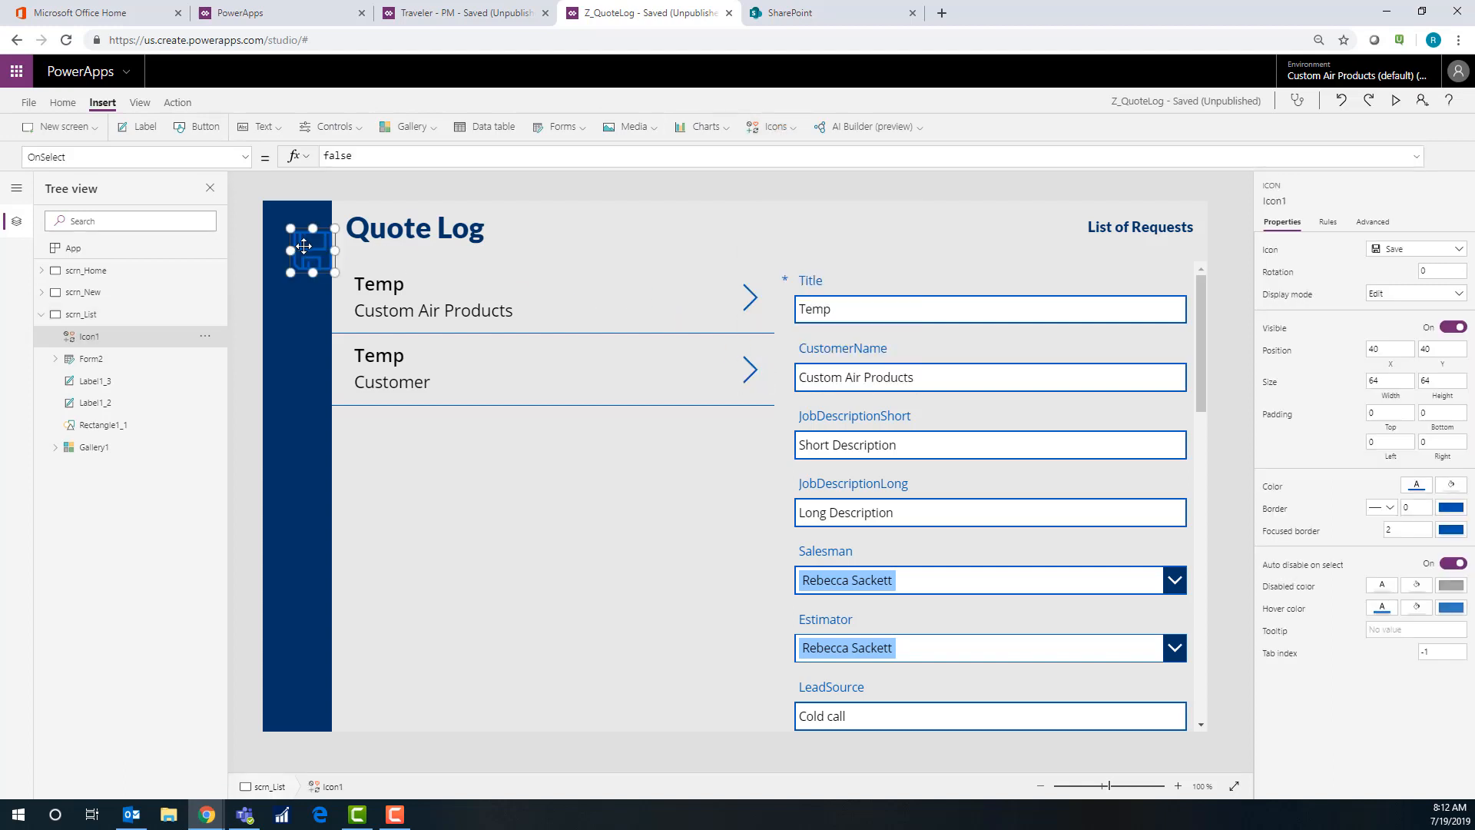
pyautogui.moveTo(310, 247); pyautogui.dragTo(830, 237)
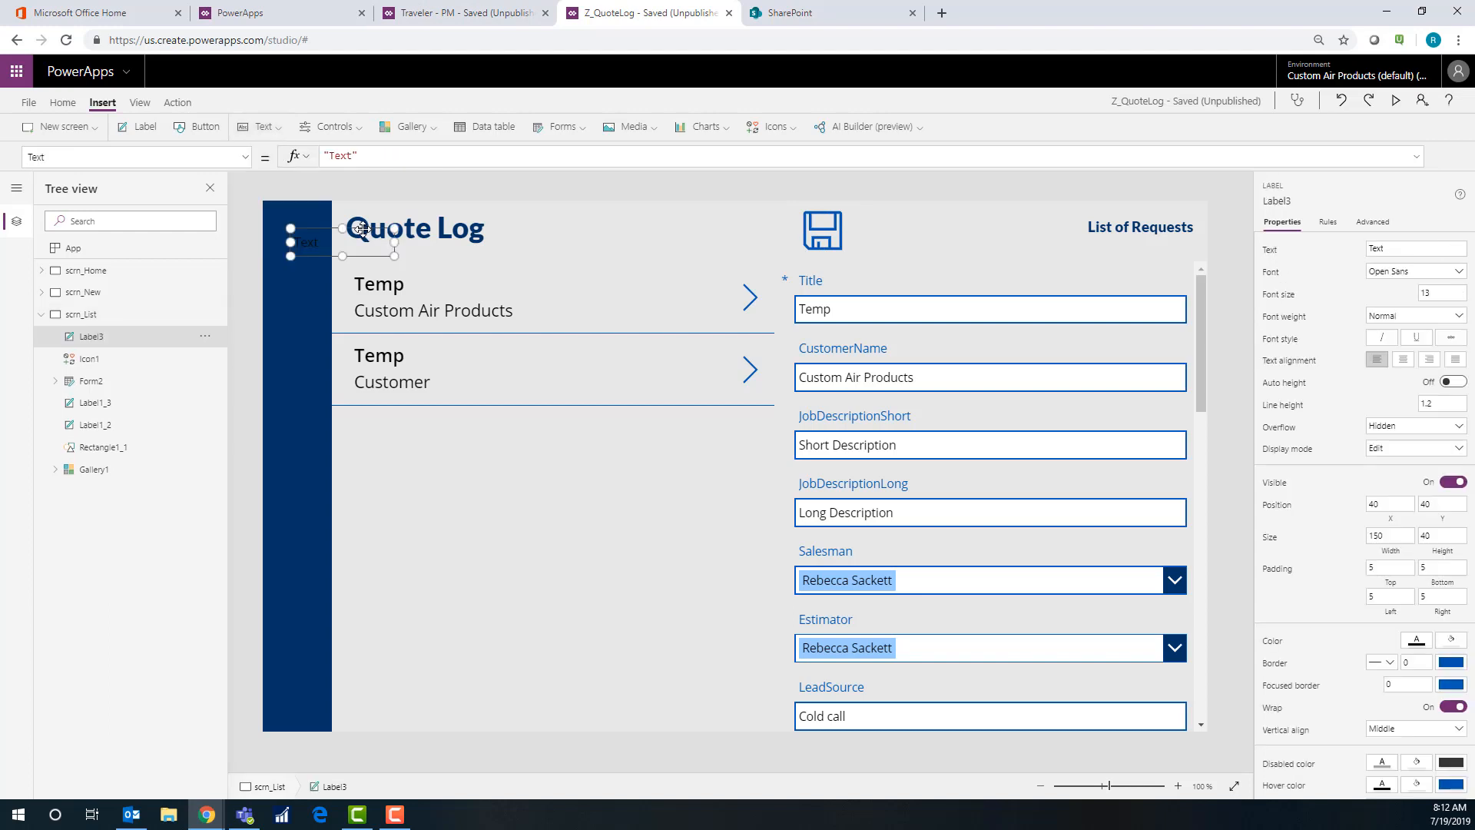
# Add a label next to the icon reading "Your changes have been saved." and size it to fit
pyautogui.moveTo(363, 228); pyautogui.dragTo(879, 222)
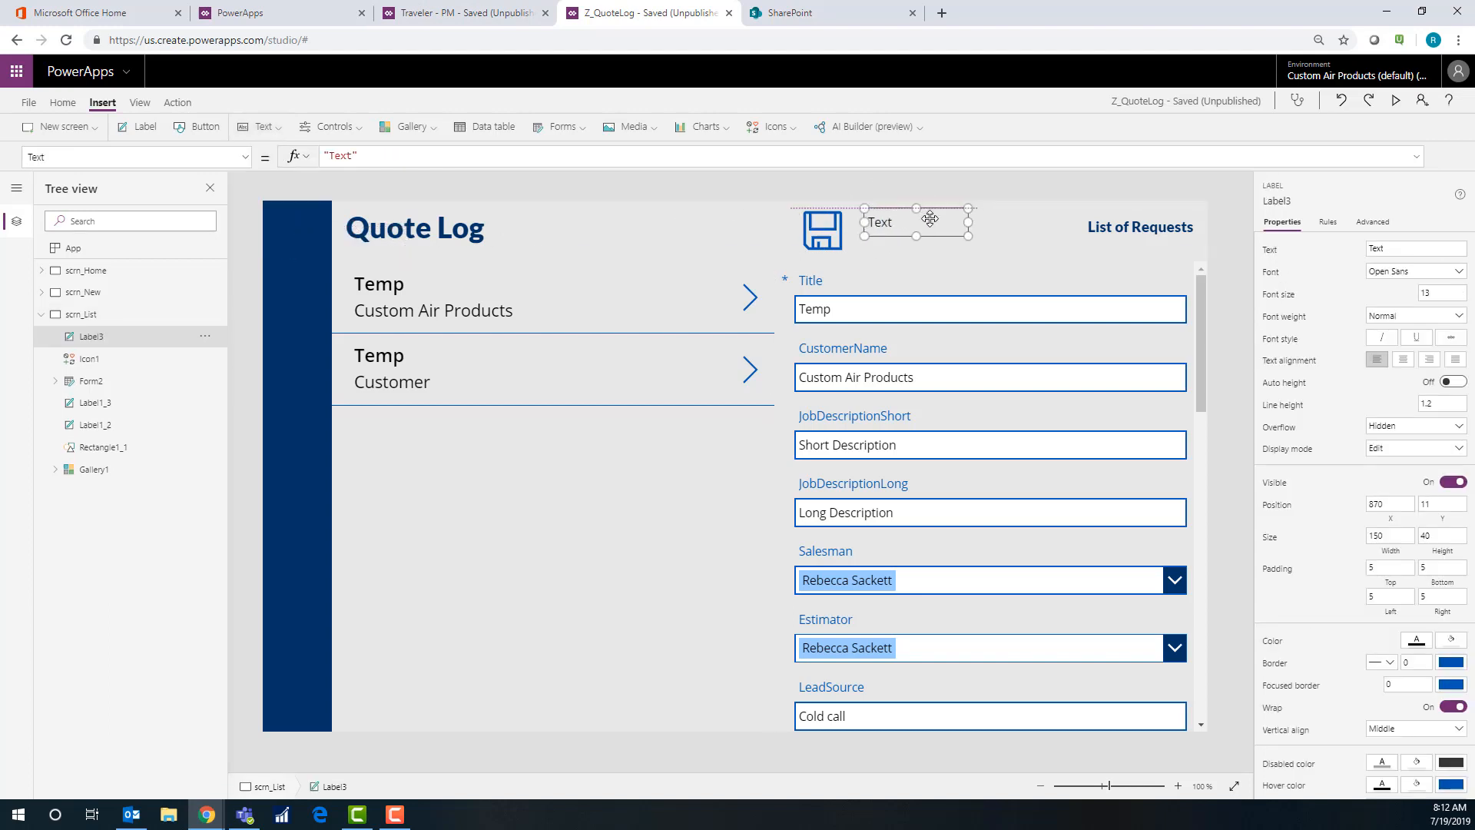
pyautogui.moveTo(974, 207); pyautogui.dragTo(995, 208)
pyautogui.write('Your changes have been saved.')
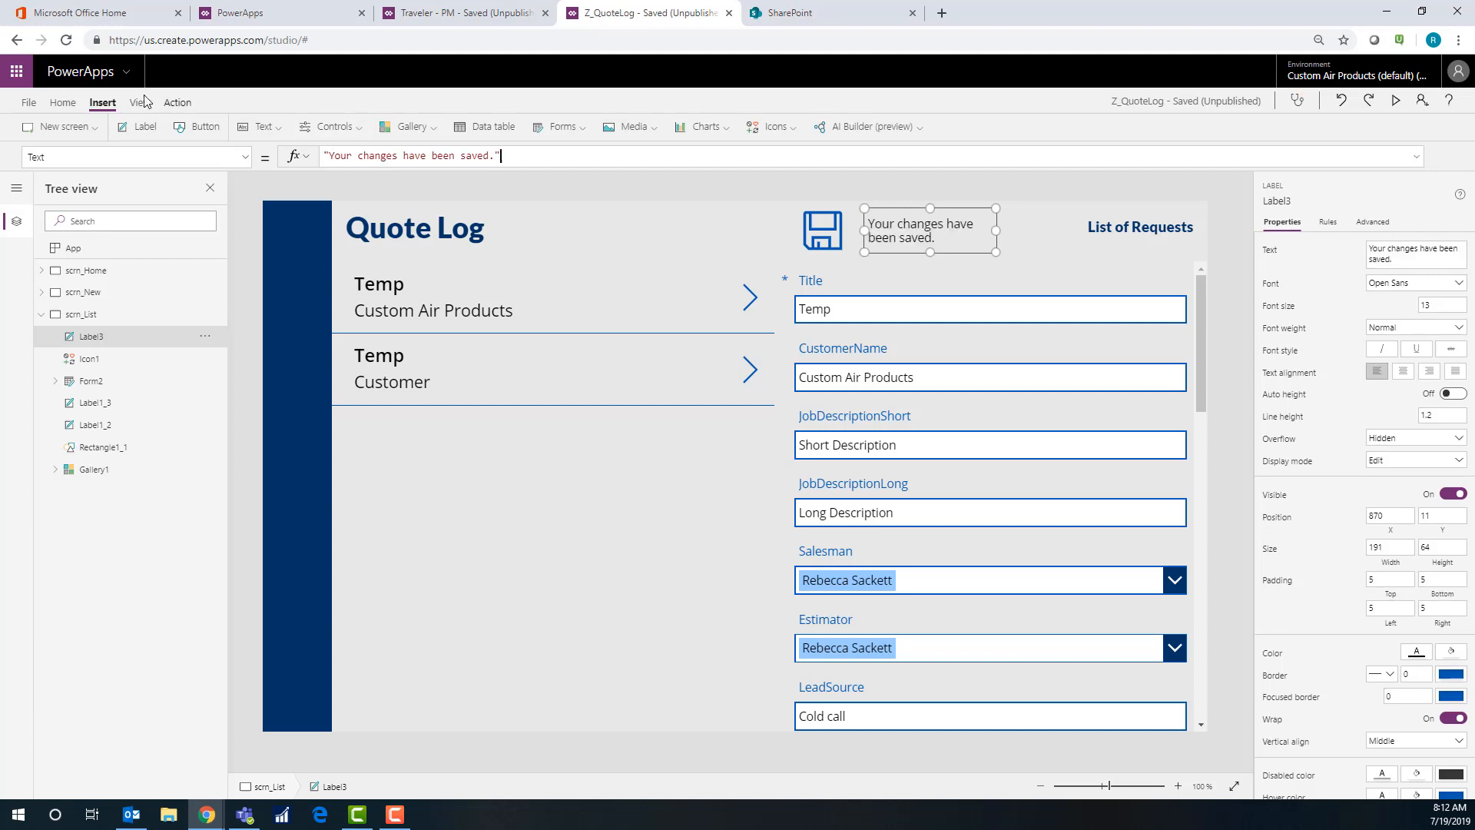
pyautogui.click(575, 128)
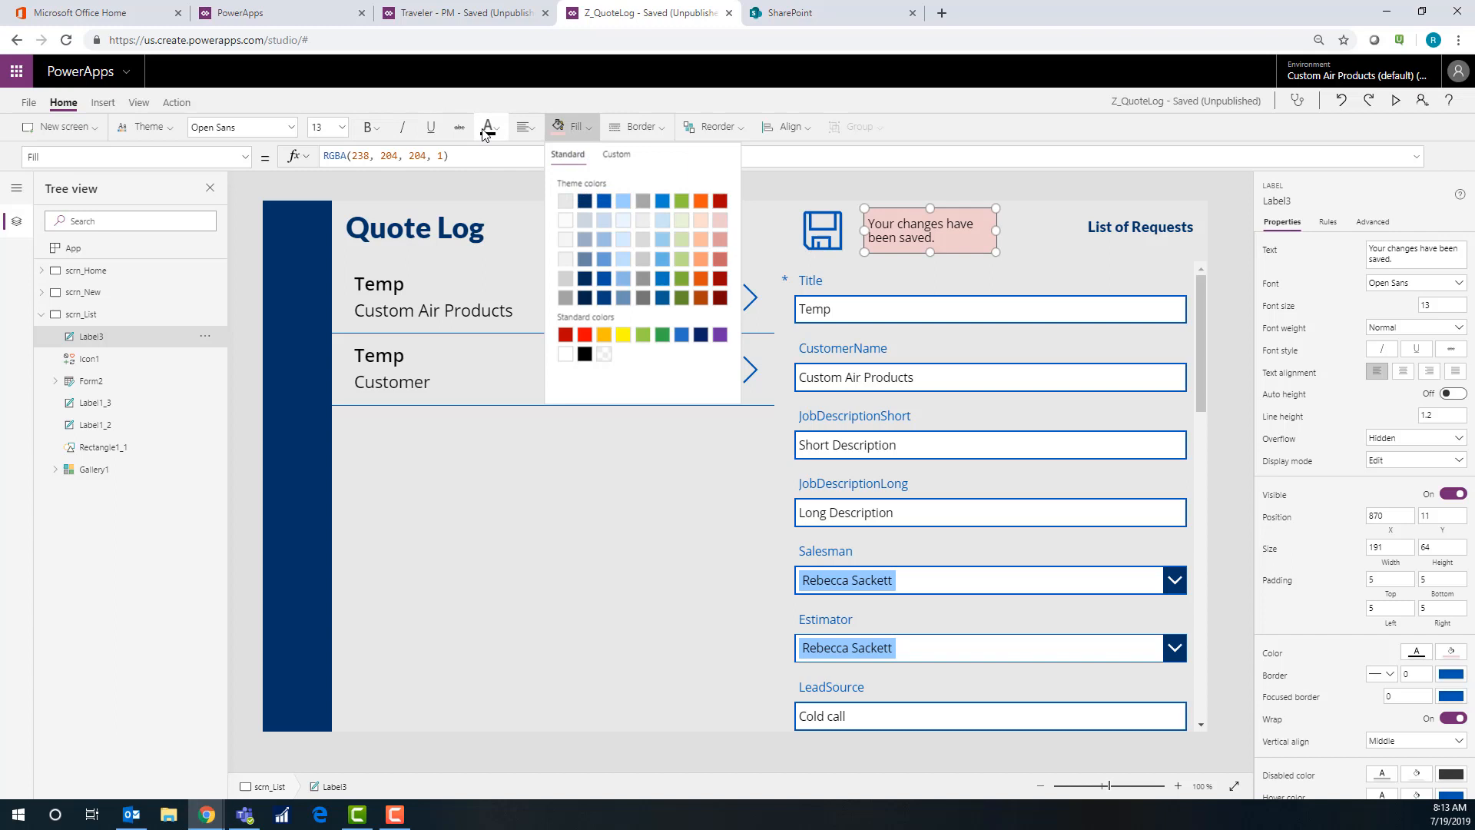
# Set the saved-changes label's font colour to black on its light red fill
pyautogui.click(488, 128)
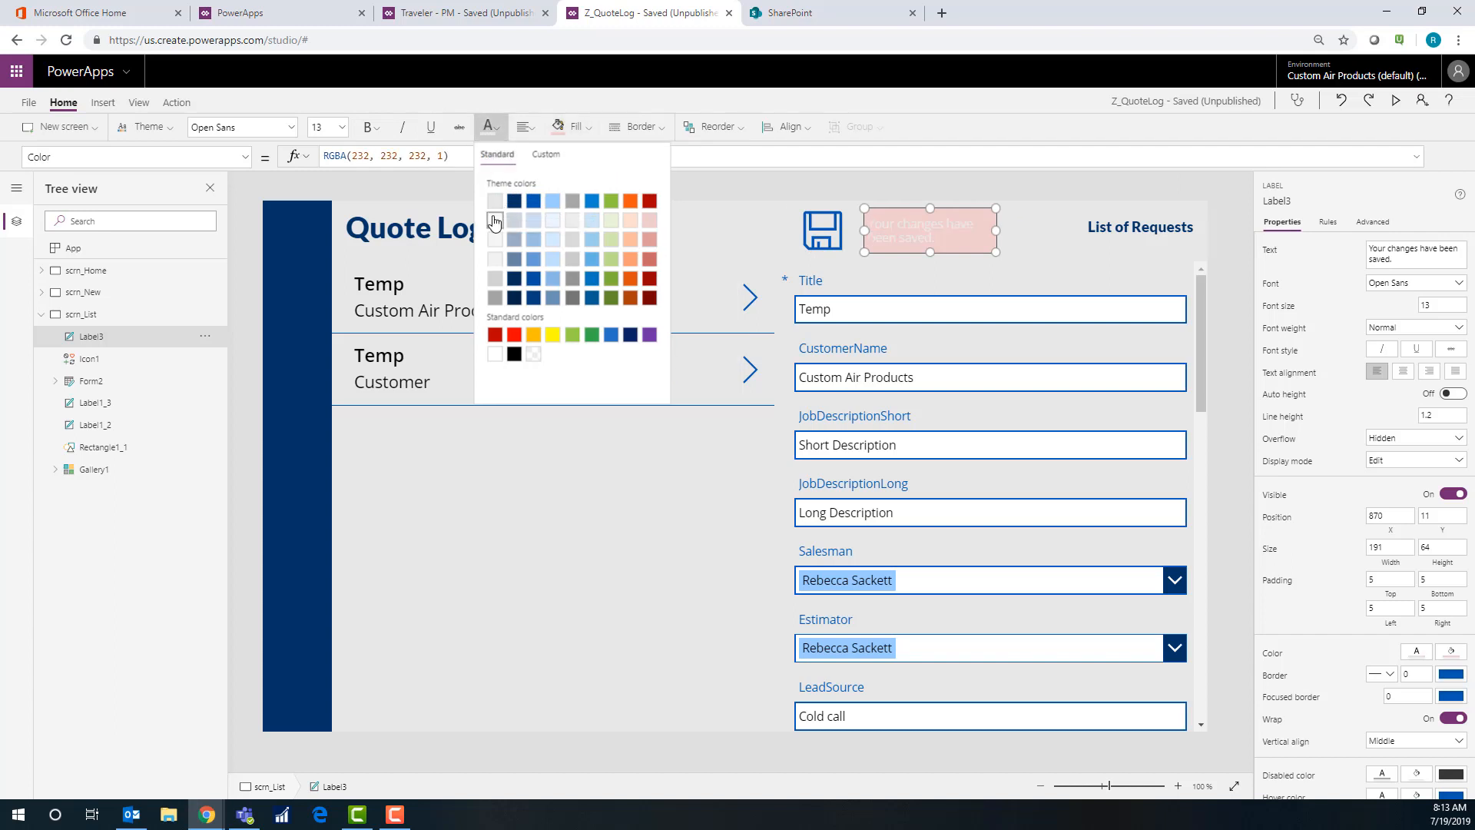
pyautogui.moveTo(525, 221)
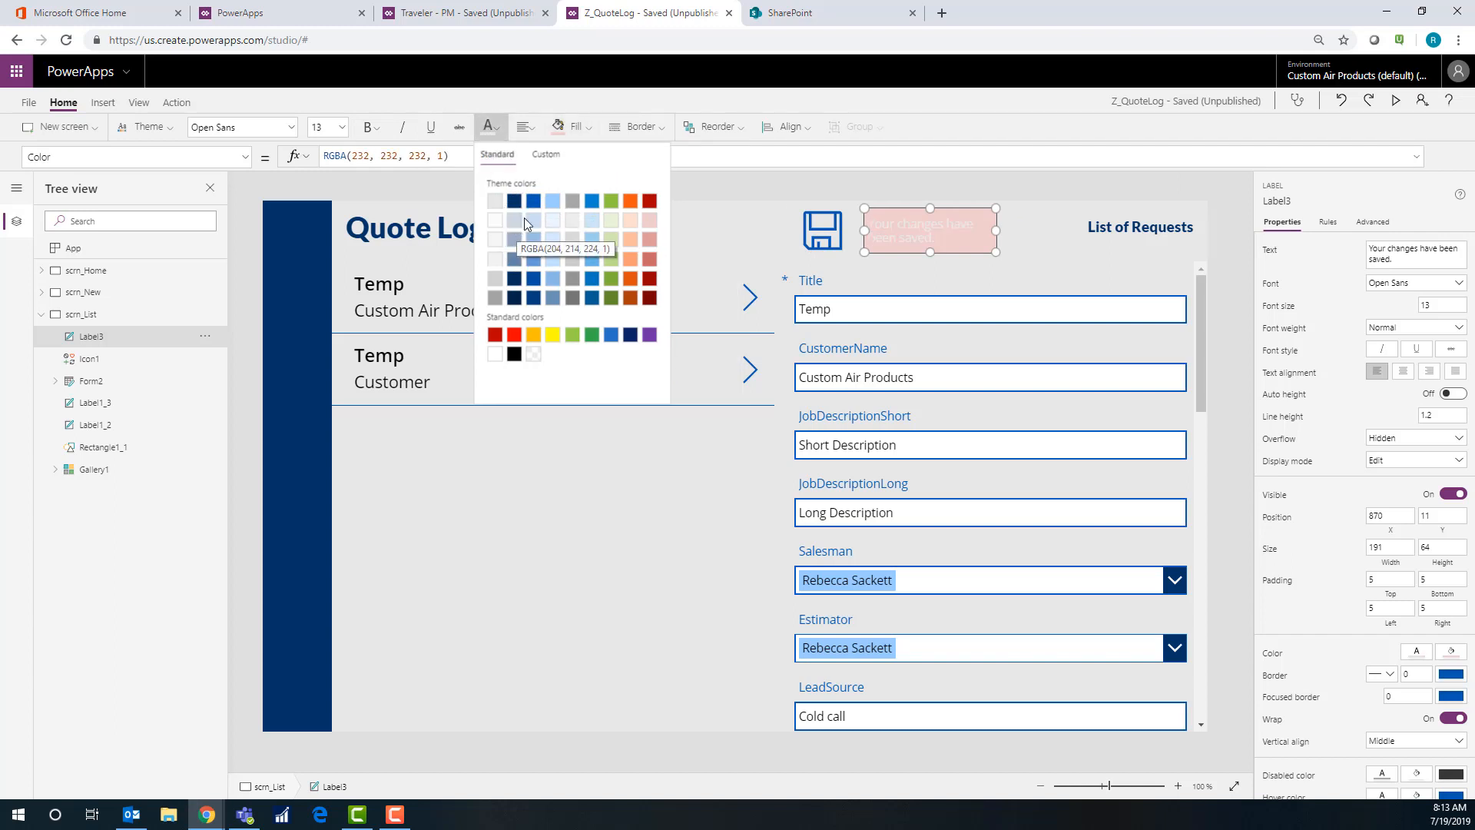
pyautogui.click(515, 355)
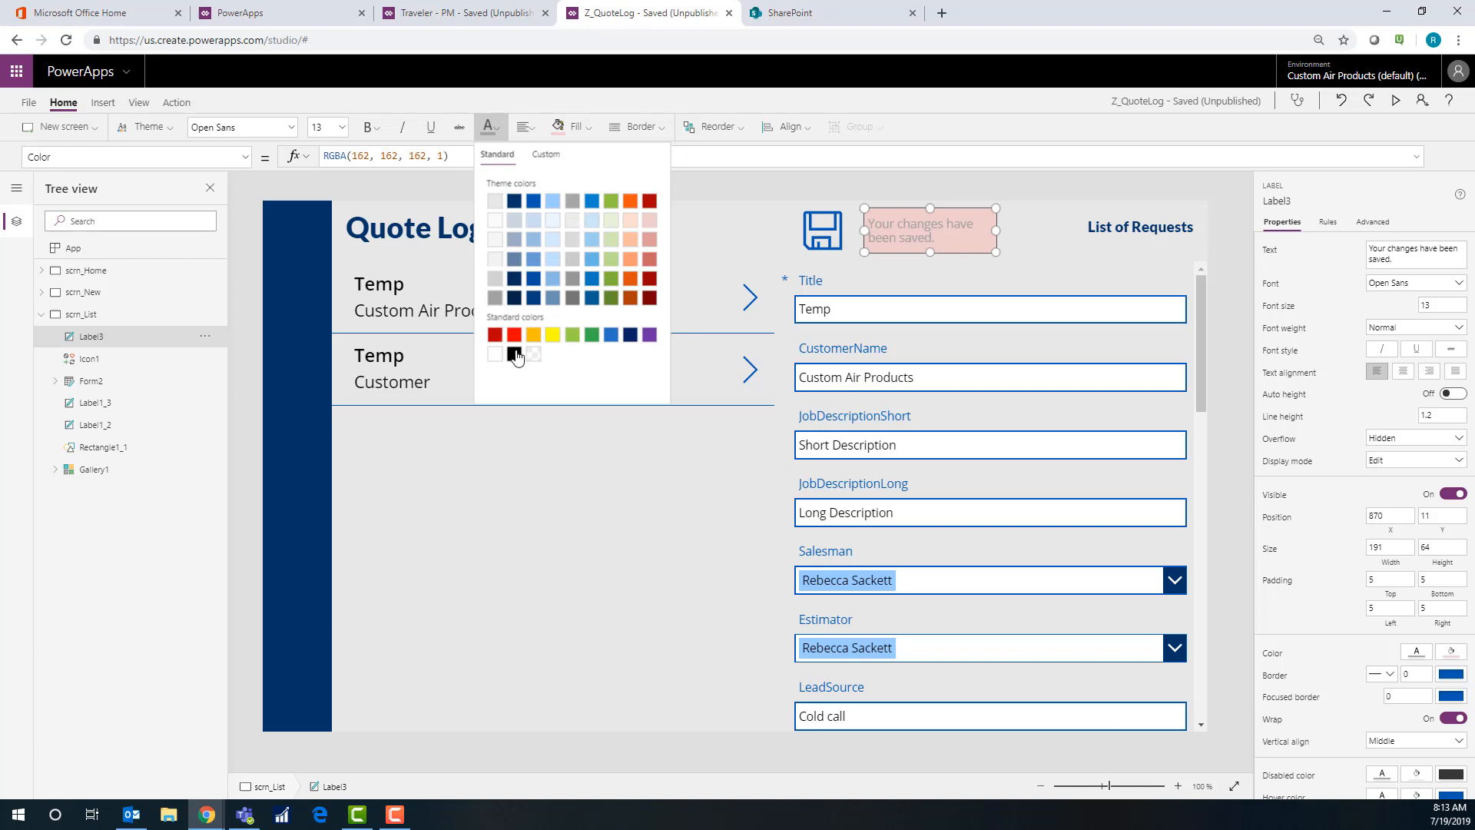
pyautogui.click(515, 353)
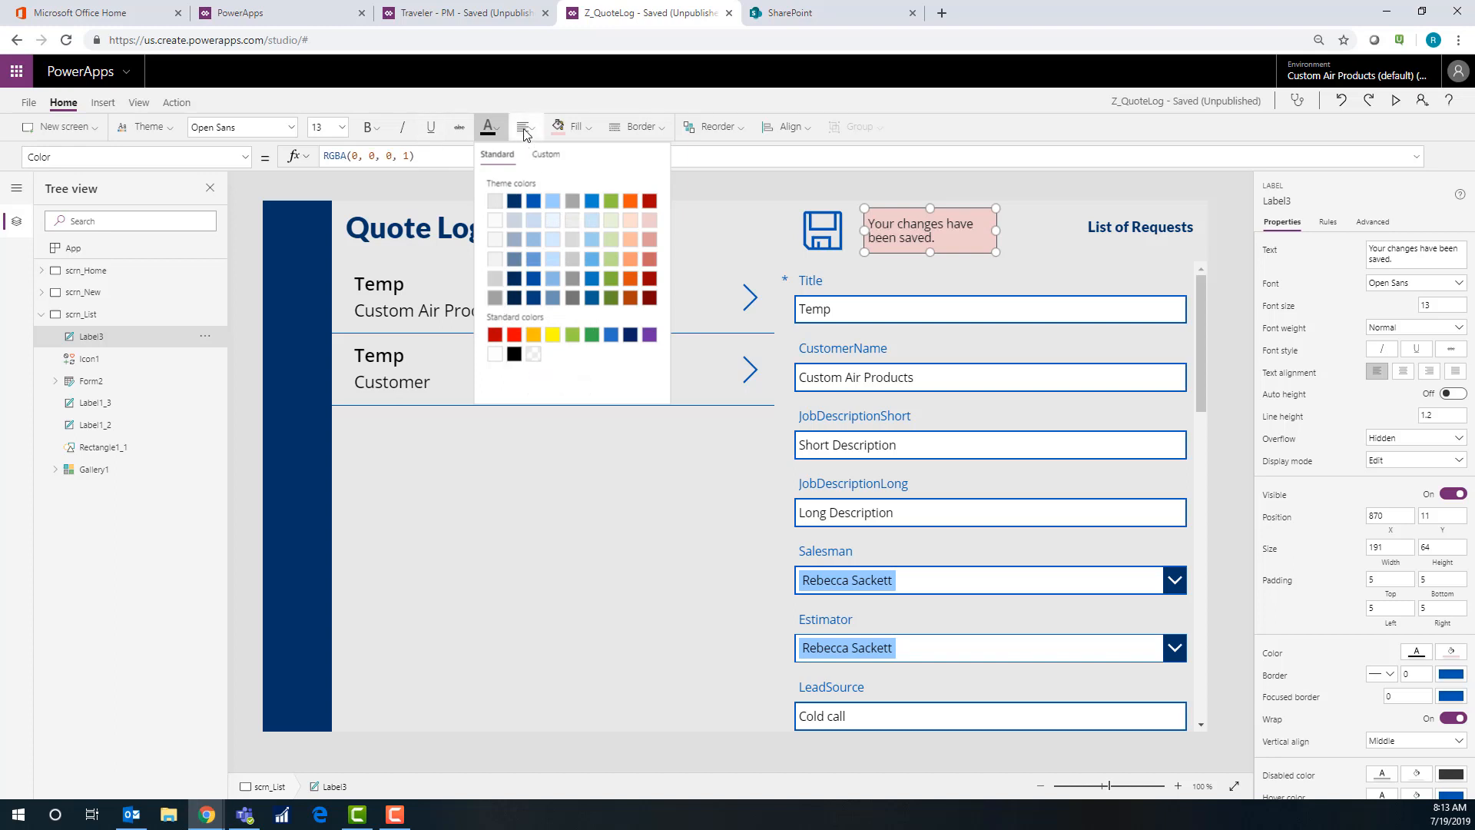
pyautogui.click(522, 126)
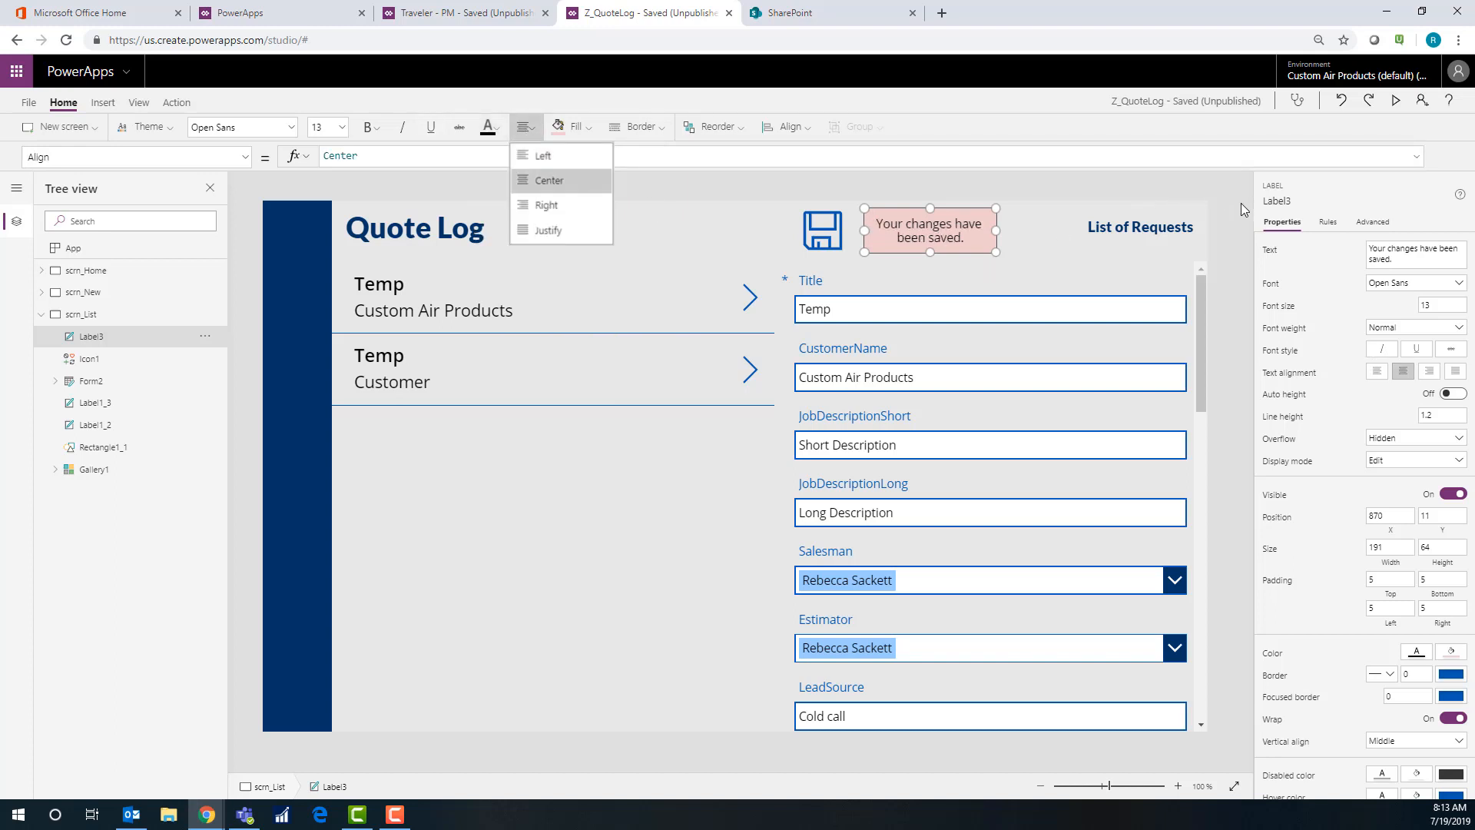
# Centre the label text, then insert Timer2 and change its Duration from 60000 to 3000
pyautogui.click(103, 103)
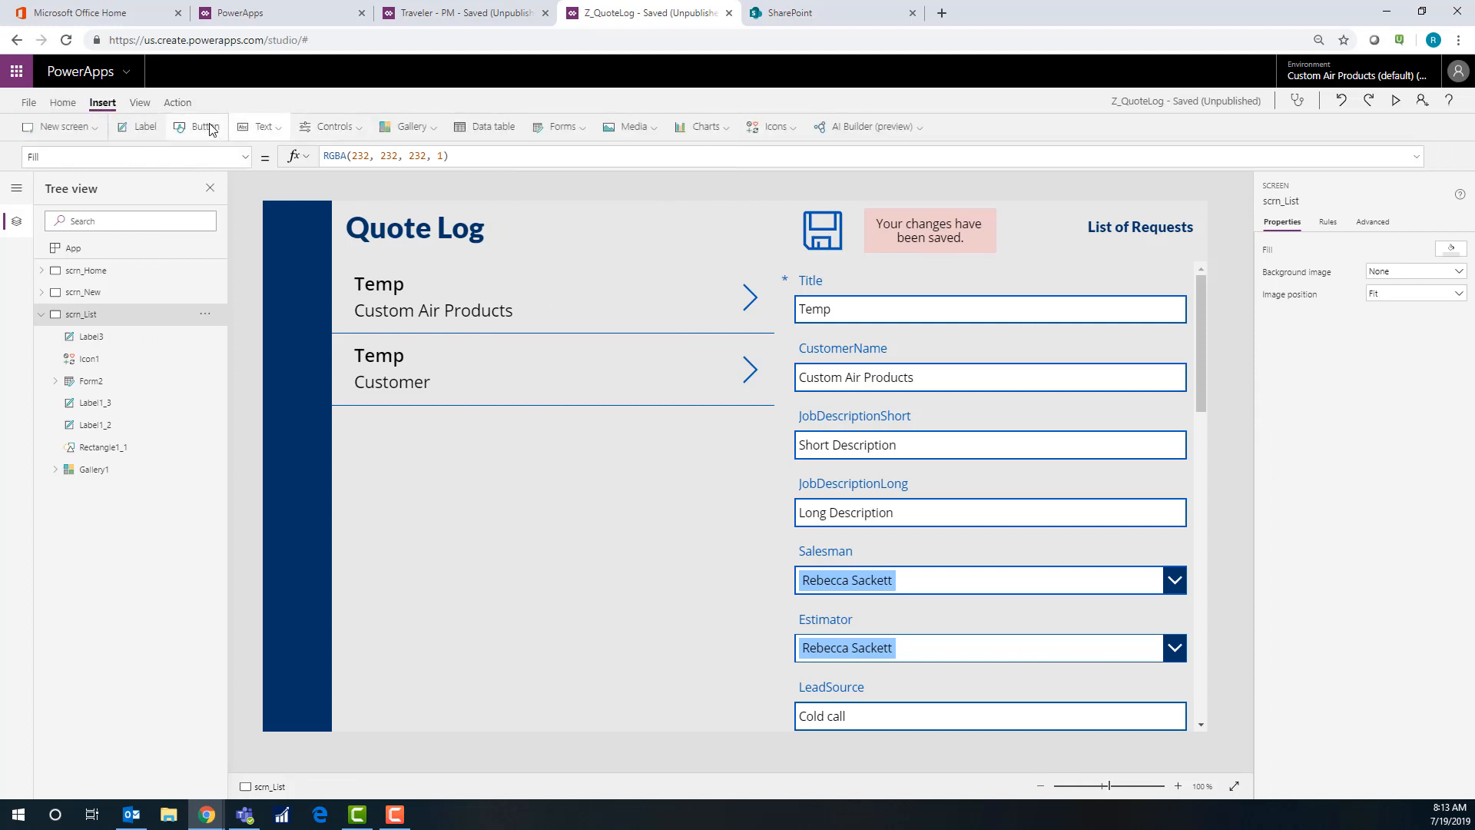
pyautogui.click(333, 126)
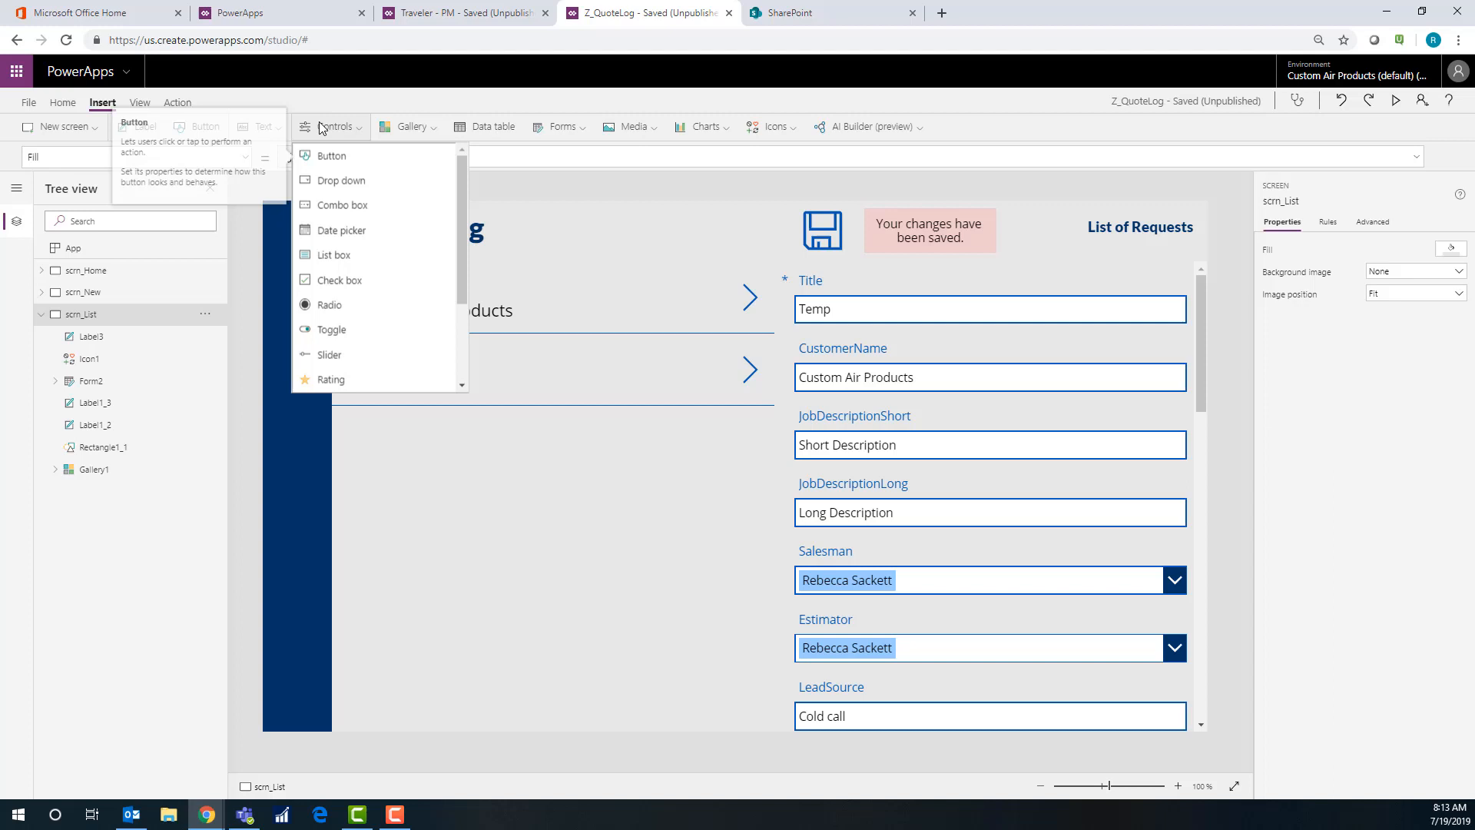
pyautogui.moveTo(334, 254)
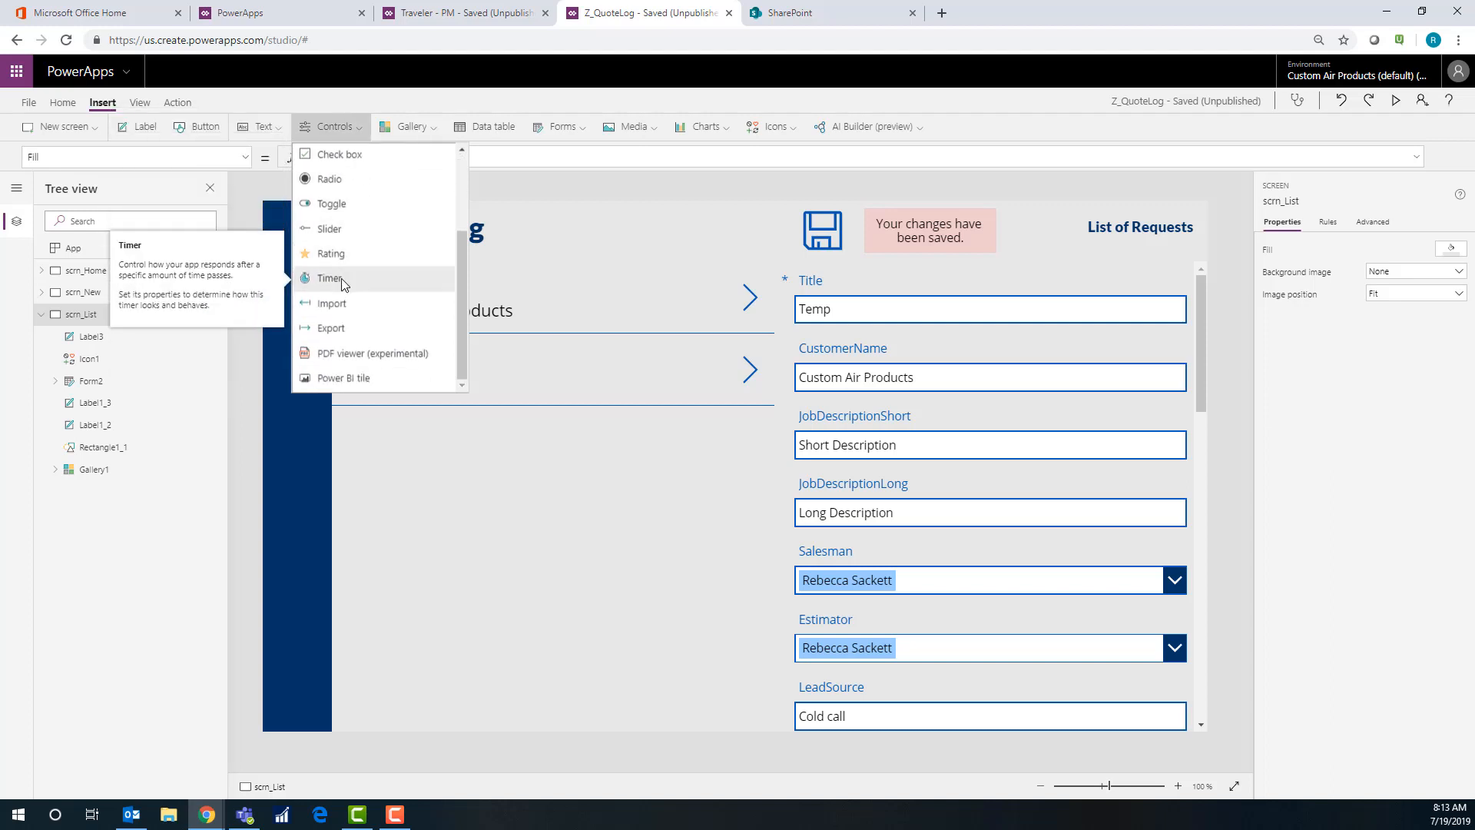
pyautogui.click(331, 278)
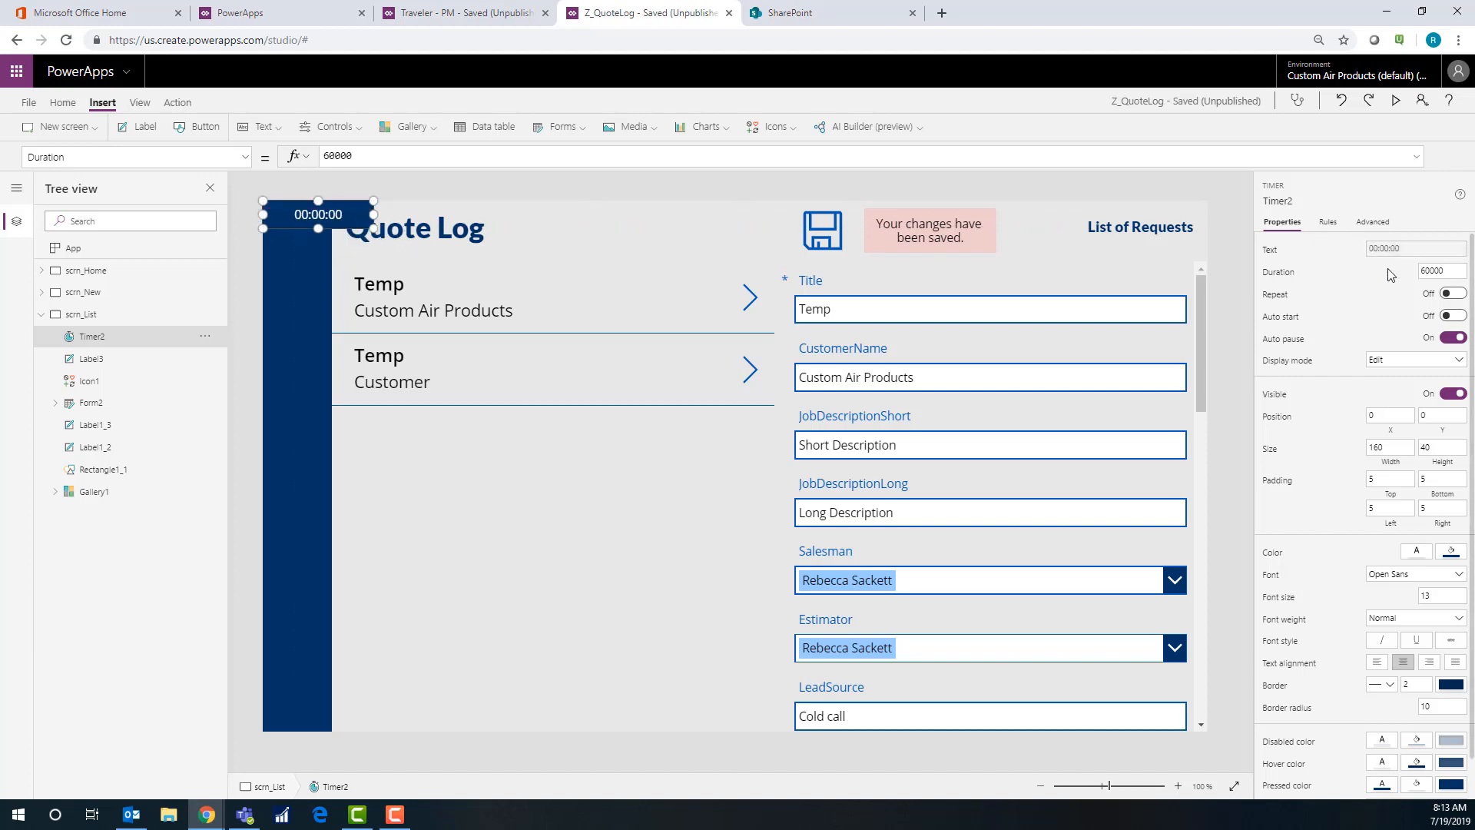
pyautogui.click(1435, 270)
pyautogui.write('3000')
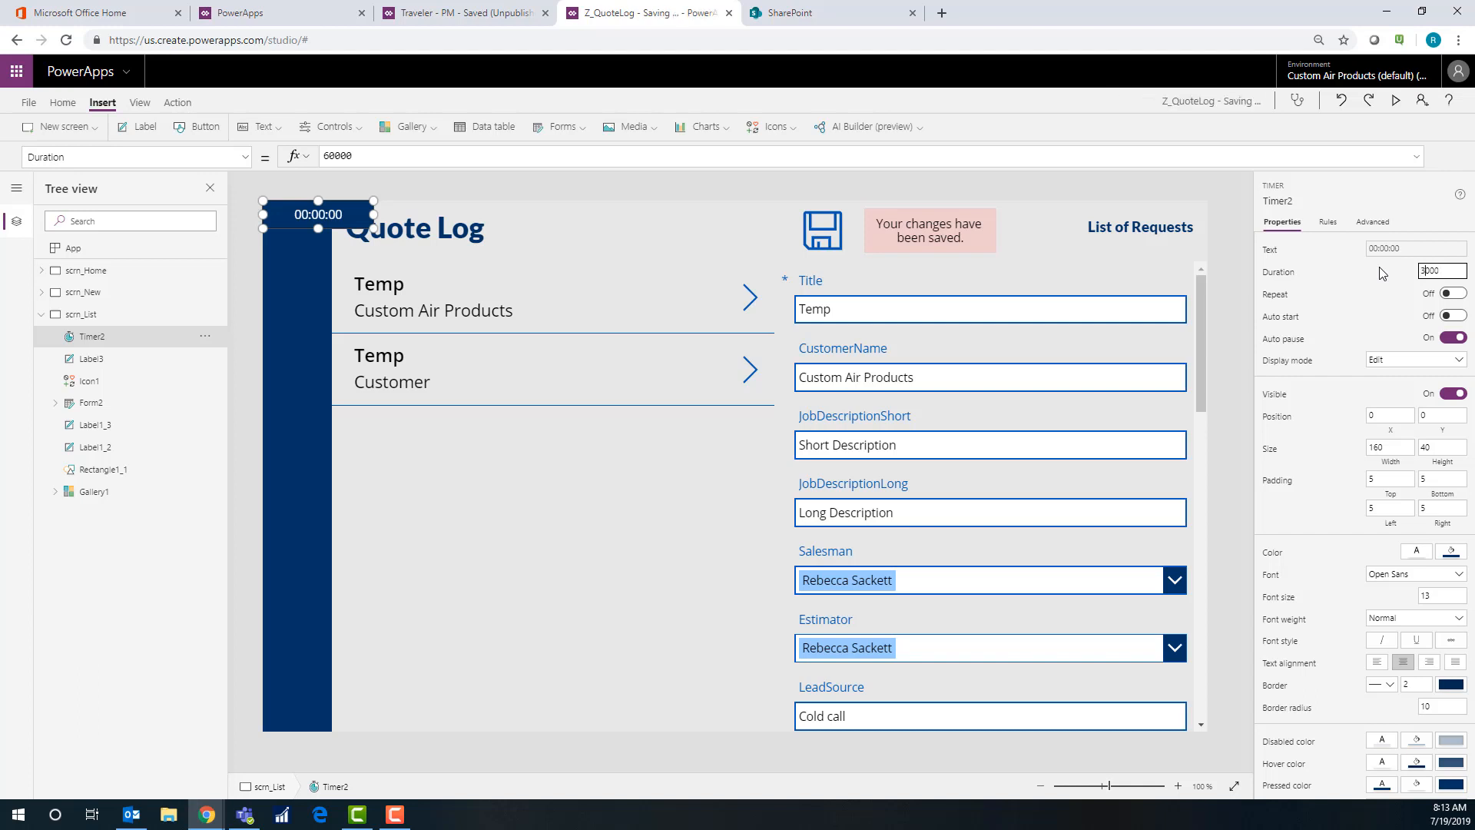
pyautogui.moveTo(1242, 225)
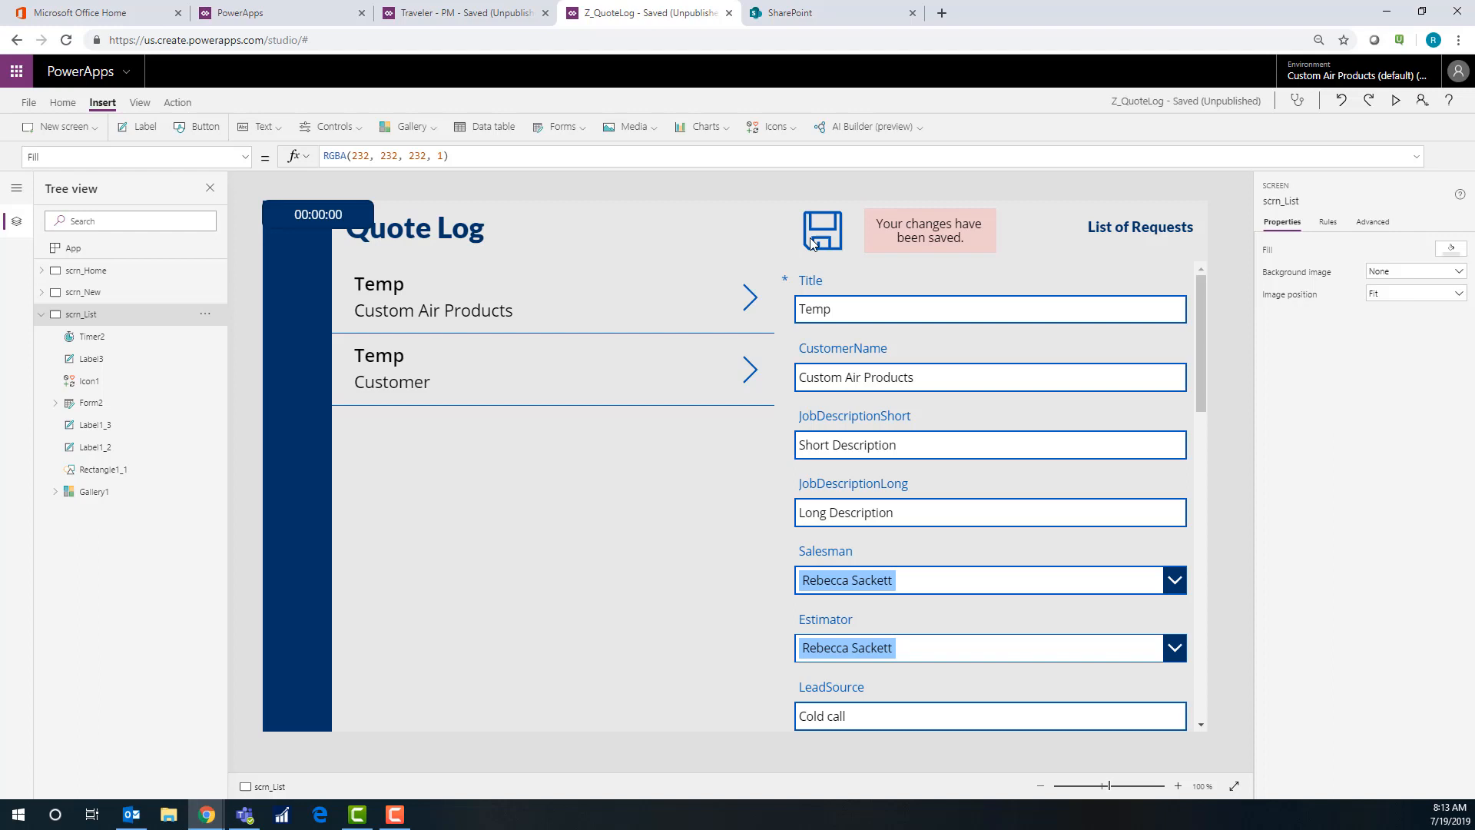
pyautogui.click(820, 230)
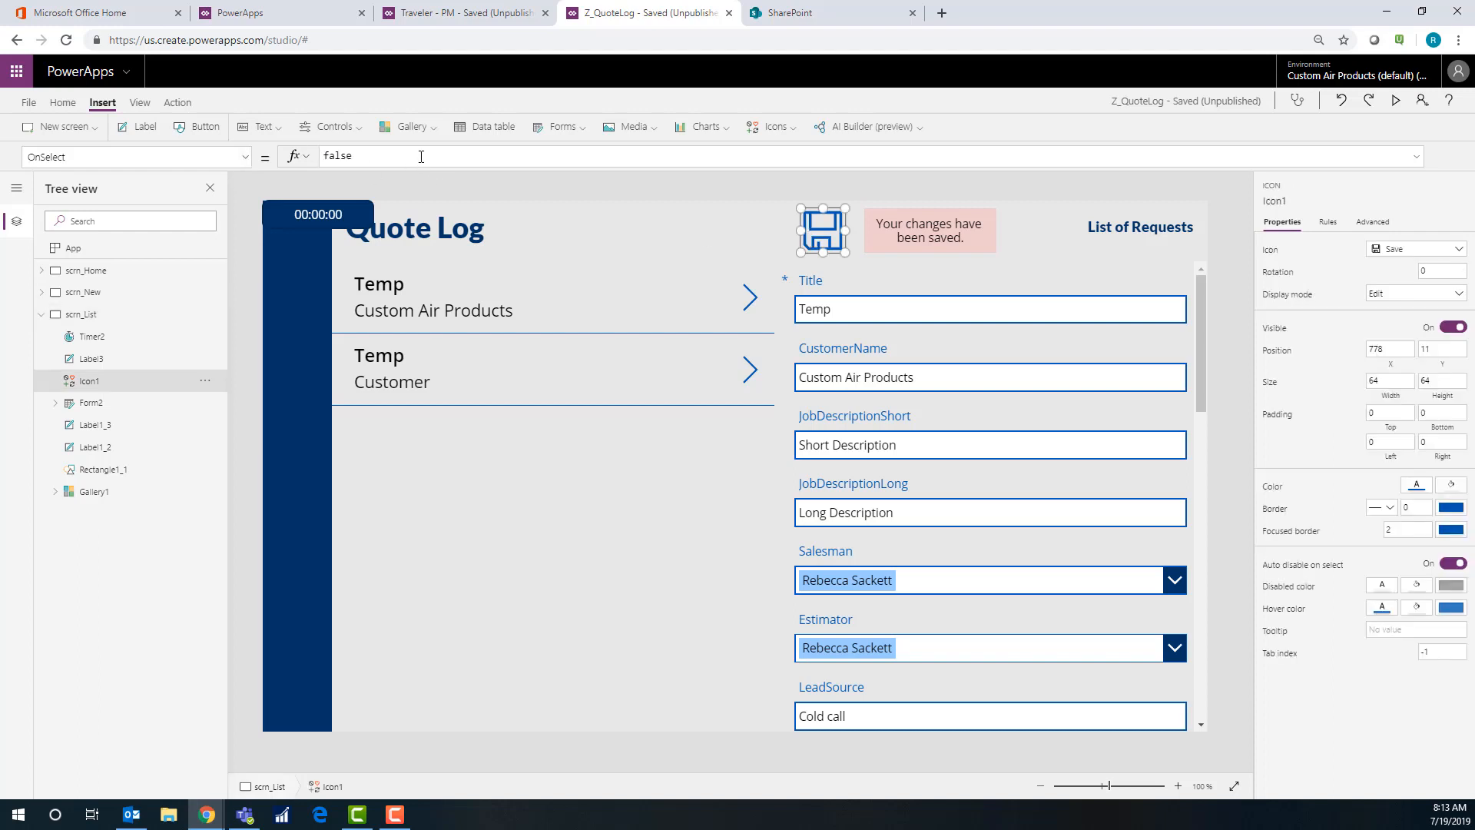
# Set the save icon's OnSelect to SubmitForm(Form2);UpdateContext({StartTimer:false})
pyautogui.write('SubmitForm(')
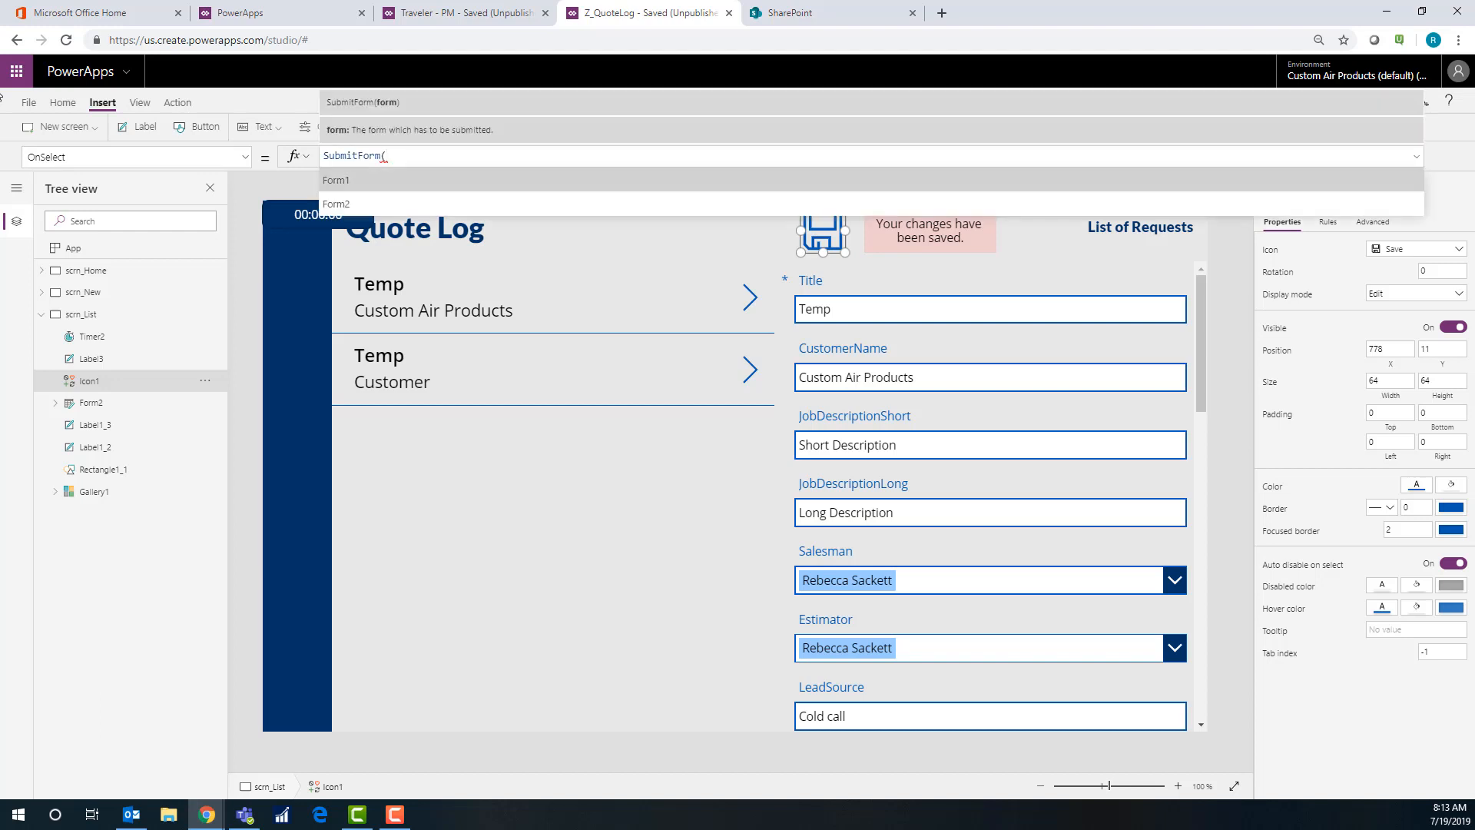
pyautogui.click(336, 203)
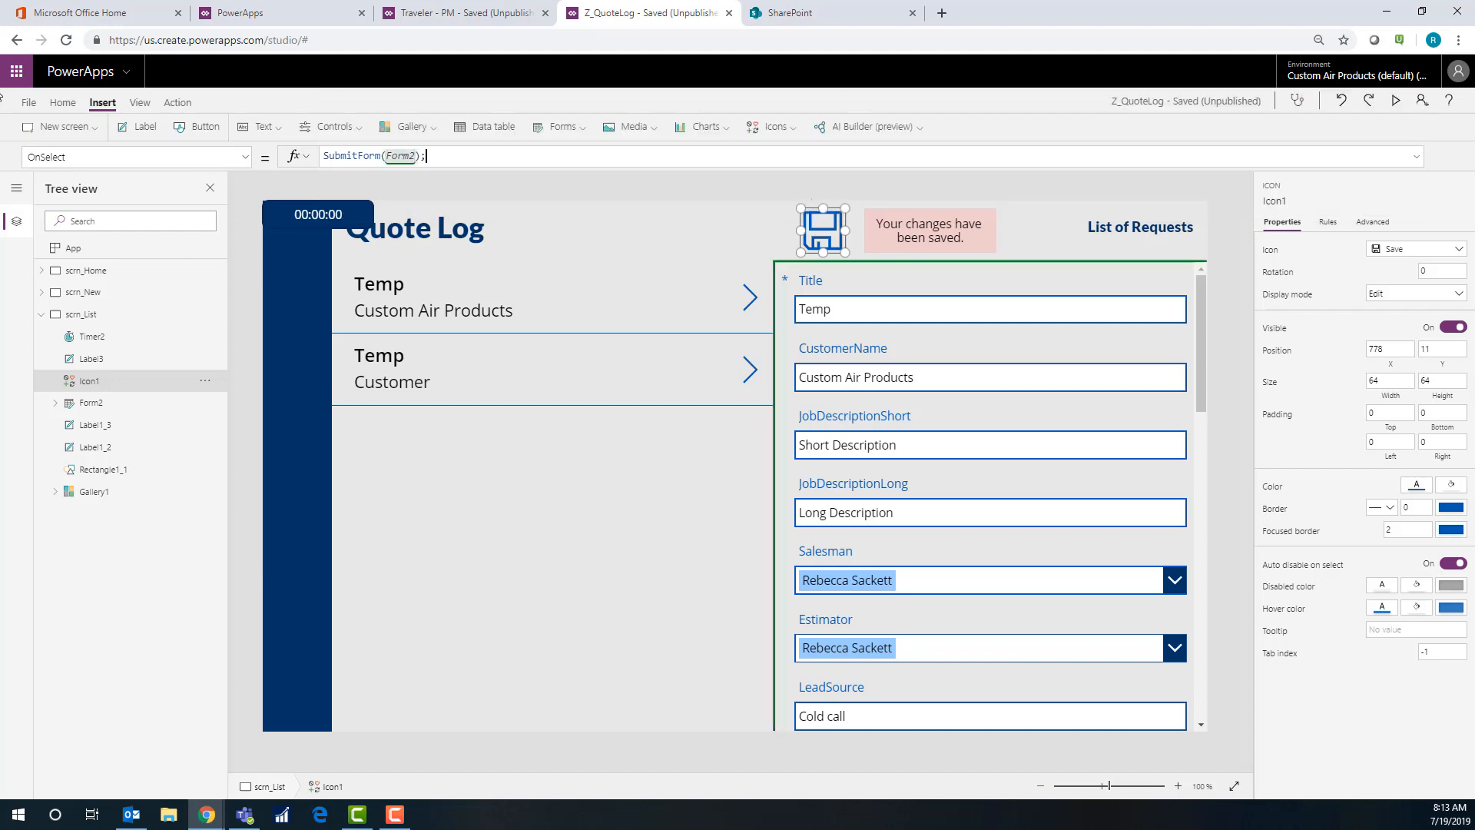
pyautogui.write('UpdateContext({')
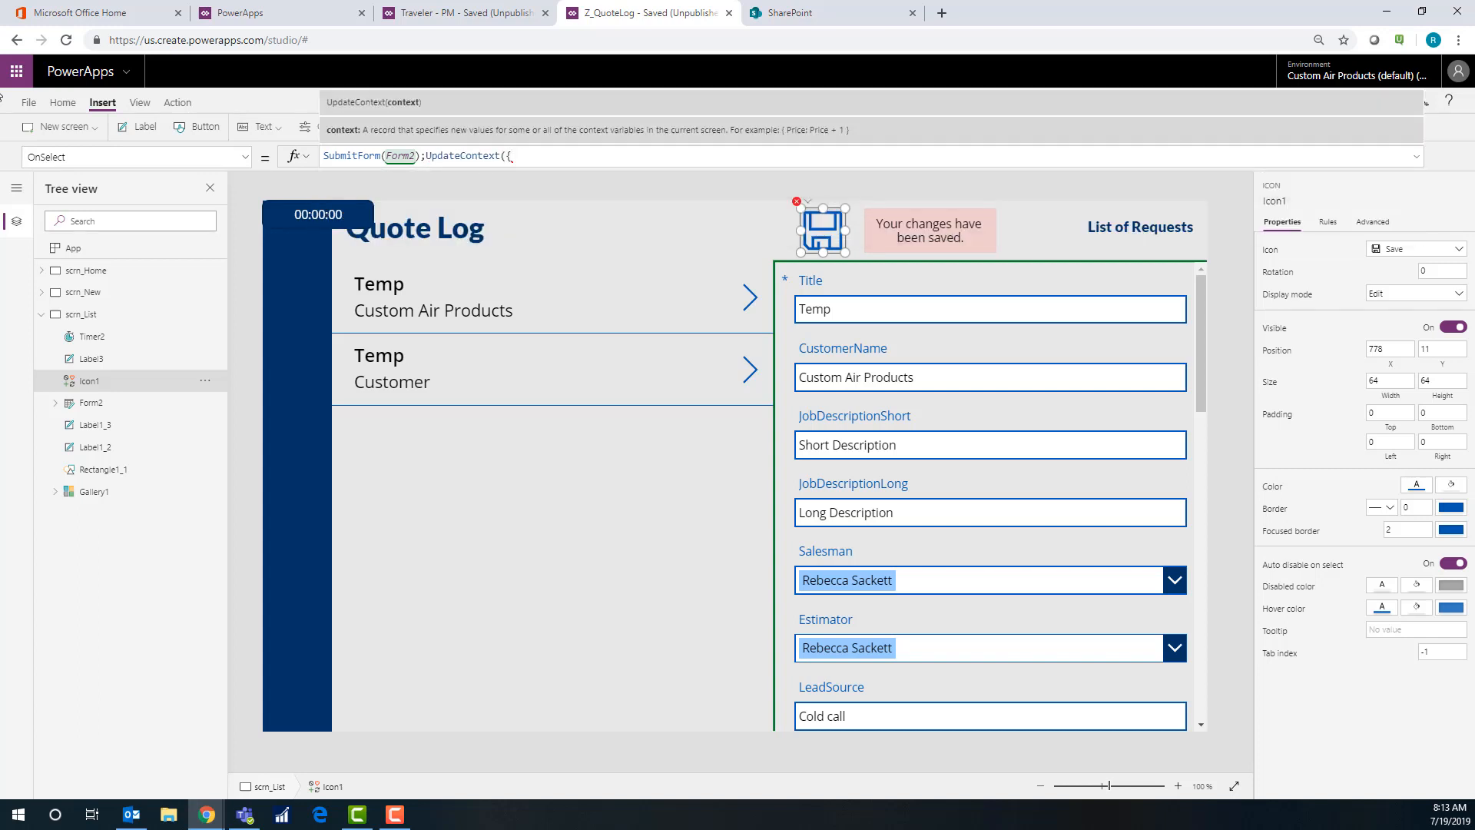
pyautogui.write('$')
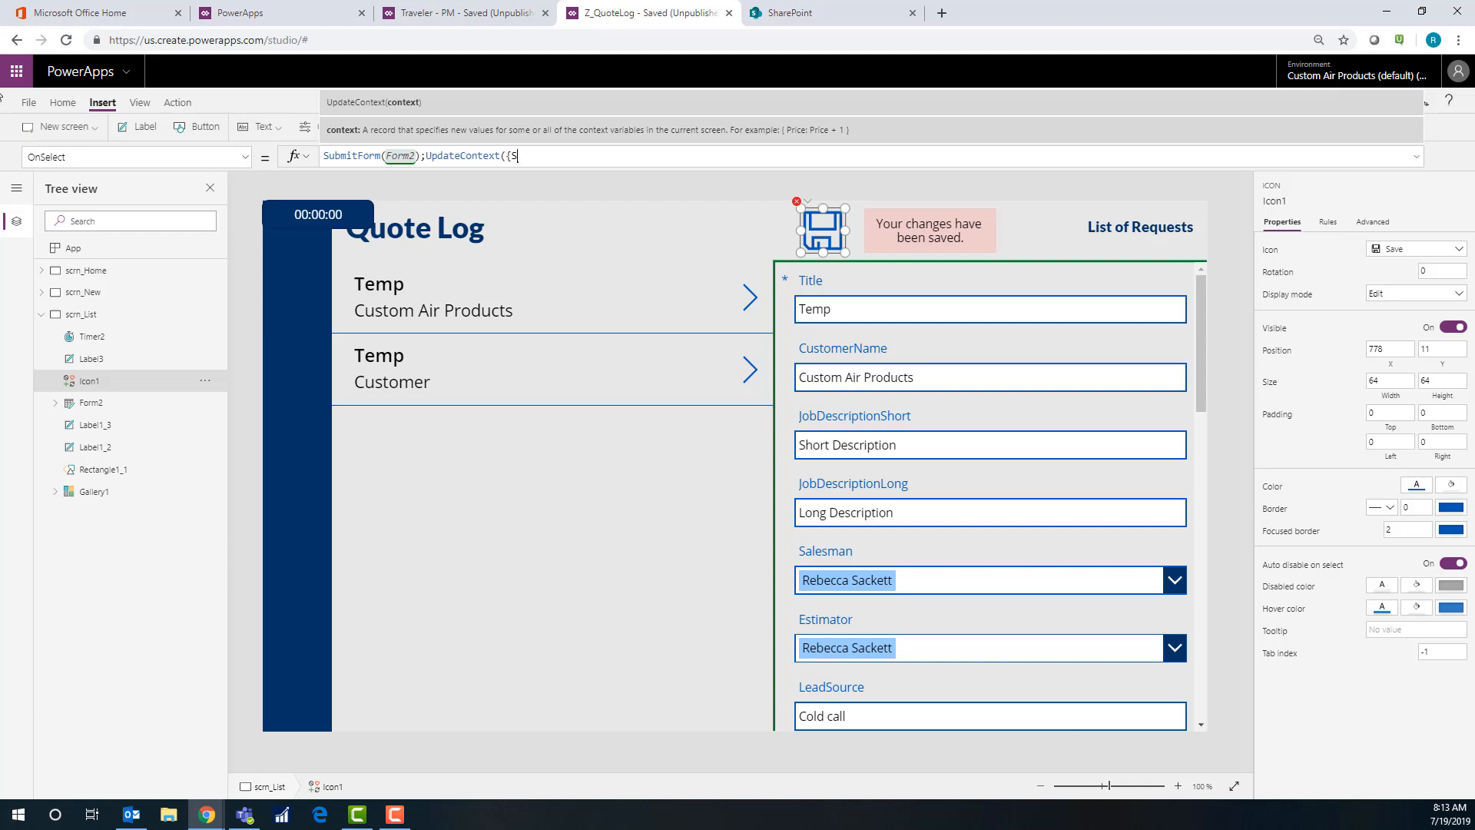
pyautogui.write('tar')
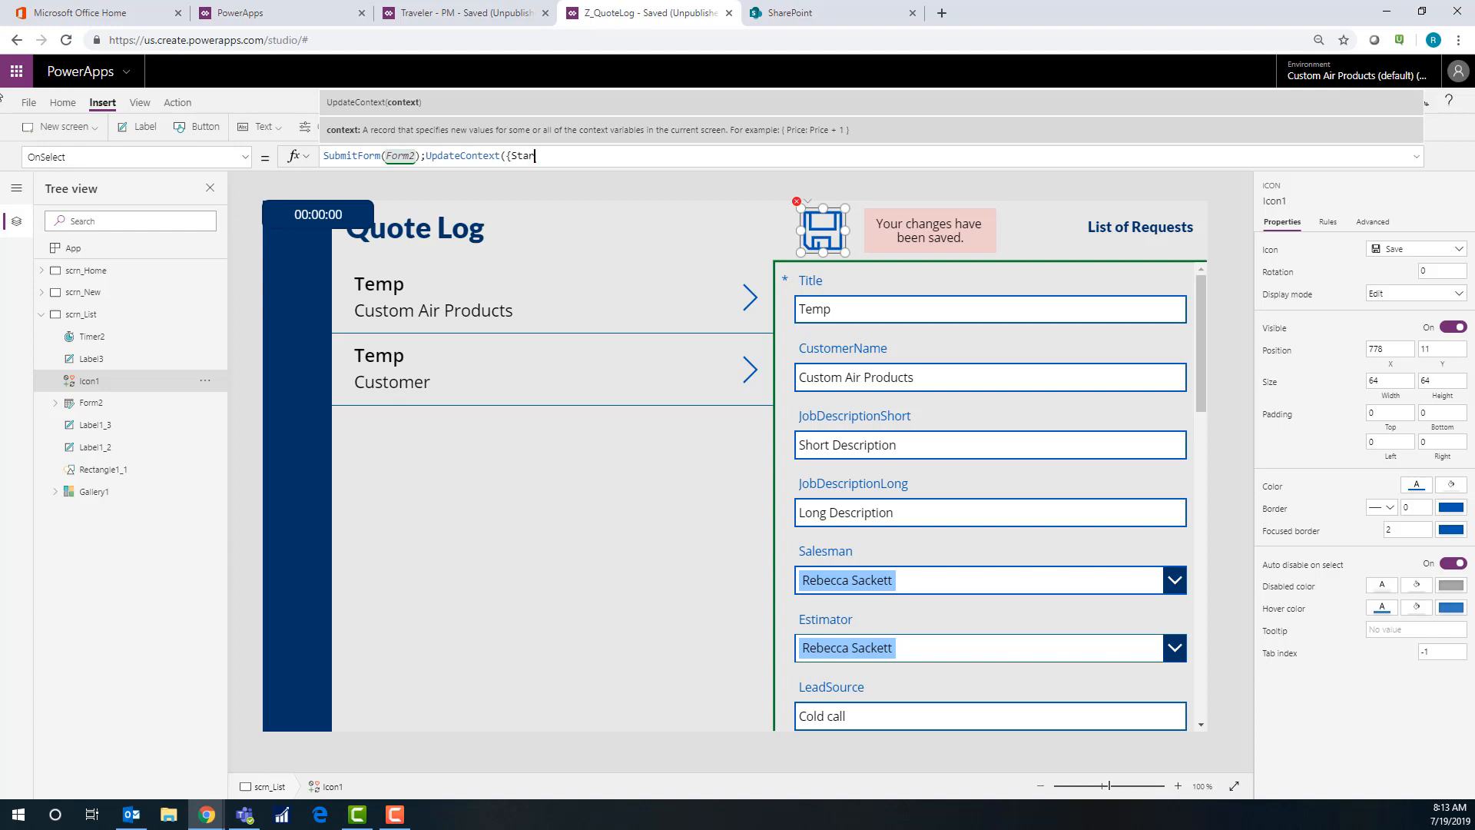
pyautogui.write('t')
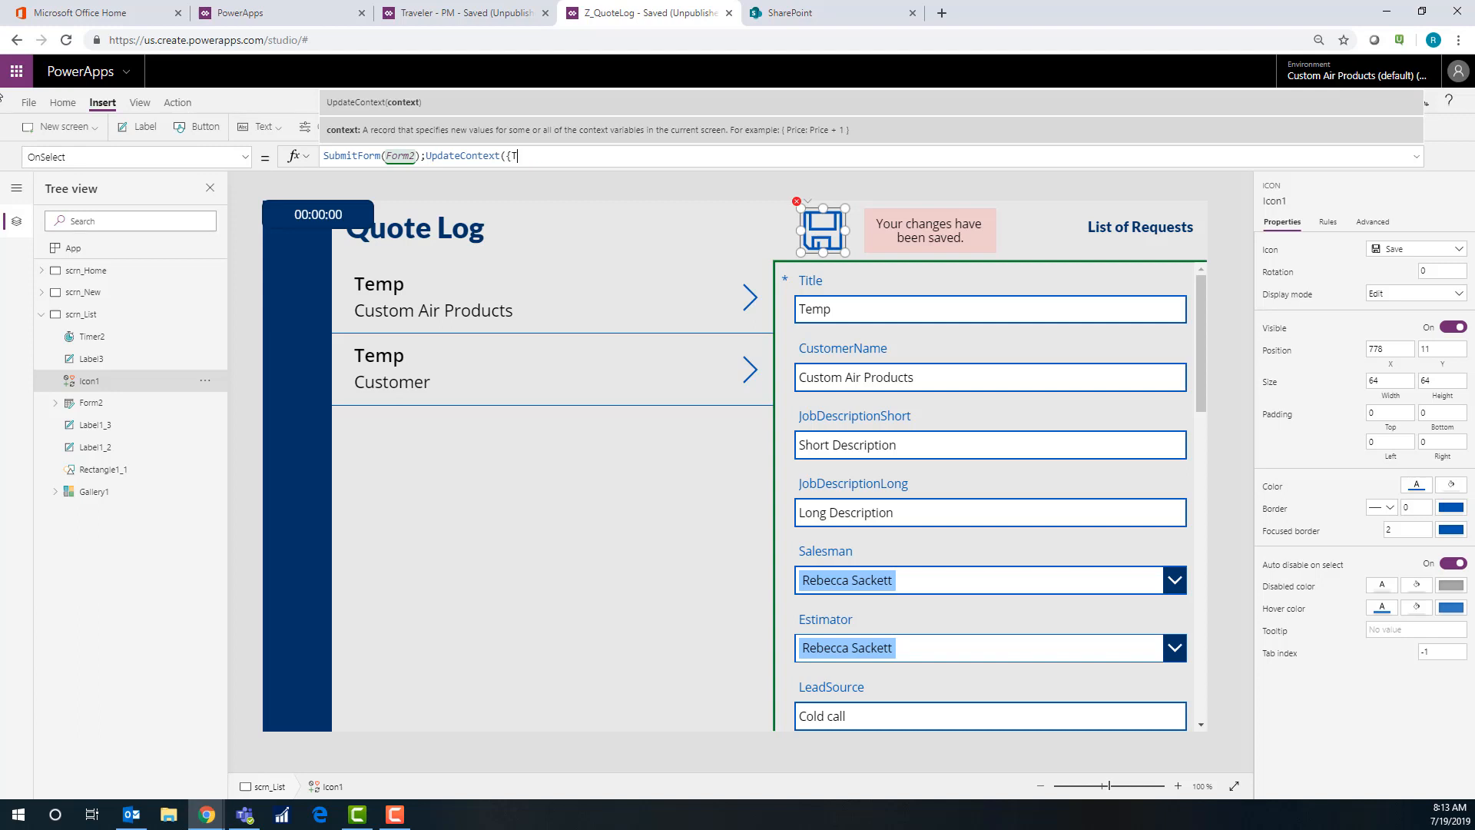
pyautogui.write('StartTi')
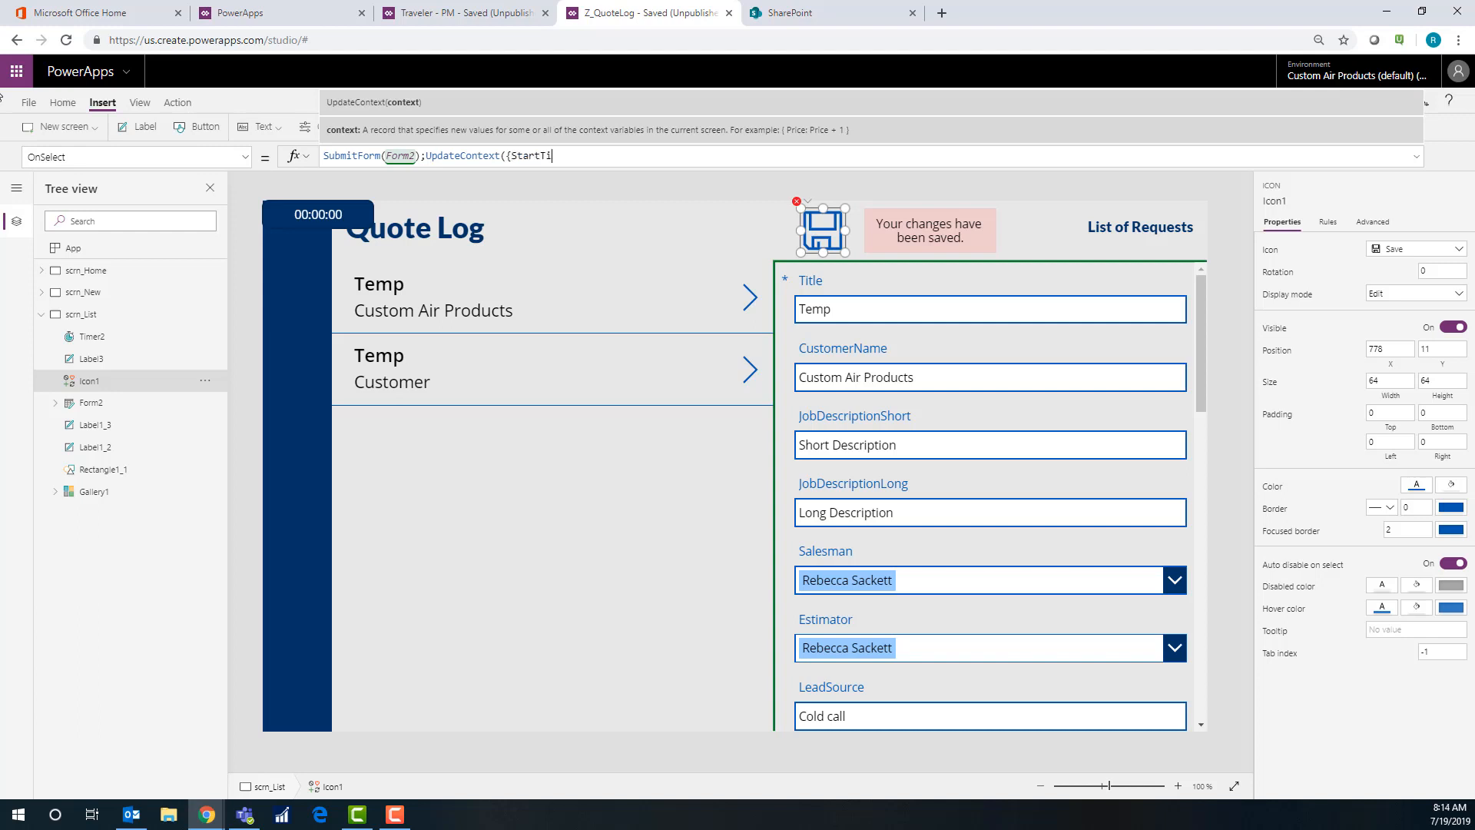
pyautogui.write('mer:false}')
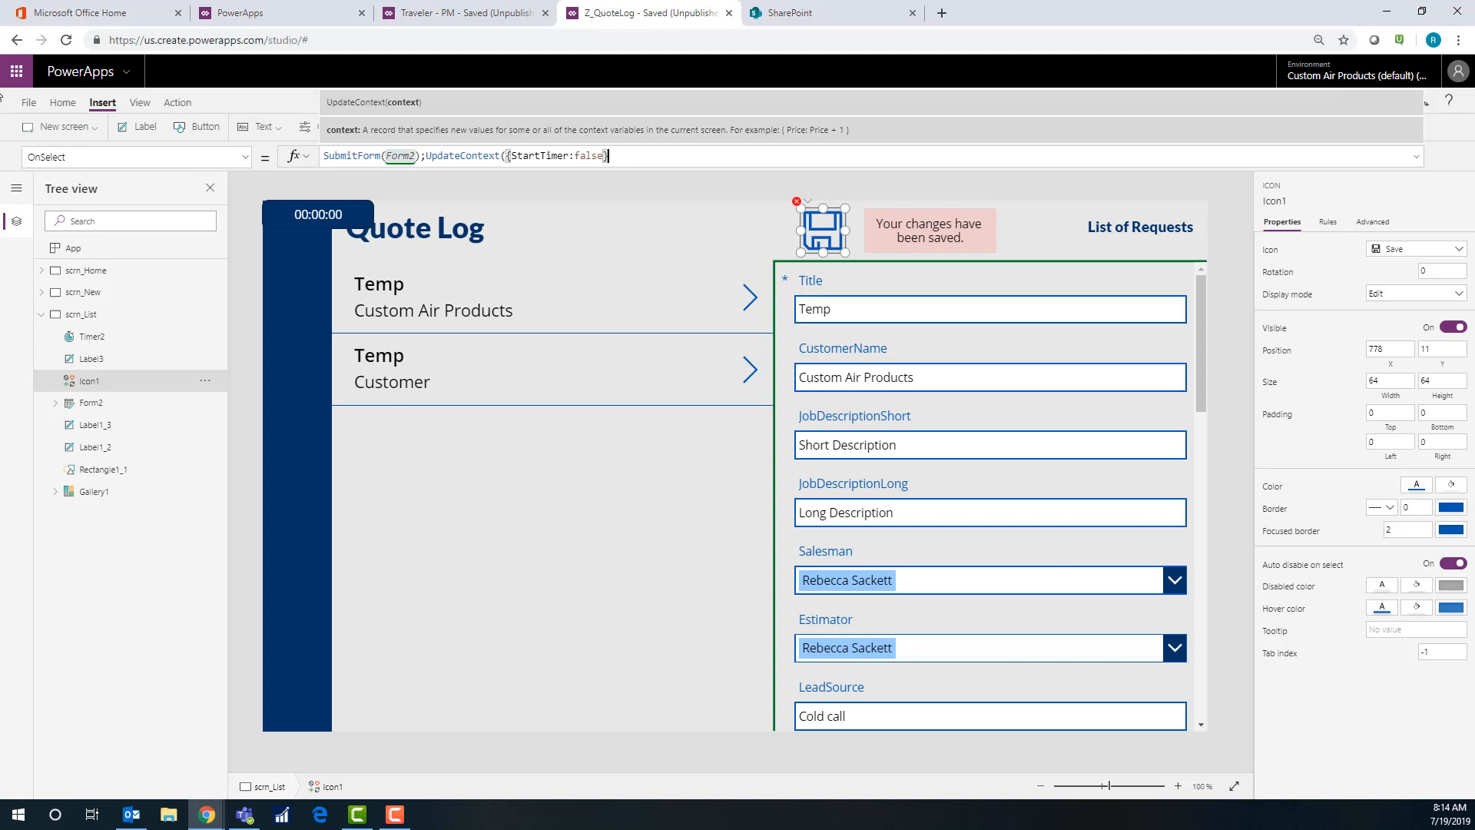
# Copy the UpdateContext call, paste it again and edit the second StartTimer value
pyautogui.click(624, 157)
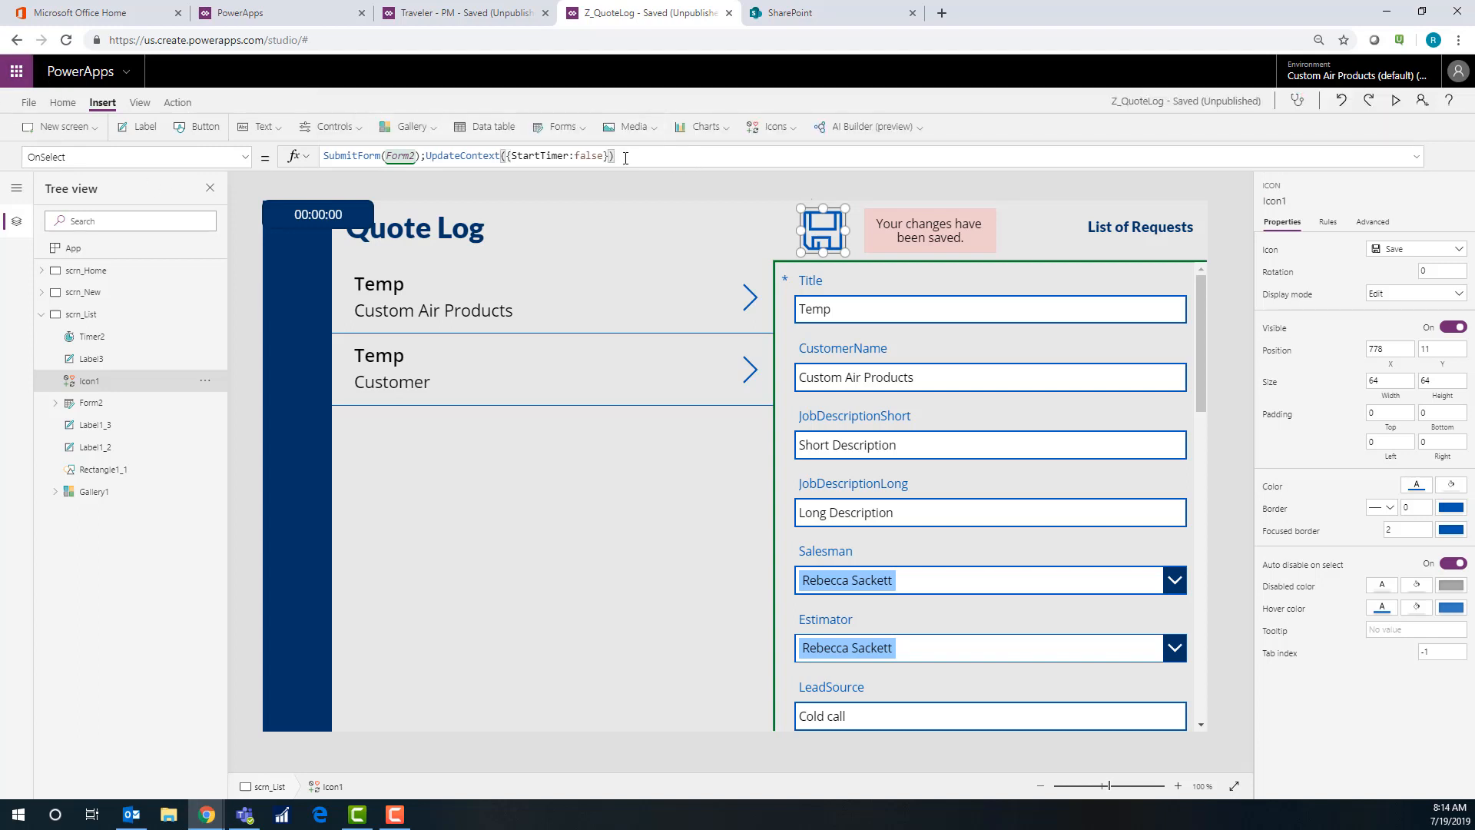
pyautogui.tripleClick(461, 157)
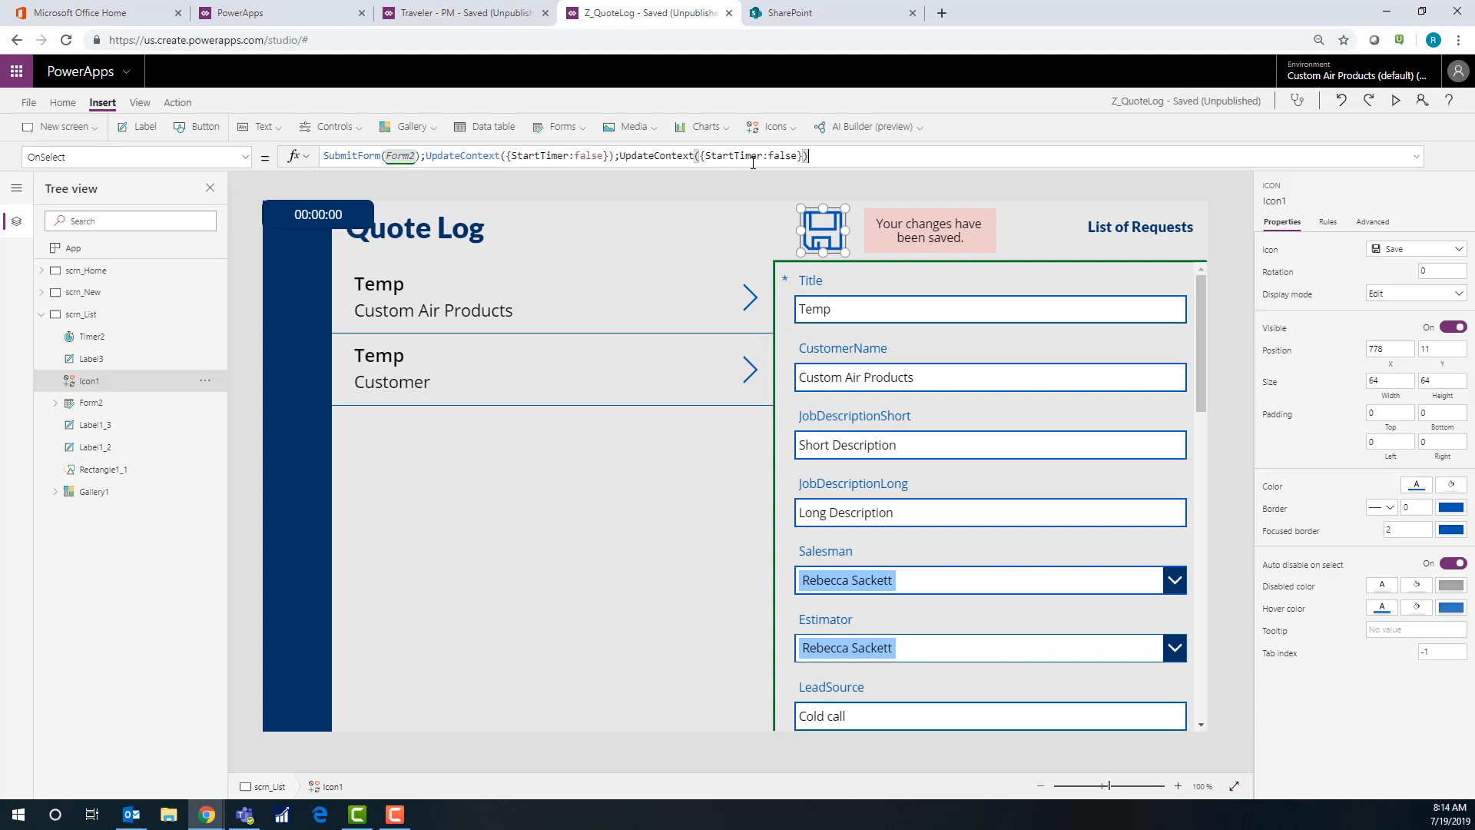
pyautogui.click(772, 157)
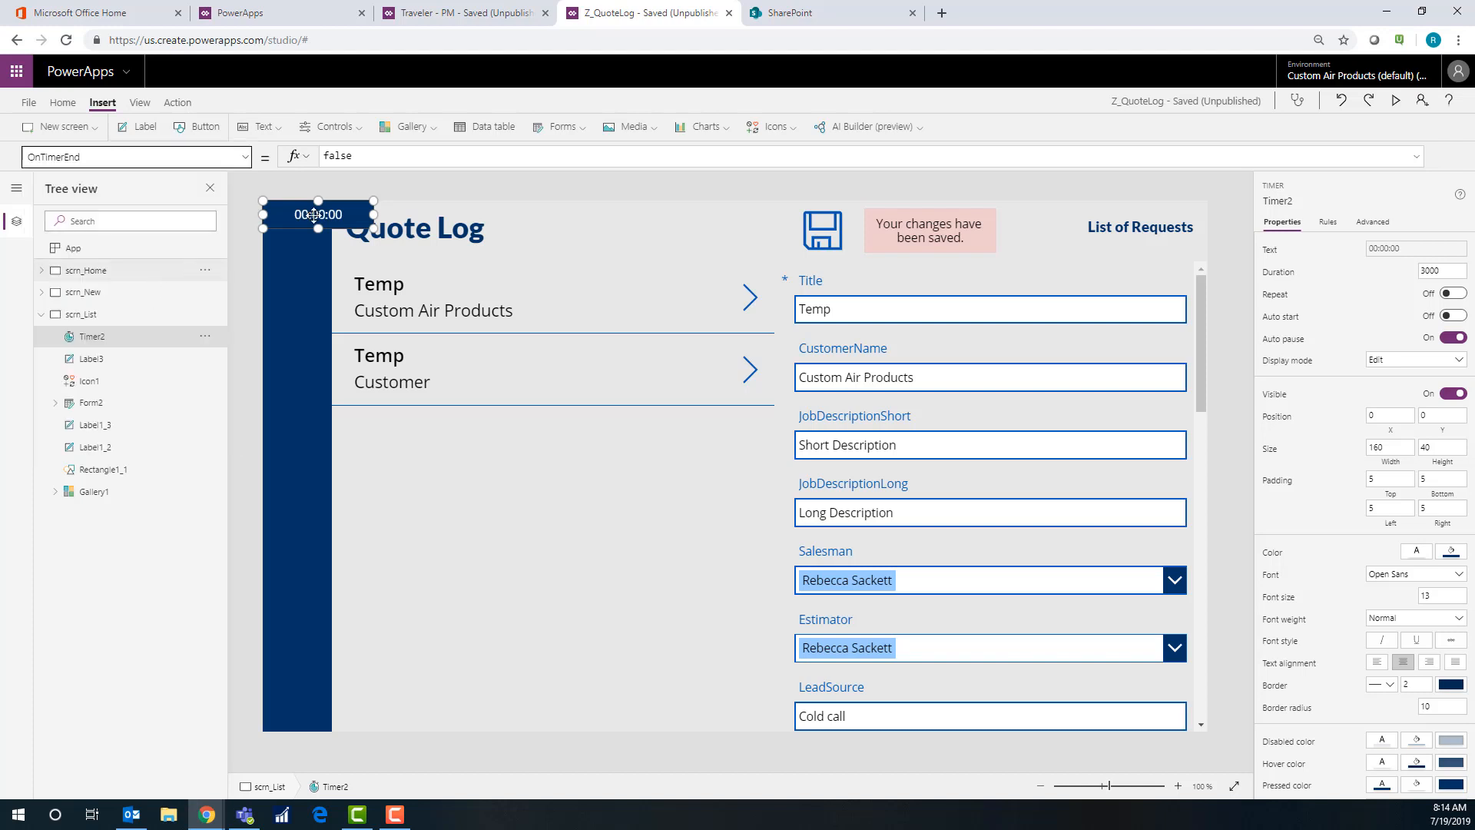
# Set Timer2's OnTimerEnd to Reset(Timer2) and its Reset property to true
pyautogui.click(337, 155)
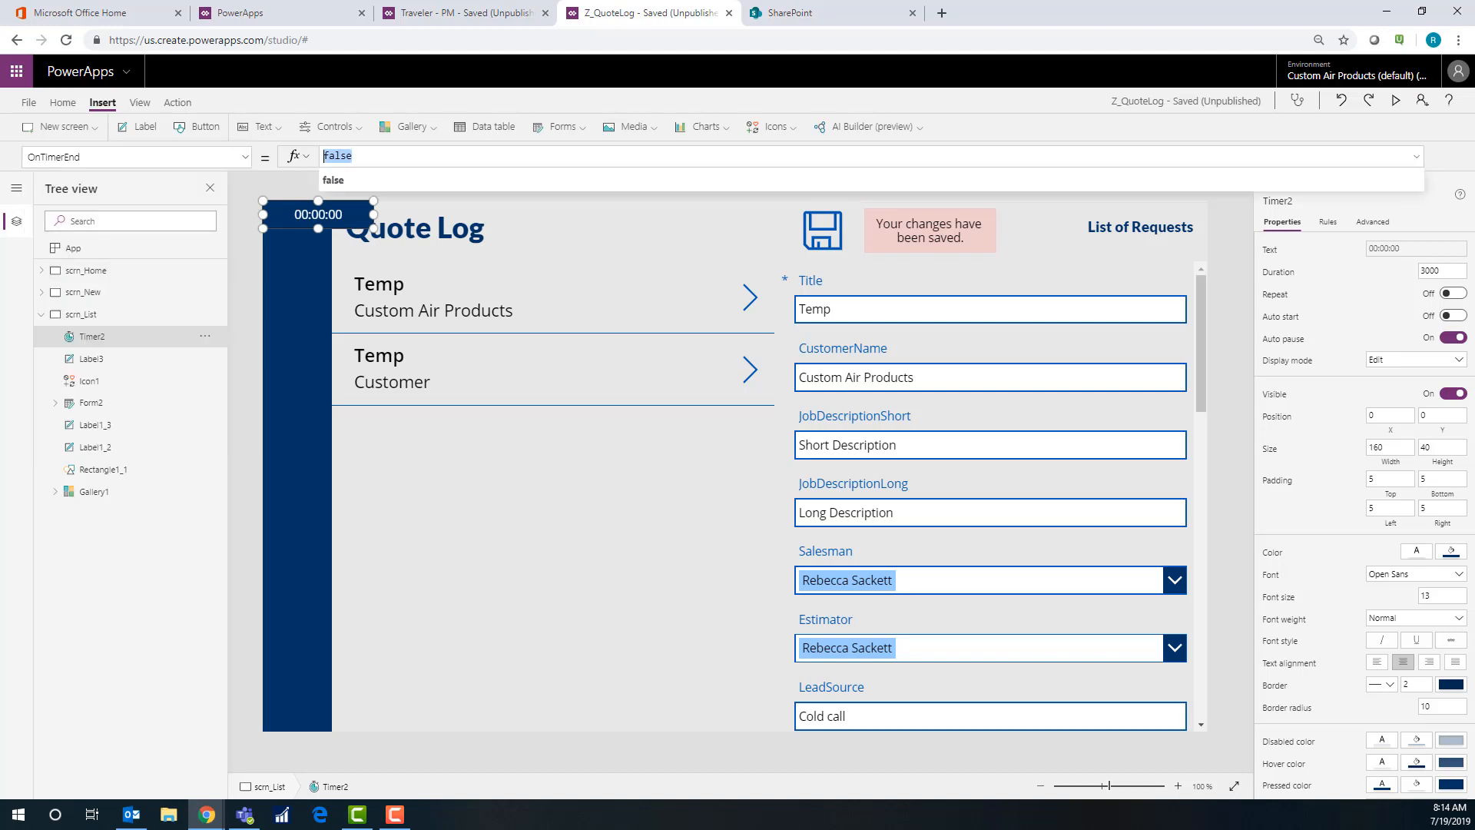
pyautogui.write('Reset(')
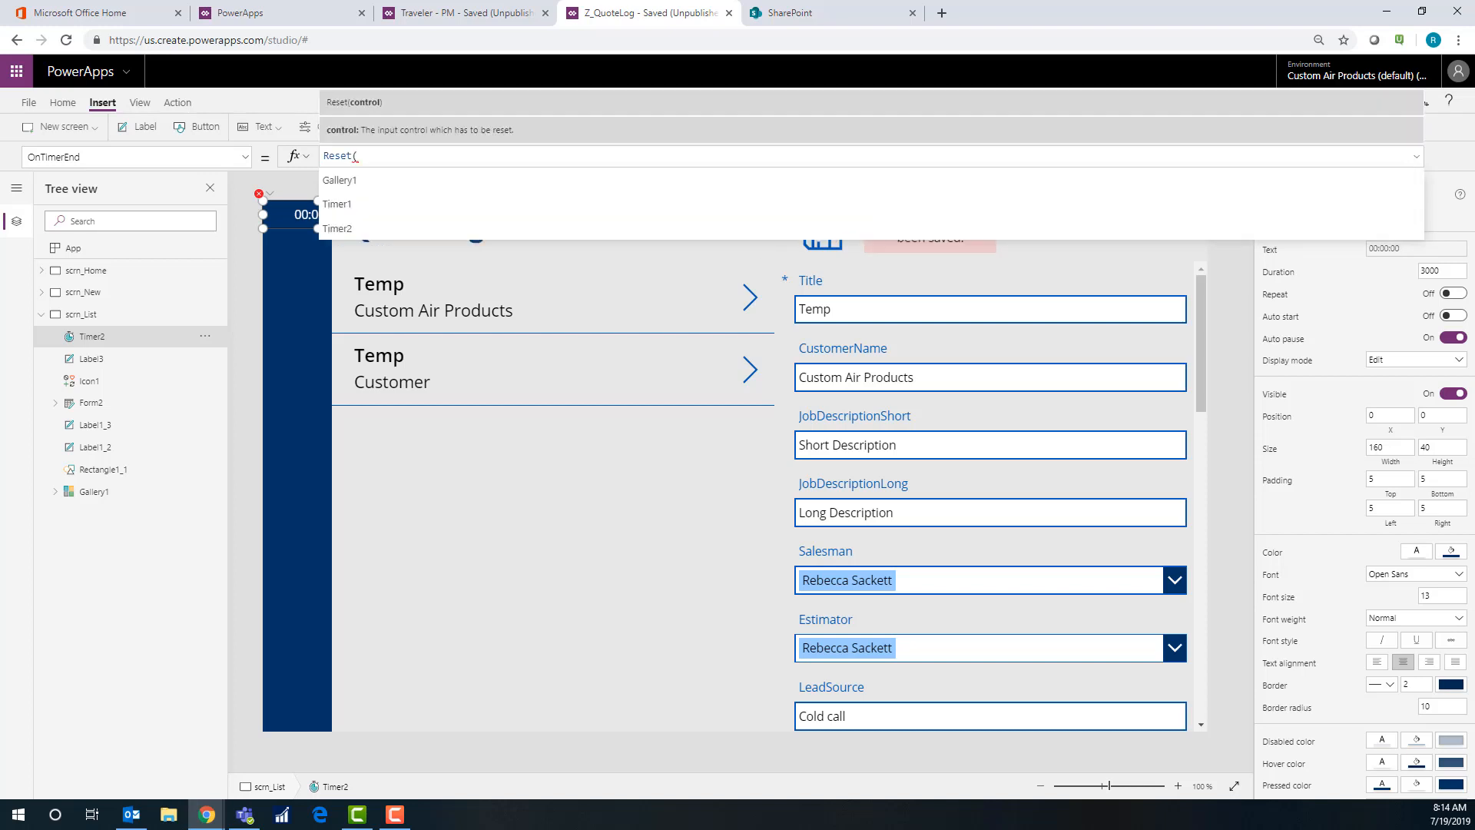
pyautogui.click(336, 229)
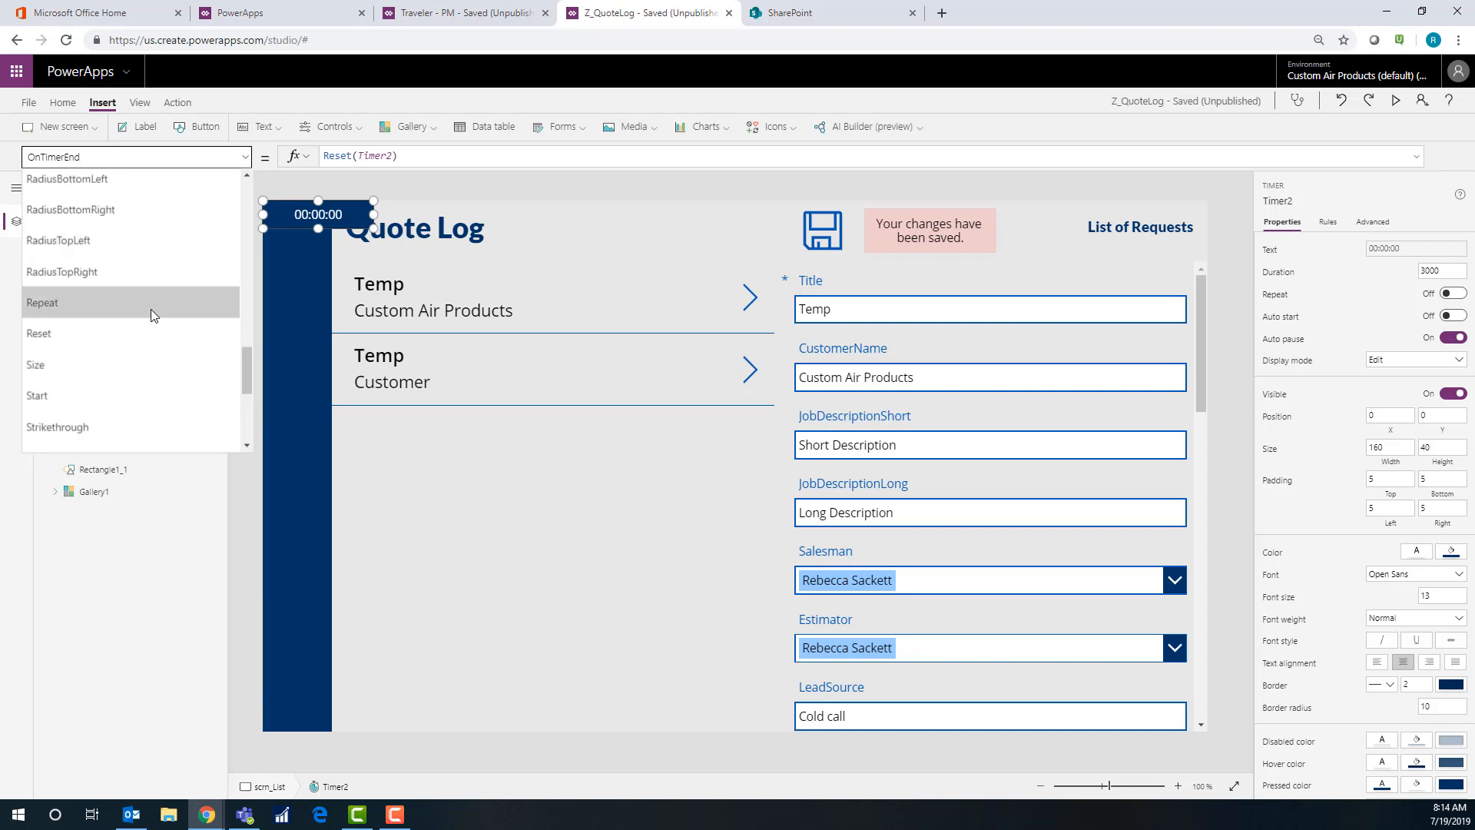
pyautogui.click(41, 303)
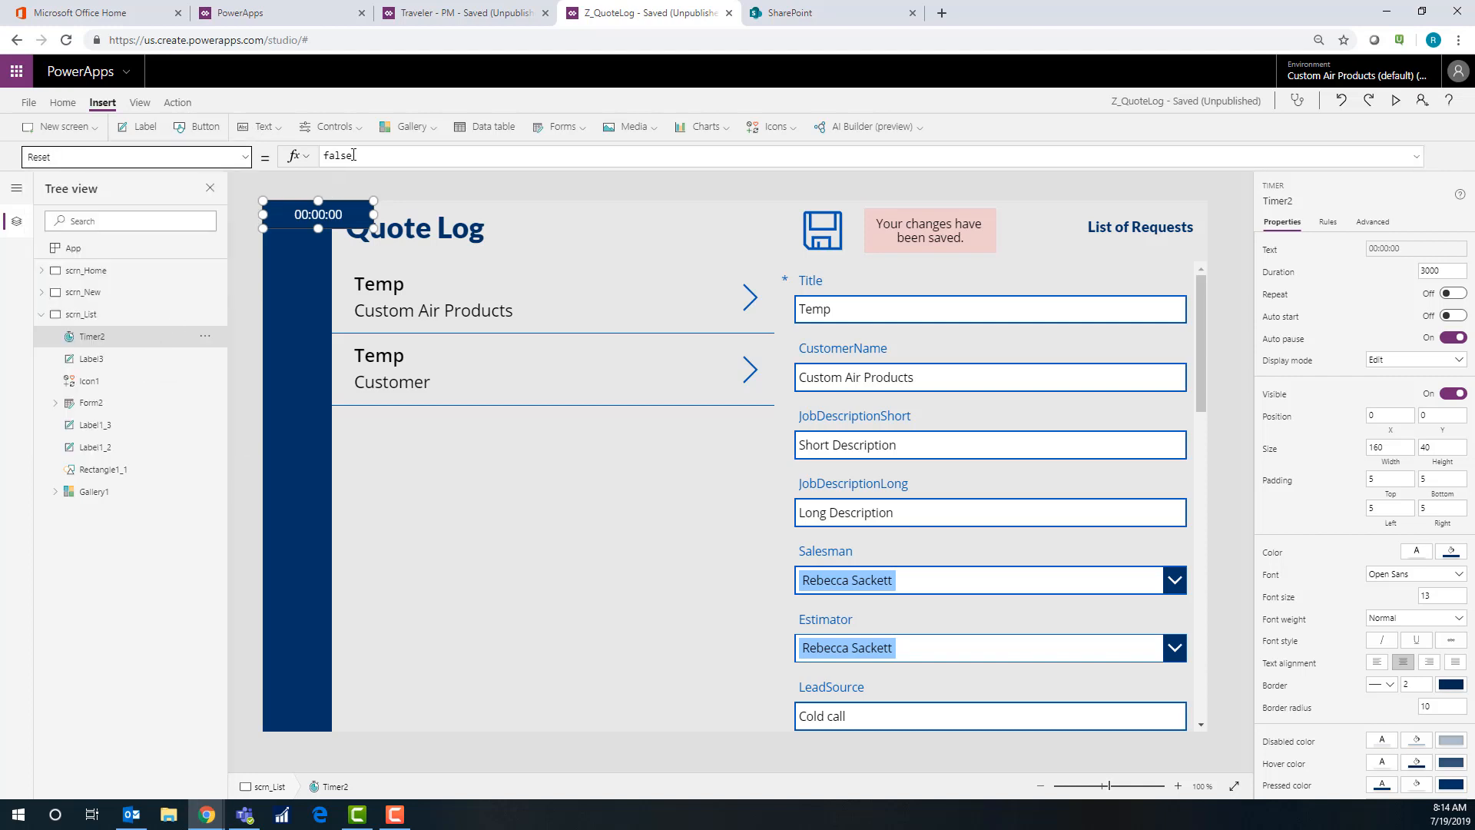
pyautogui.write('tru')
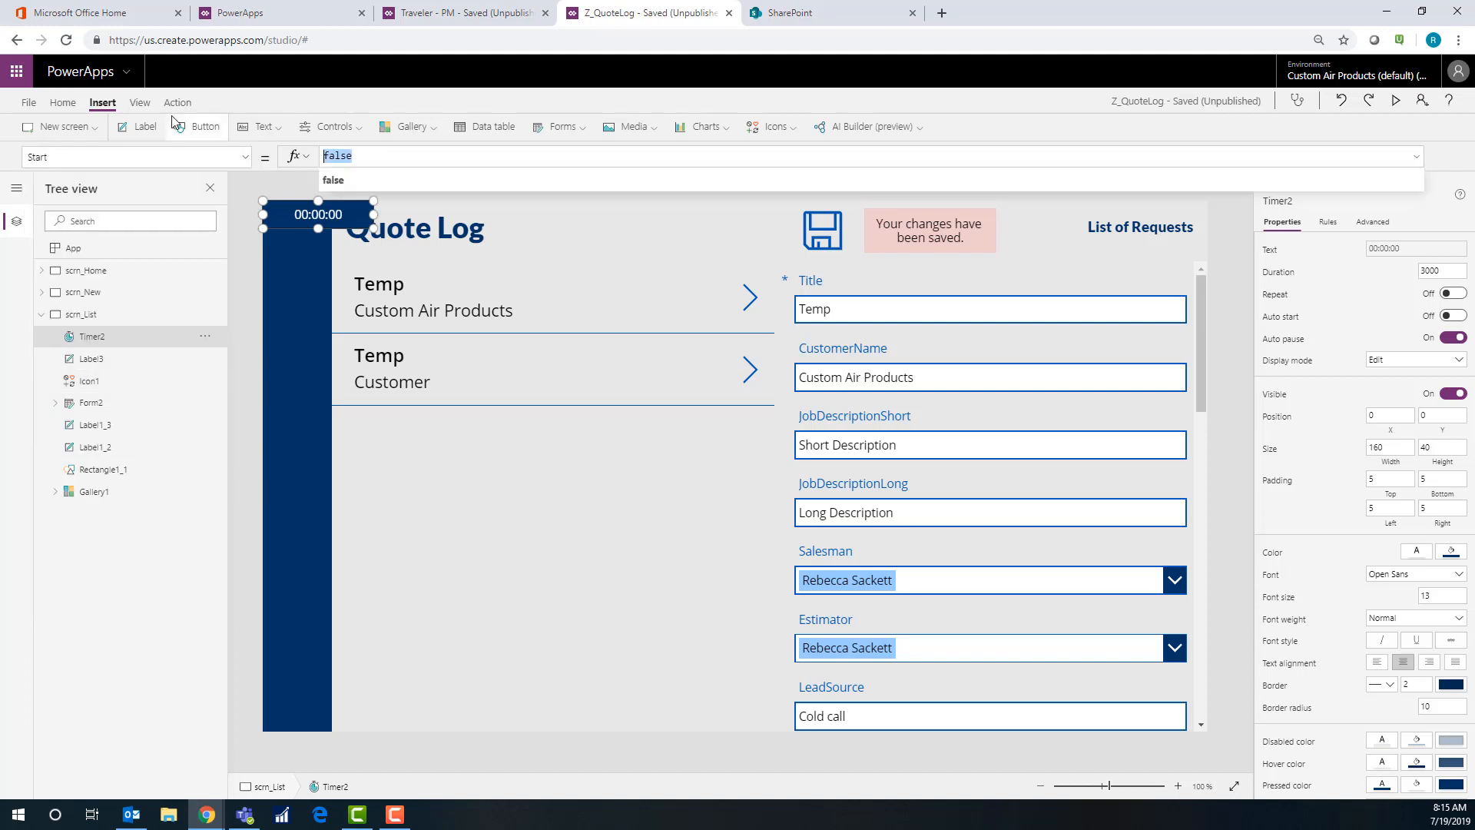
pyautogui.moveTo(204, 126)
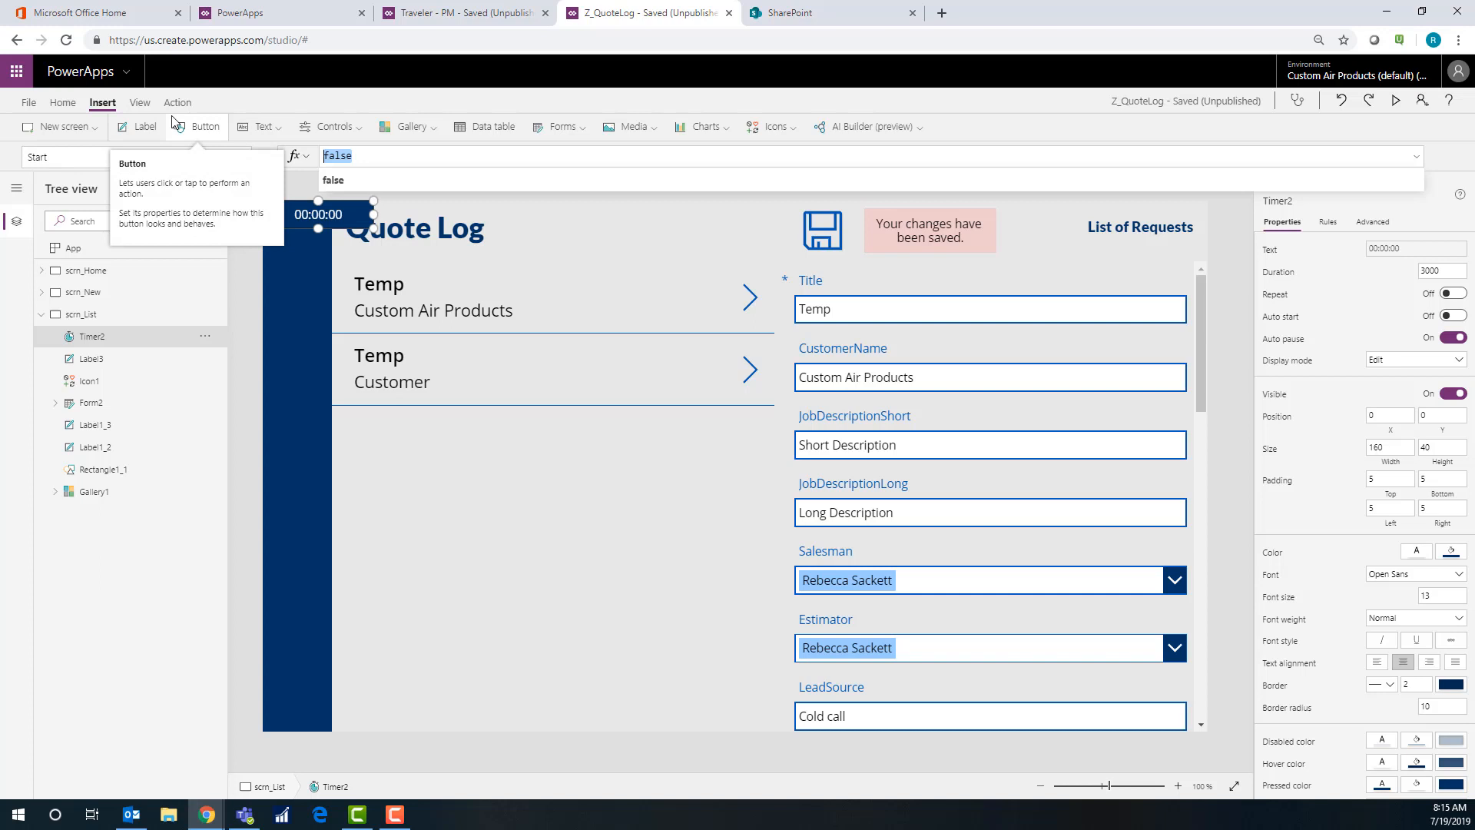
# Set Timer2's Start to StartTimer, check the icon's OnSelect, and select the saved-changes label
pyautogui.write('St')
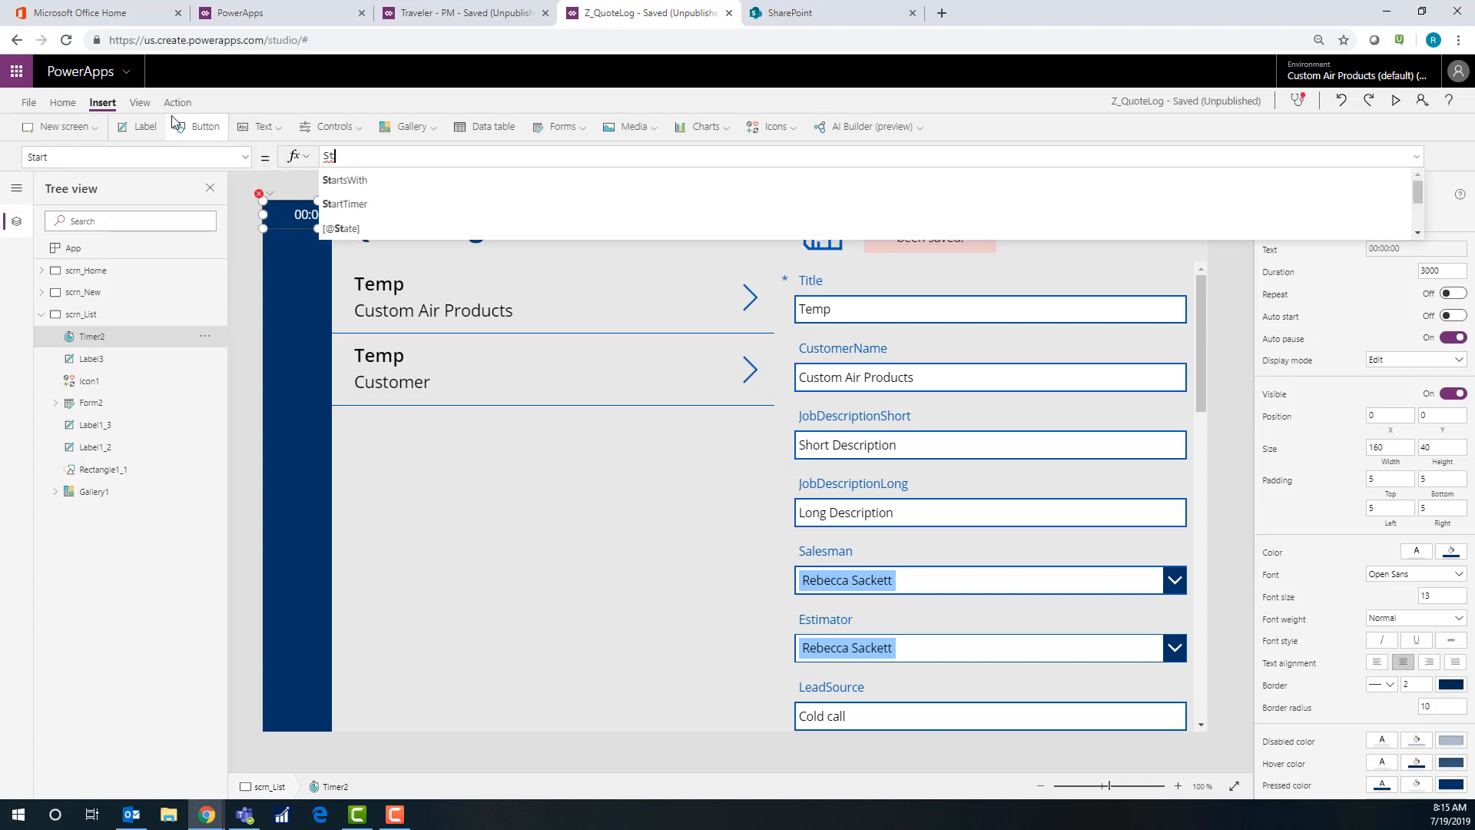
pyautogui.click(346, 204)
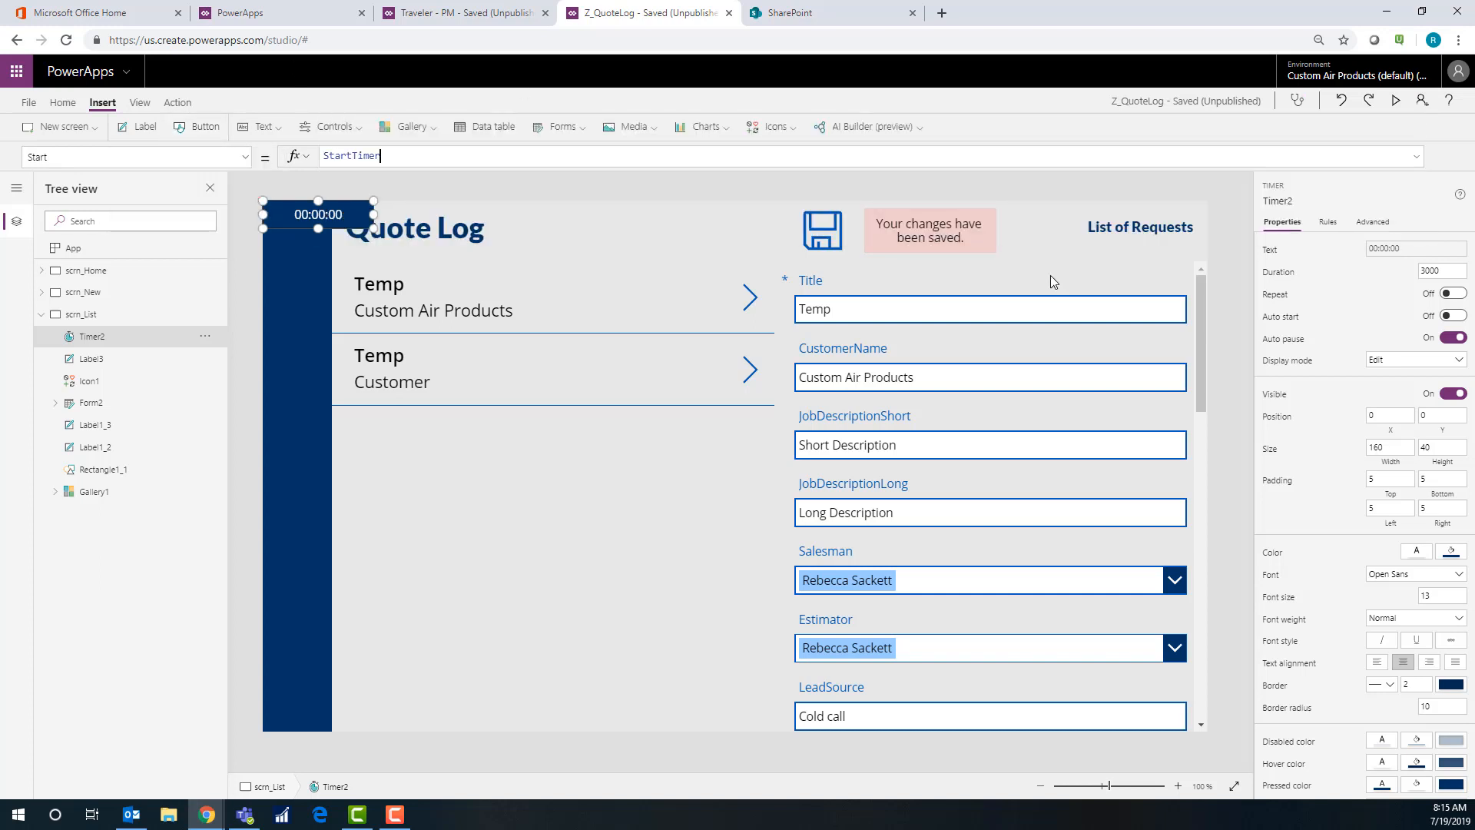
pyautogui.click(821, 229)
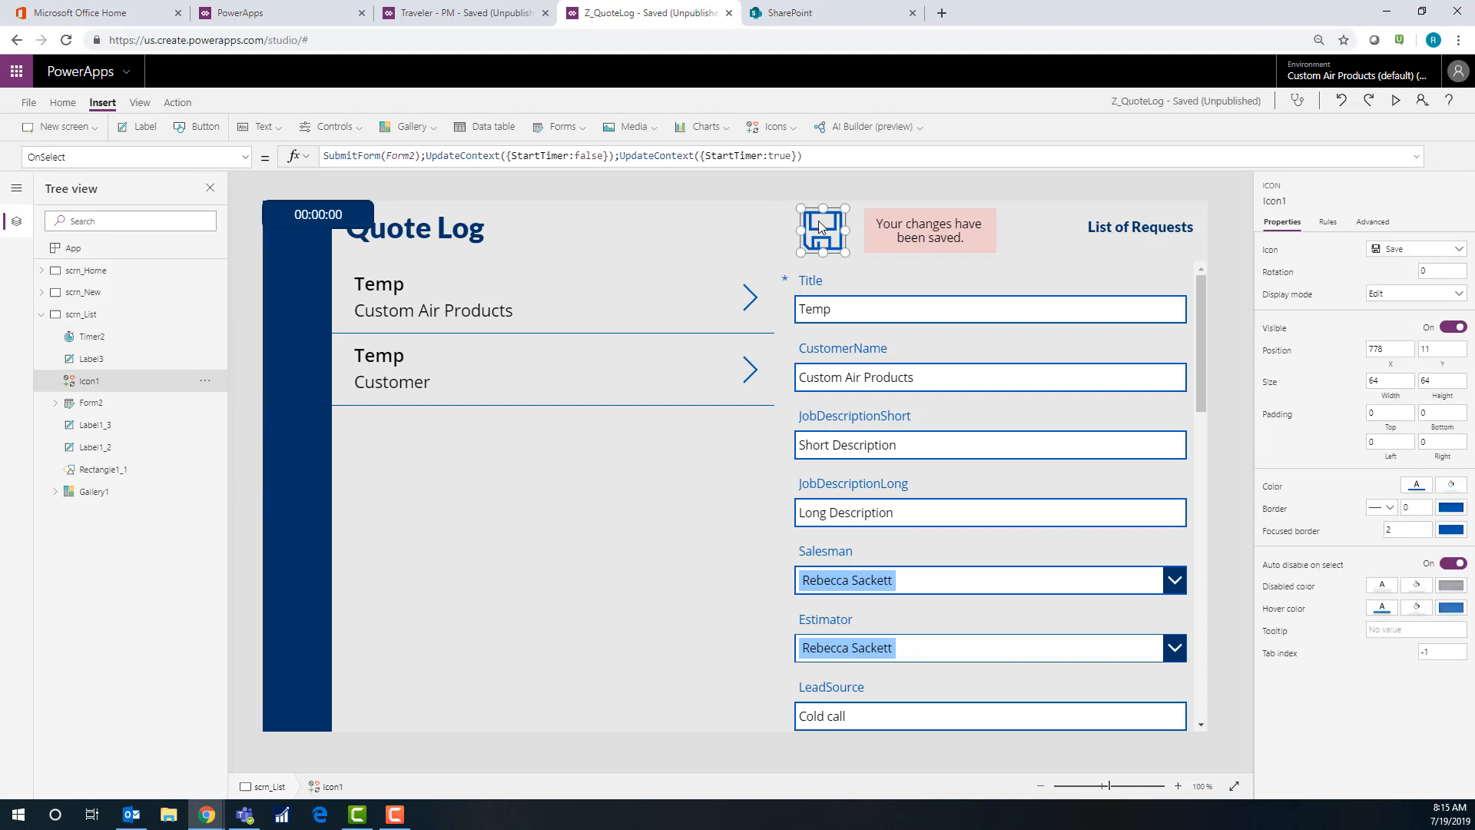
pyautogui.click(927, 230)
pyautogui.write('f')
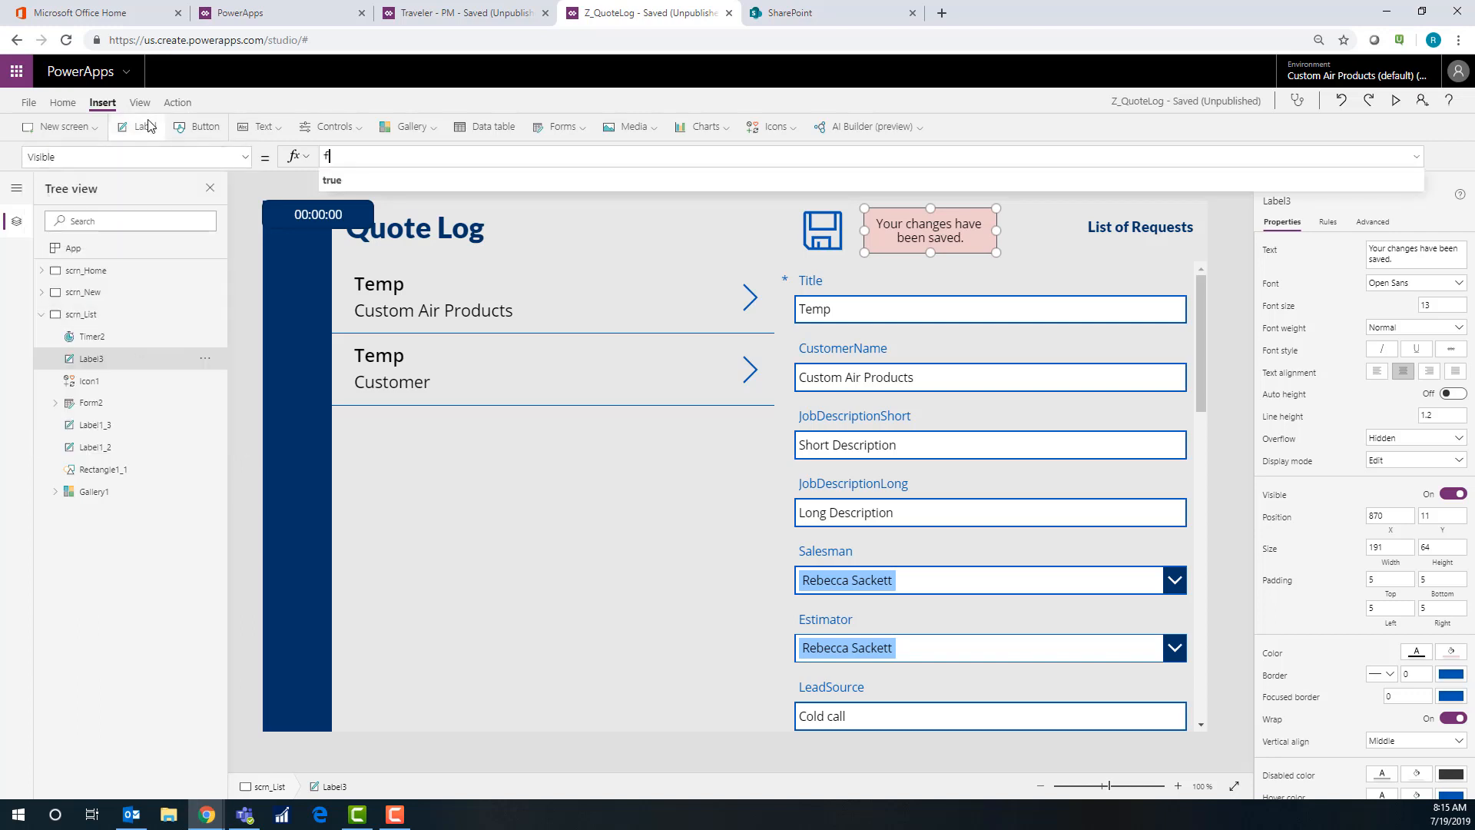
# Make Label3's Visible an If on Timer2.Value>0 and toggle Timer2's Repeat setting
pyautogui.write('If.')
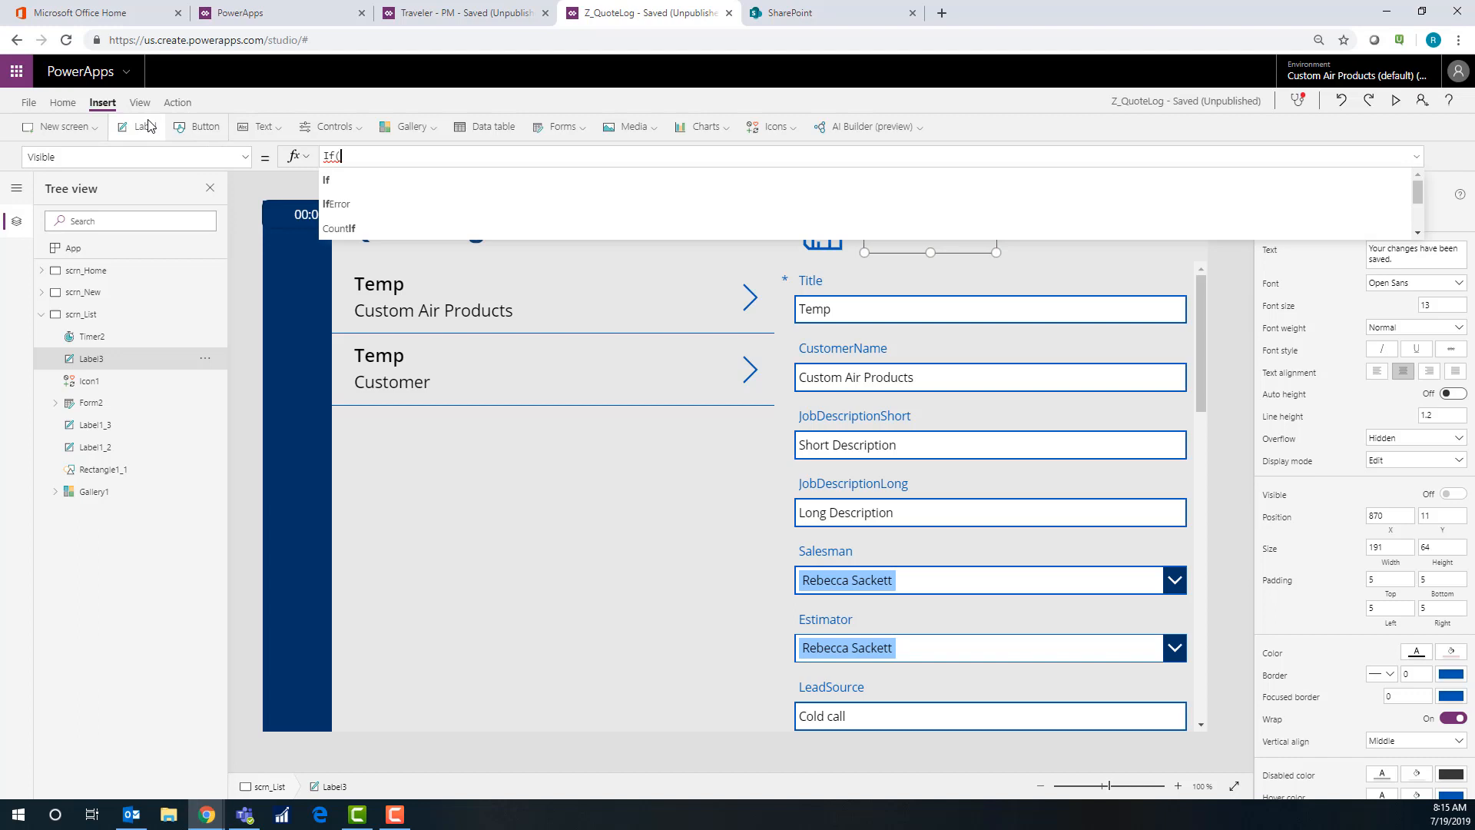
pyautogui.write('(Timer2.Value')
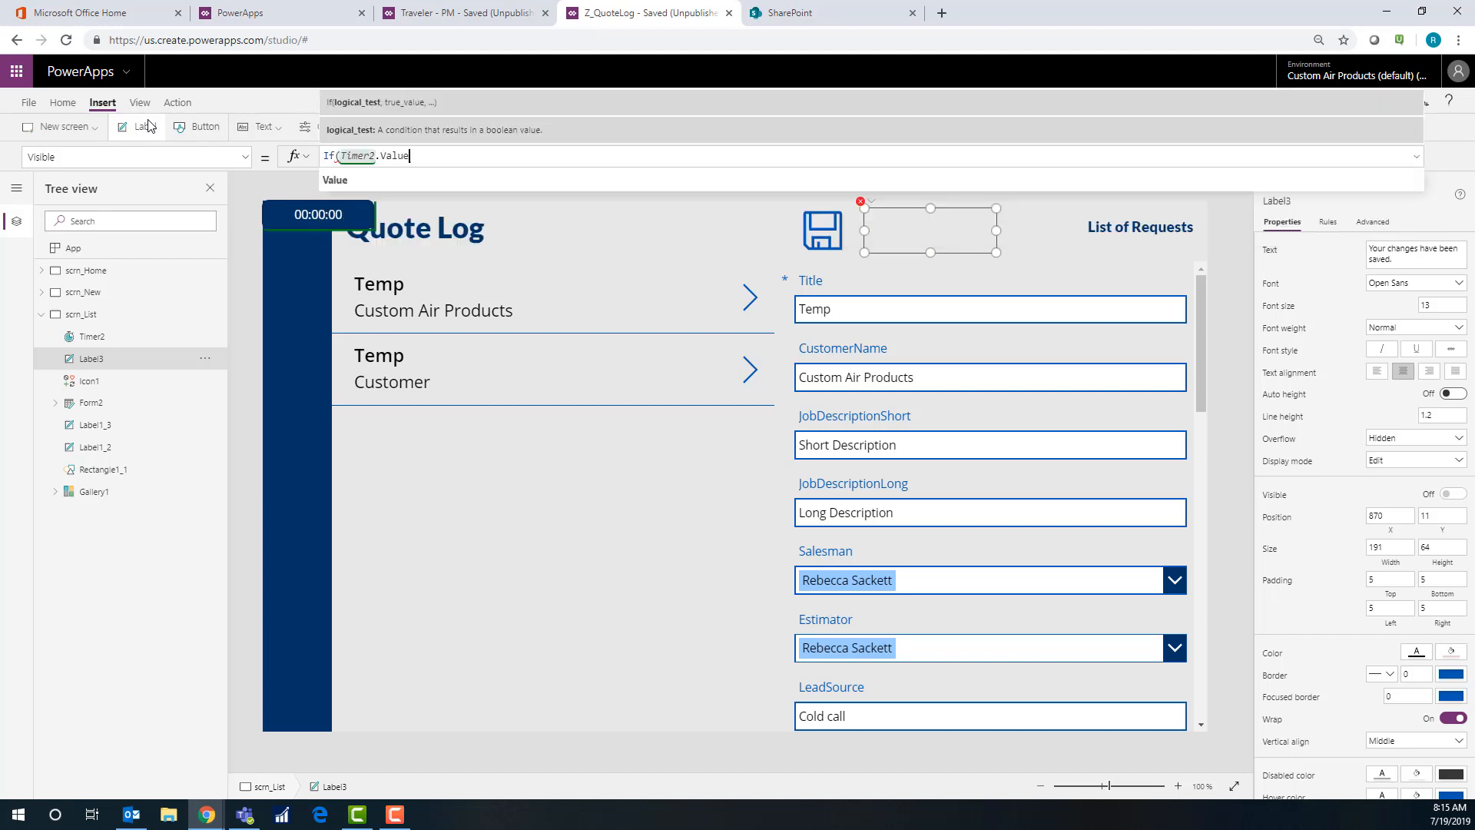
pyautogui.write('>0')
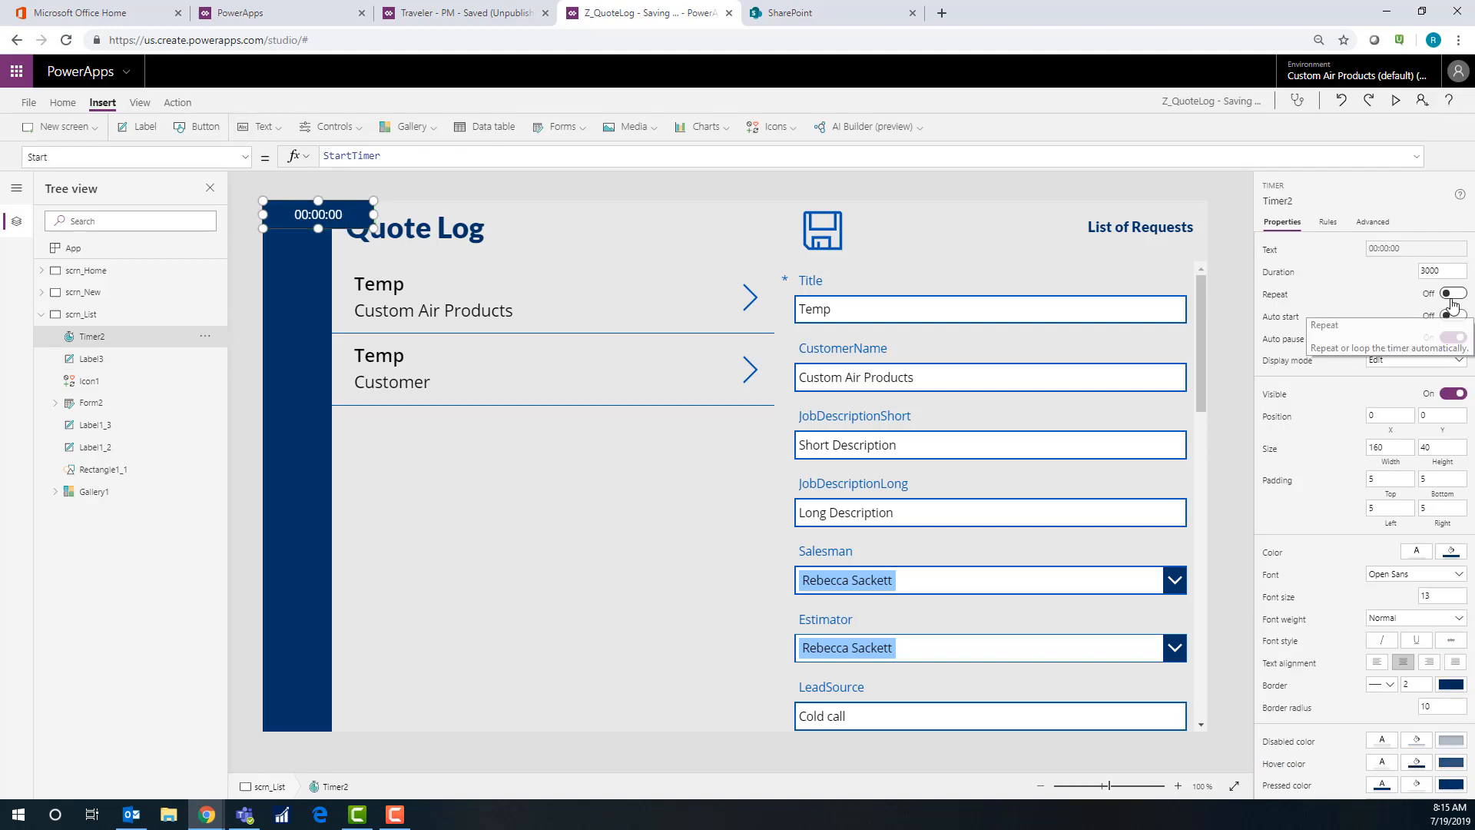
pyautogui.click(1453, 336)
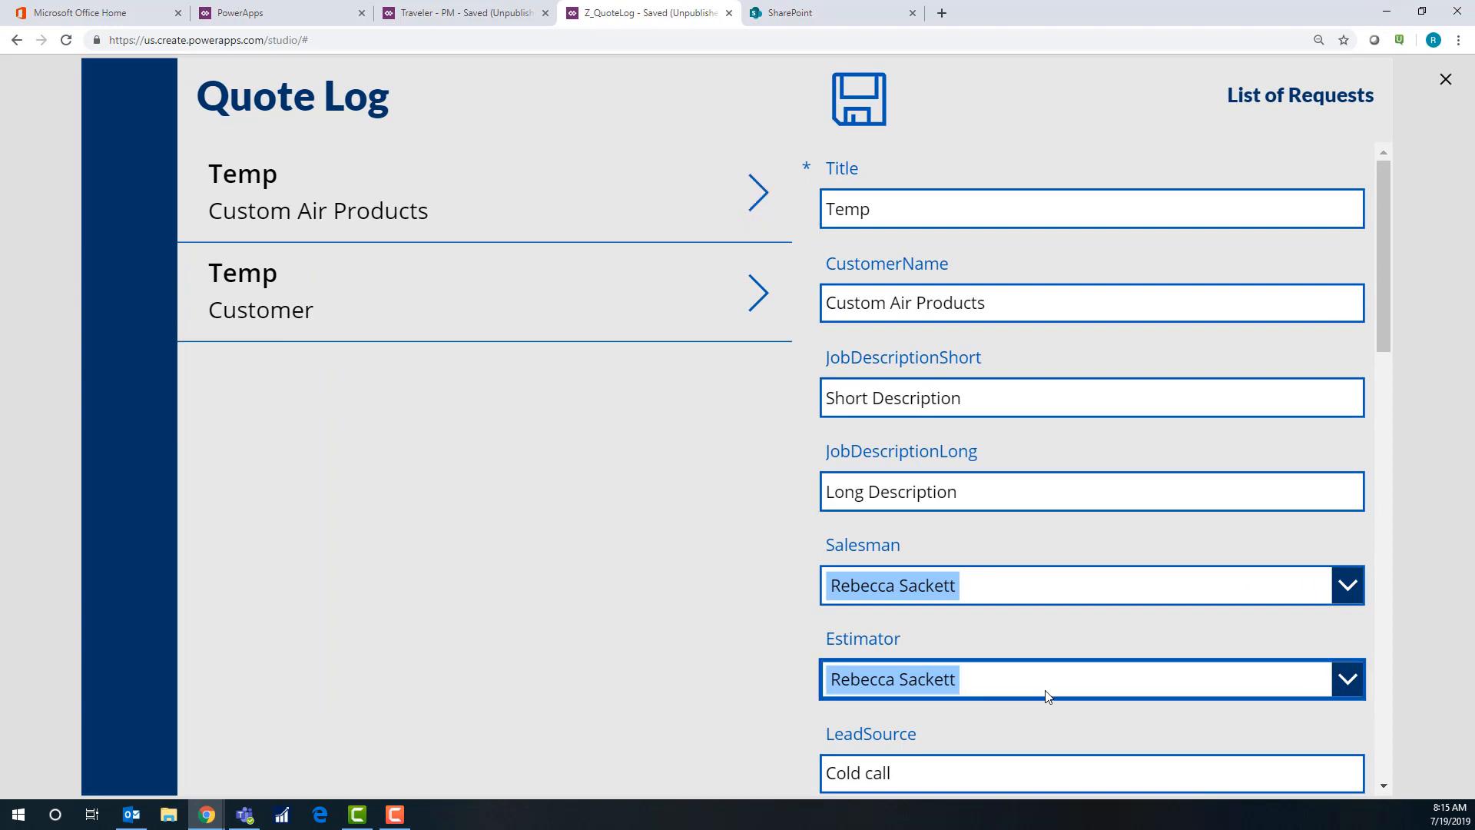
pyautogui.click(1082, 677)
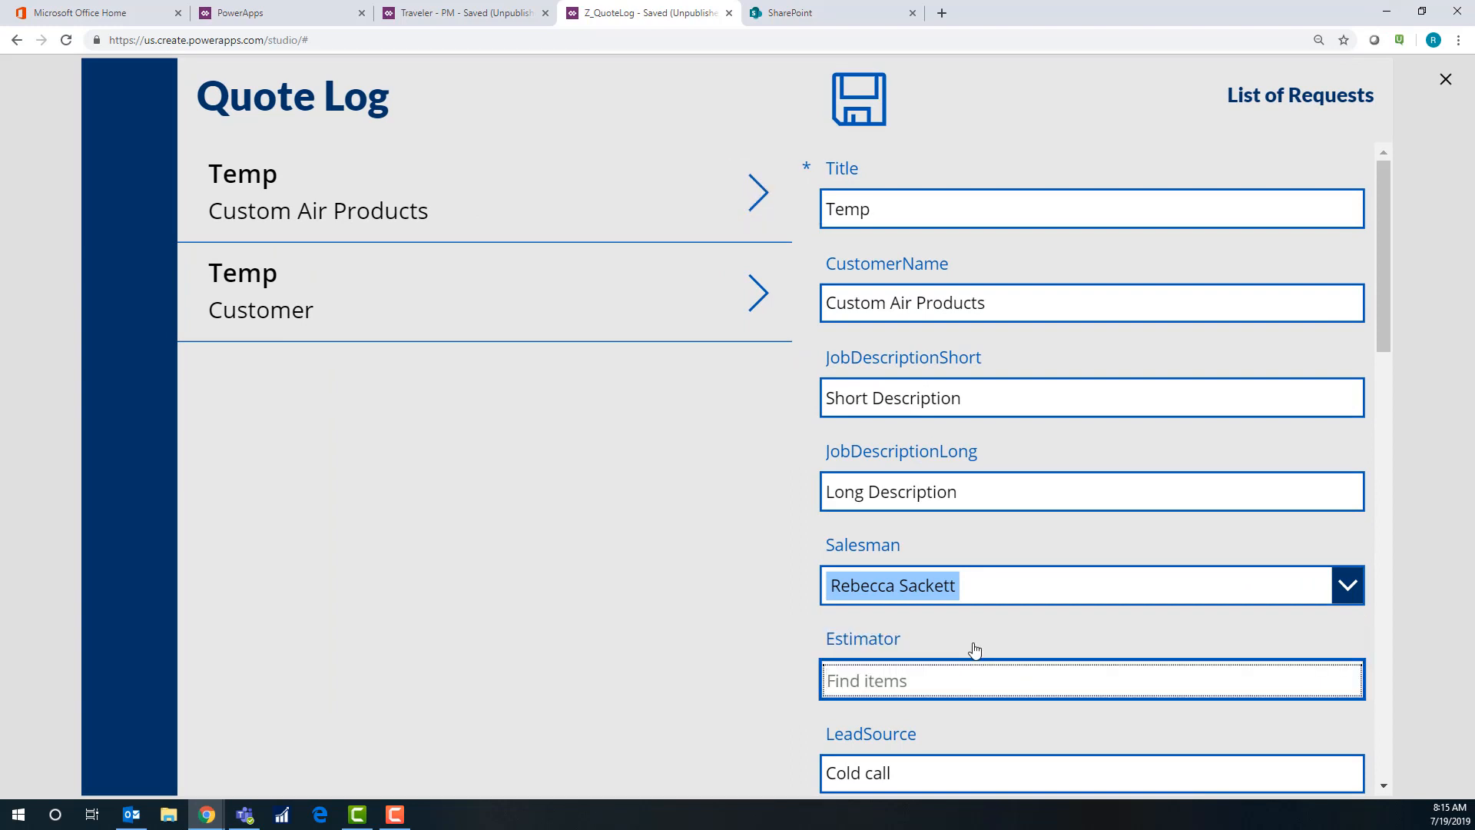
pyautogui.write('bea')
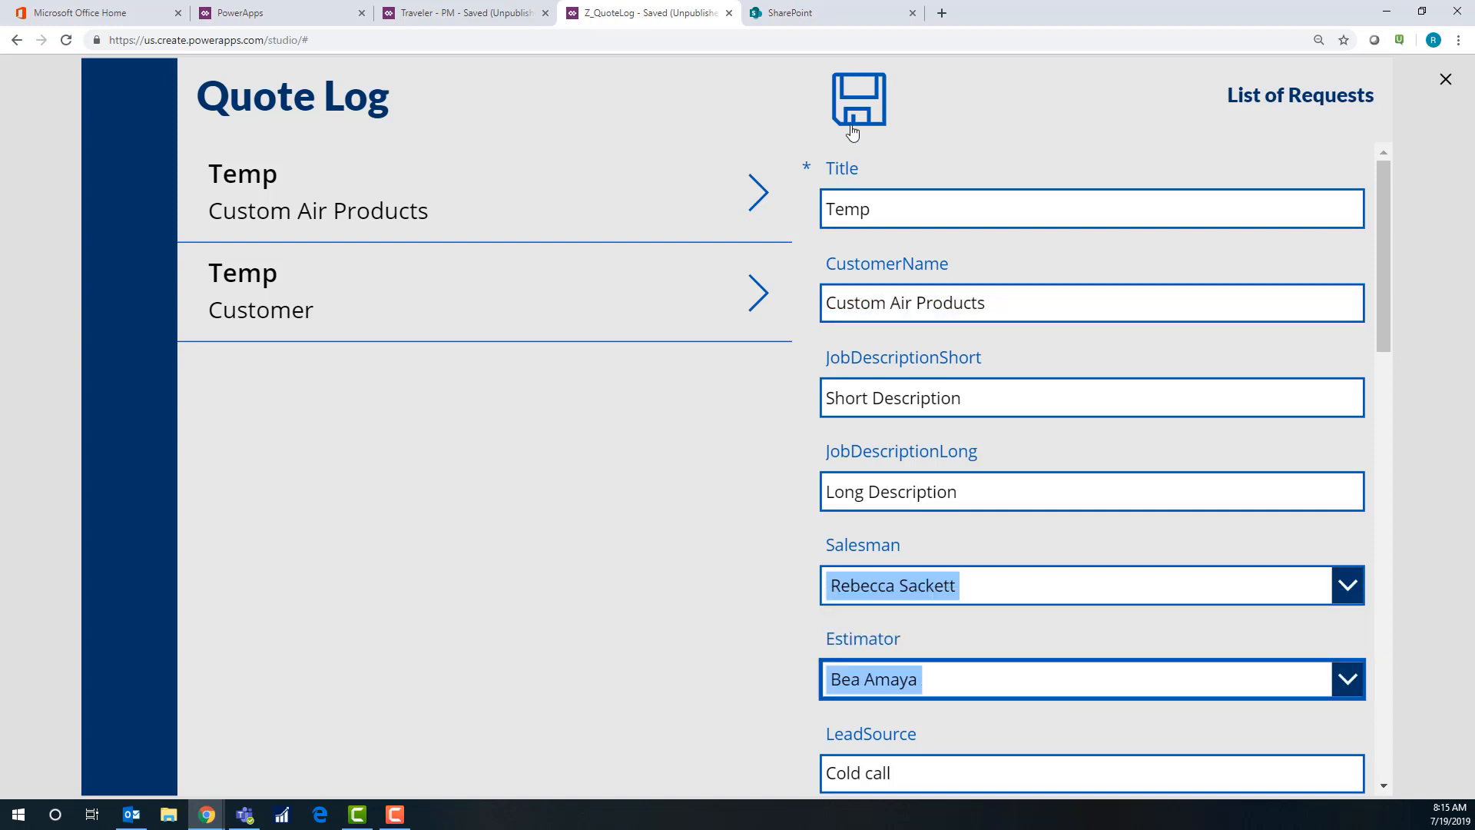
pyautogui.click(856, 101)
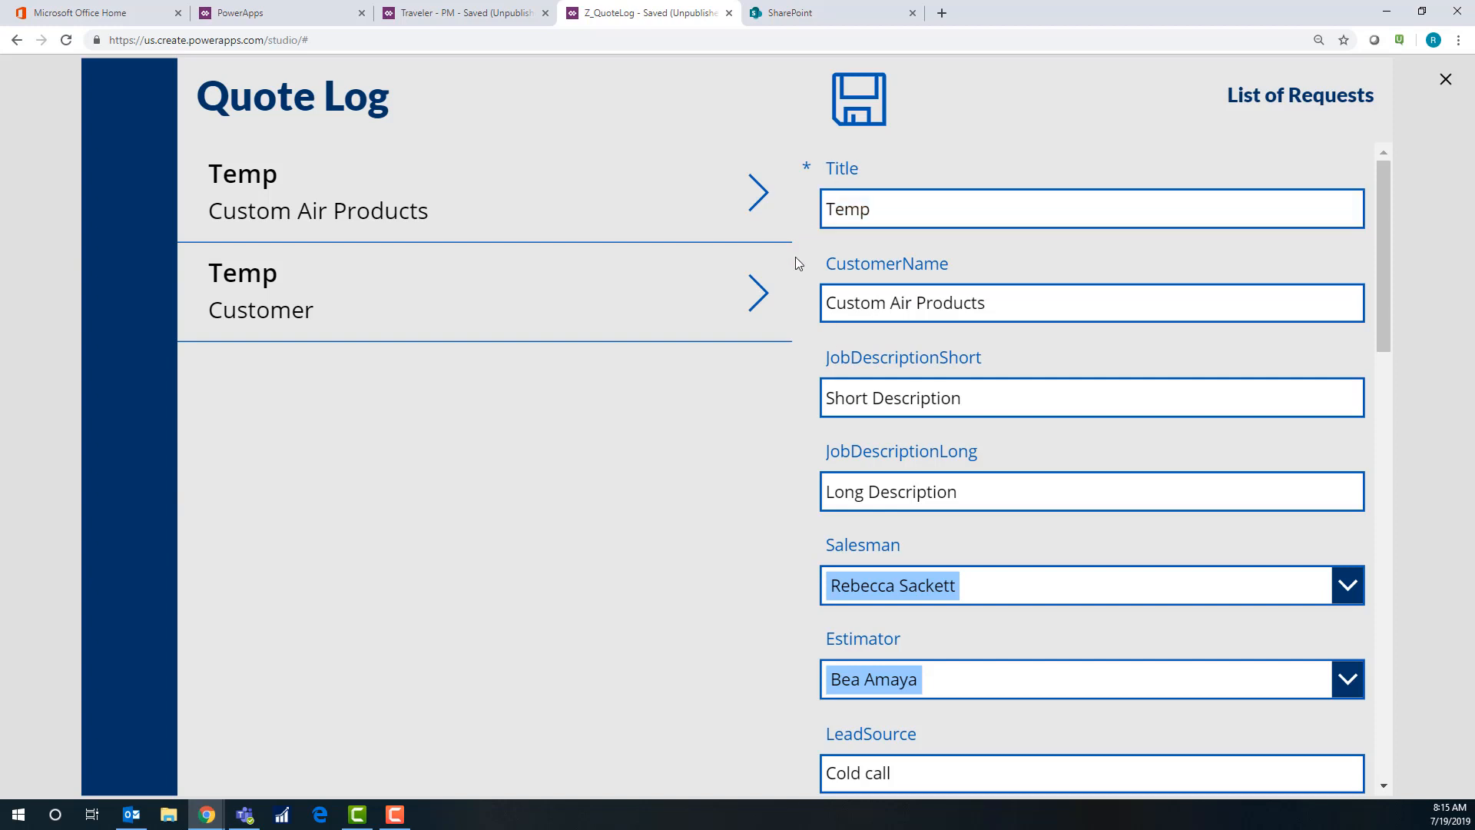
pyautogui.moveTo(787, 271)
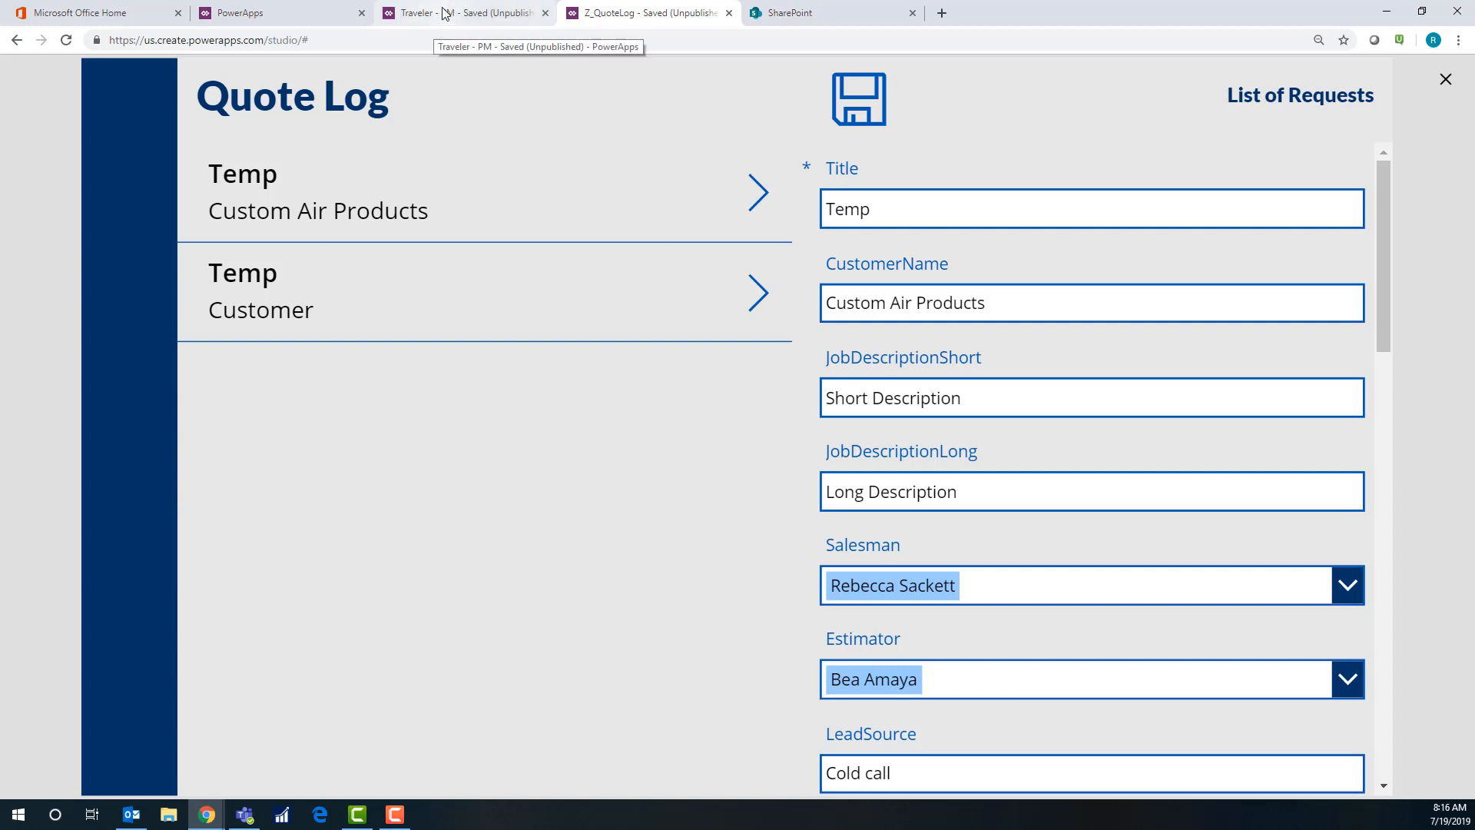
# Switch to the Traveler app tab, collapse scrn_Home and open scrn_NewTraveler
pyautogui.click(461, 12)
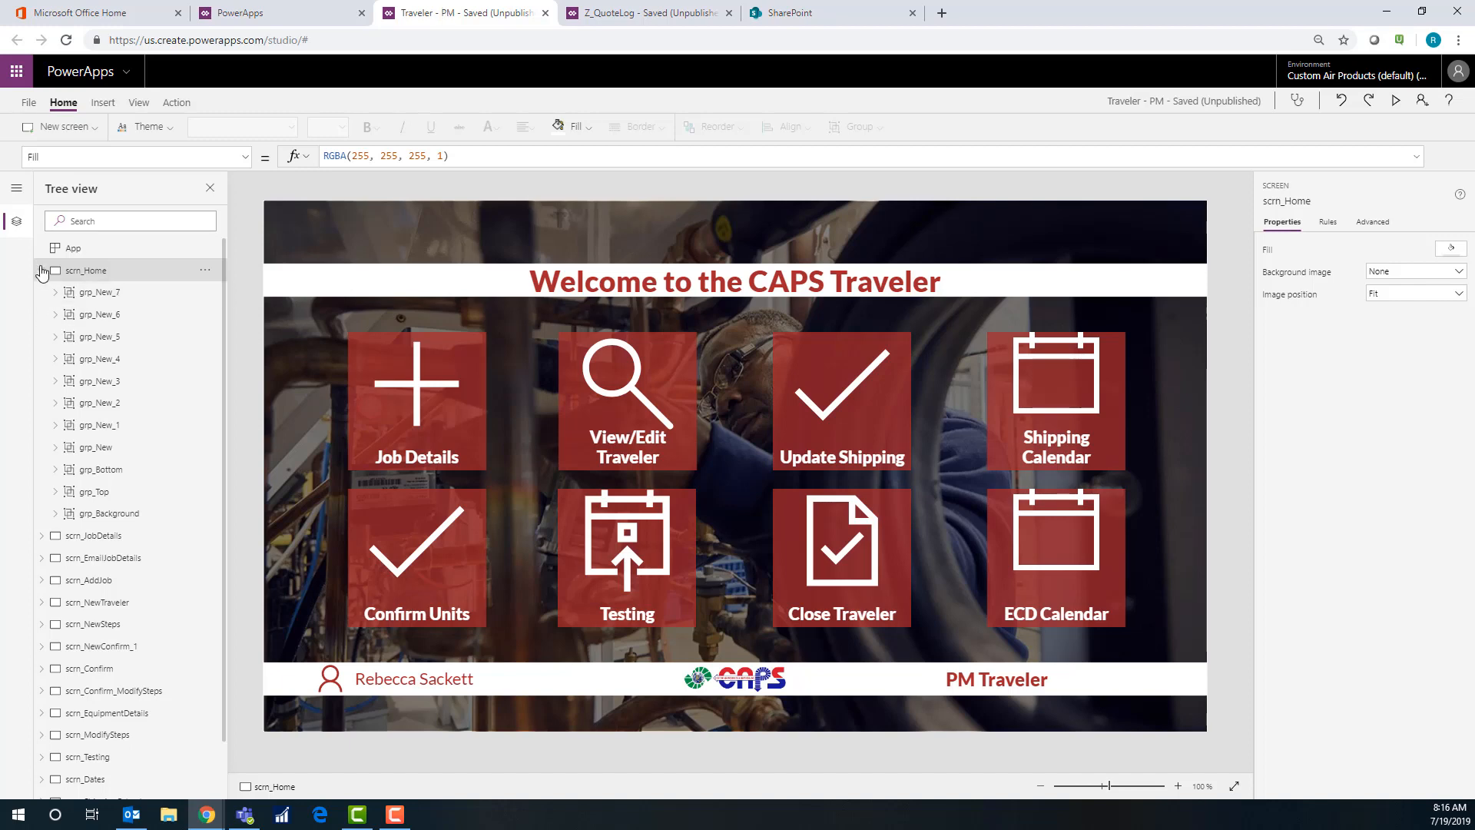
pyautogui.click(43, 270)
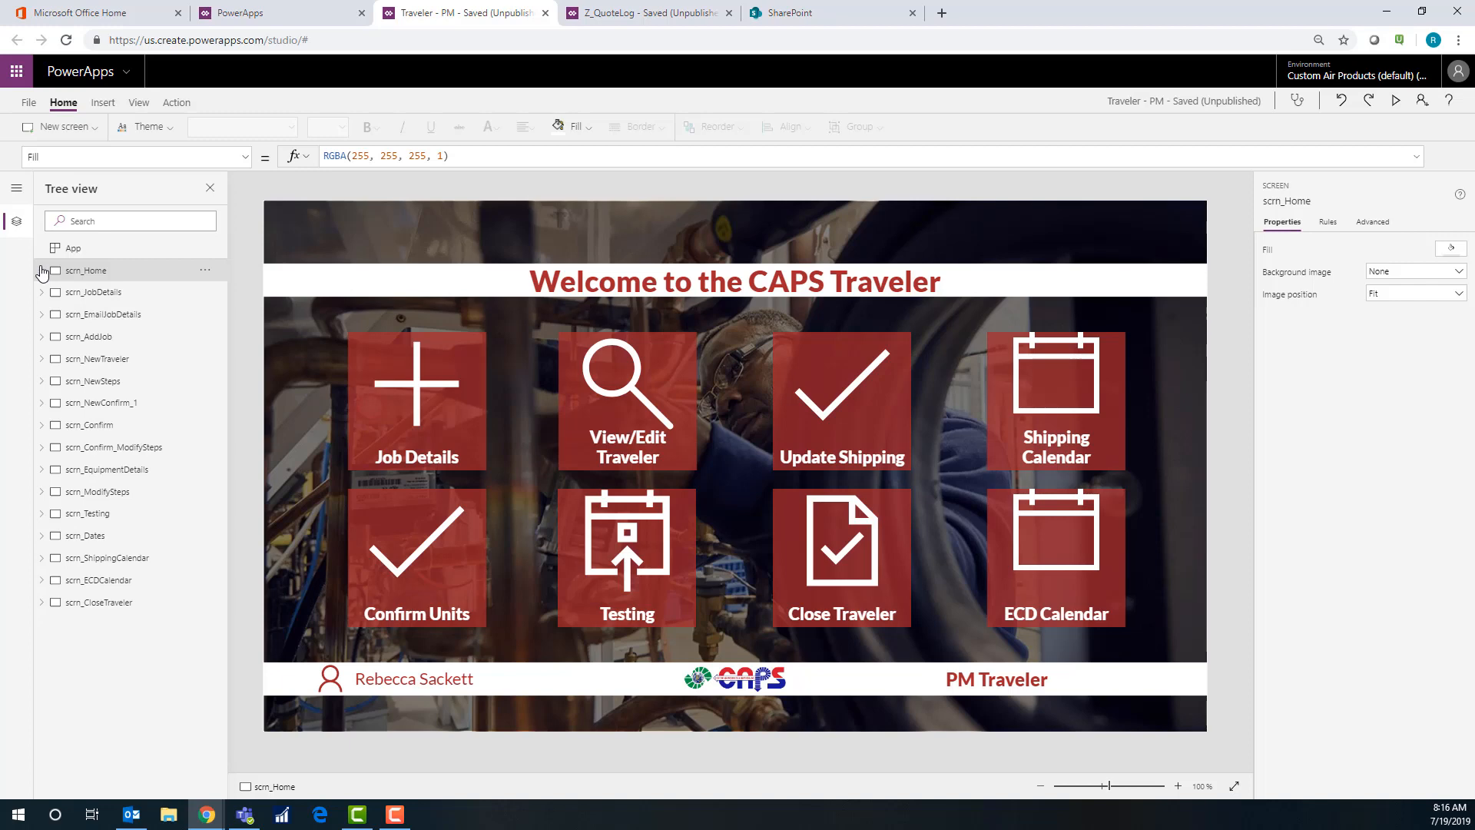
pyautogui.moveTo(183, 493)
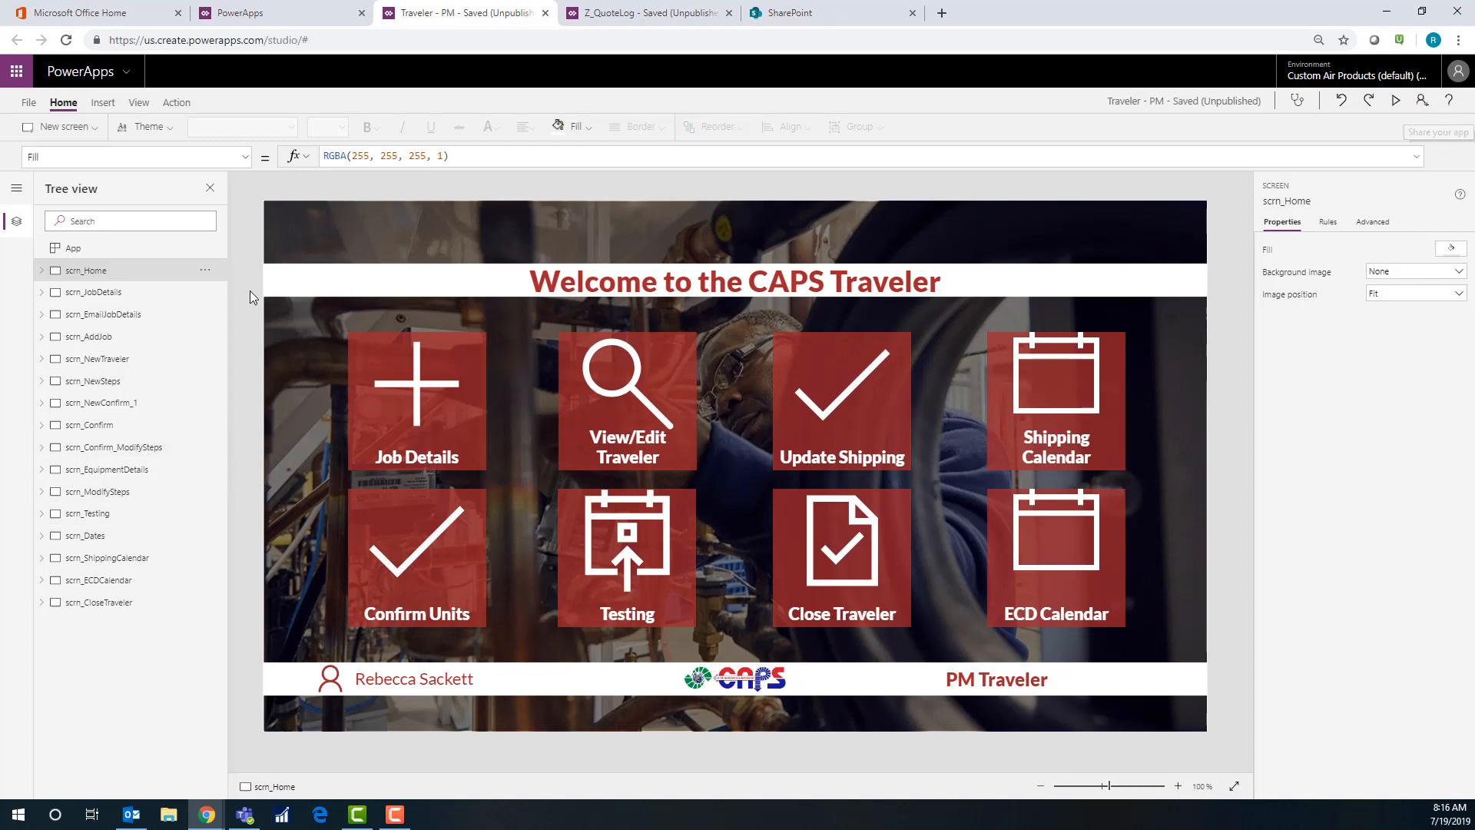
pyautogui.moveTo(1372, 101)
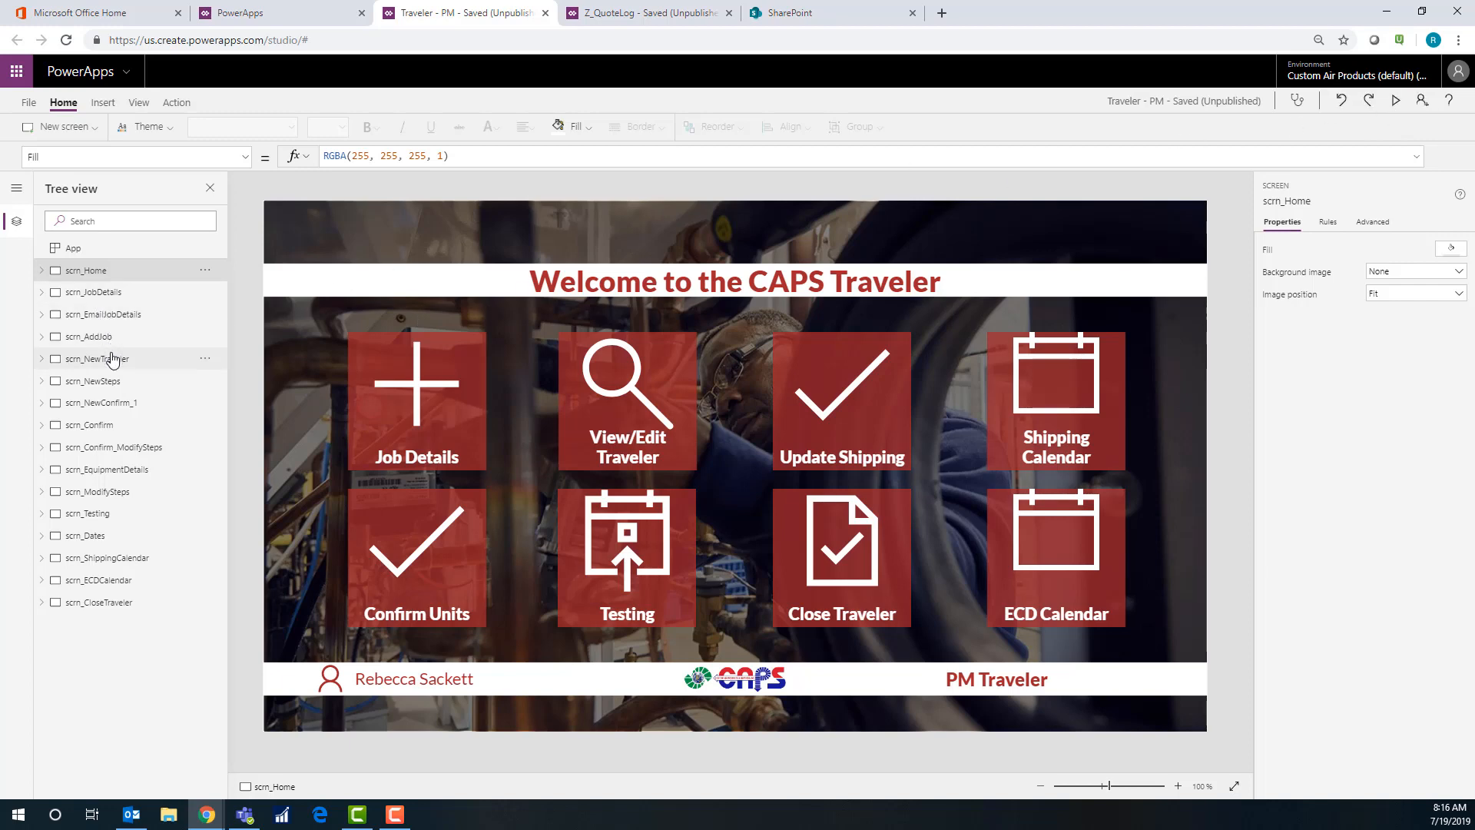
pyautogui.click(94, 358)
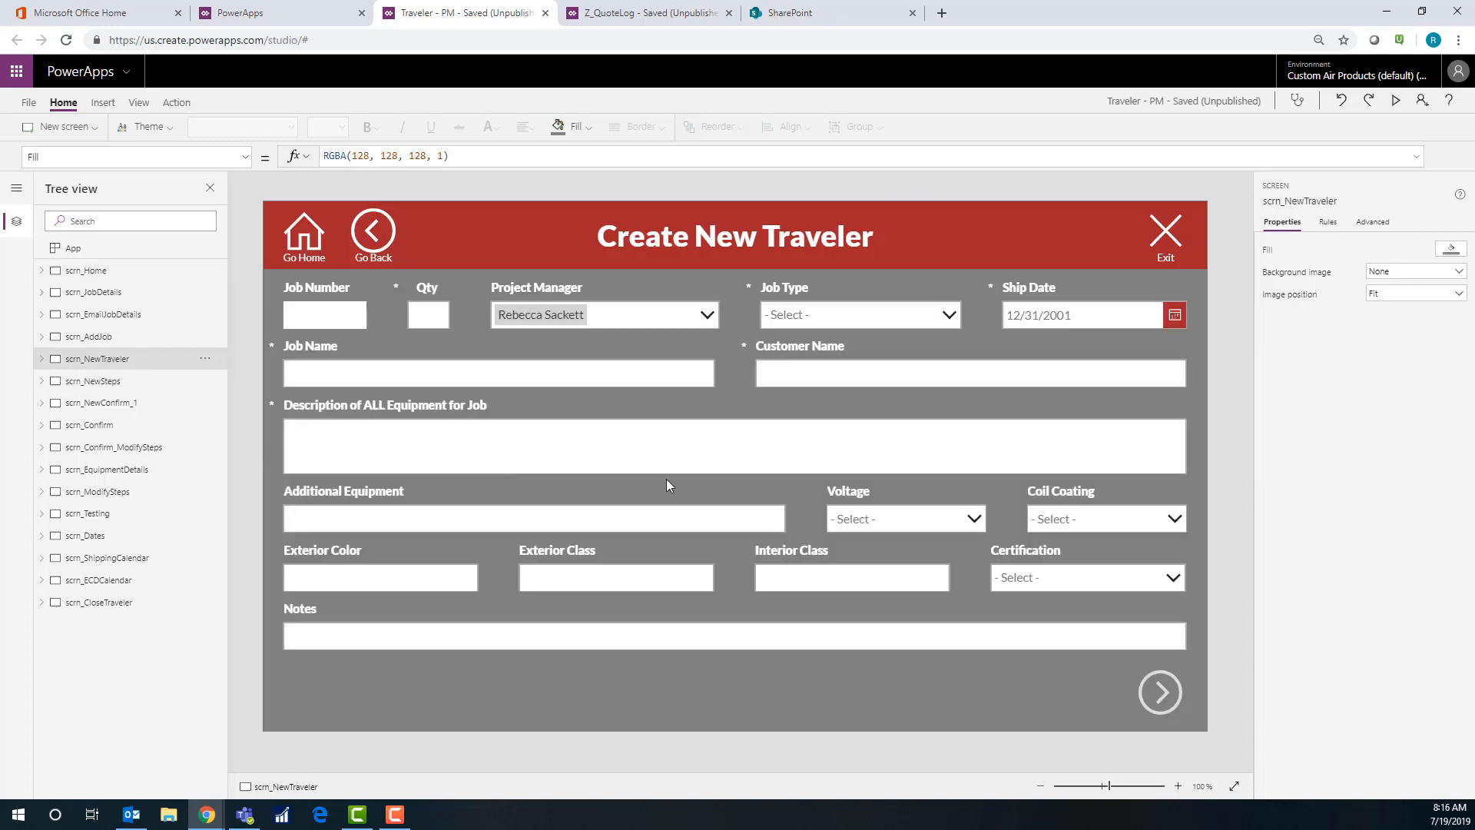
pyautogui.moveTo(434, 326)
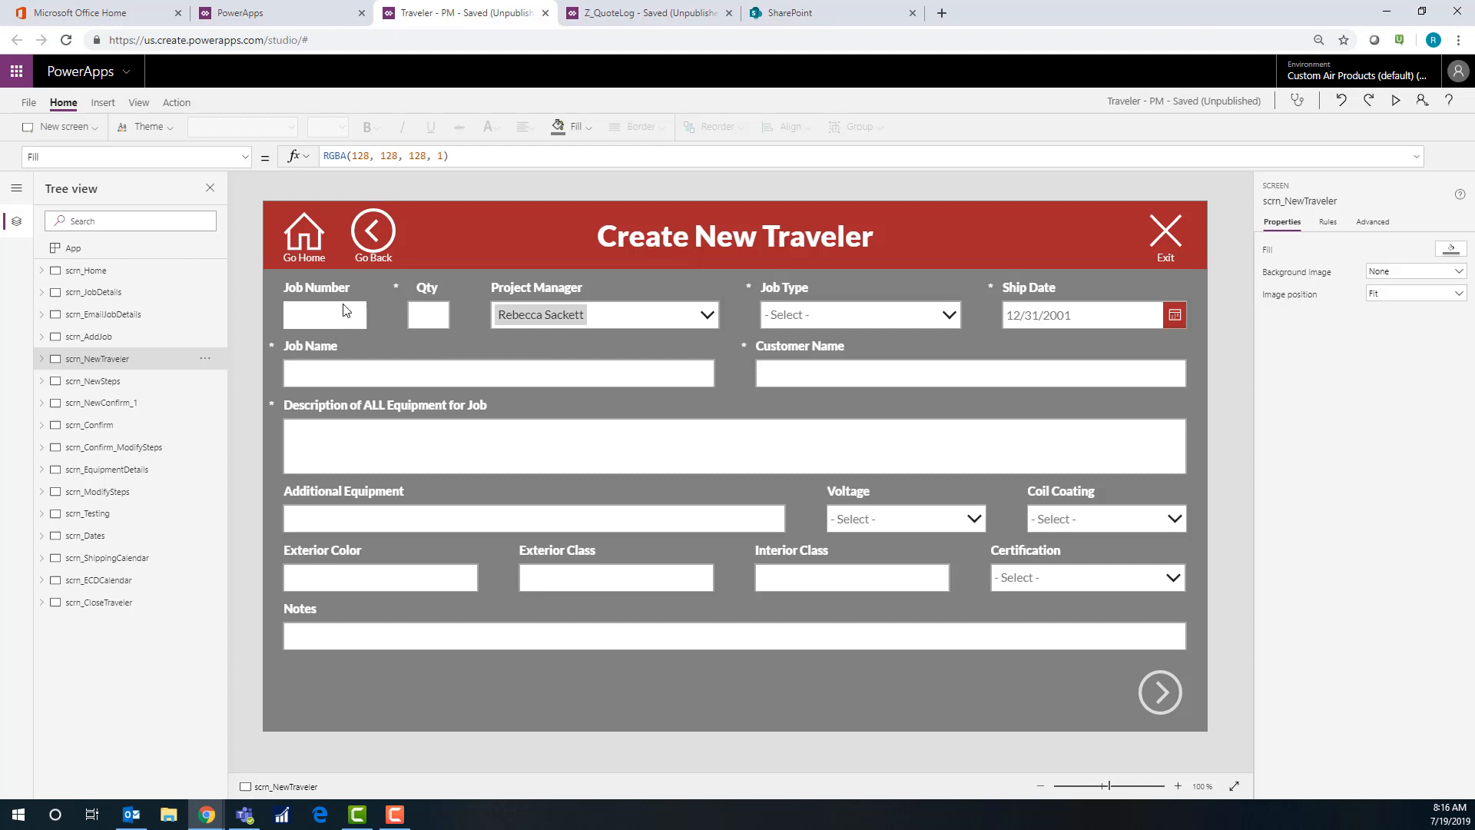
pyautogui.moveTo(434, 303)
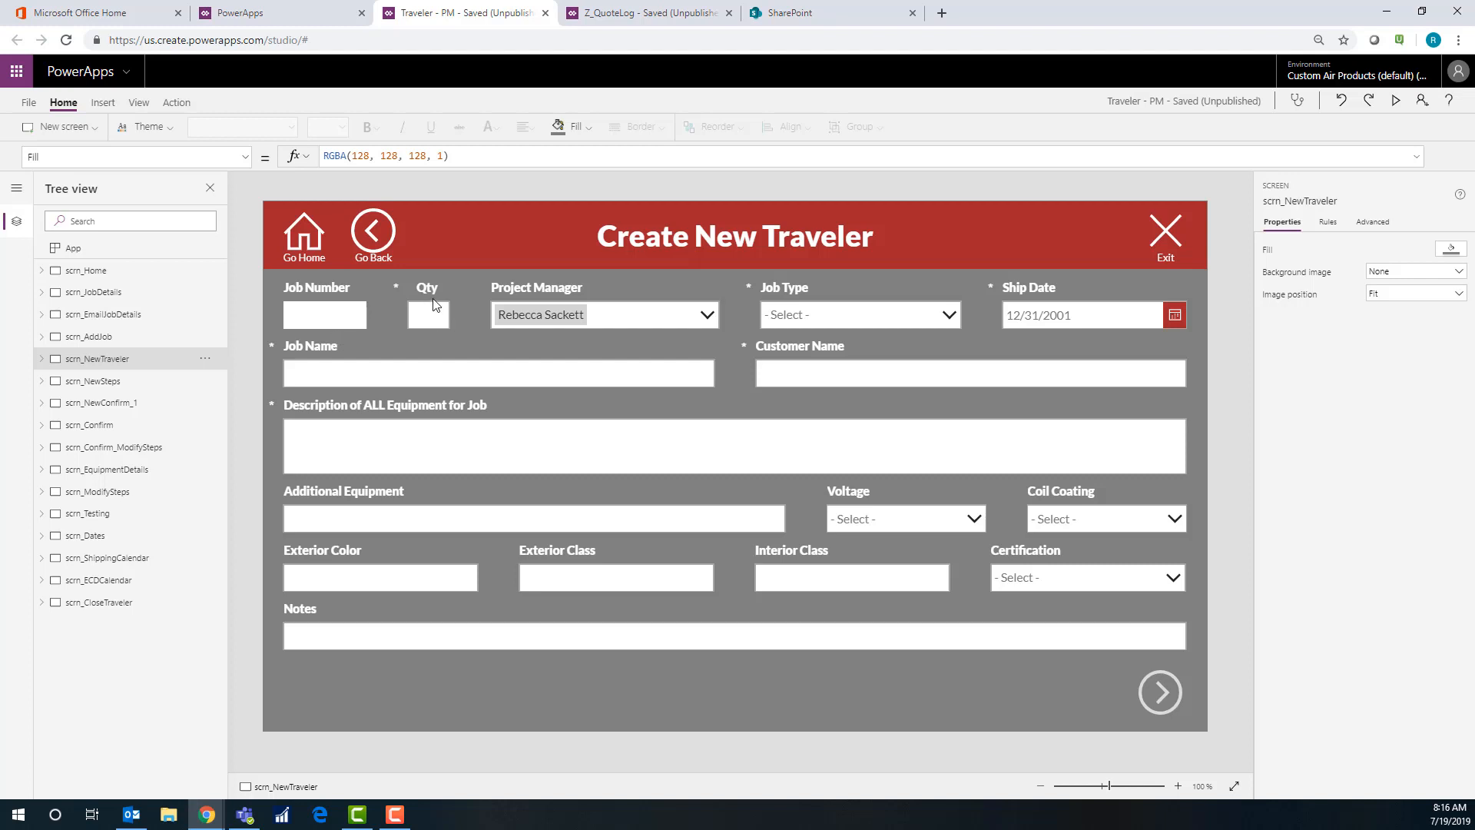
pyautogui.moveTo(433, 321)
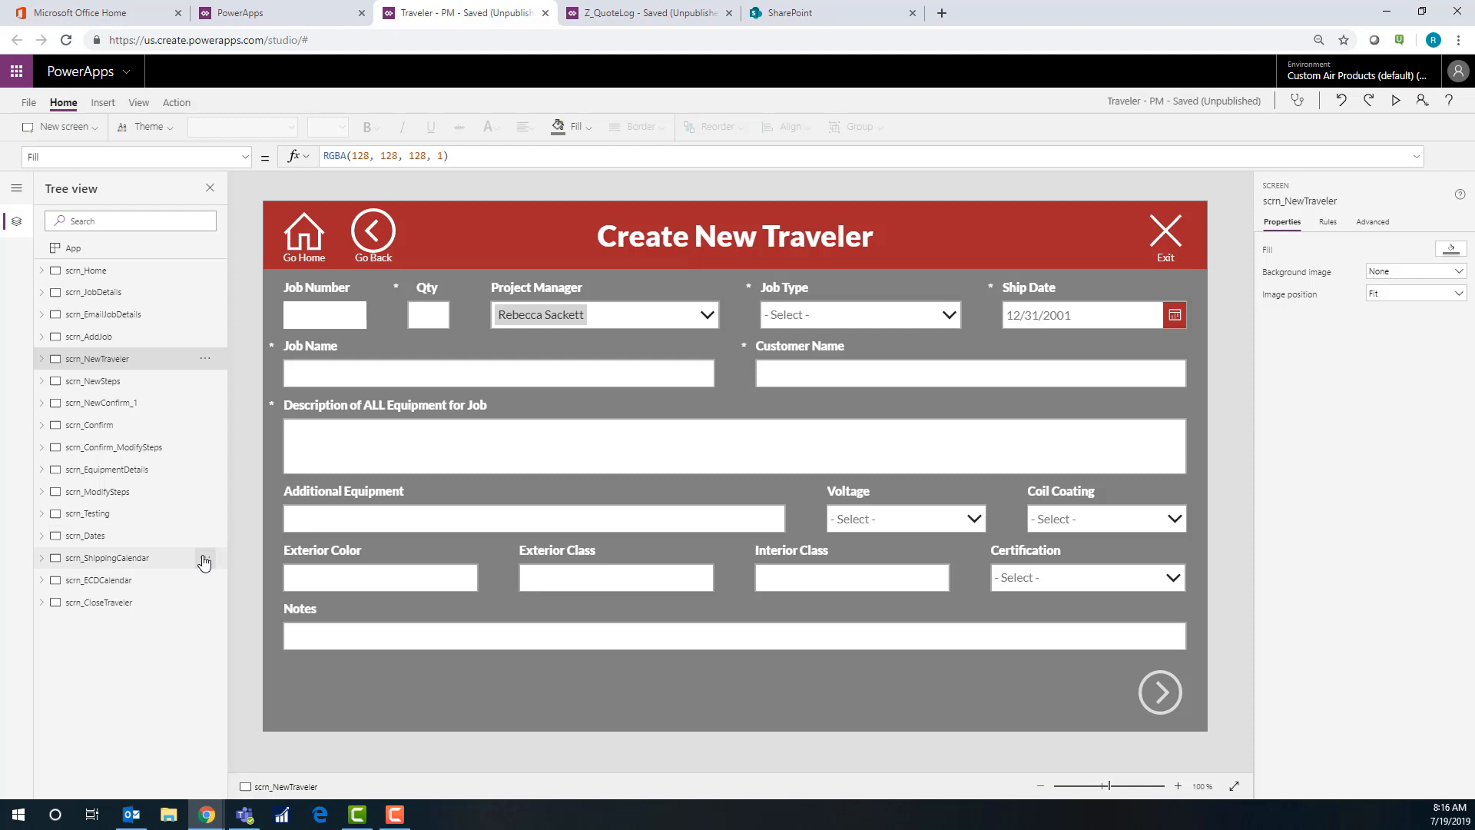
pyautogui.moveTo(120, 402)
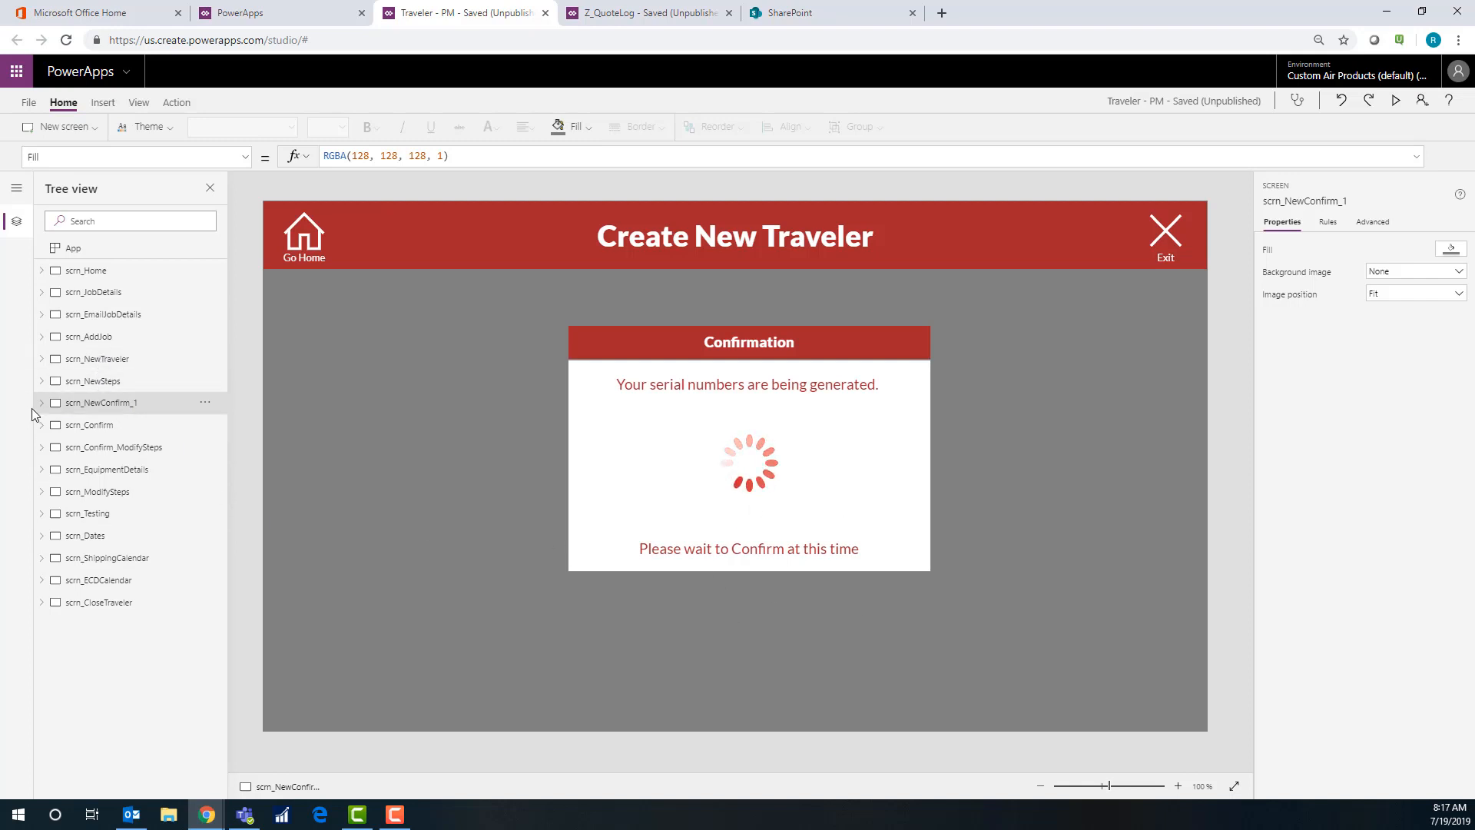
# Expand scrn_NewConfirm_1, review Timer_Refresh's settings, then check gal_Confirm1's FrontSheet filter
pyautogui.click(43, 402)
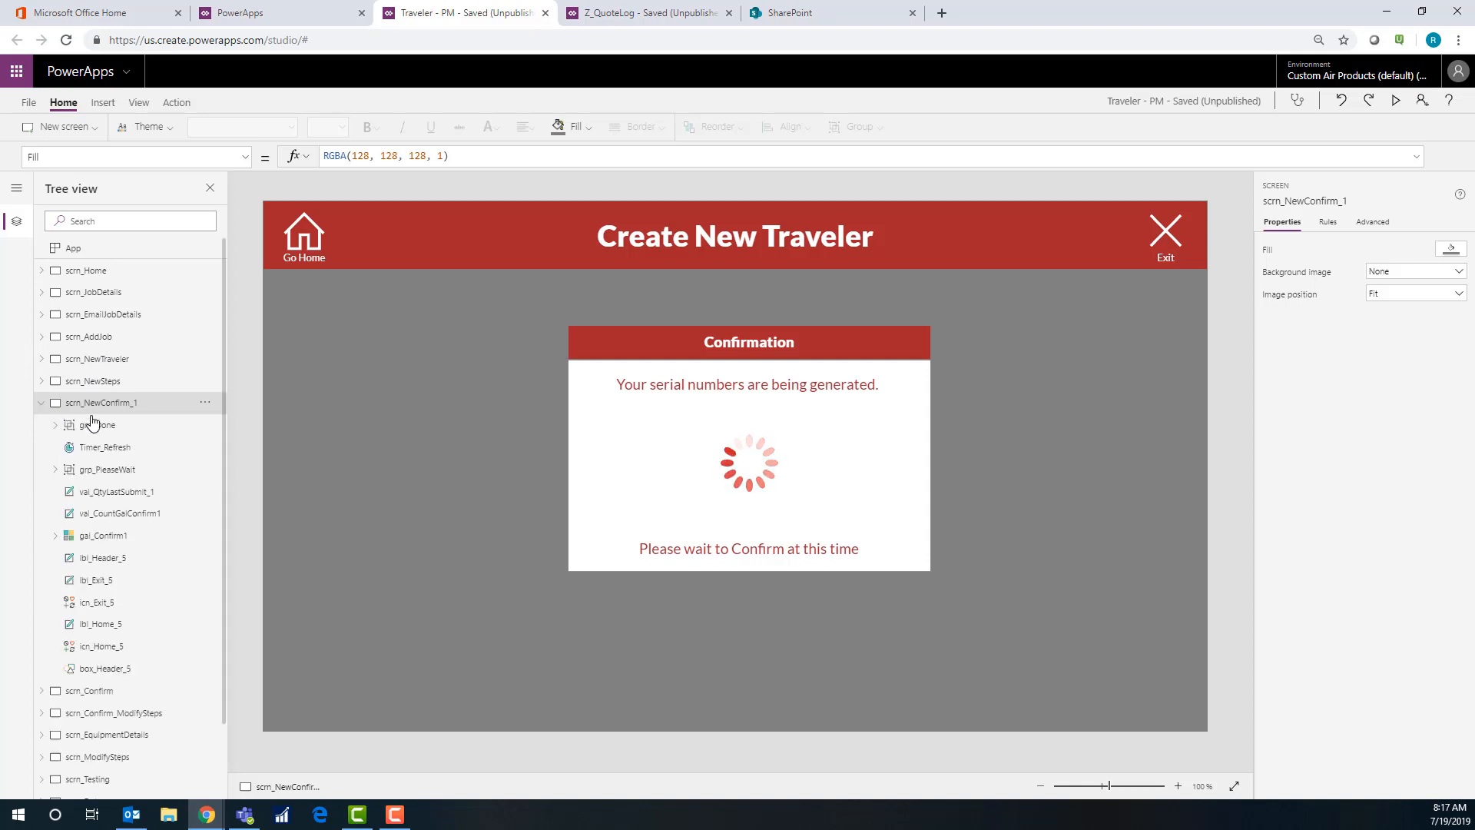
pyautogui.click(103, 448)
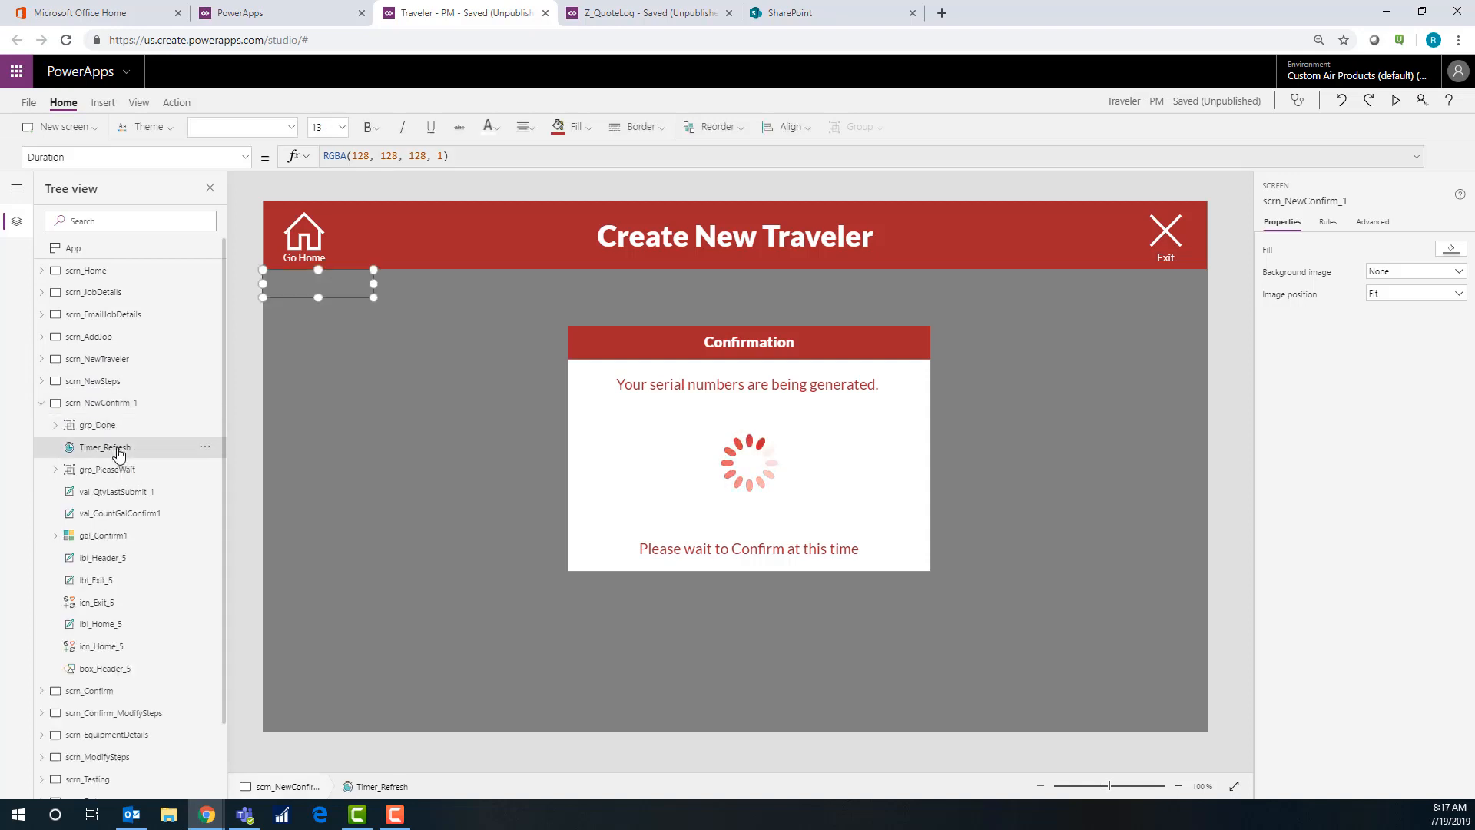
pyautogui.click(103, 447)
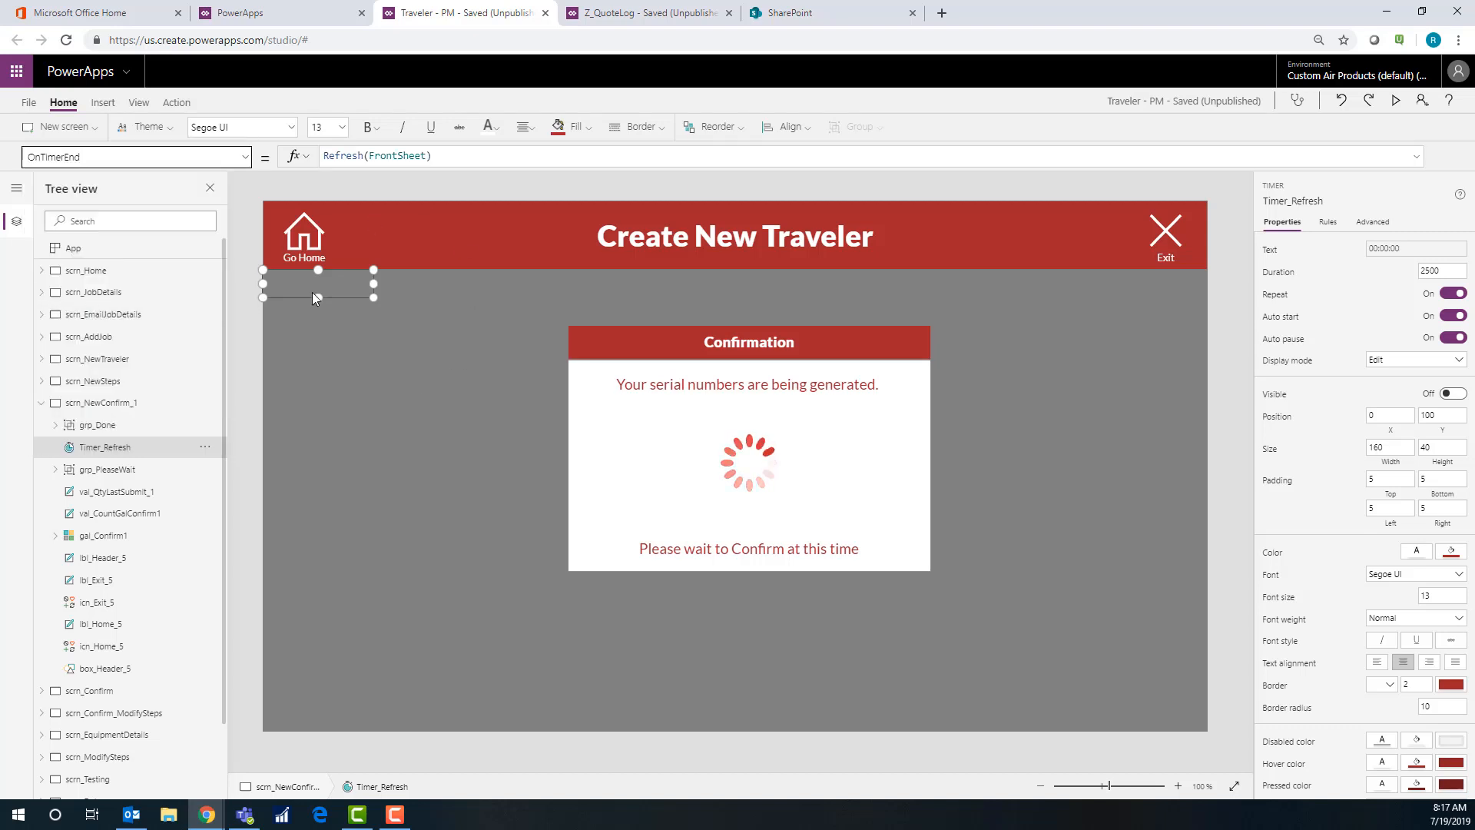
pyautogui.moveTo(545, 300)
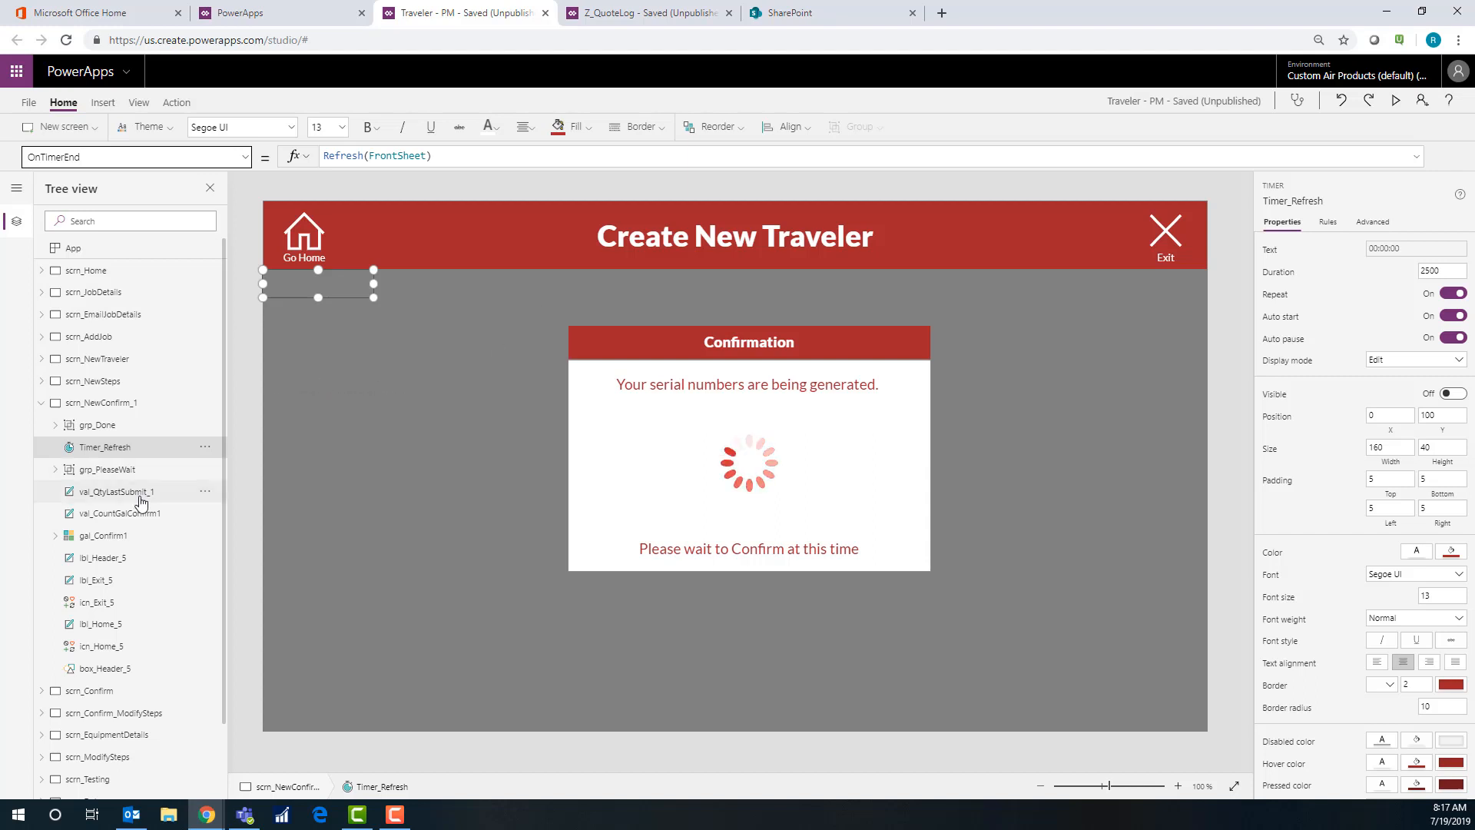
pyautogui.click(100, 535)
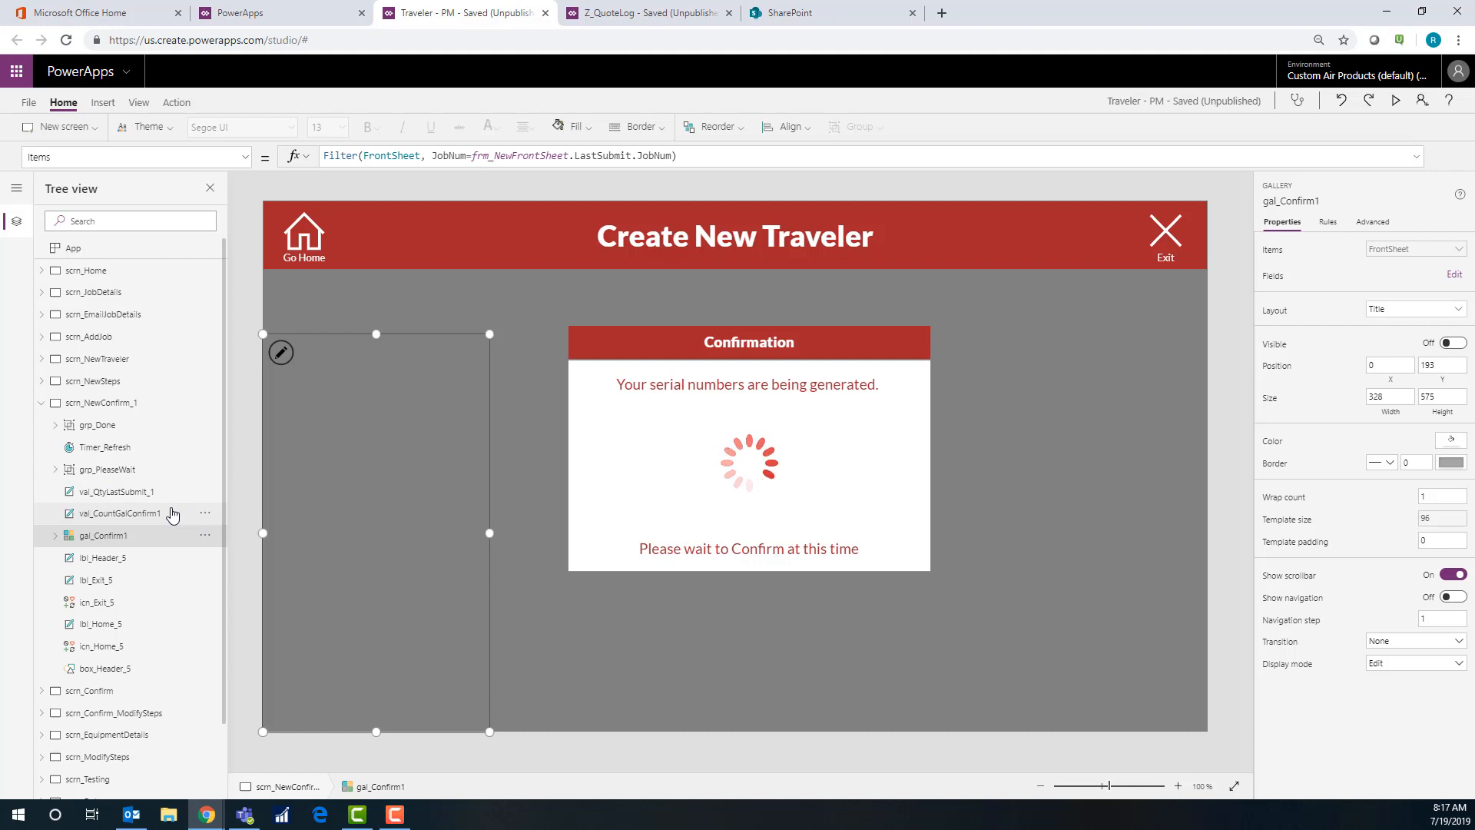
# View val_CountGalConfirm1's CountRows Text formula, then val_QtyLastSubmit_1's Text formula
pyautogui.click(118, 513)
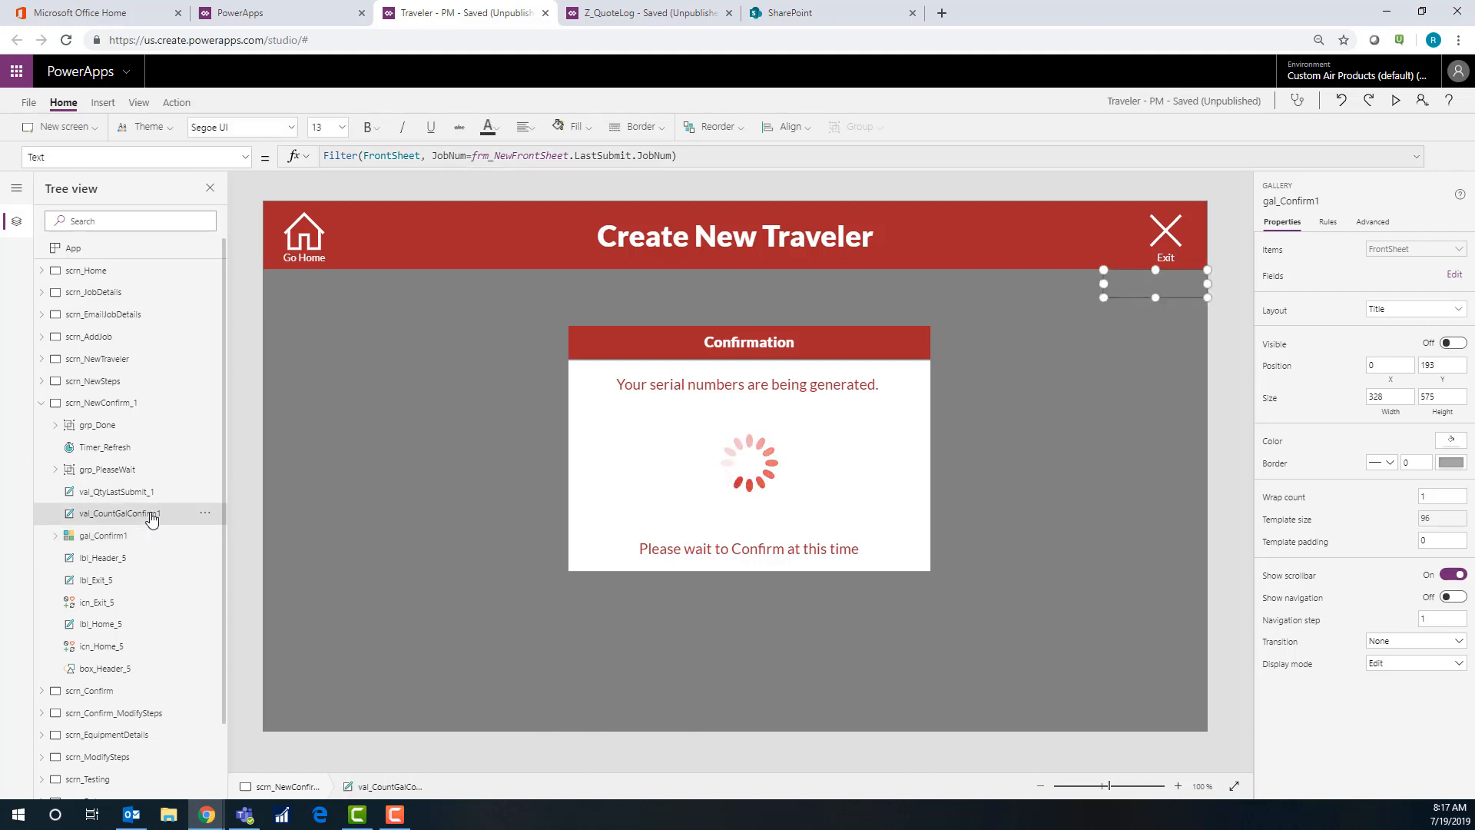
pyautogui.click(112, 513)
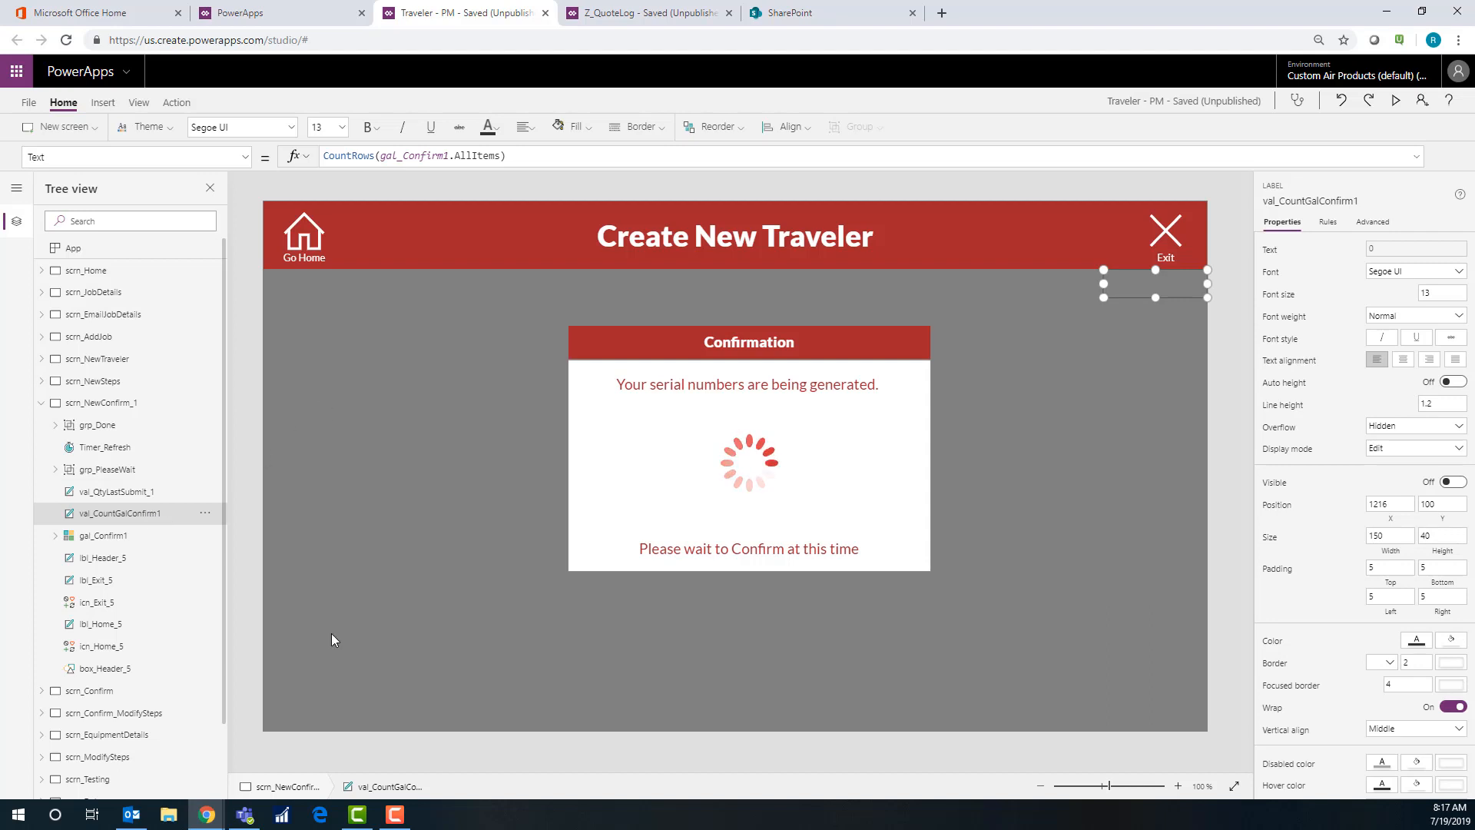
pyautogui.click(112, 492)
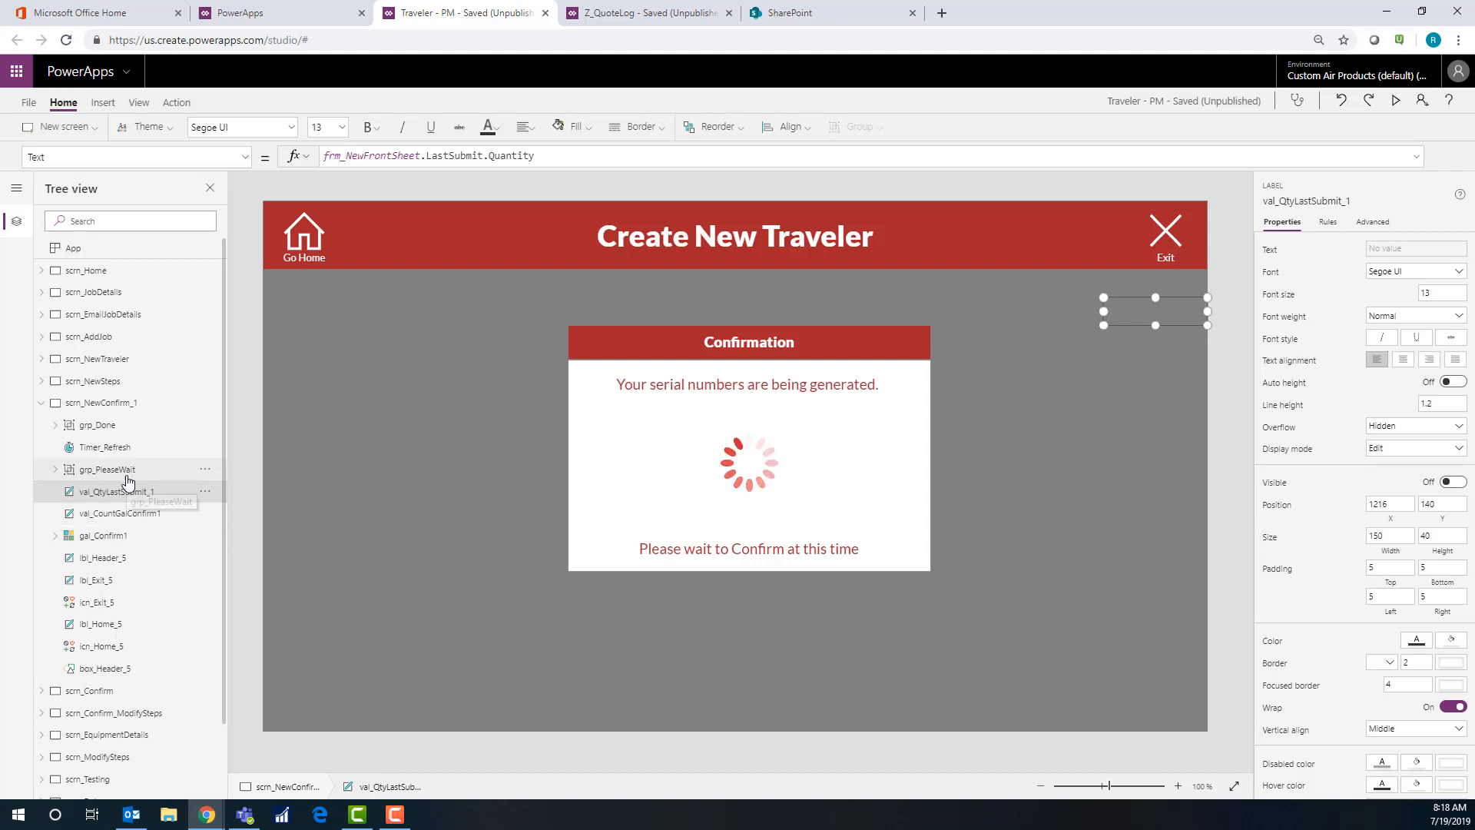
# Show grp_PleaseWait's Visible formula If(val_QtyLastSubmit_1.Text=val_CountGalConfirm1.Text,false,true)
pyautogui.click(106, 469)
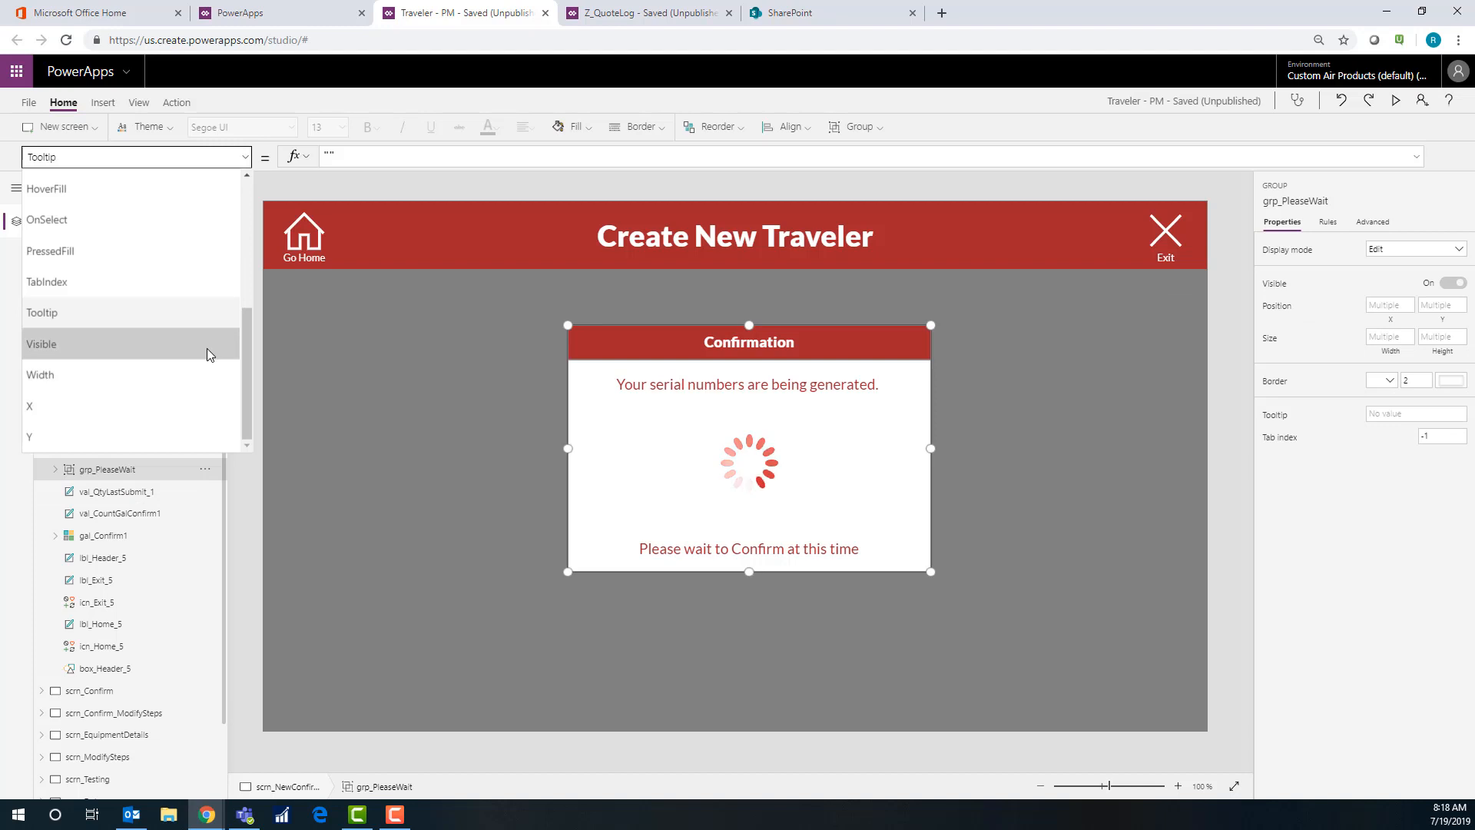
pyautogui.click(41, 342)
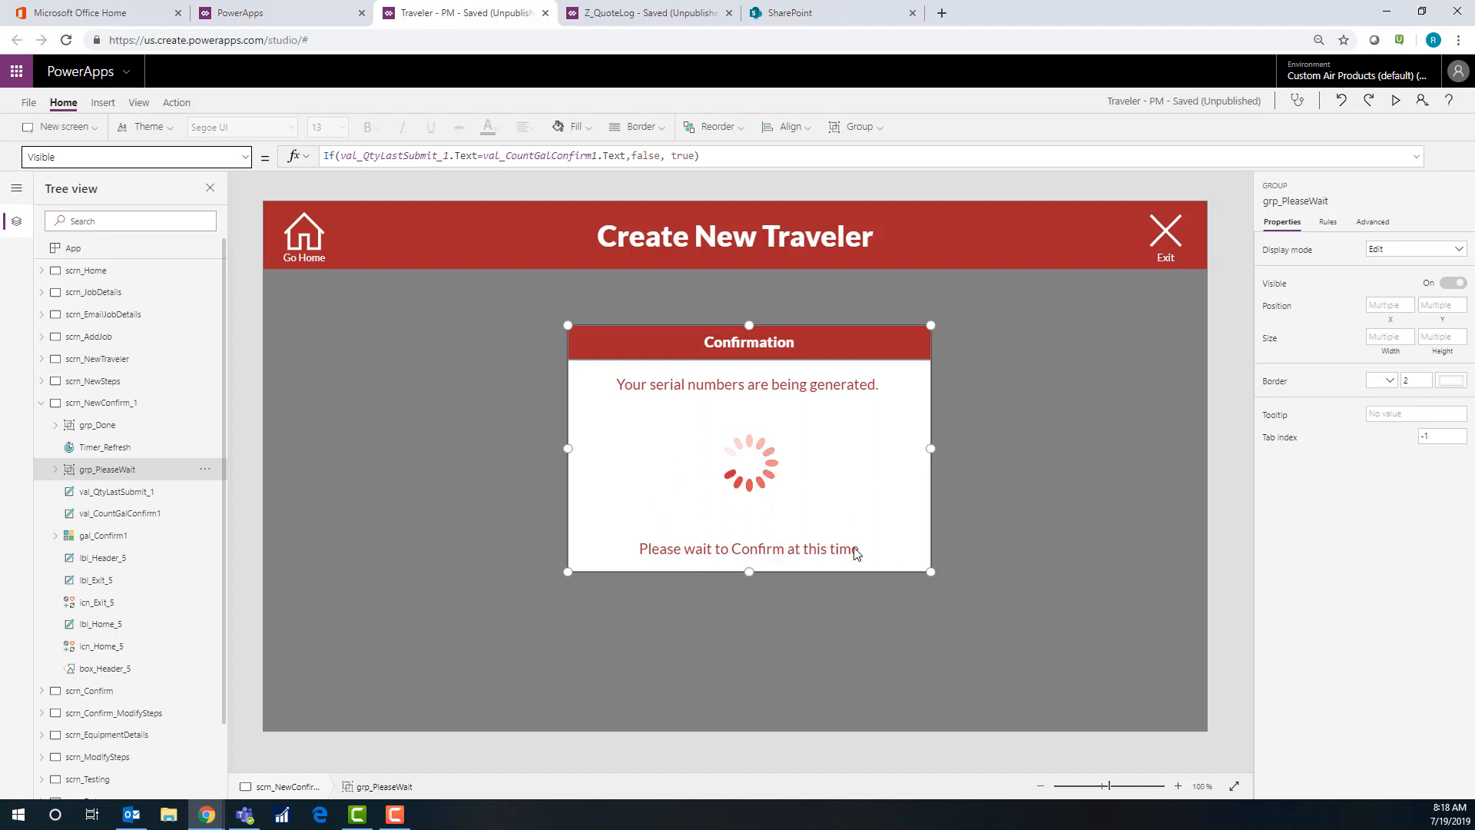
pyautogui.moveTo(834, 614)
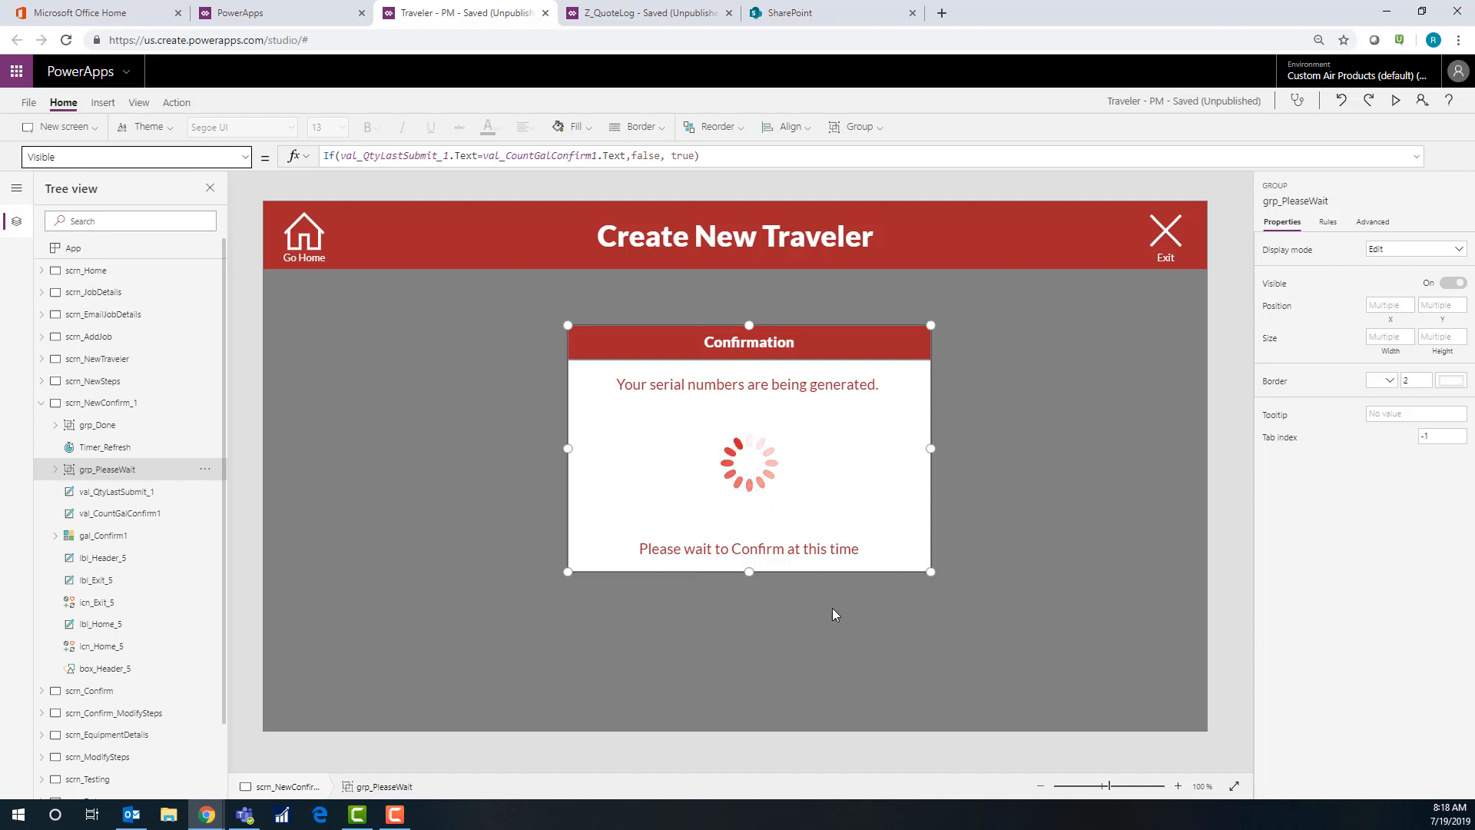
pyautogui.moveTo(513, 510)
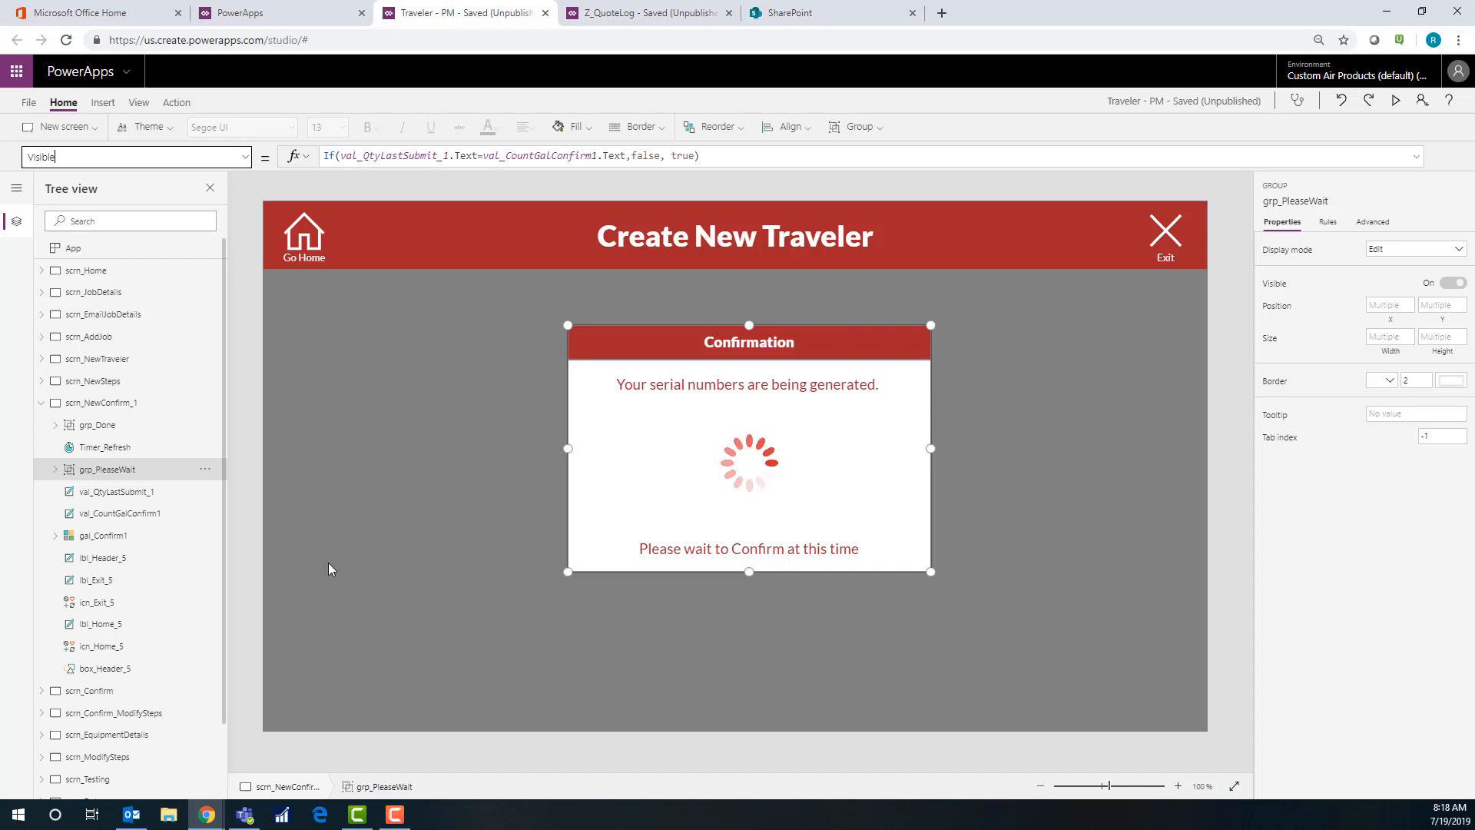
# Set grp_Done's Visible property to true so the success message and confirm options appear
pyautogui.click(99, 424)
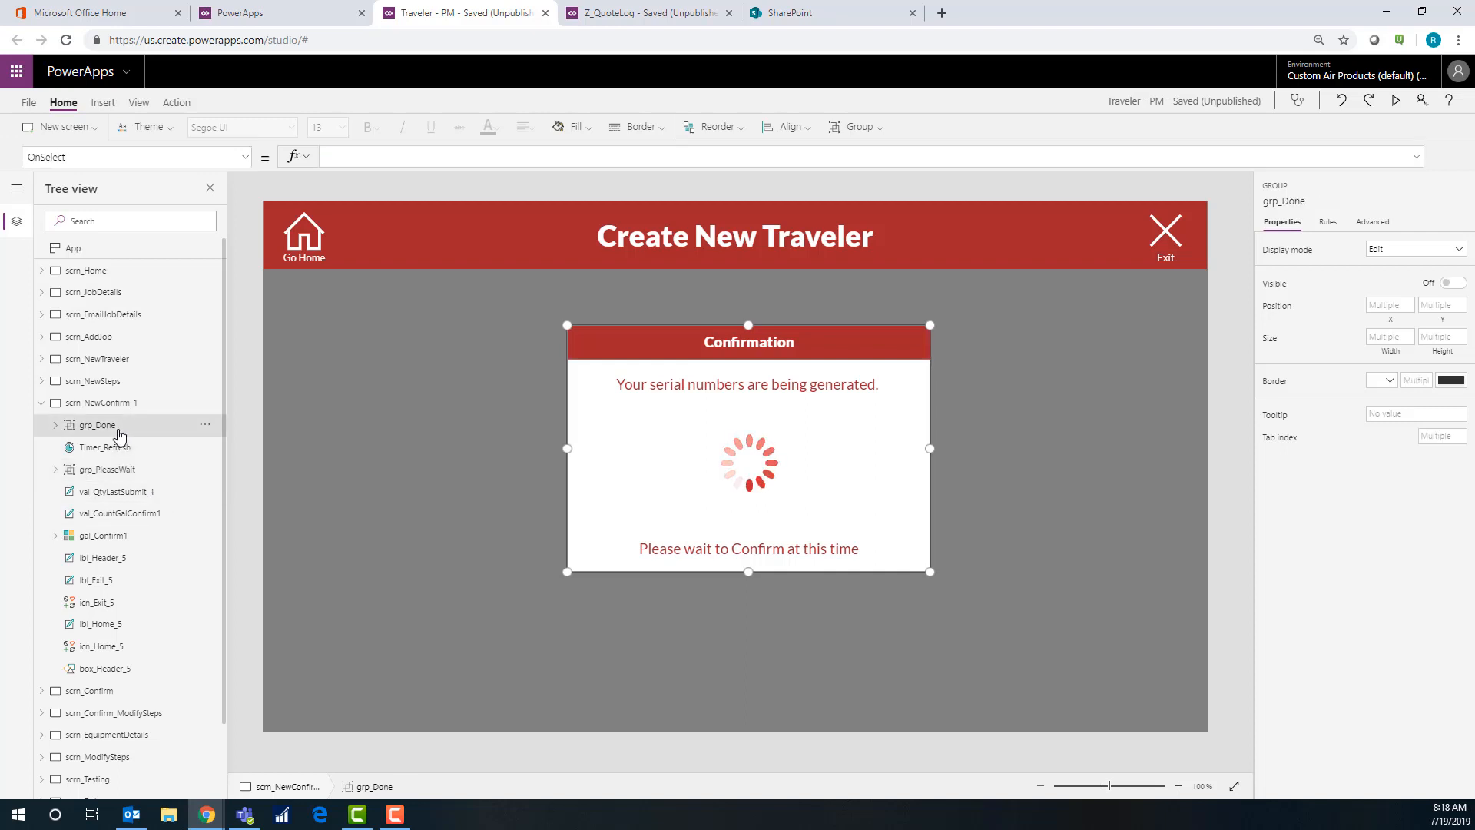
pyautogui.click(1435, 283)
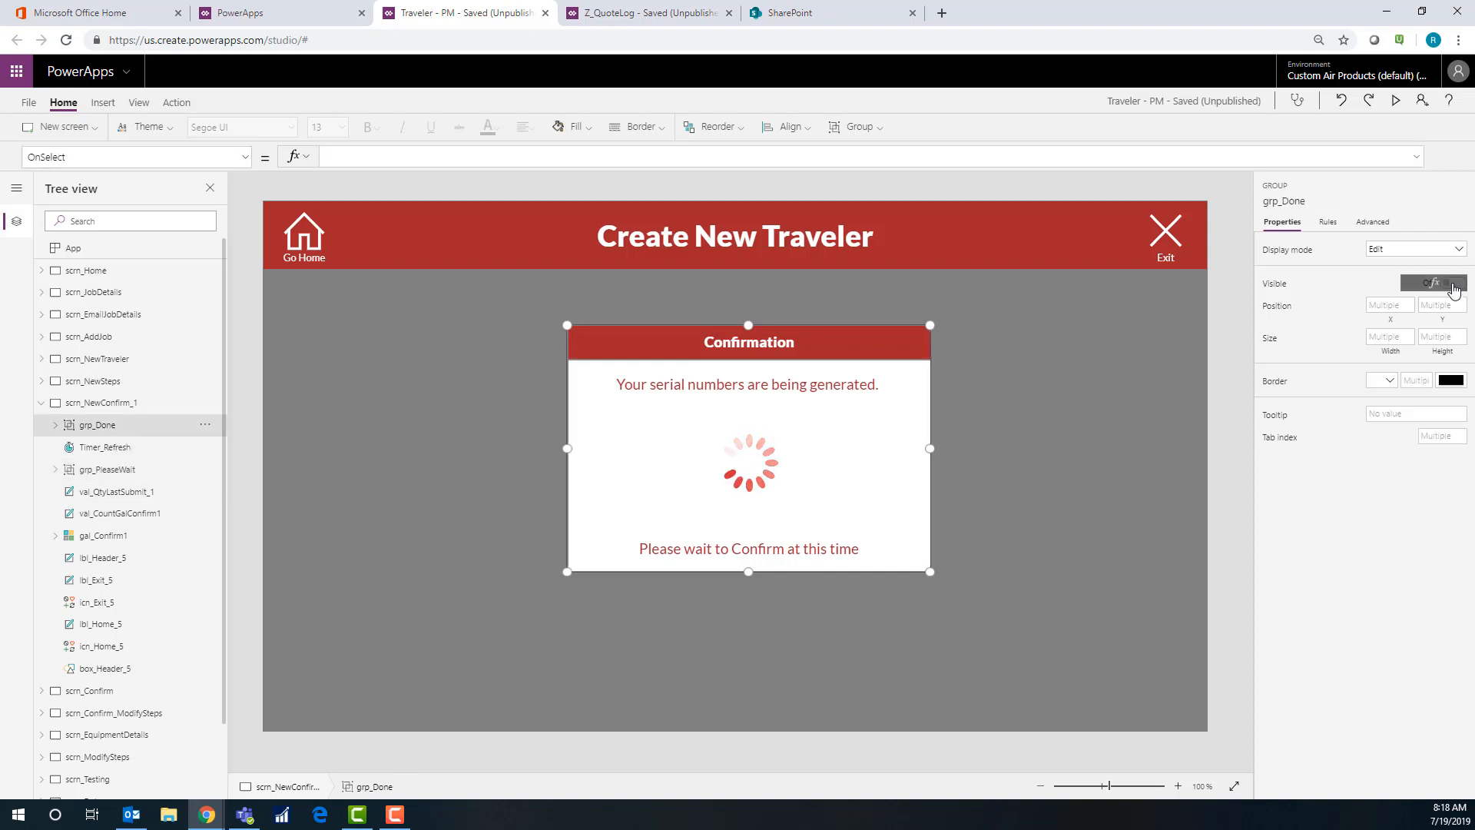
pyautogui.click(1452, 283)
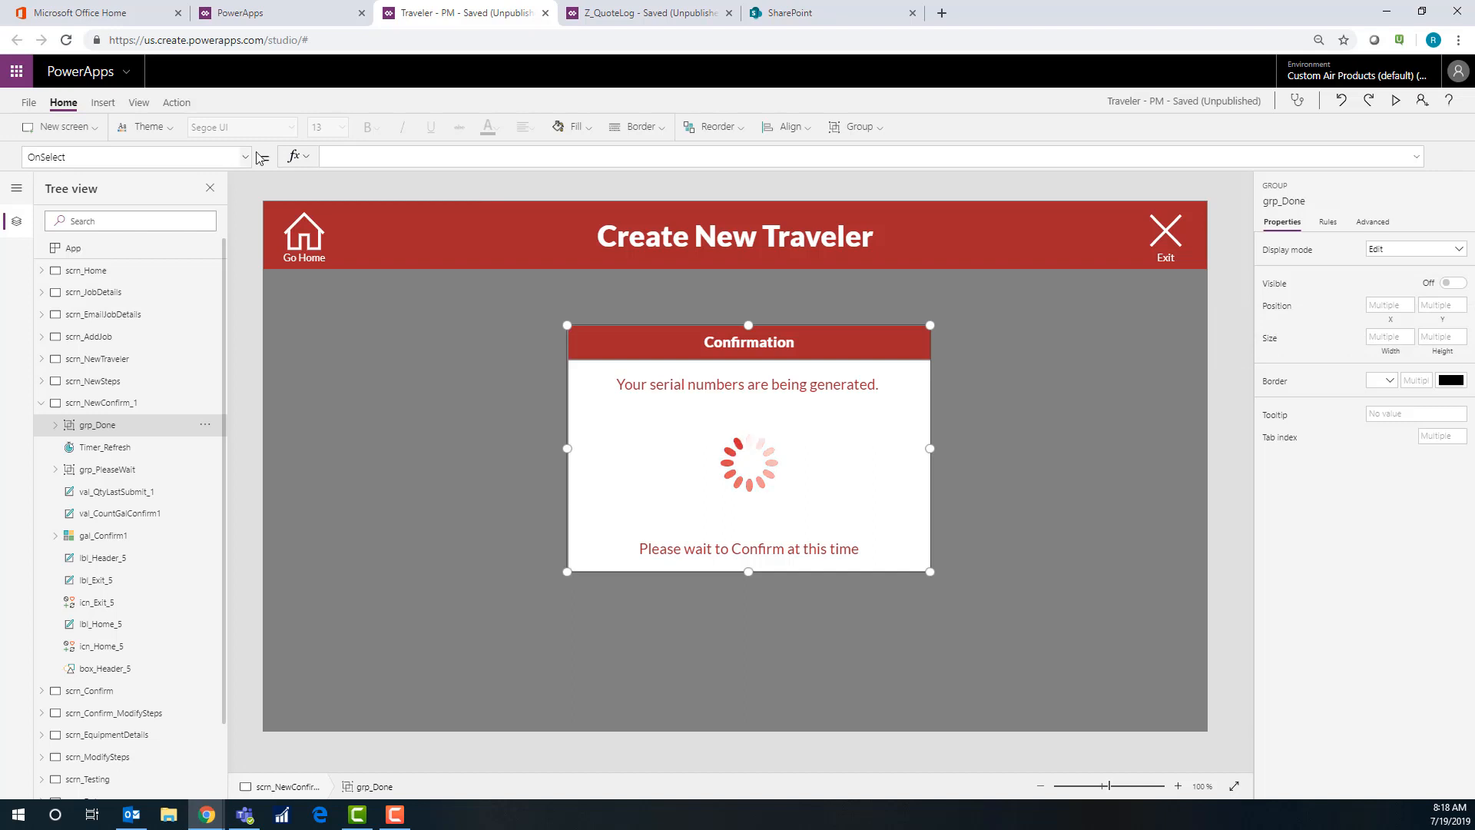
pyautogui.click(134, 157)
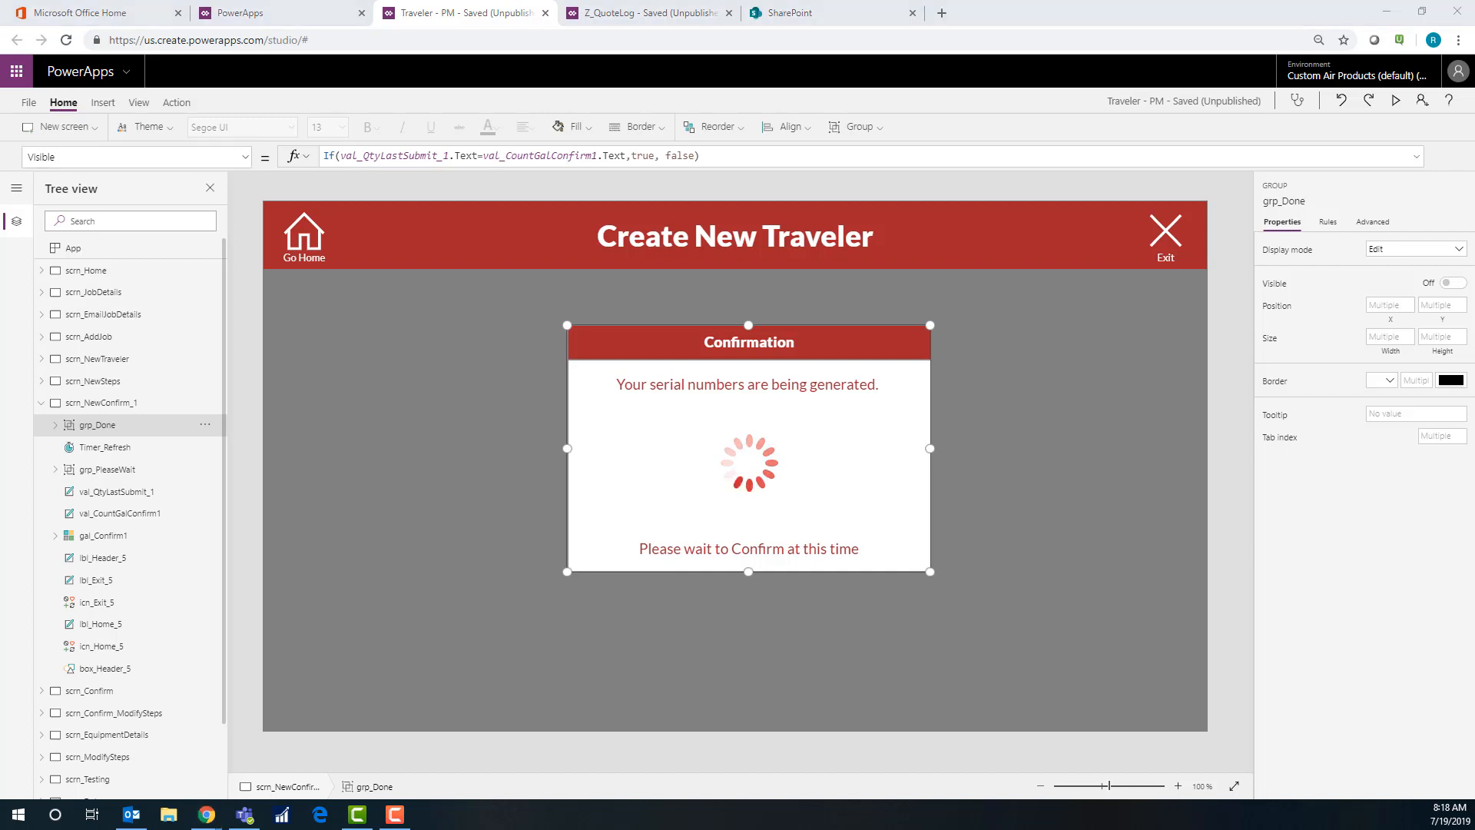
pyautogui.click(432, 814)
pyautogui.write('true')
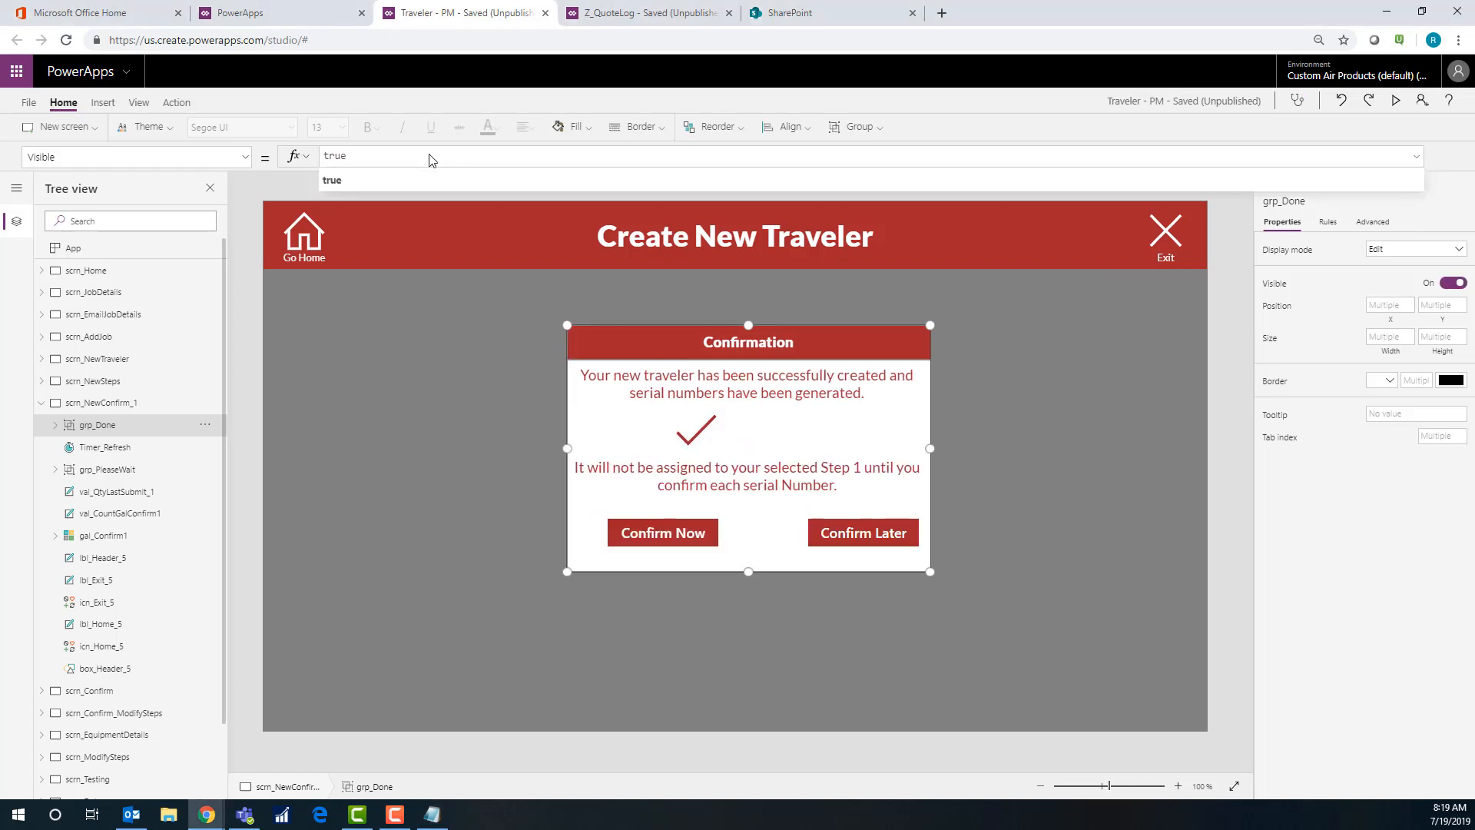
pyautogui.moveTo(1206, 364)
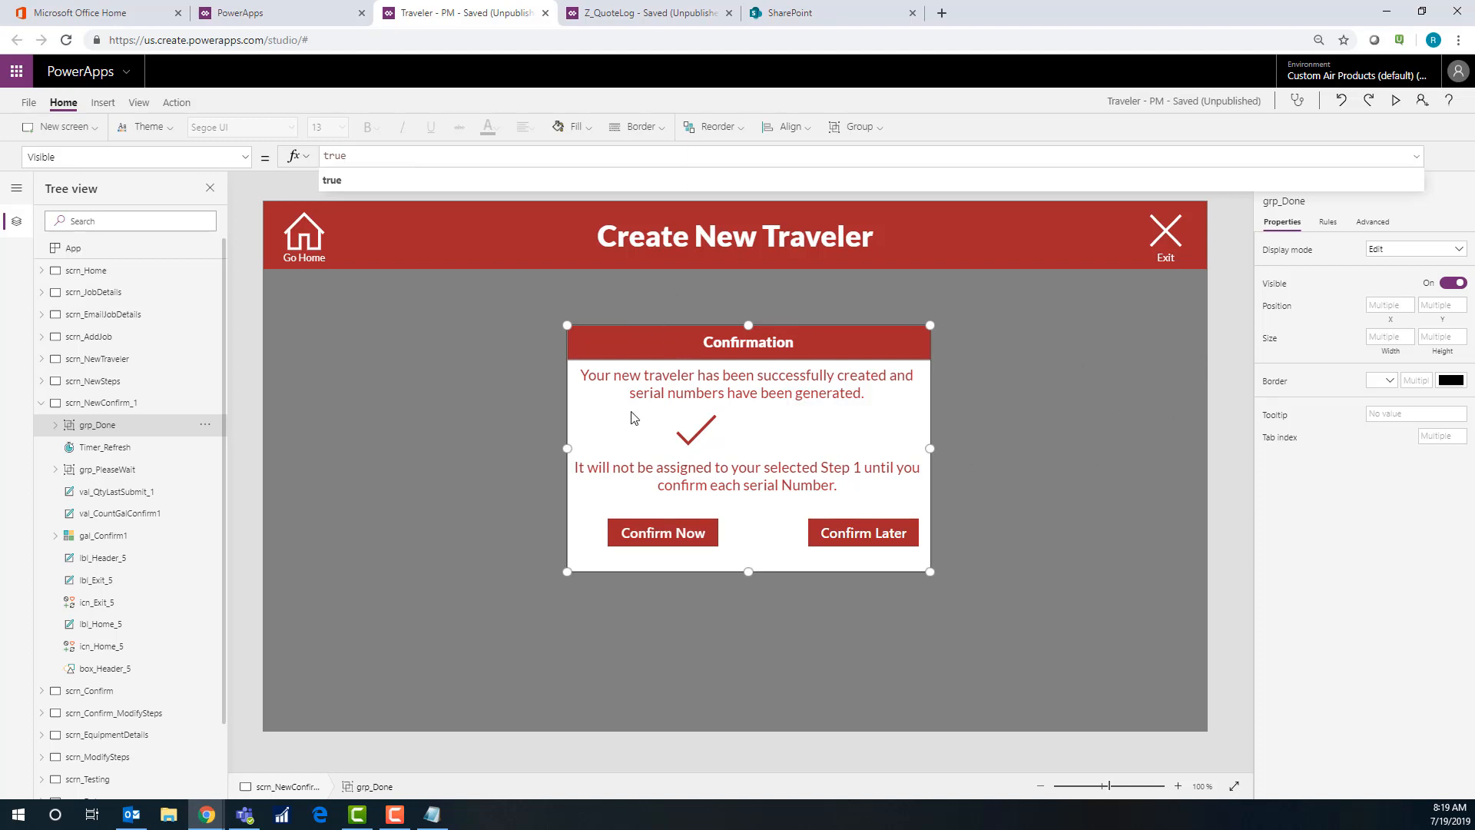
pyautogui.moveTo(692, 418)
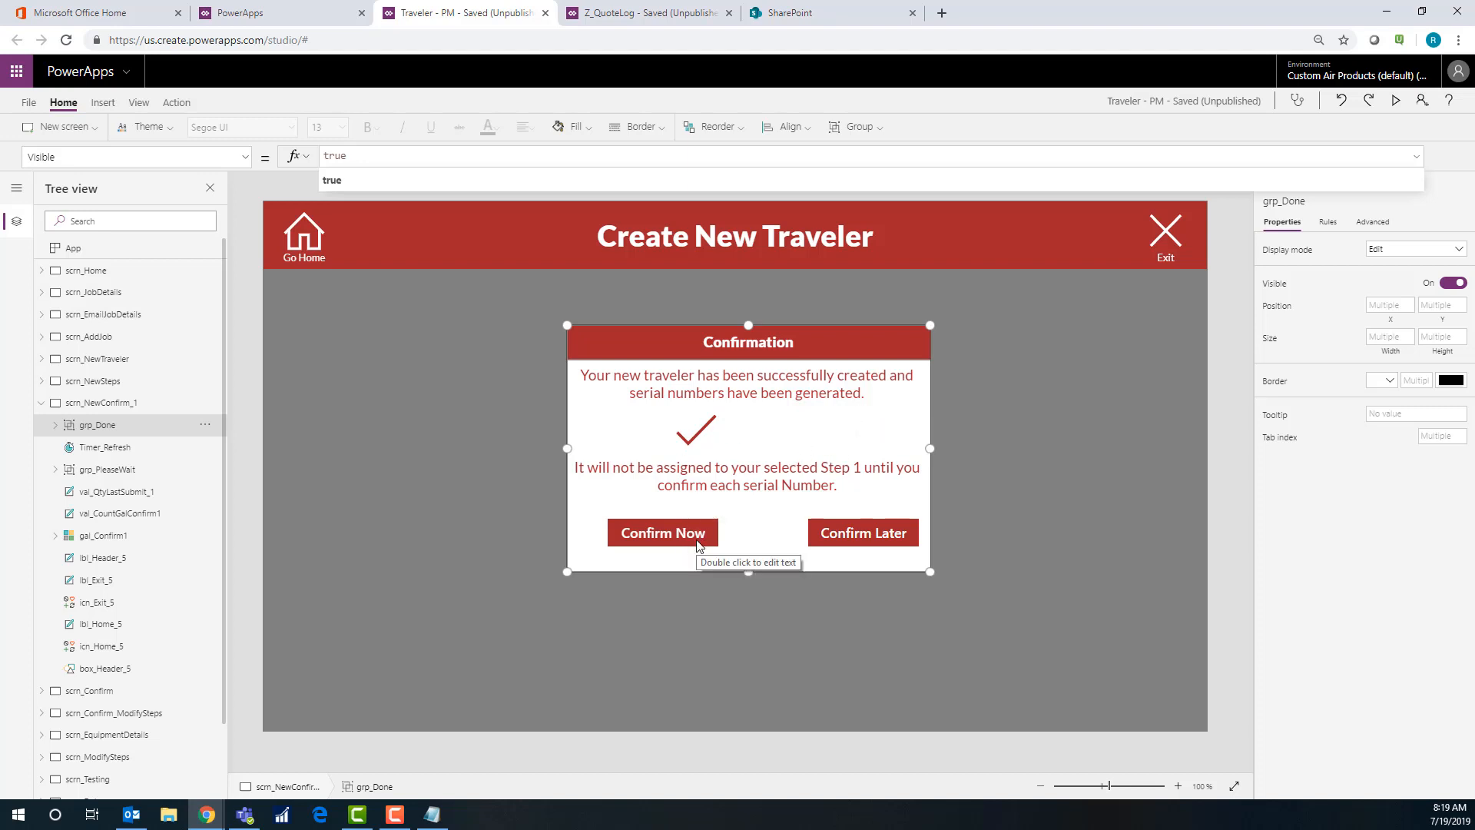
pyautogui.moveTo(696, 511)
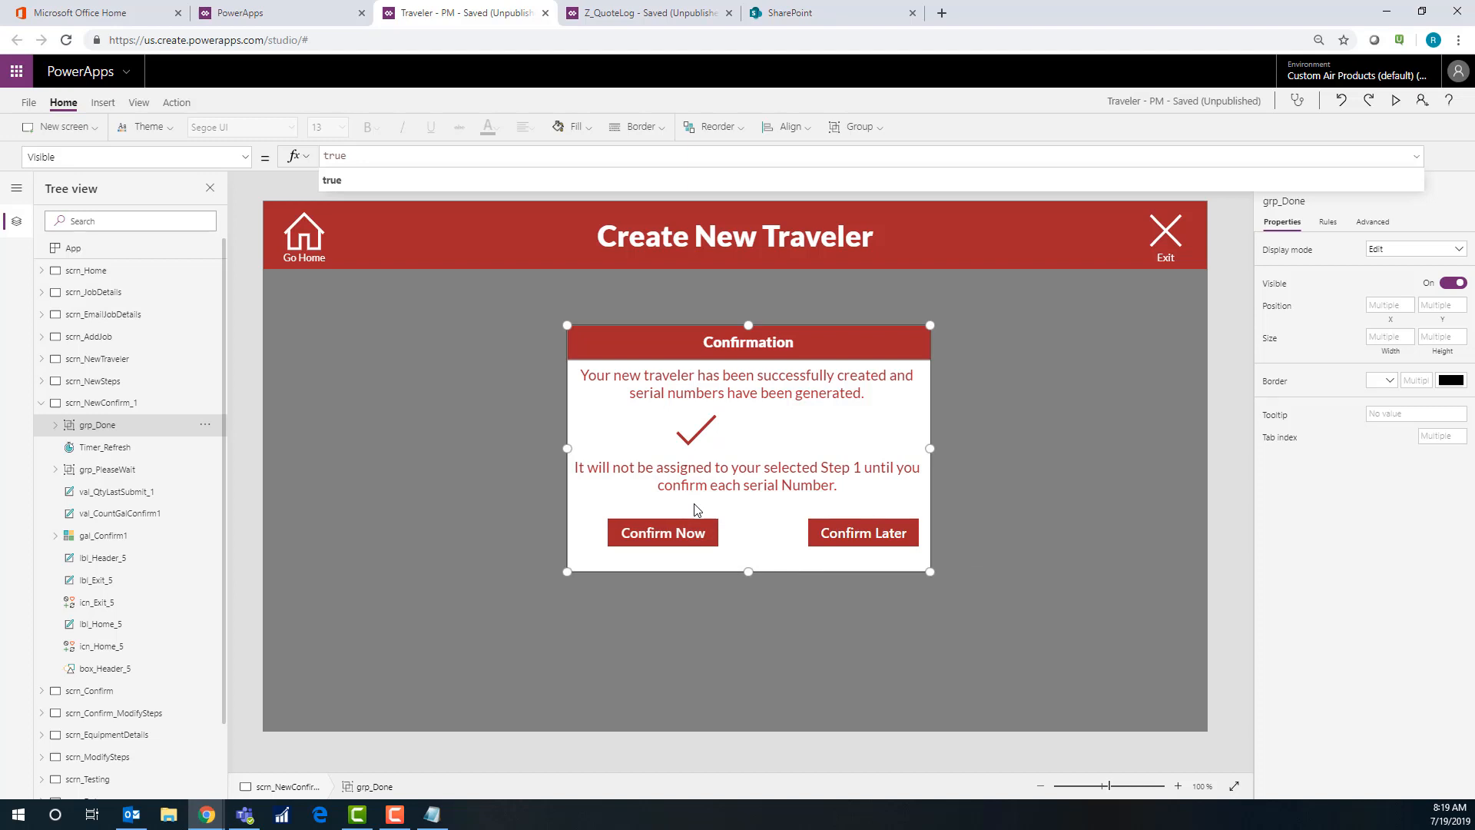
pyautogui.moveTo(688, 515)
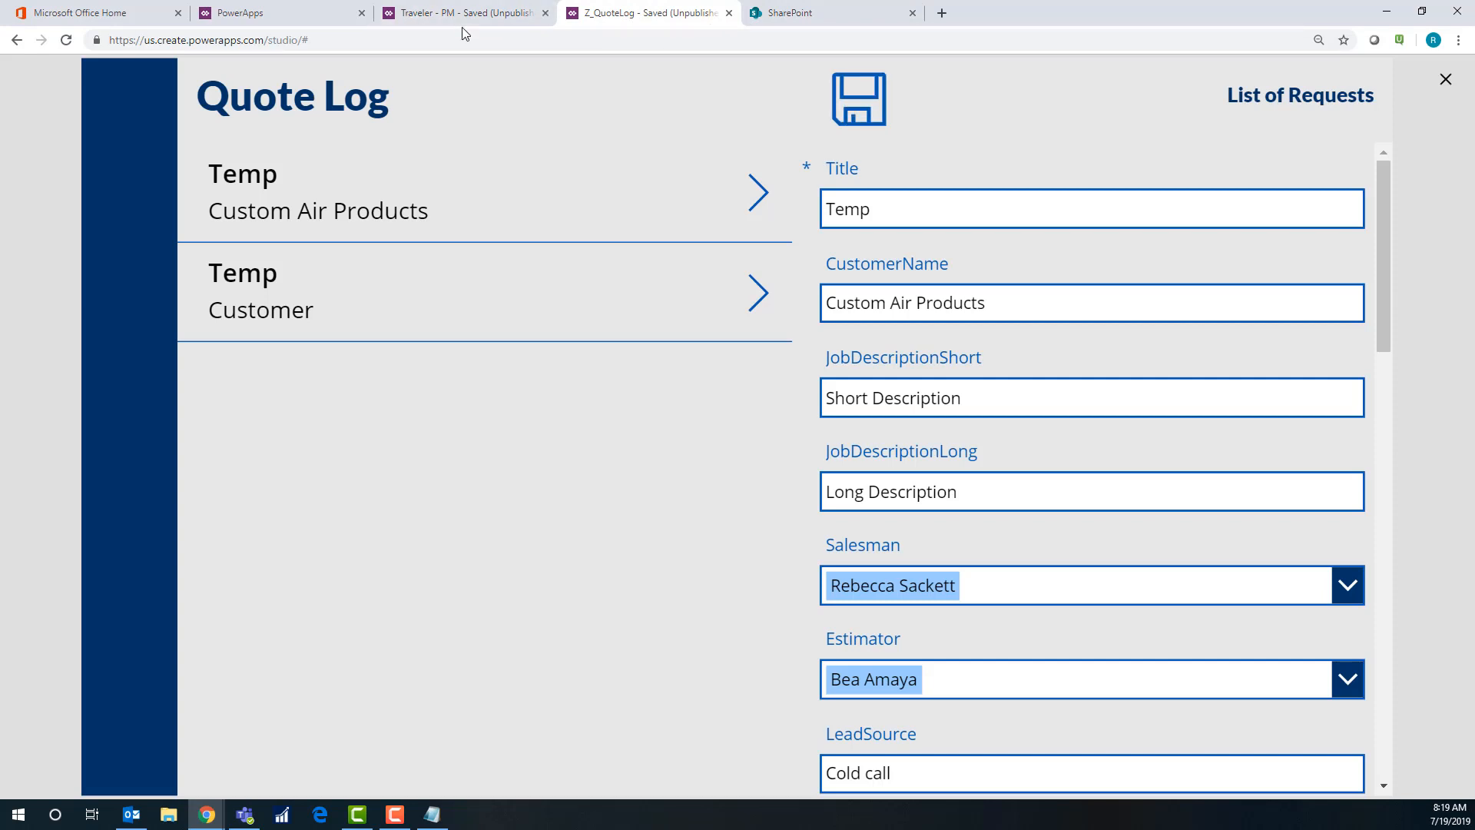
# Return to the Traveler editor, collapse scrn_NewConfirm_1 and switch to the scrn_NewSteps screen
pyautogui.click(461, 12)
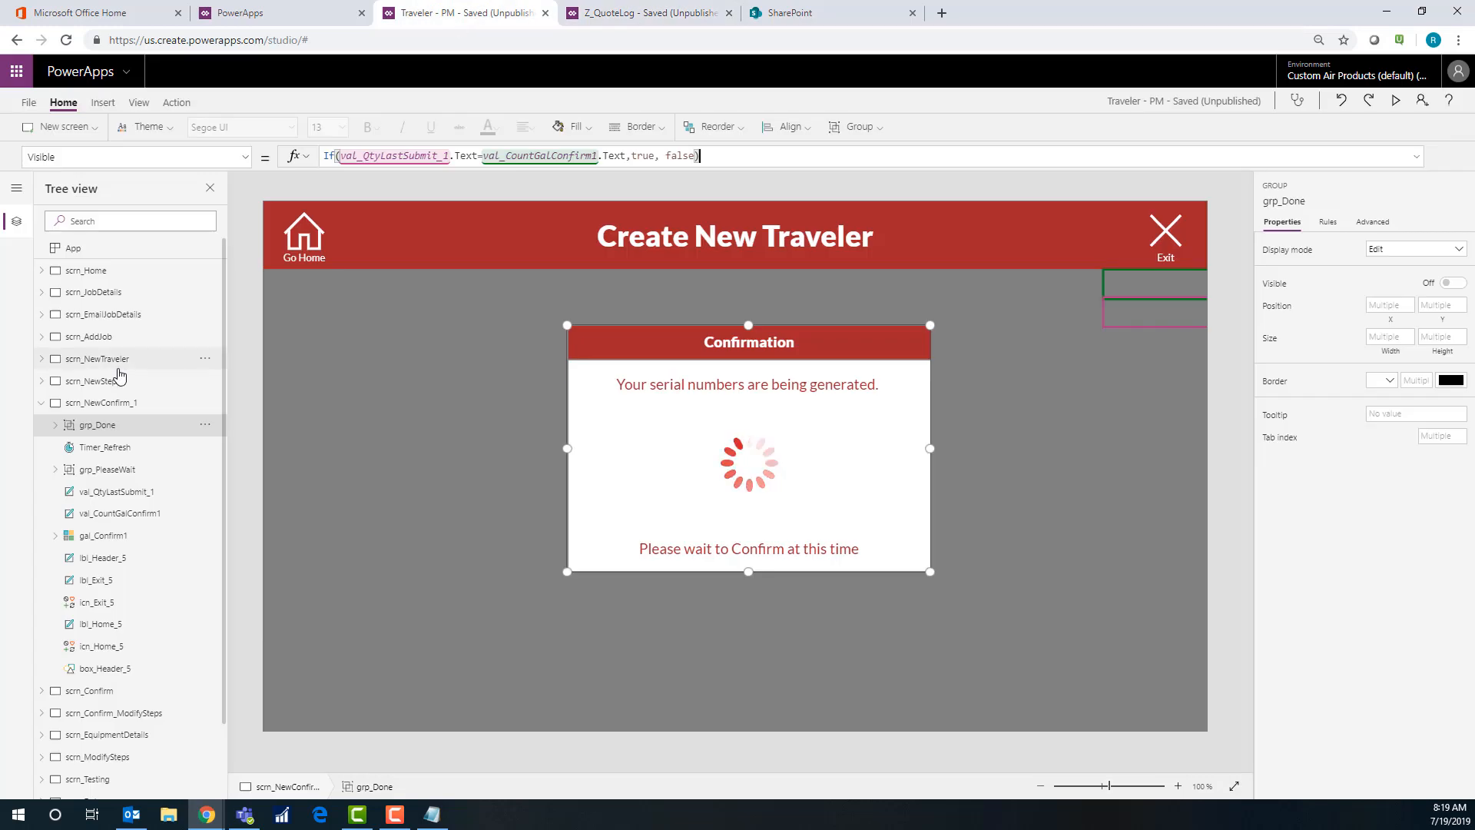
pyautogui.click(43, 402)
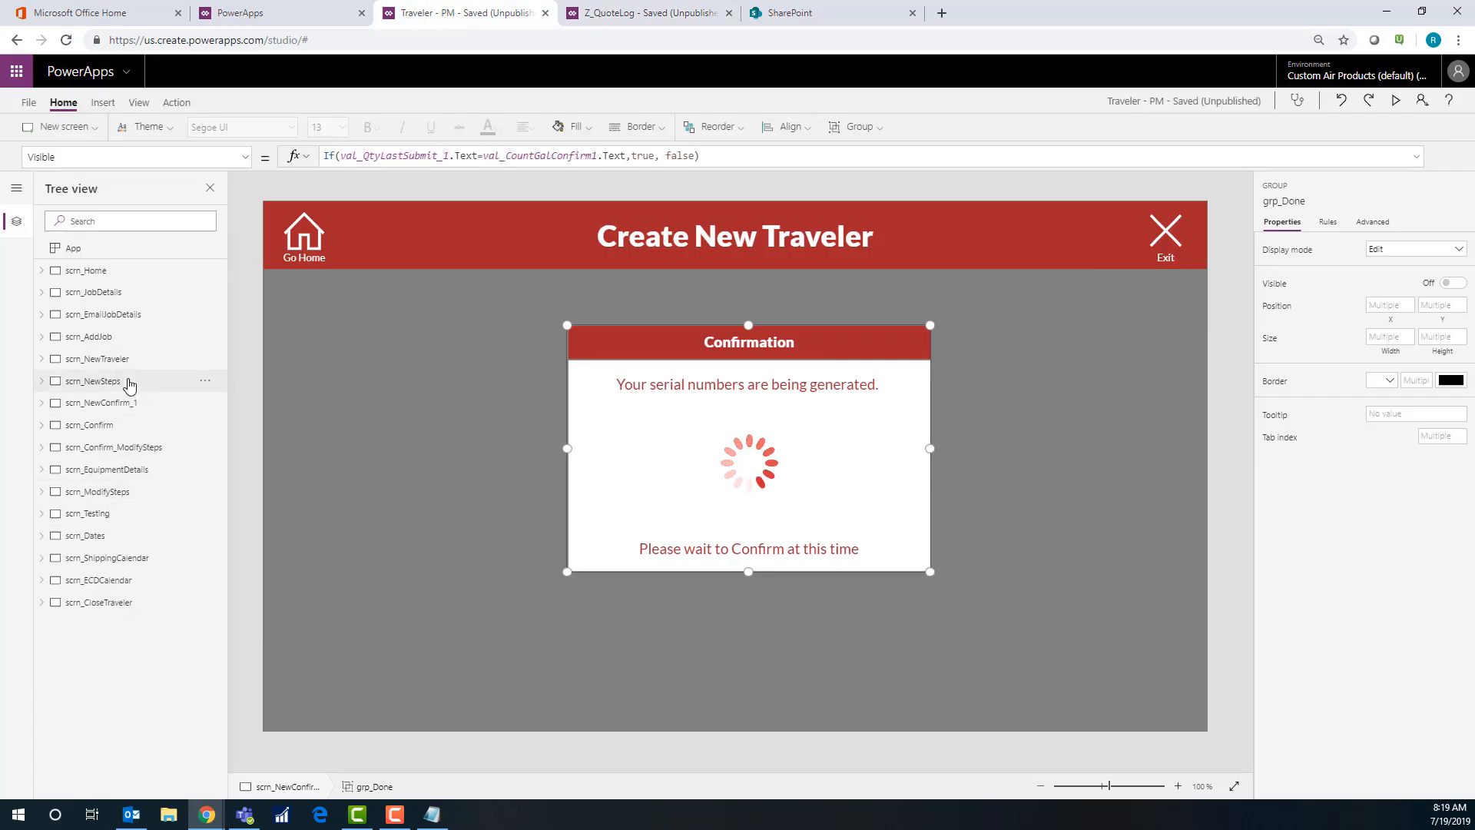
pyautogui.click(92, 381)
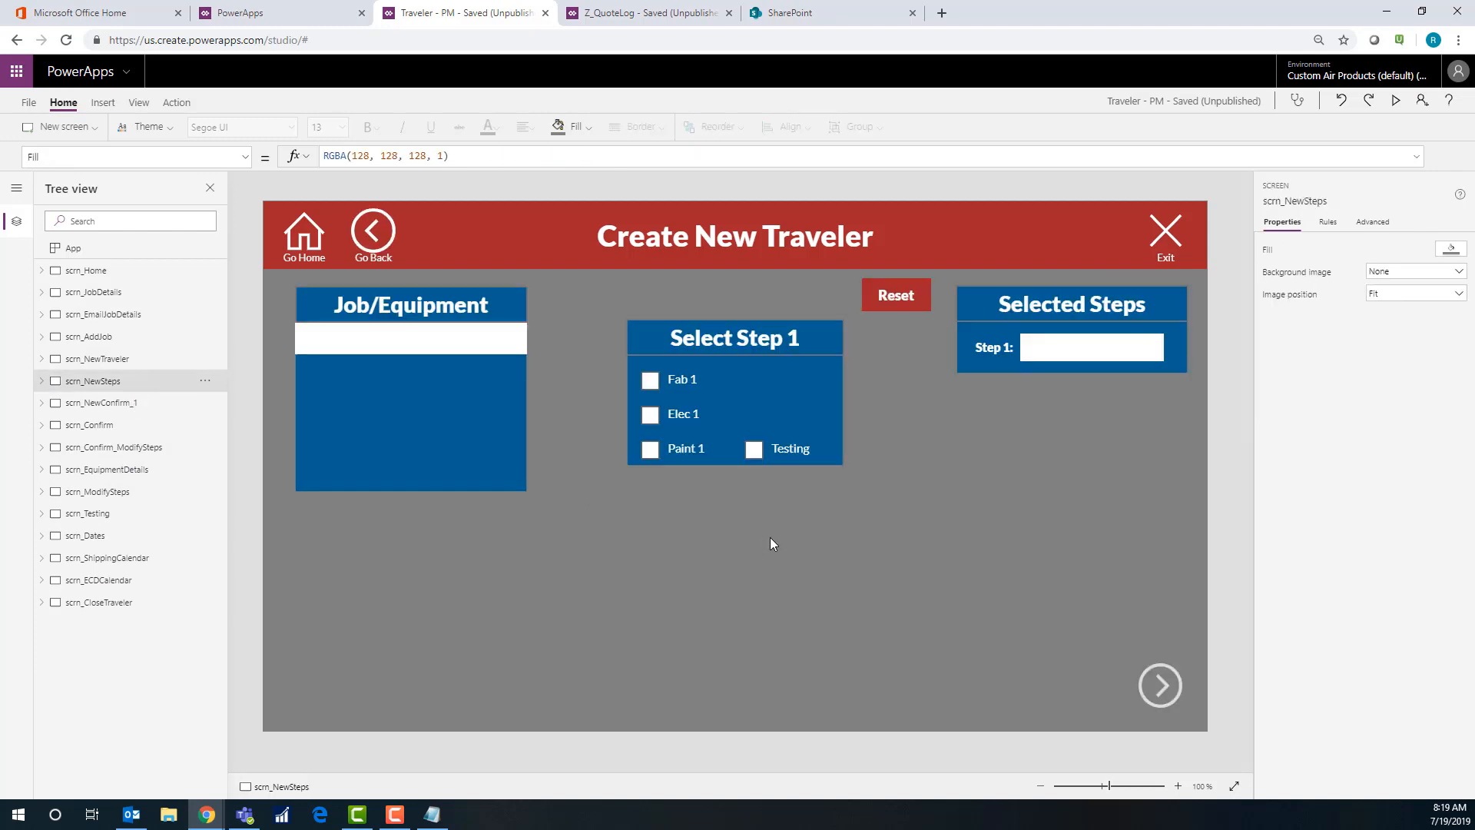
# Select the Testing checkbox in the Select Step 1 group and show its OnCheck formula
pyautogui.click(734, 338)
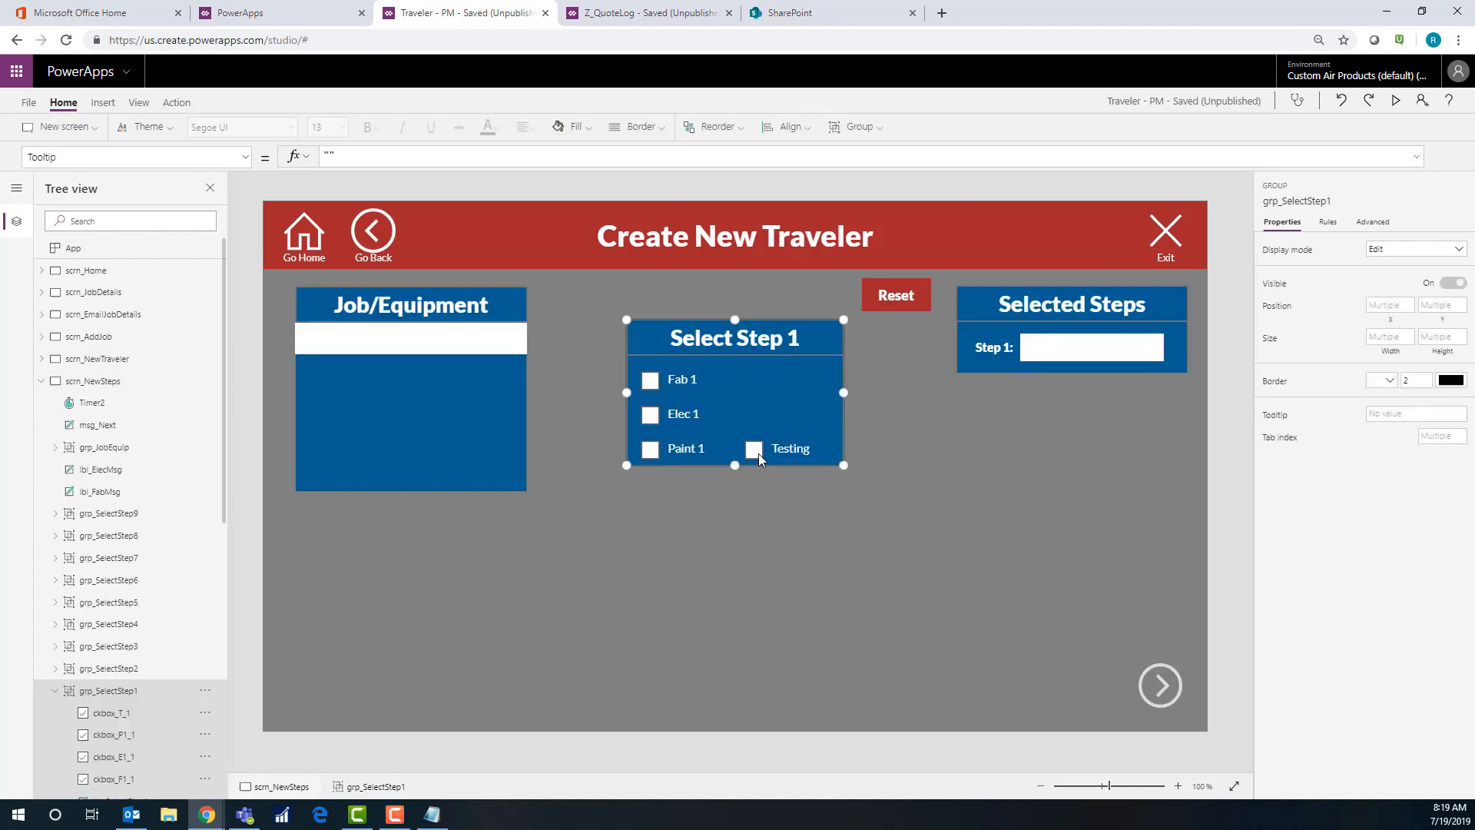
pyautogui.click(753, 449)
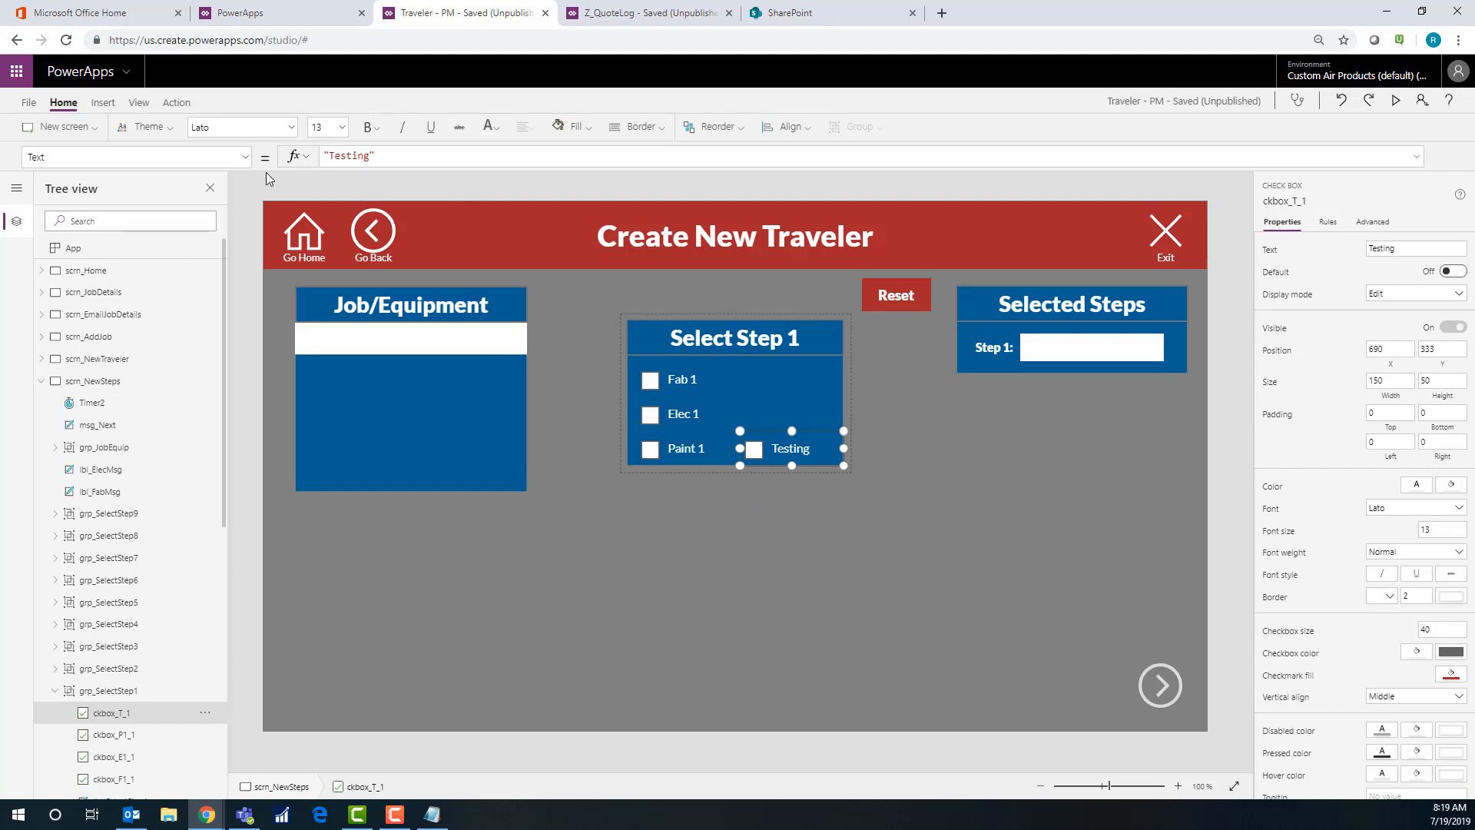
pyautogui.click(137, 157)
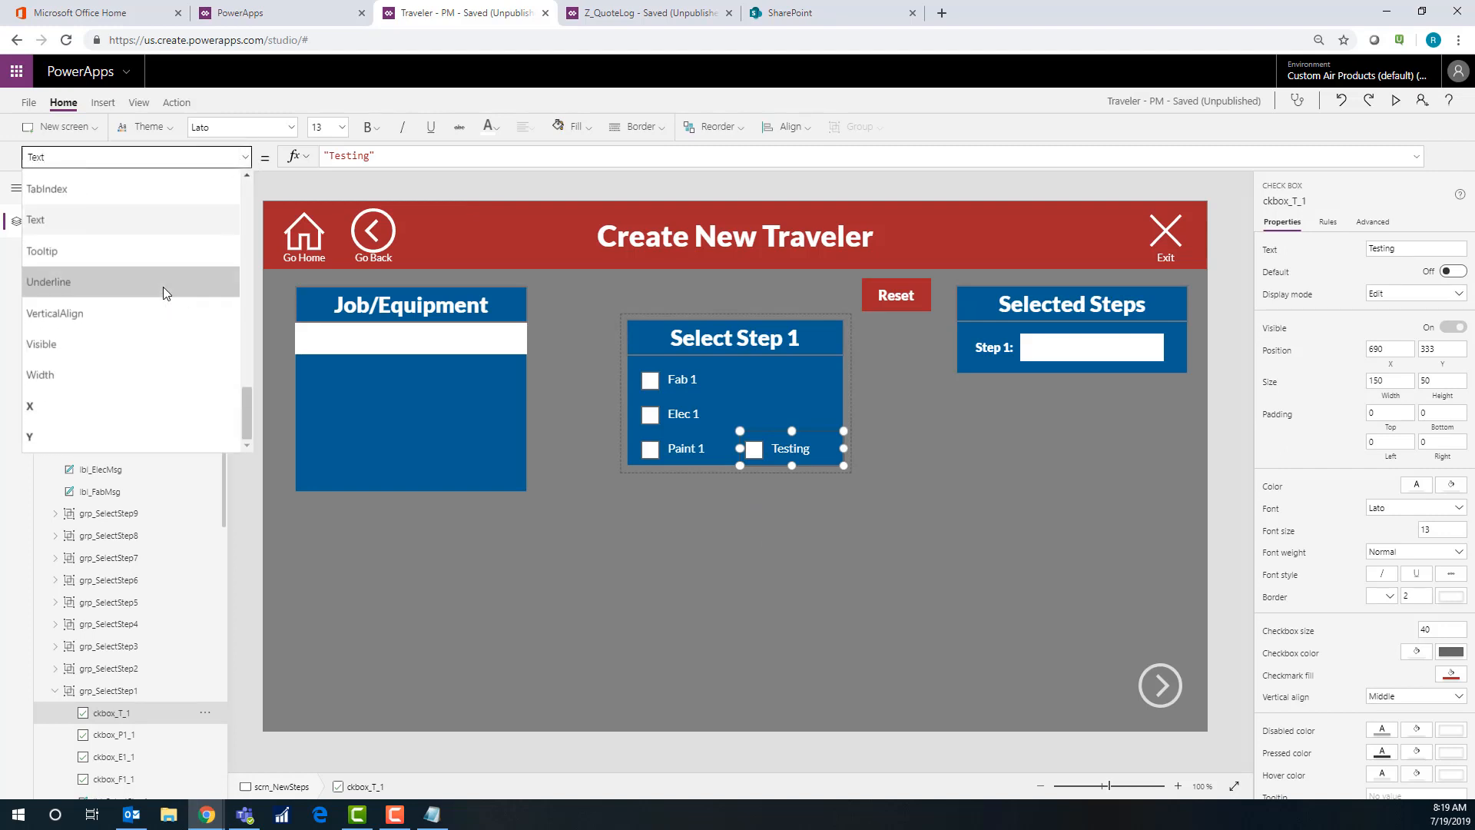
pyautogui.scroll(-3)
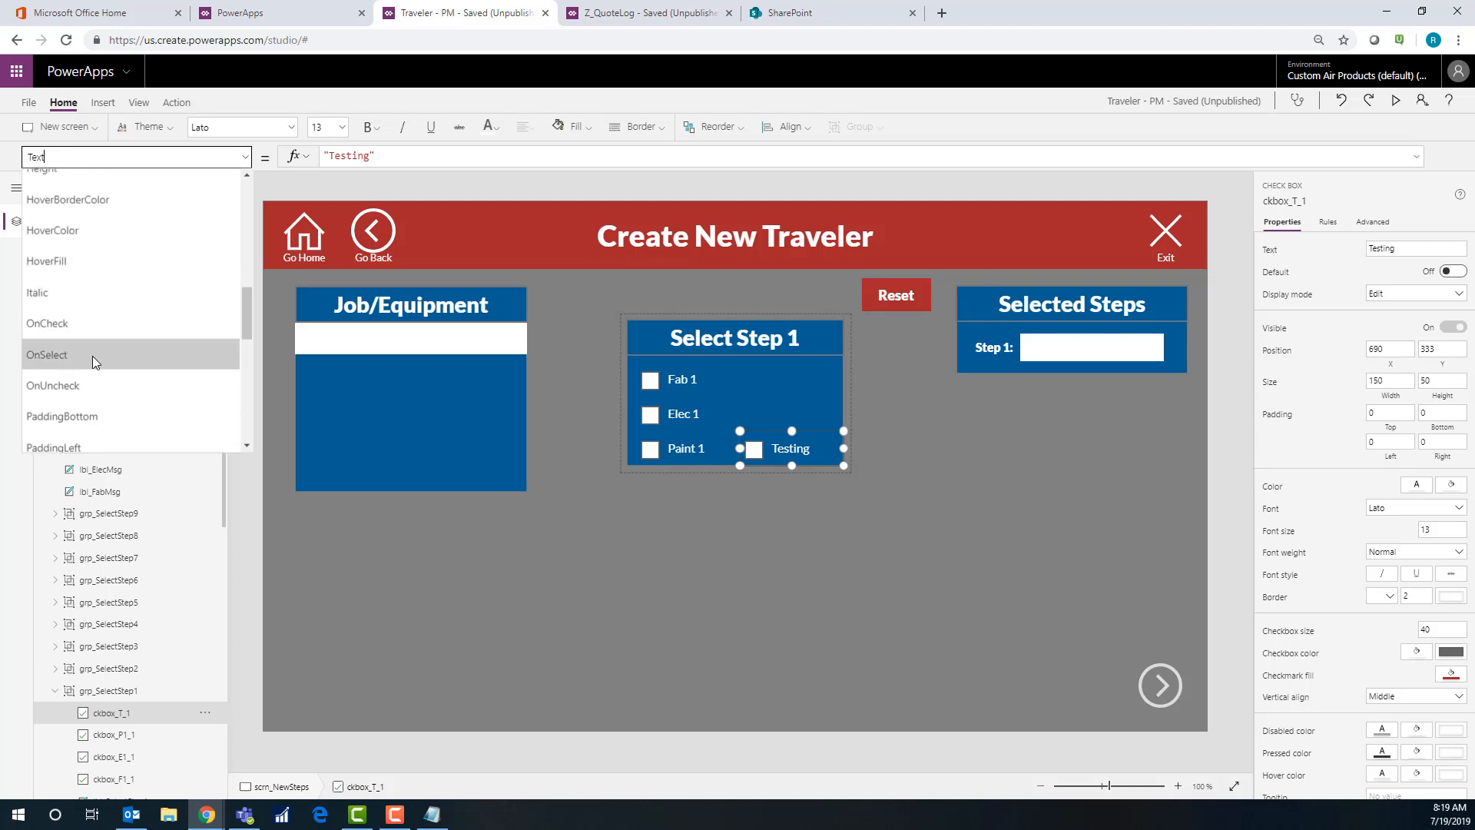
pyautogui.click(47, 323)
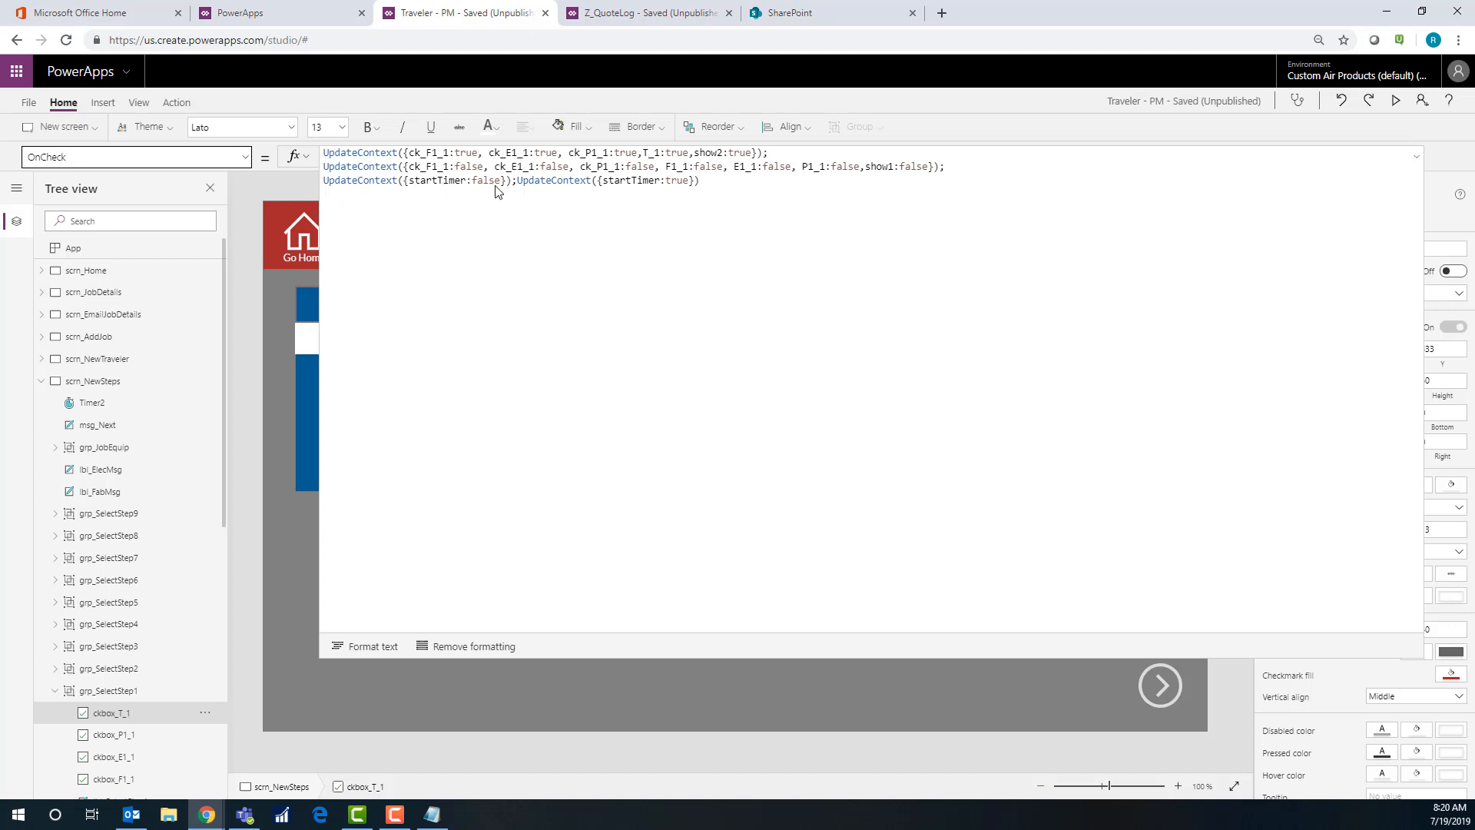
pyautogui.moveTo(899, 657)
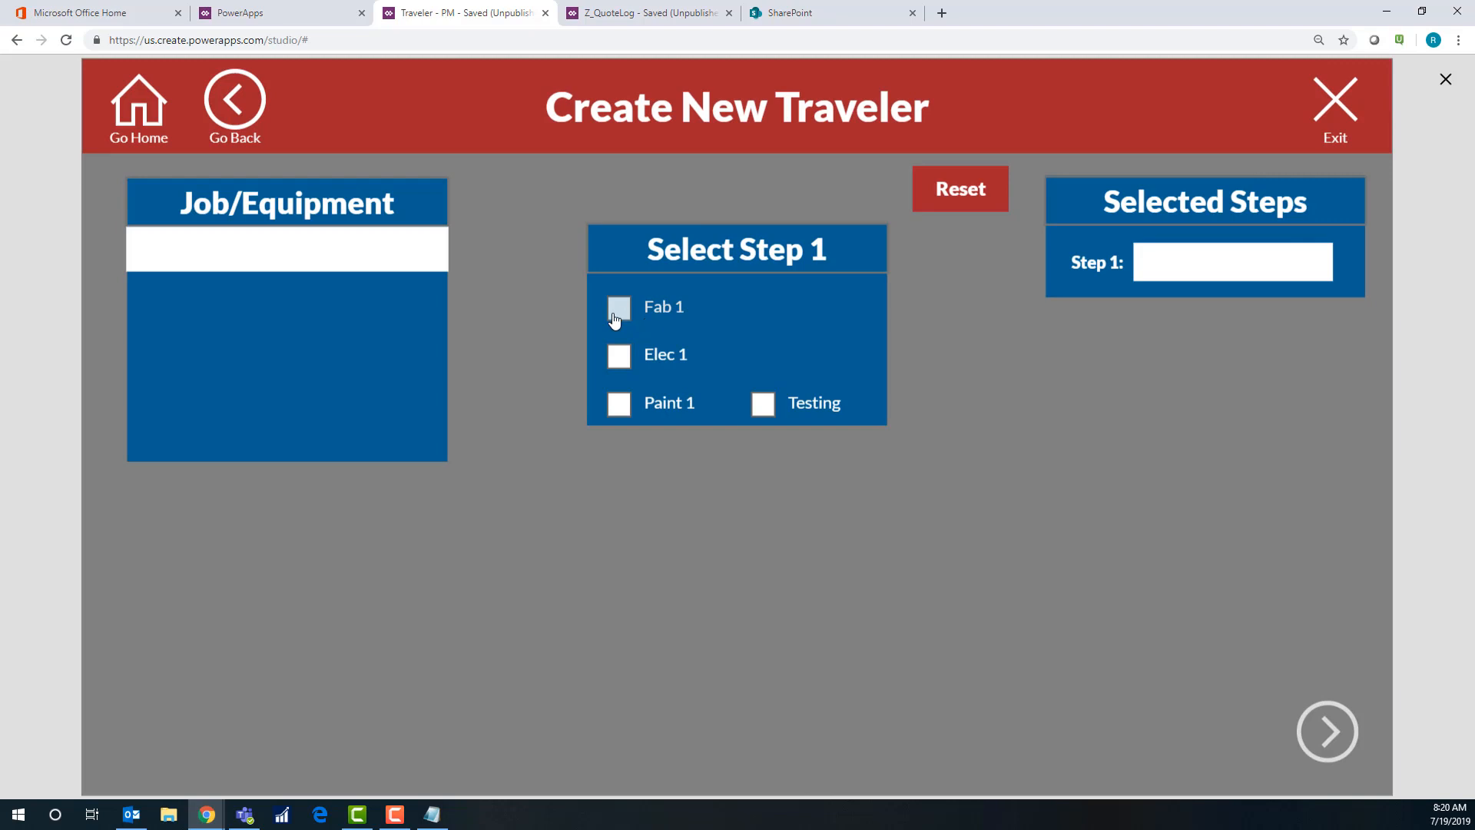
# In preview, tick Fab 1, Elec 1, Fab 2 and Elec 2 as Steps 1–4, showing Final-step reminders
pyautogui.click(618, 307)
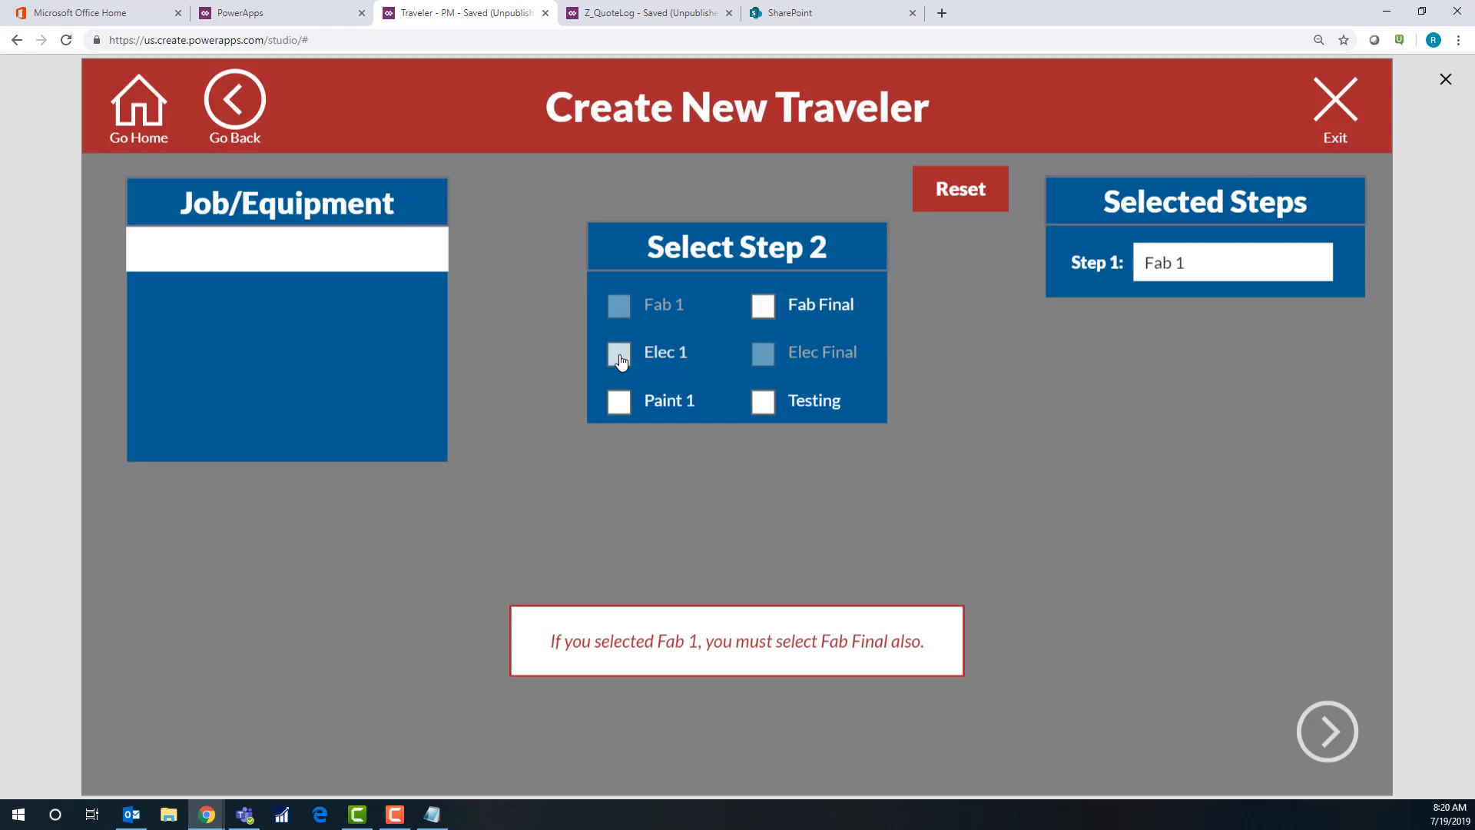
pyautogui.click(618, 352)
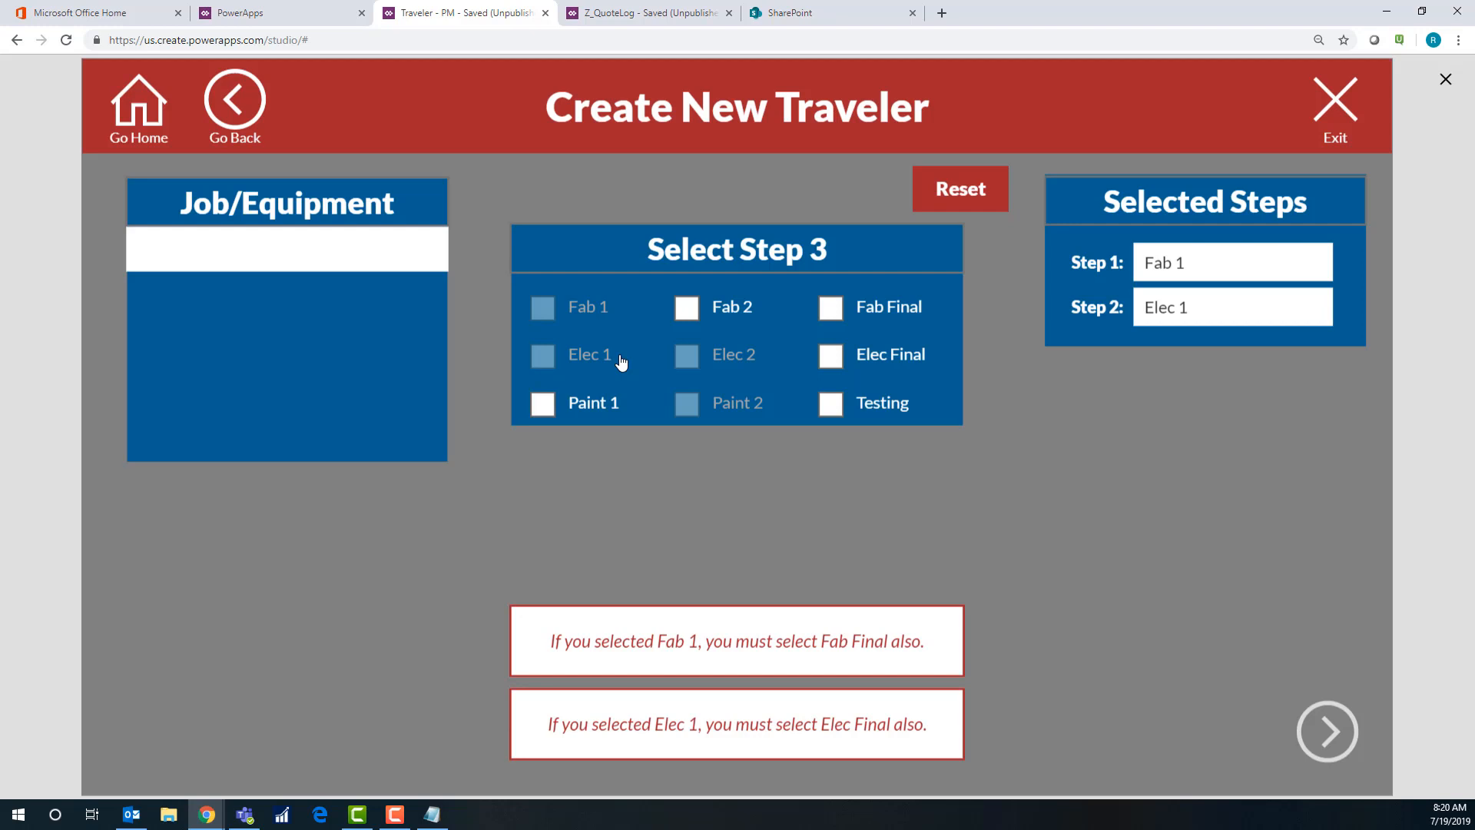
pyautogui.moveTo(612, 365)
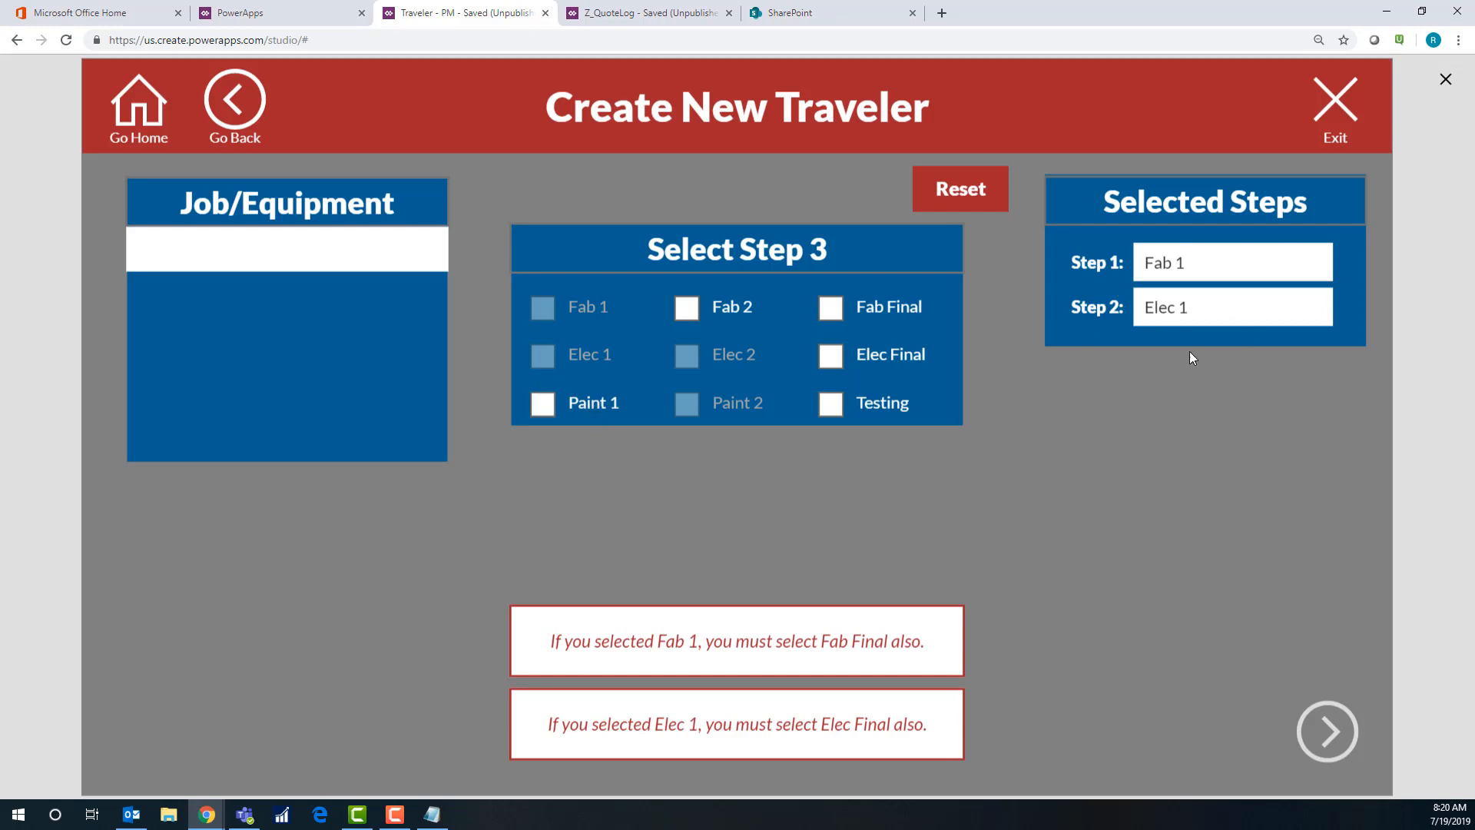
pyautogui.moveTo(1173, 302)
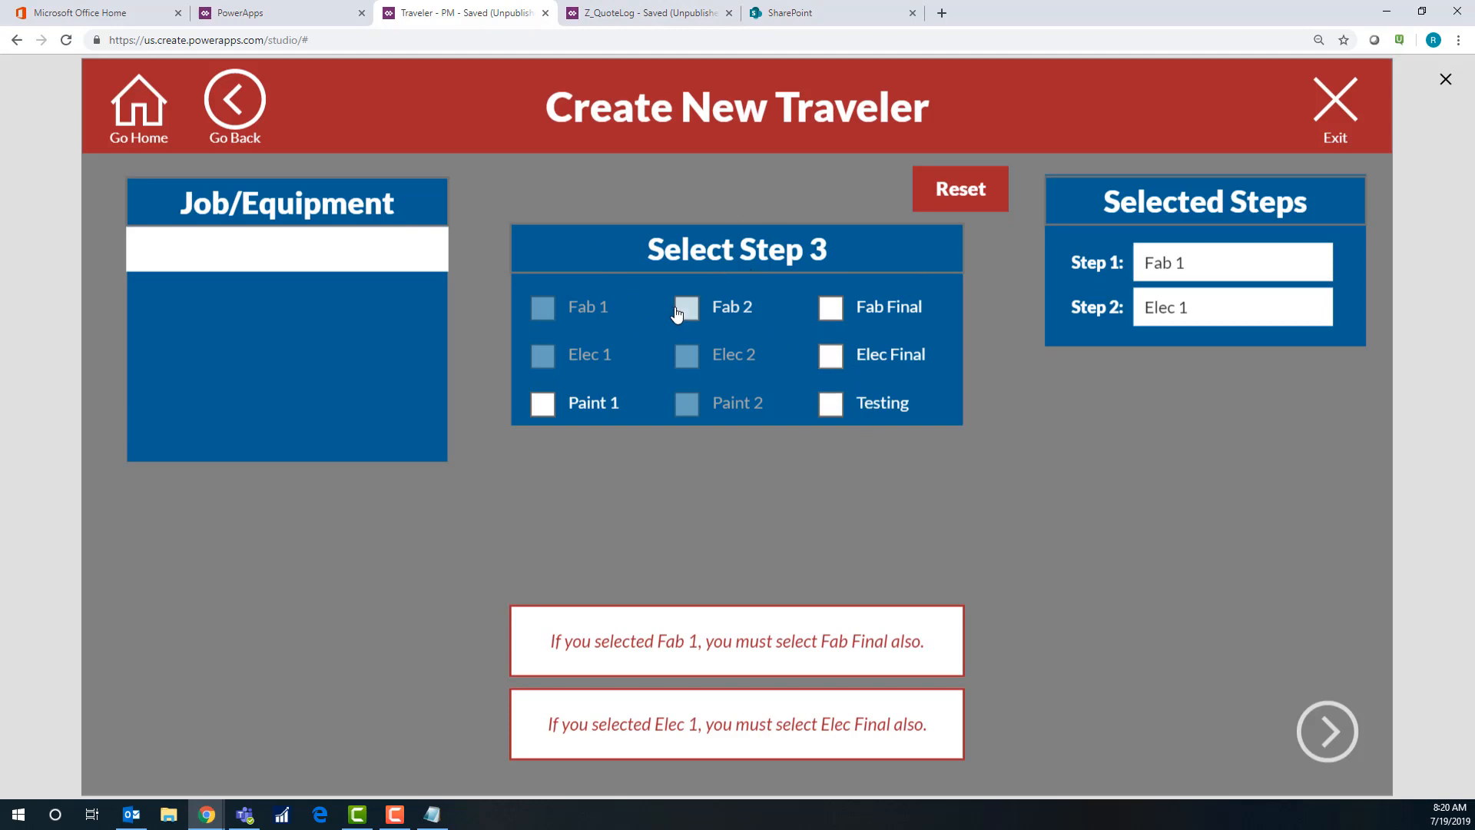
pyautogui.click(685, 307)
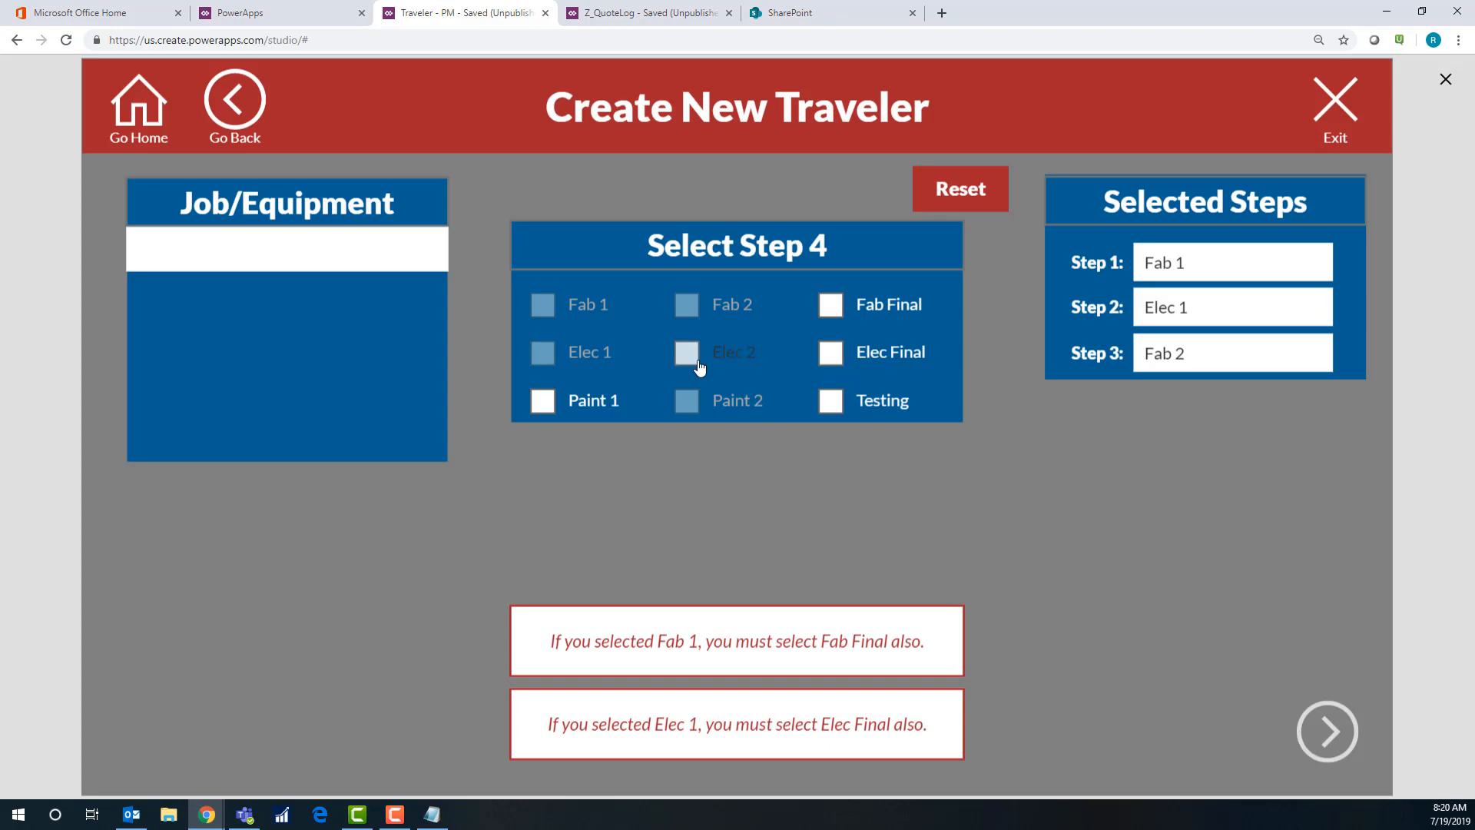
pyautogui.click(685, 352)
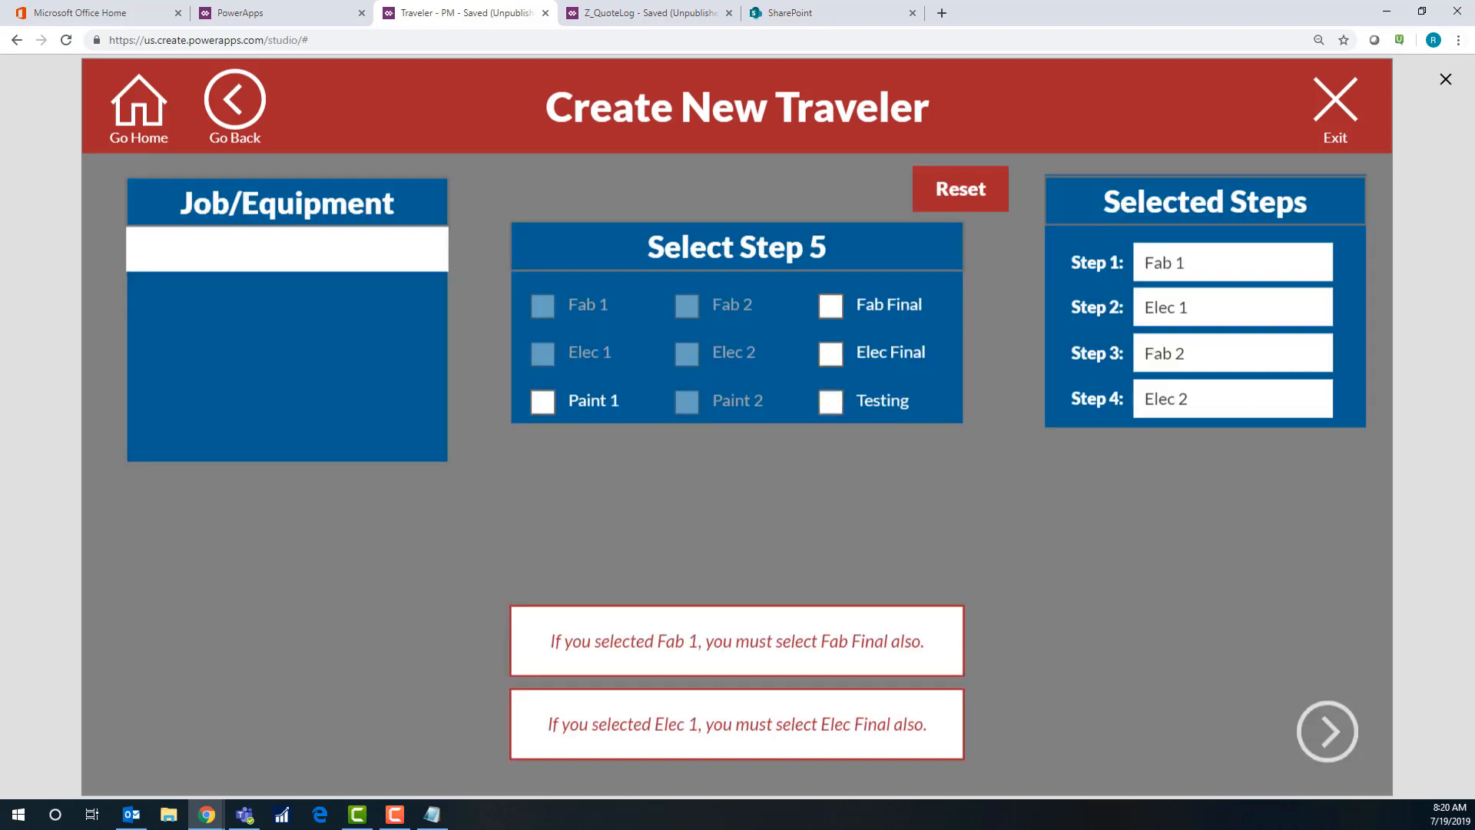
pyautogui.moveTo(1448, 80)
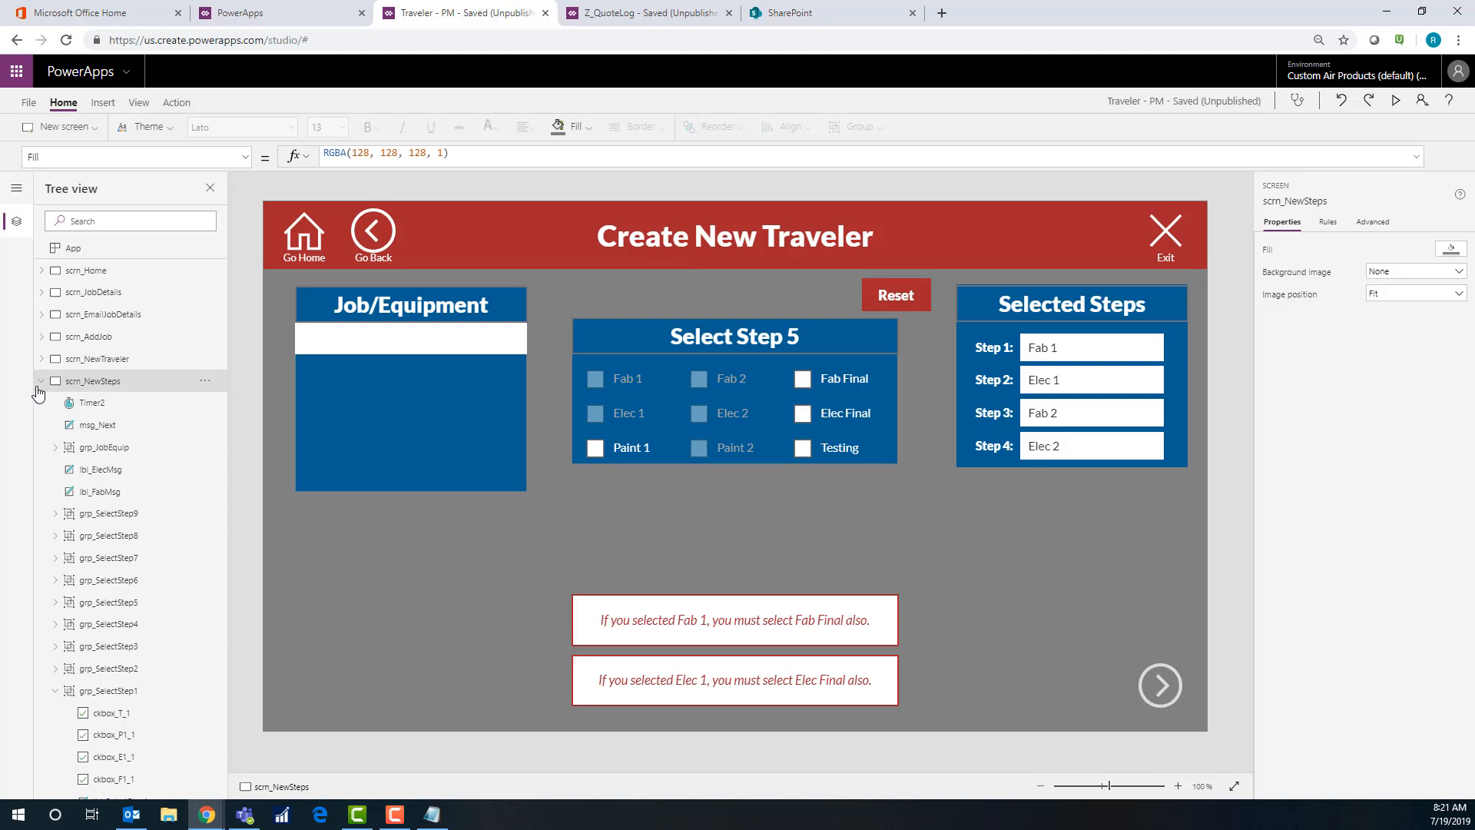
pyautogui.moveTo(91, 403)
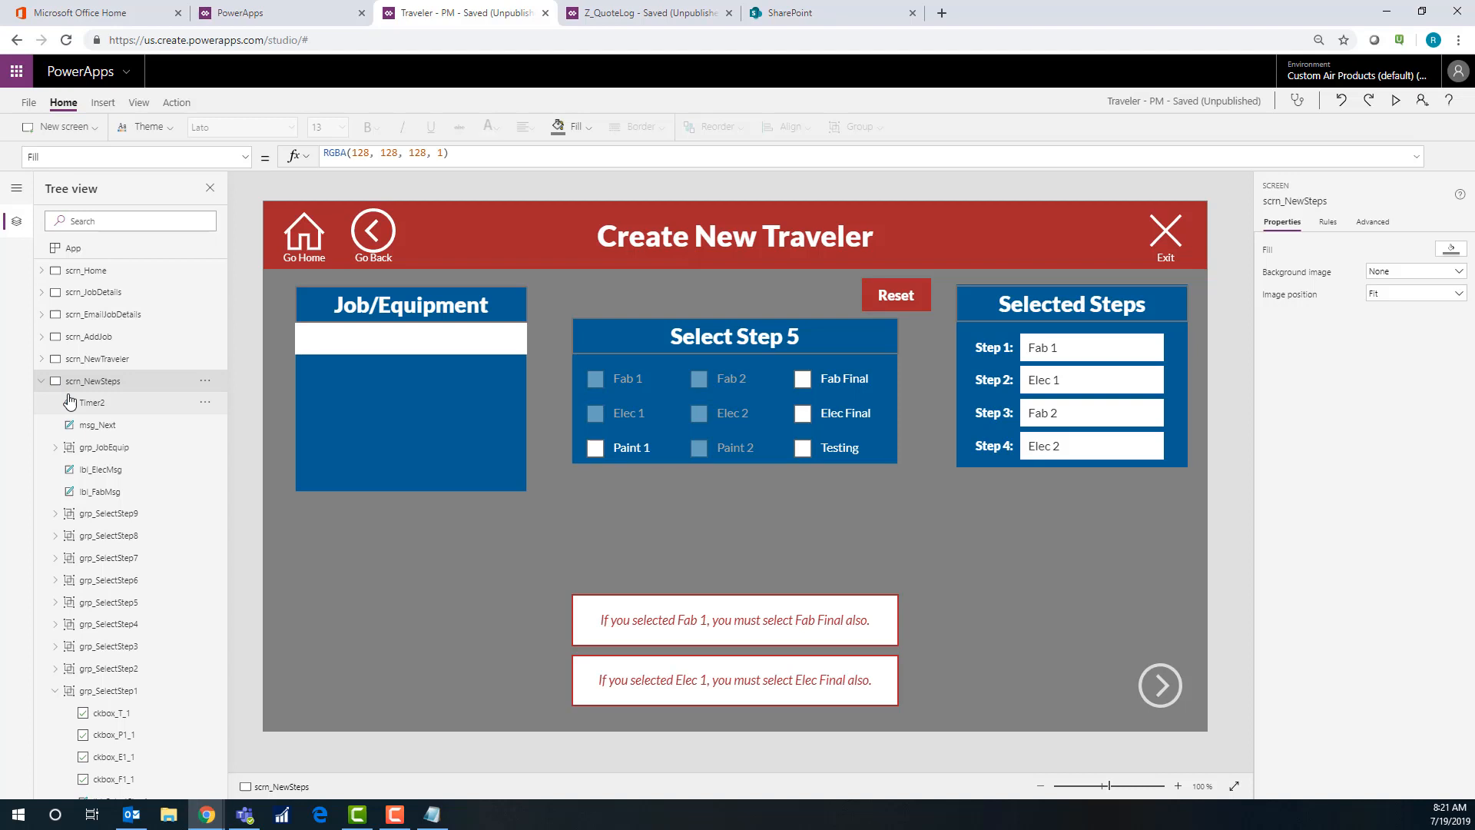
pyautogui.moveTo(89, 403)
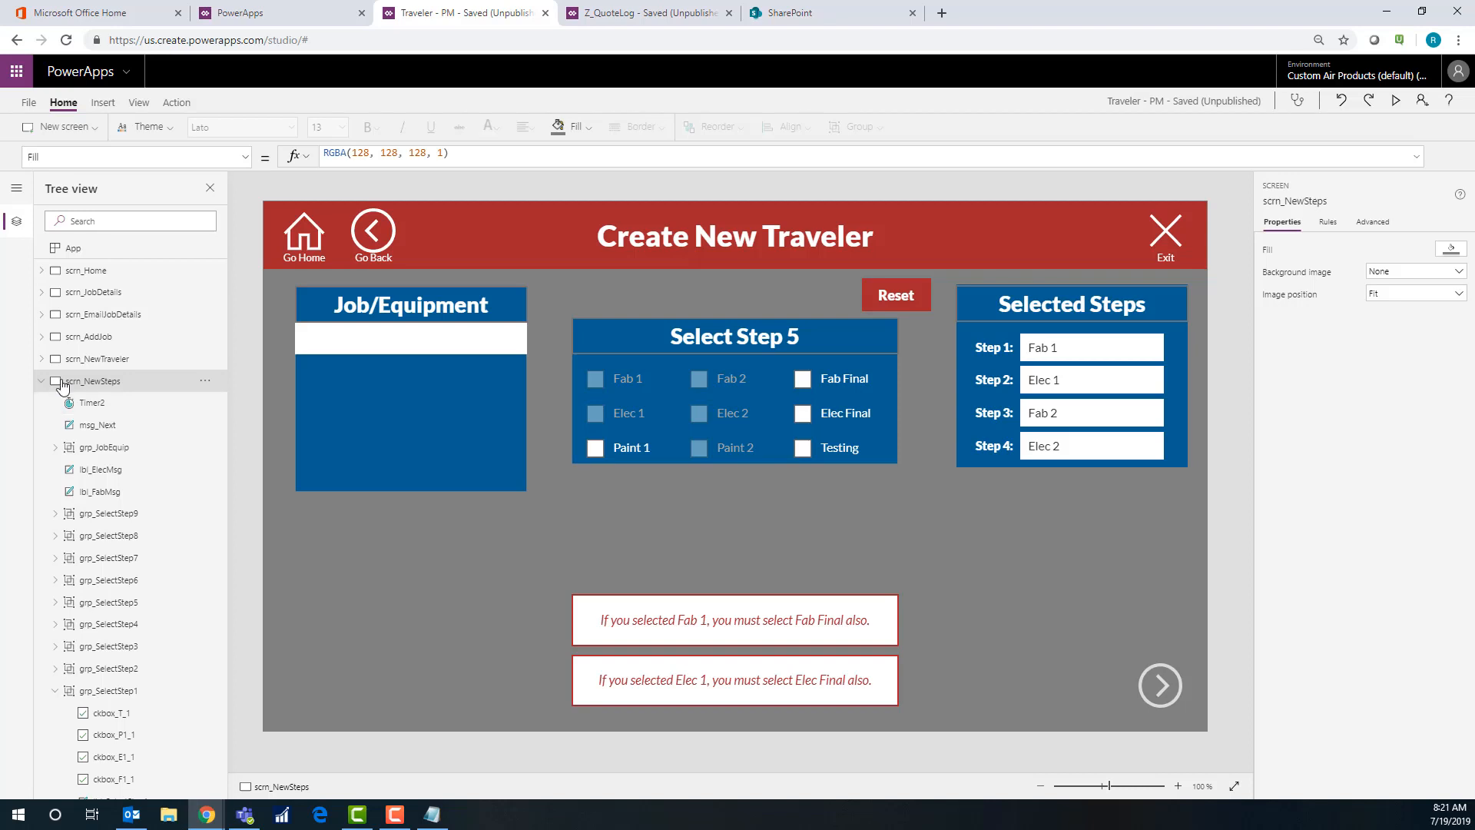
pyautogui.moveTo(48, 391)
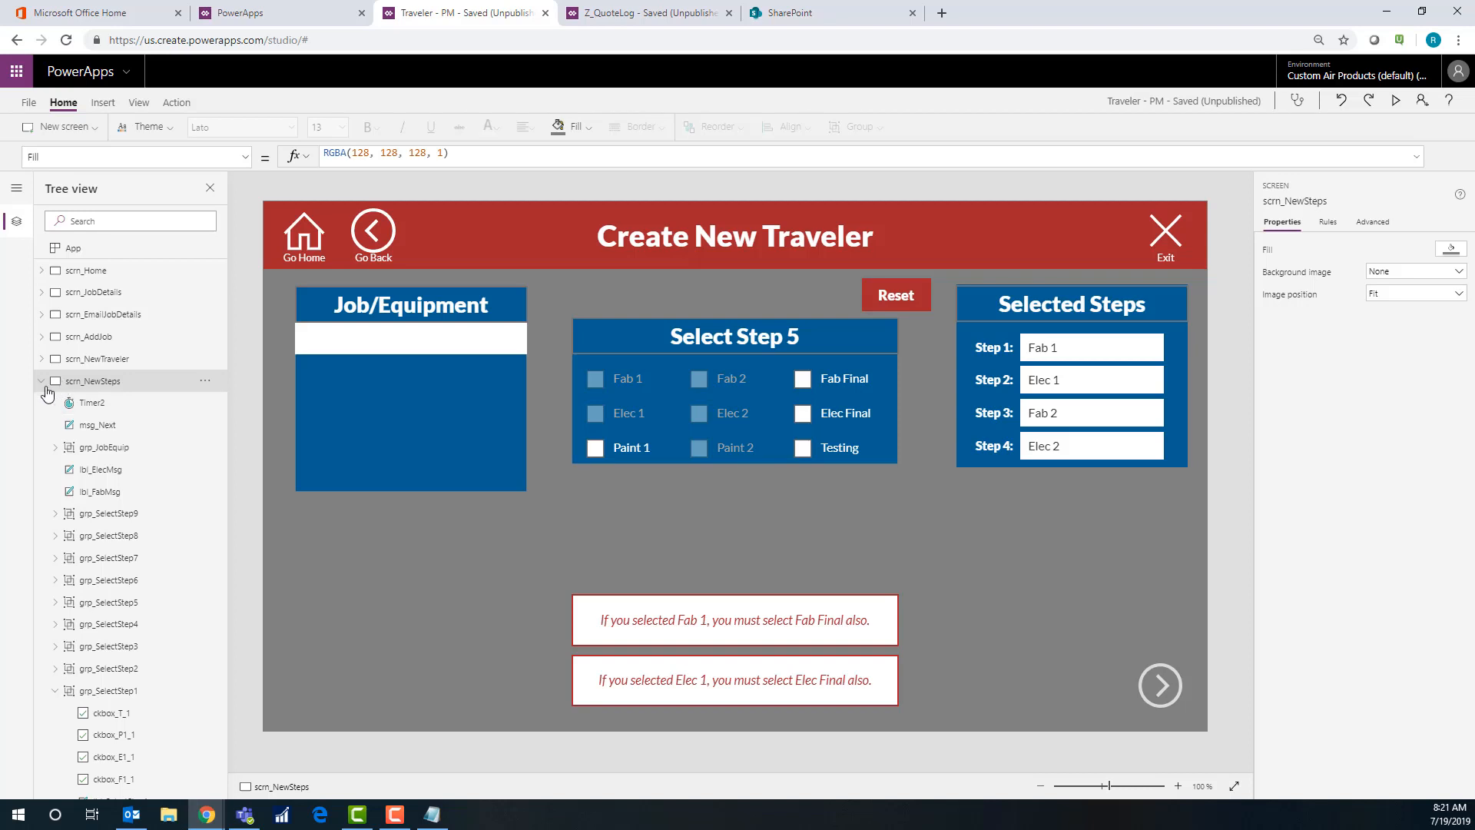
# Select the scrn_NewSteps node to list its Timer2, reminder labels and step groups
pyautogui.click(55, 379)
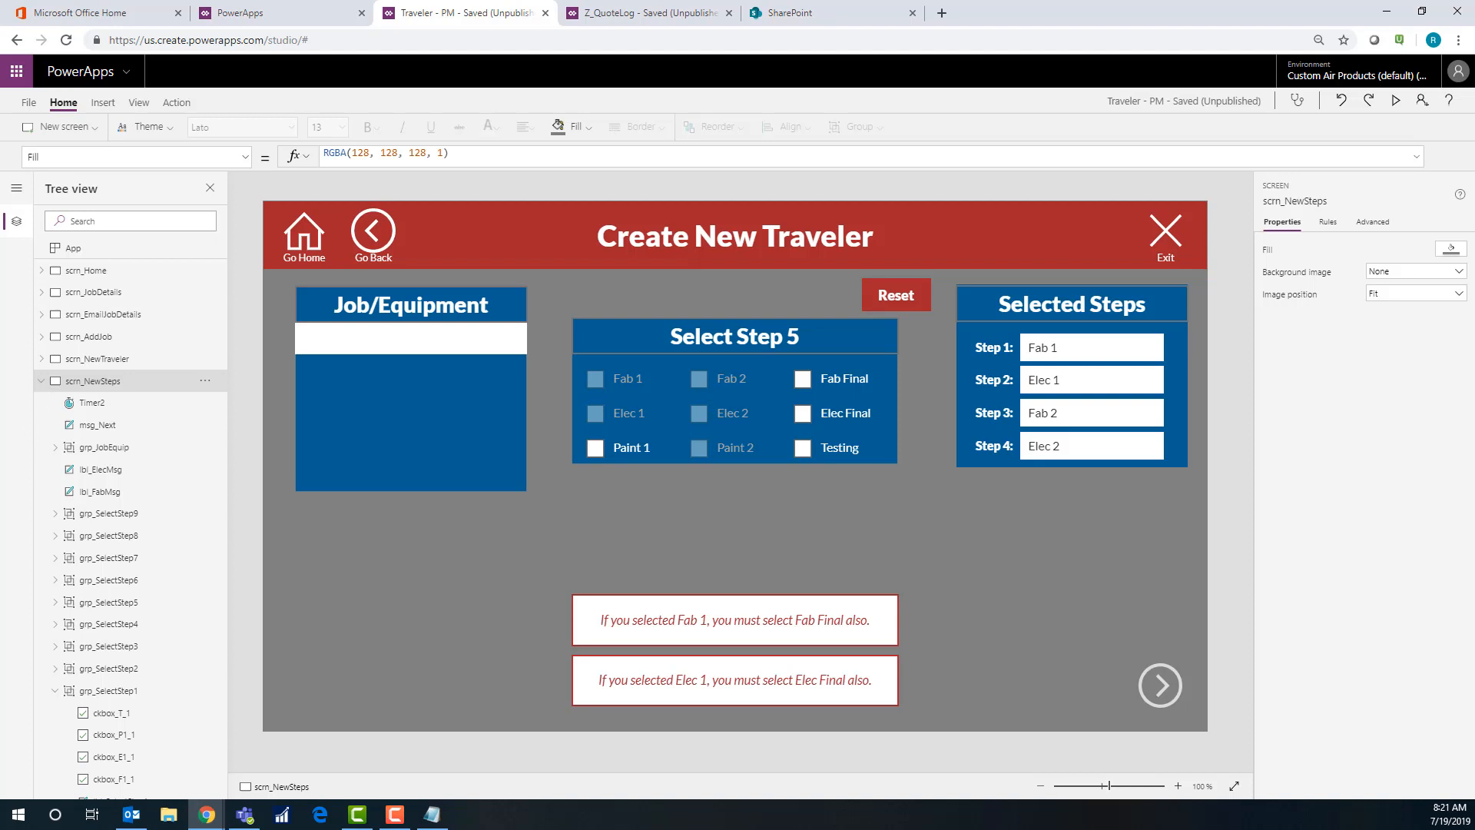